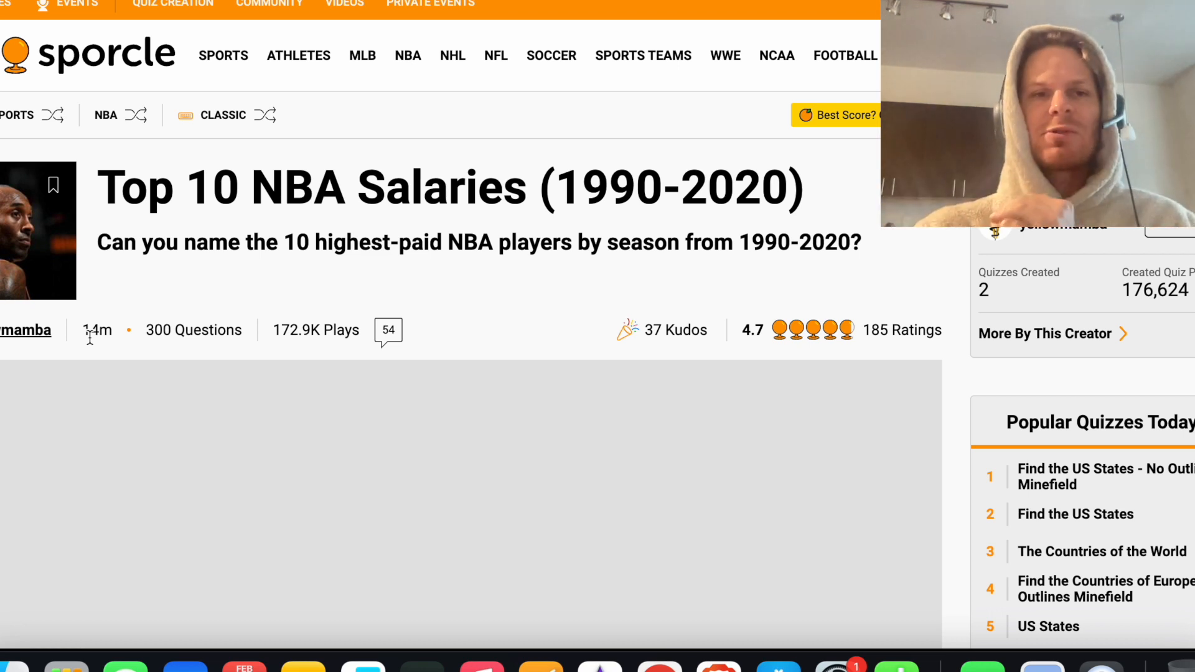
mouse_move(242, 227)
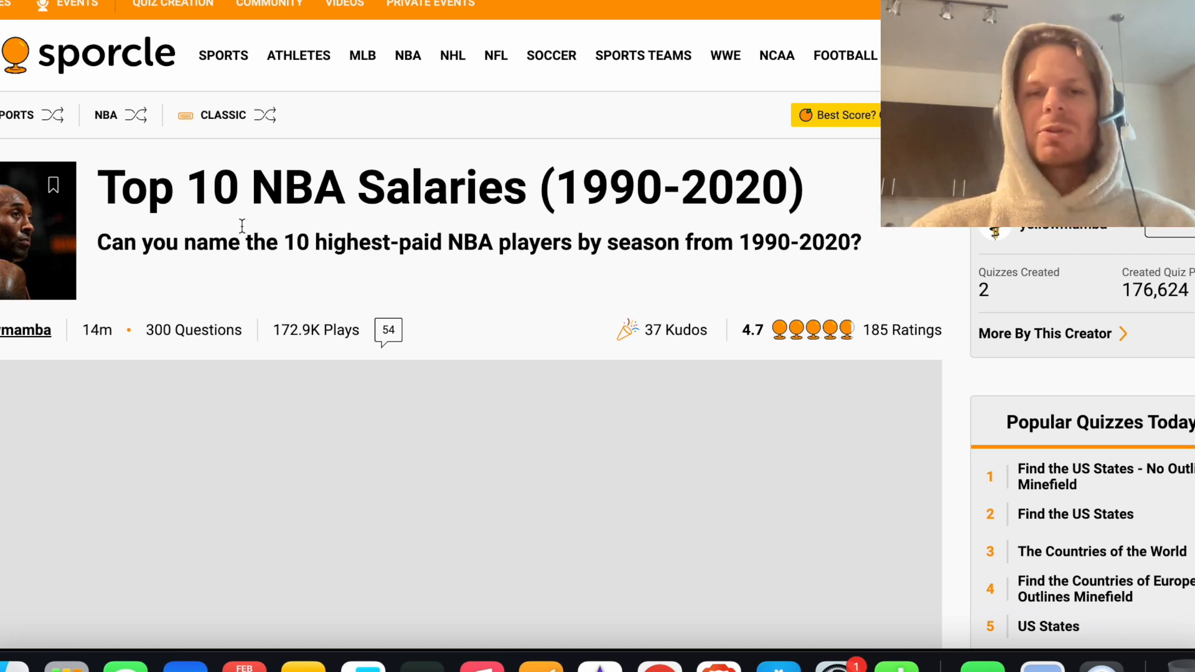
Scroll down the Sporcle page to the Top 10 NBA Salaries quiz grid and begin play
scroll(down, 3)
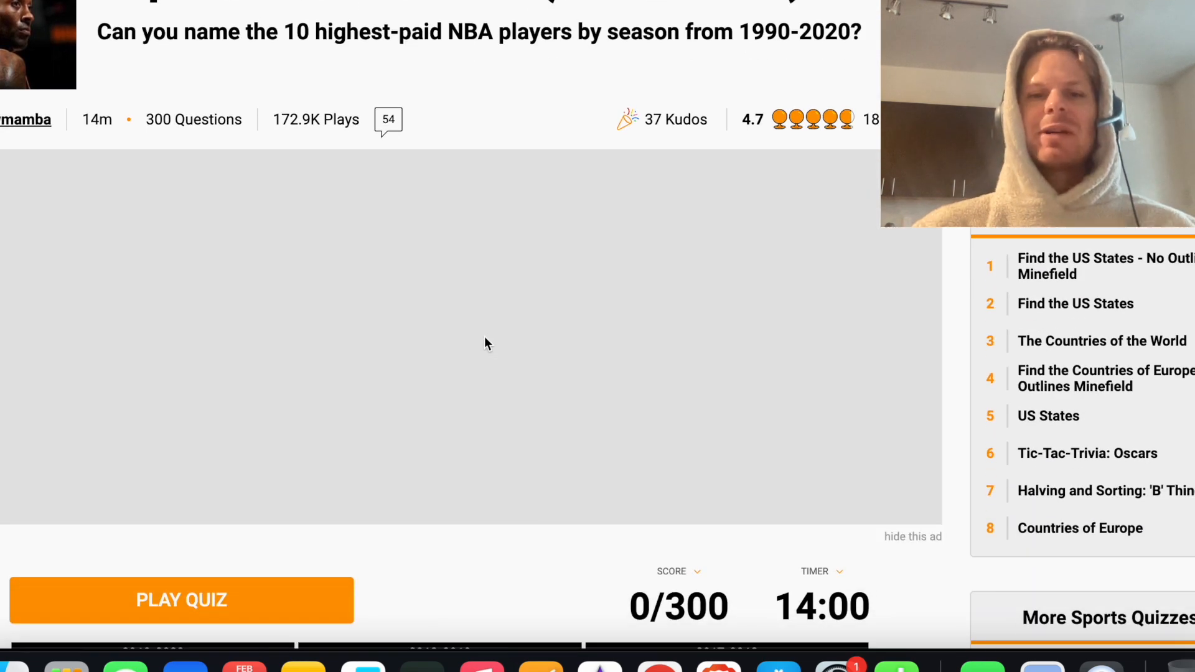
scroll(down, 3)
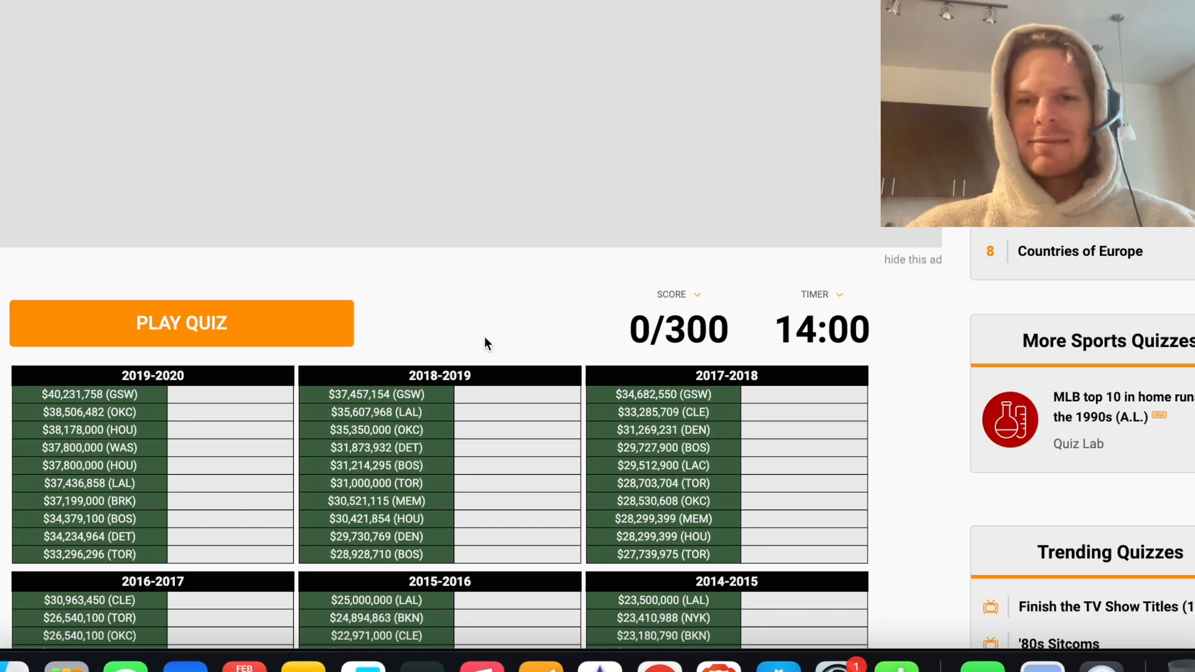
scroll(down, 3)
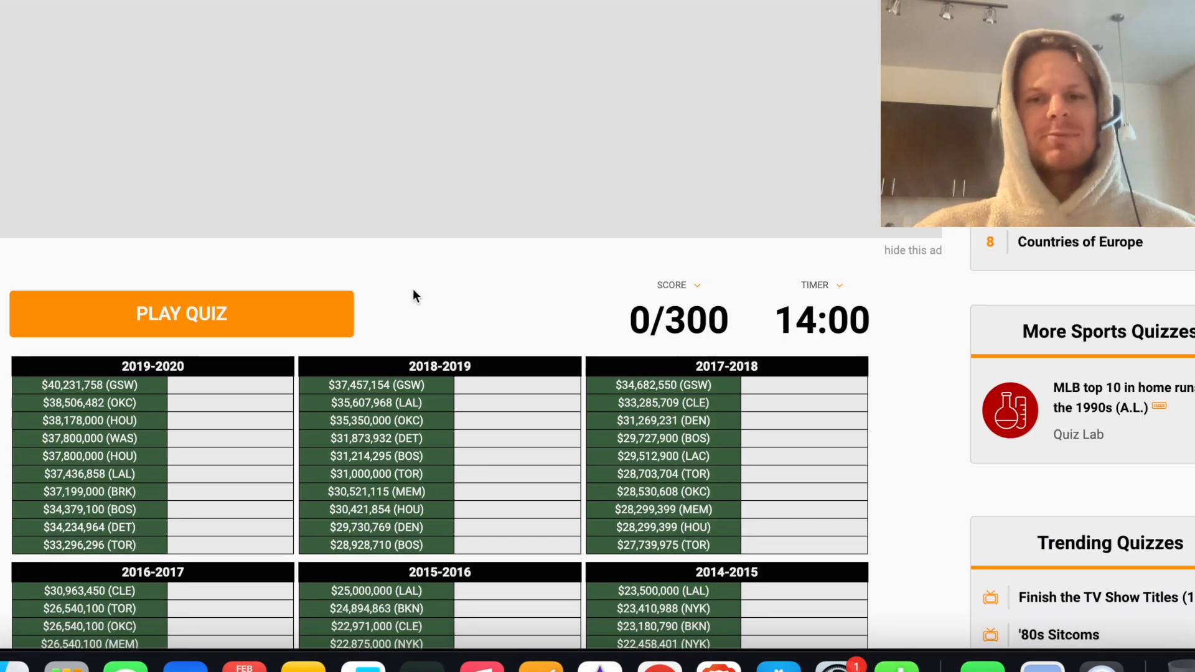
scroll(down, 3)
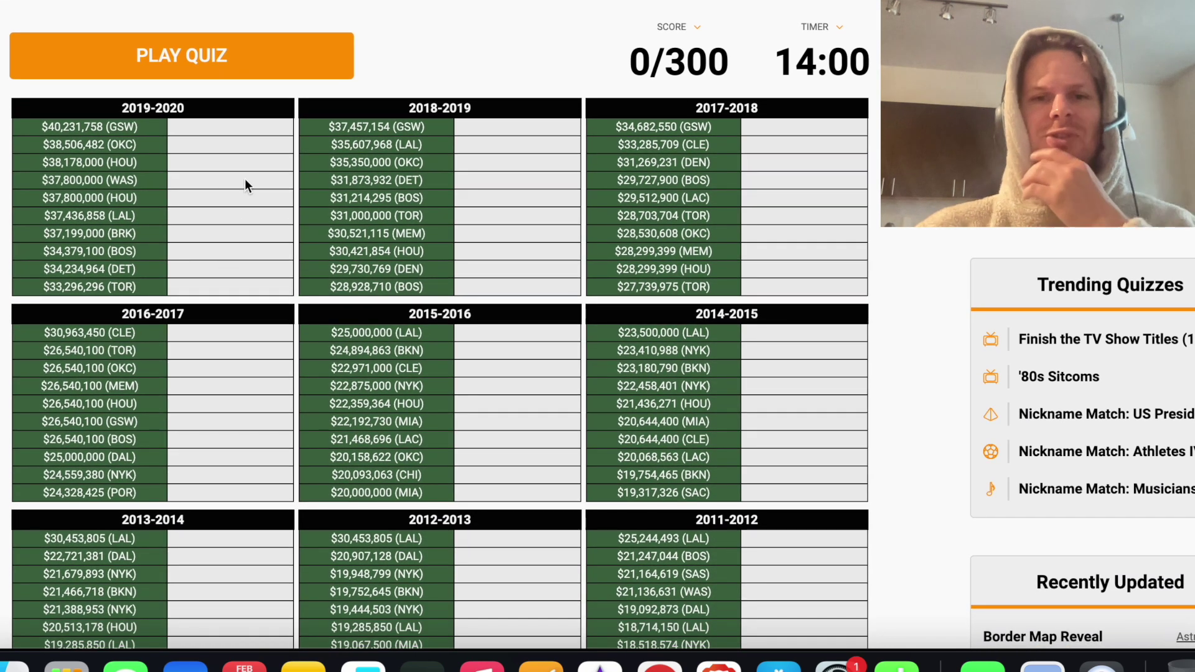
scroll(down, 3)
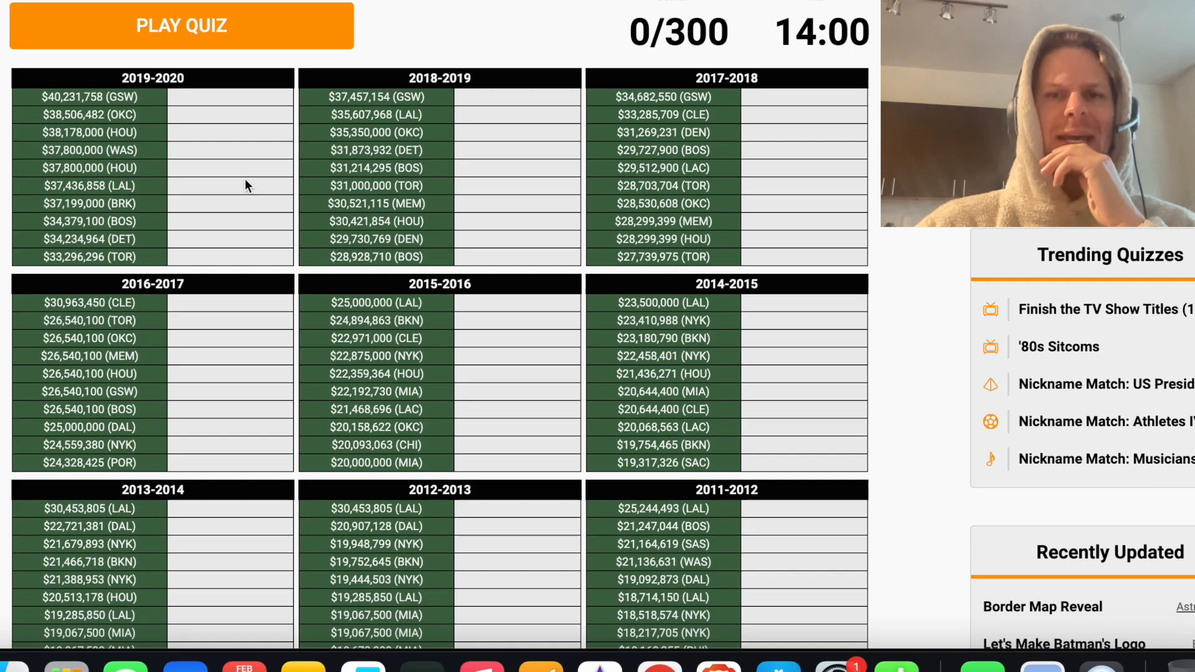
scroll(down, 3)
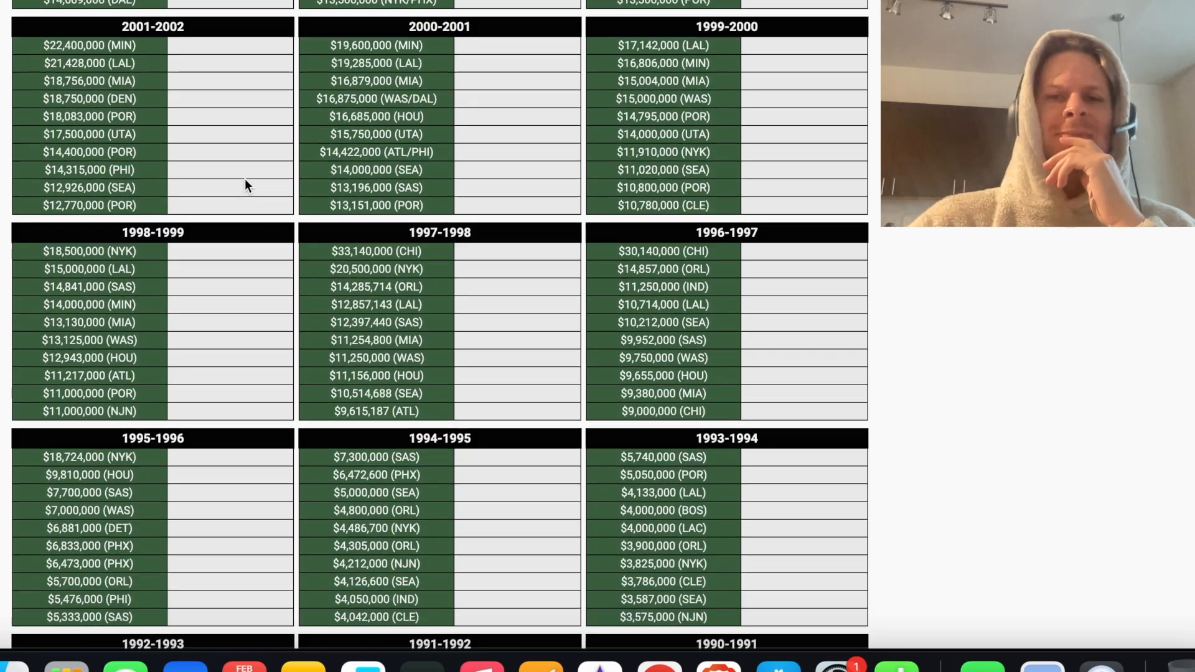
scroll(down, 3)
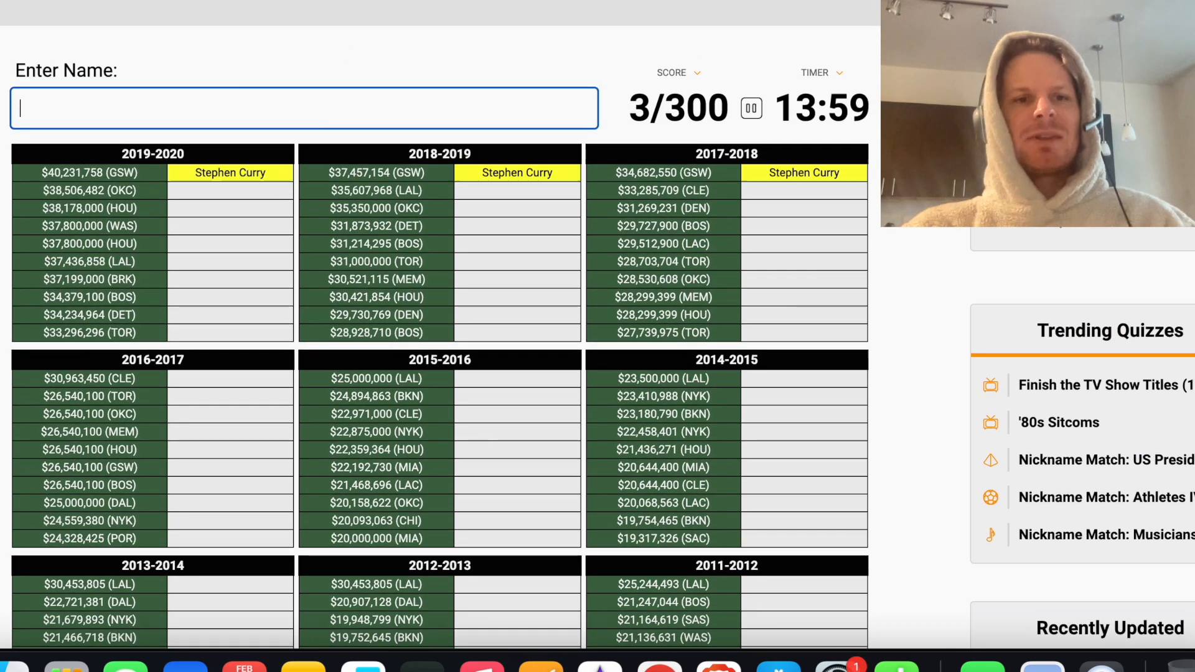
Enter Russell Westbrook and Kevin Durant into the salary grid, fixing a typo
text(we)
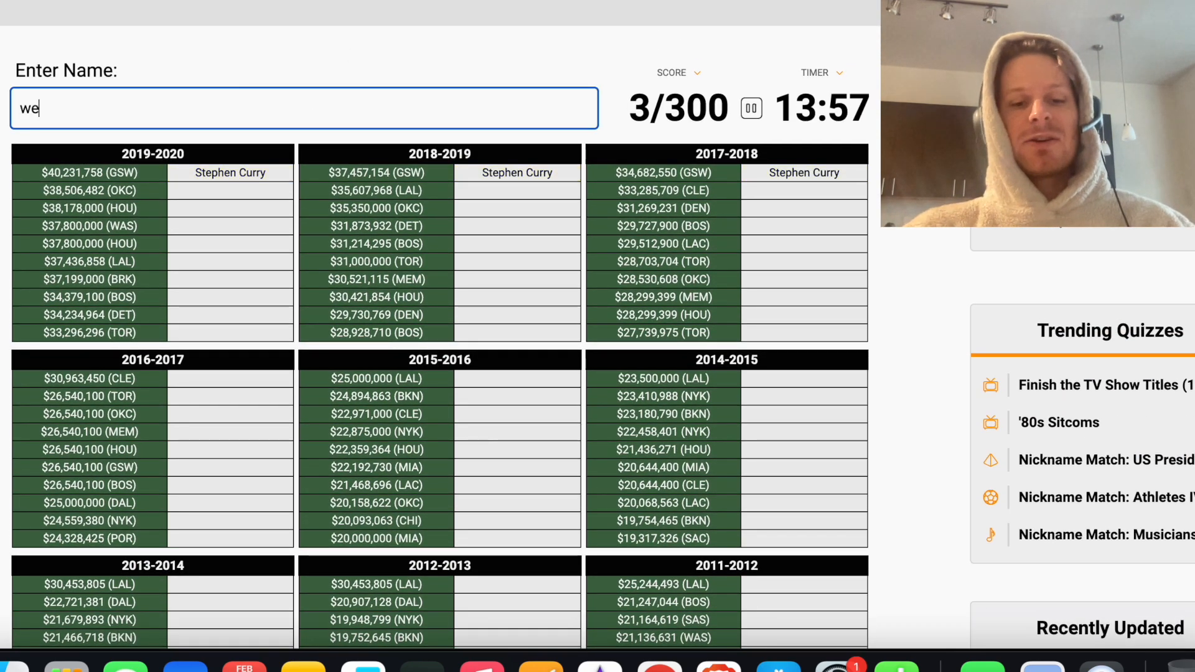
text(westbrook)
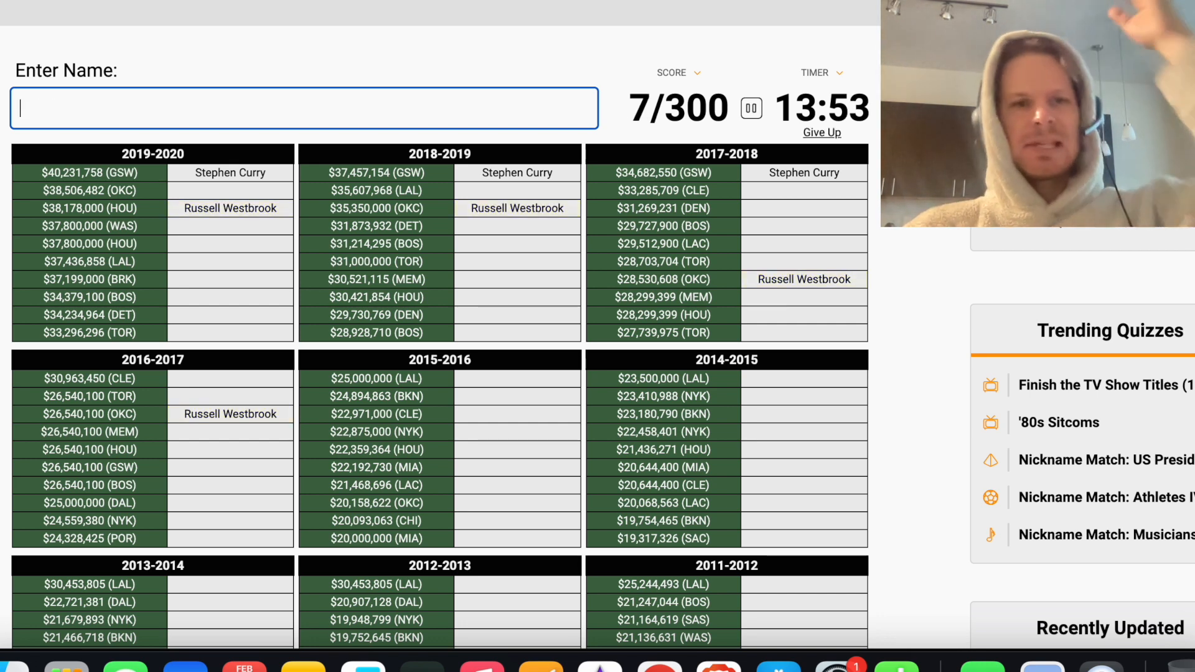
text(dura)
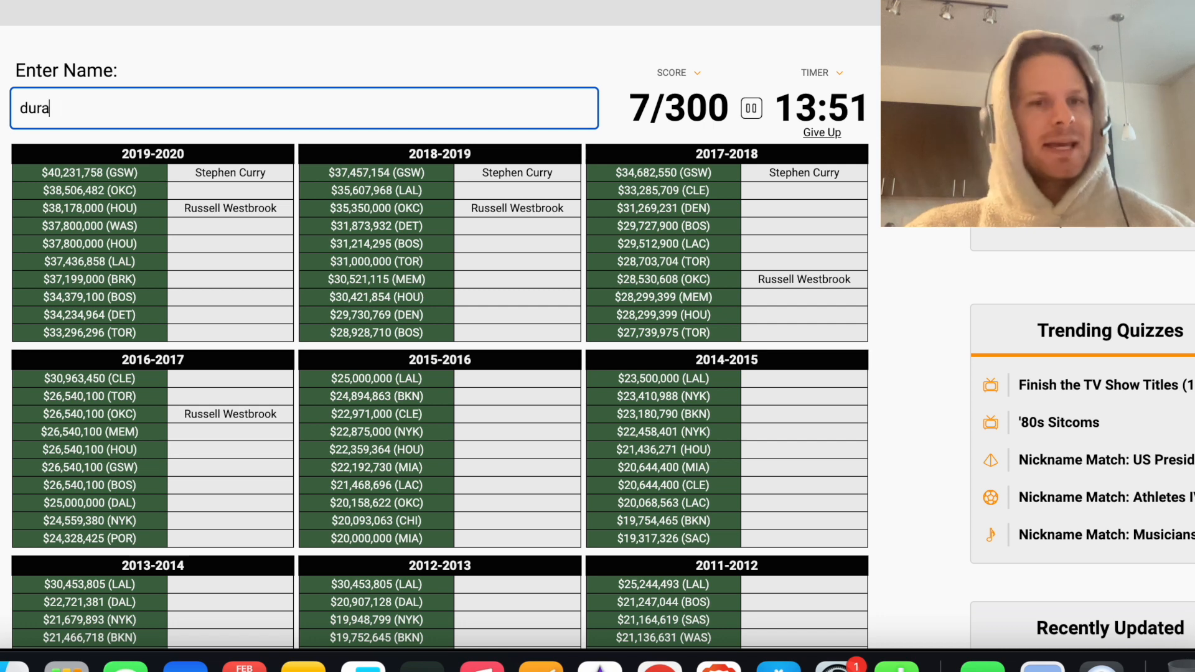
text(g)
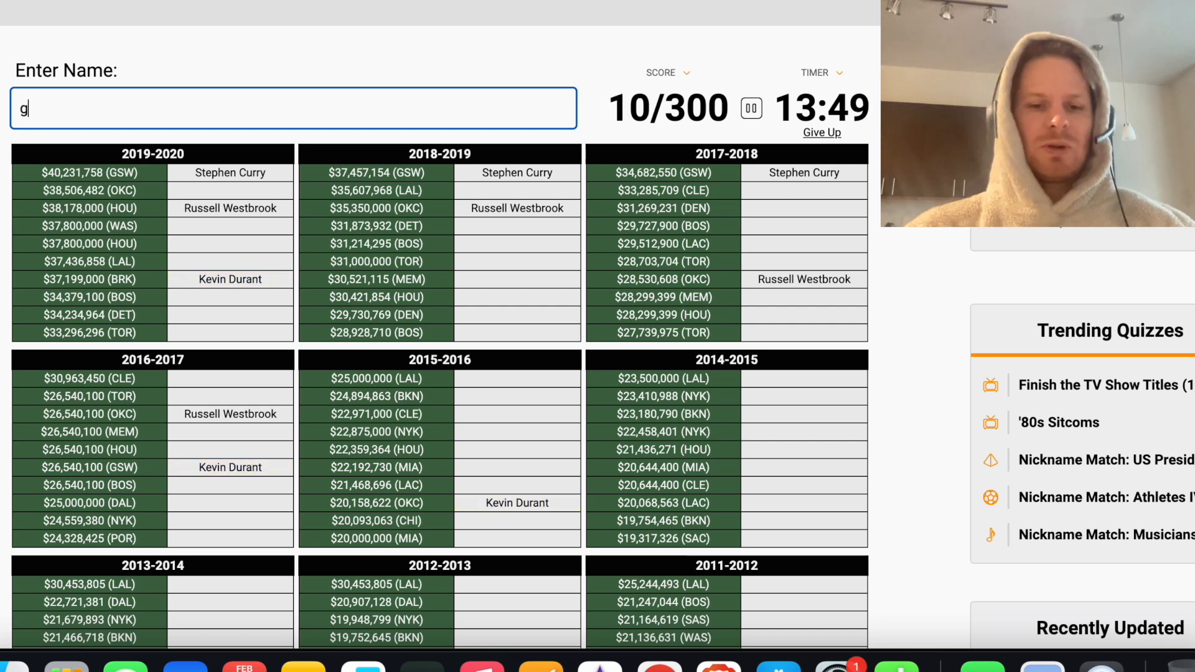
key(Backspace)
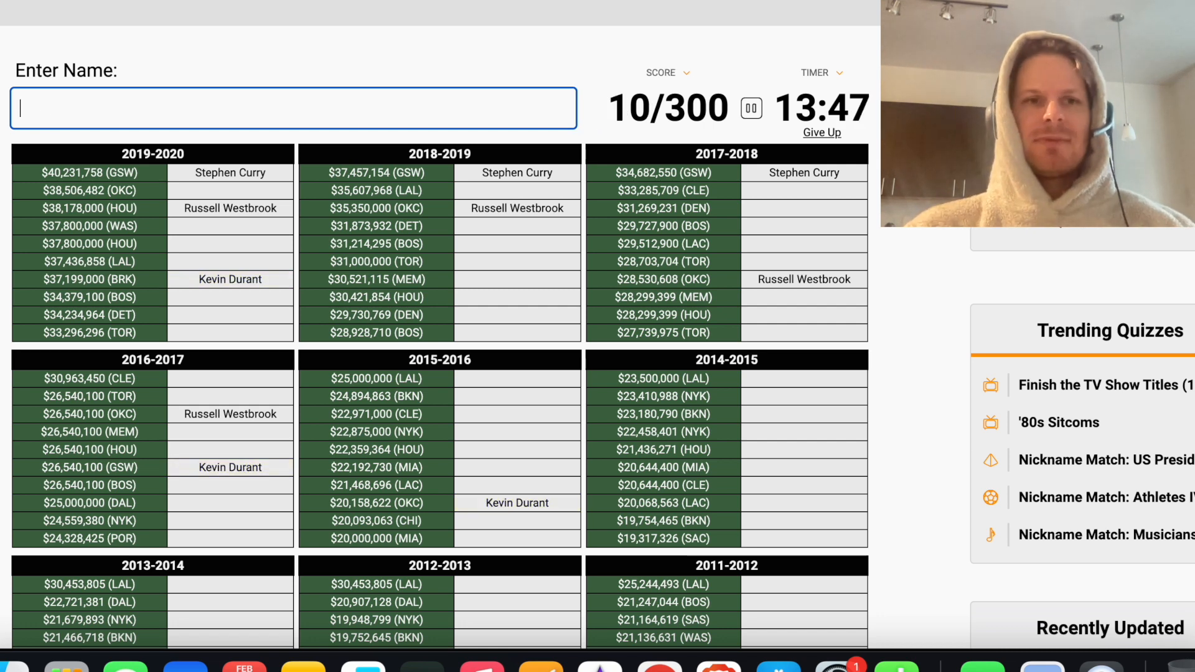
text(g)
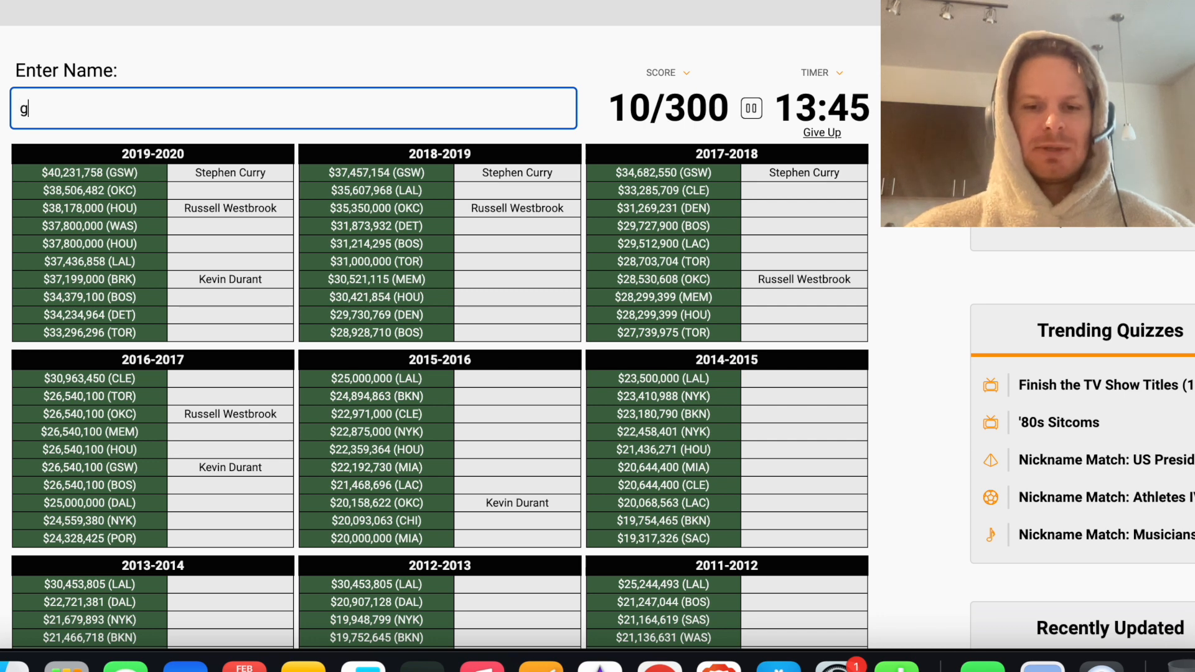
text(ilgeo)
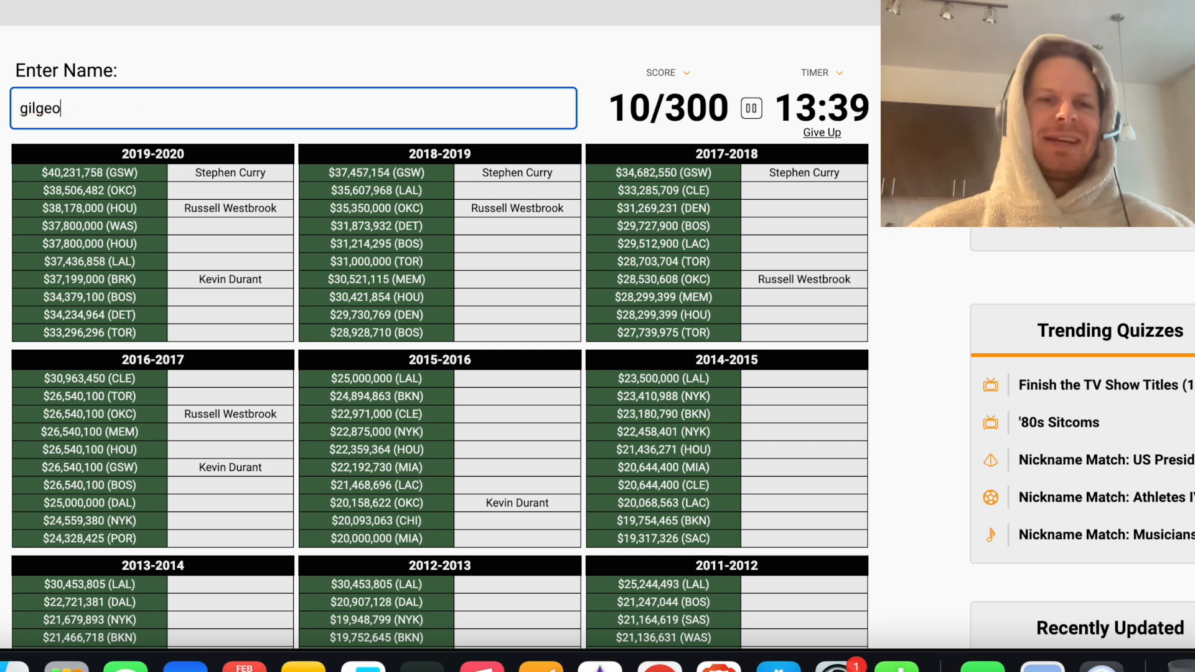
Enter Chris Paul, John Wall, Dwight Howard and James Harden, reaching 30/300
text(chris paul)
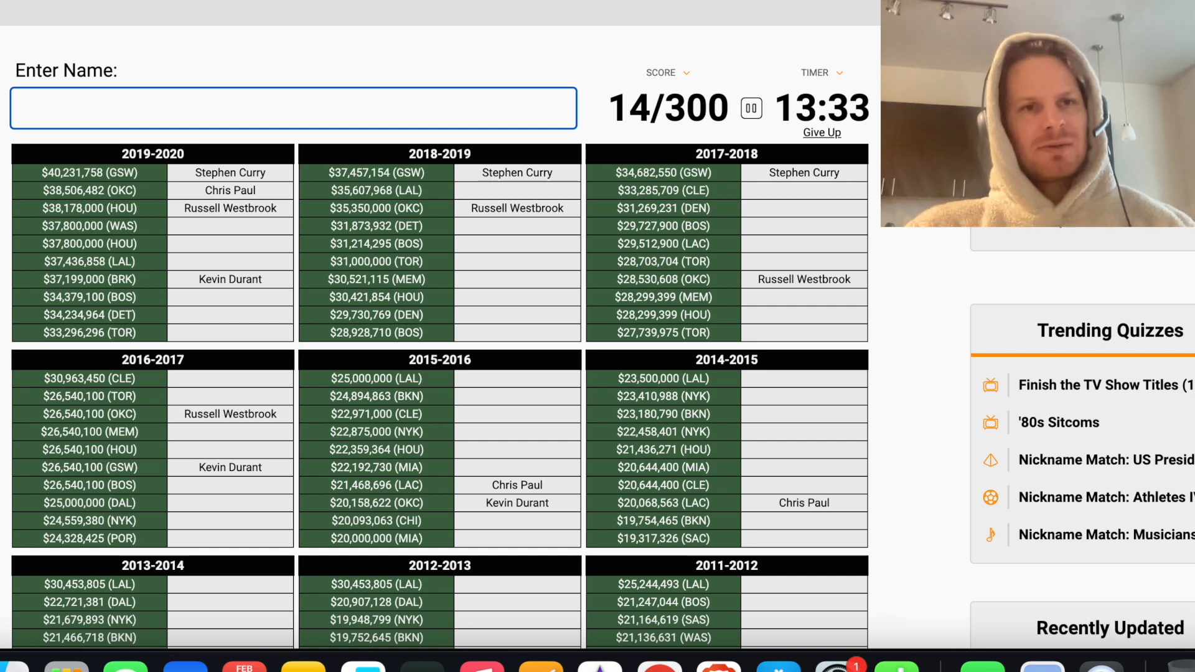
text(John Wall)
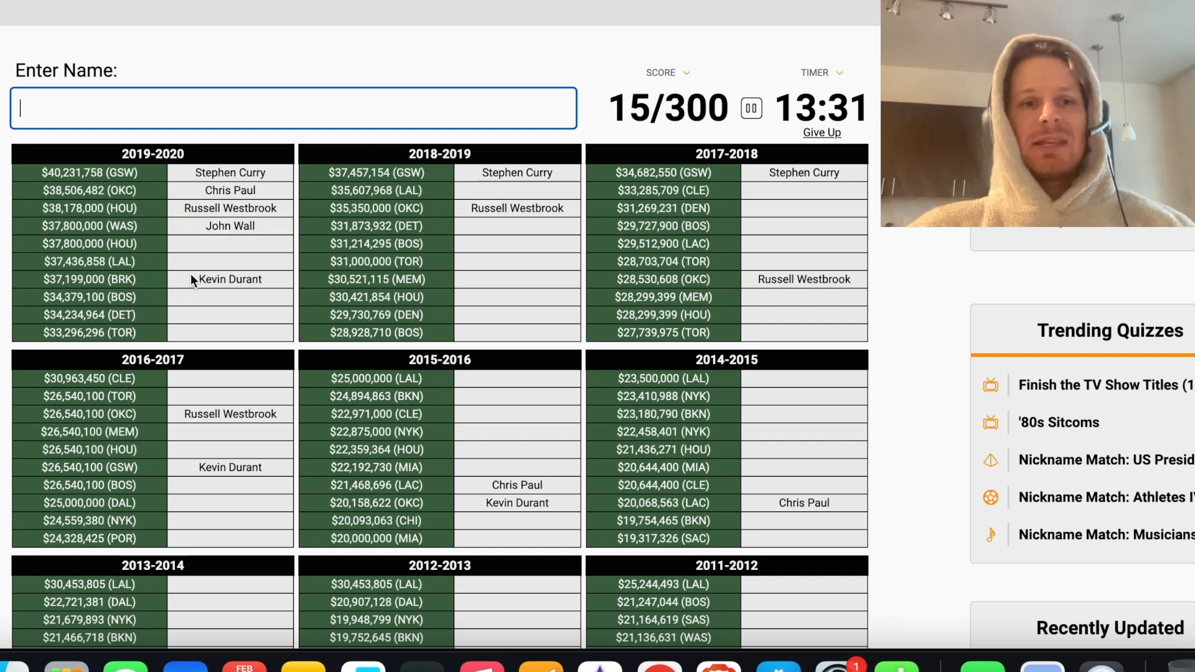
mouse_move(224, 243)
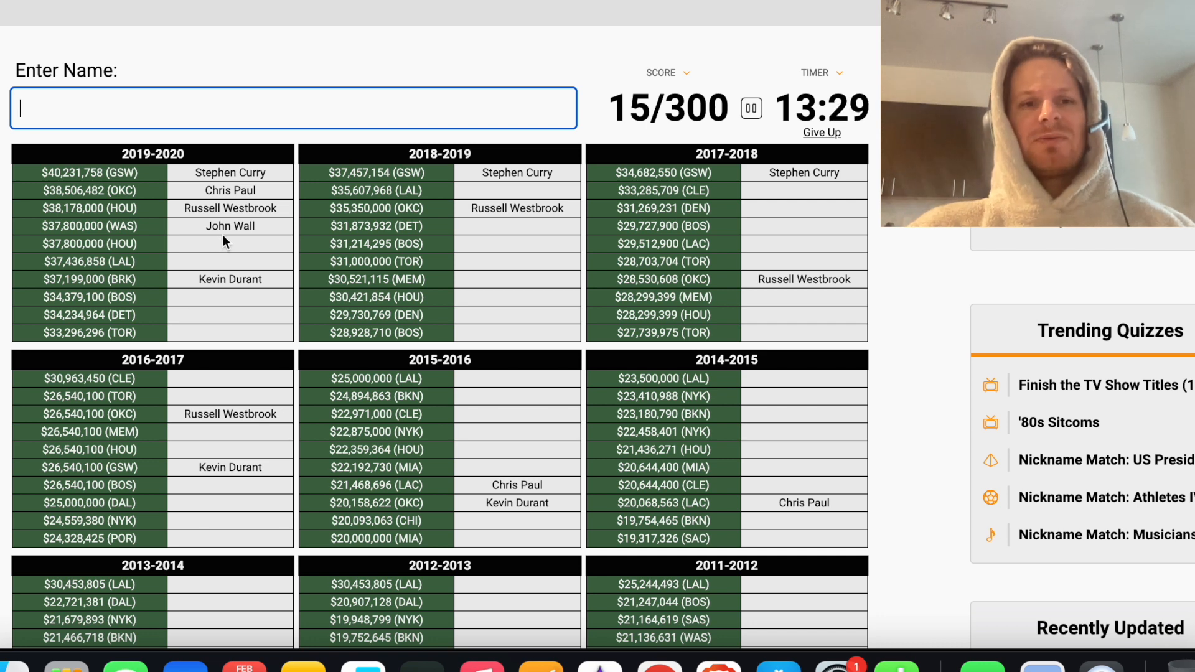
mouse_move(160, 148)
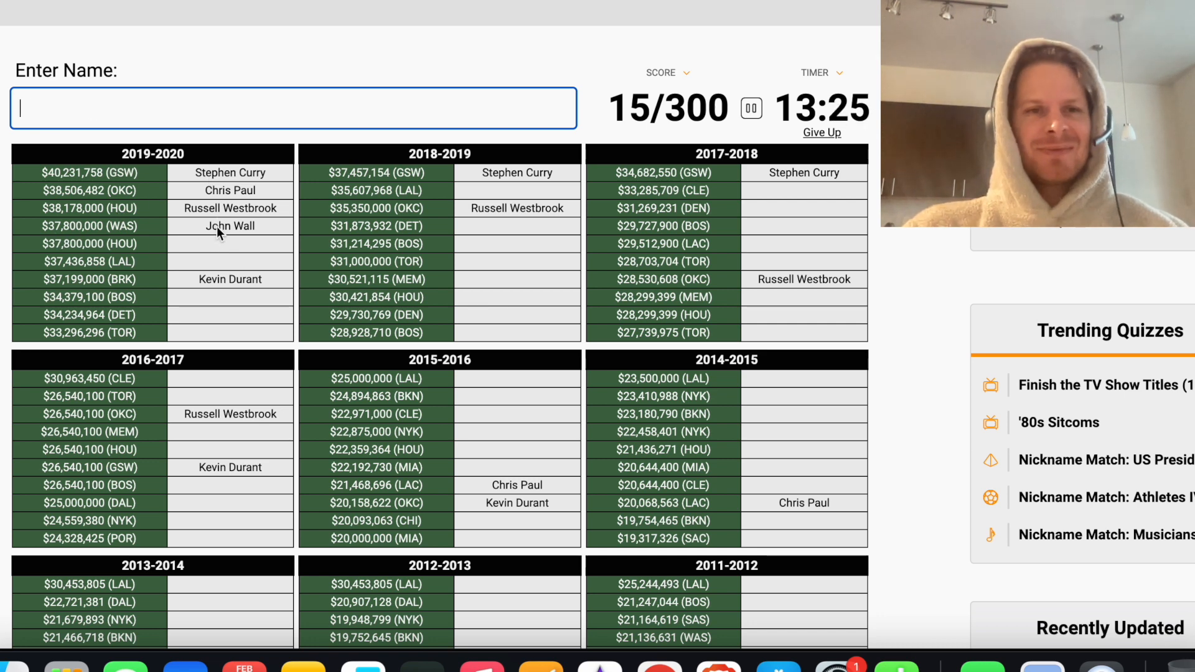
text(ho)
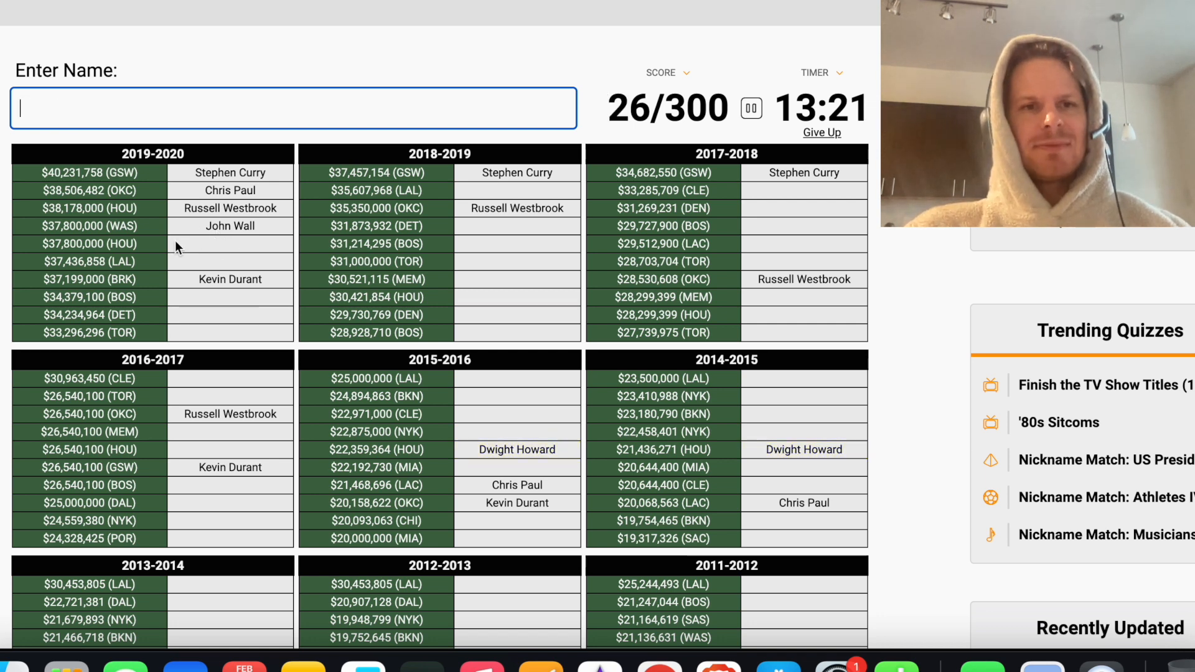
text(James Harden)
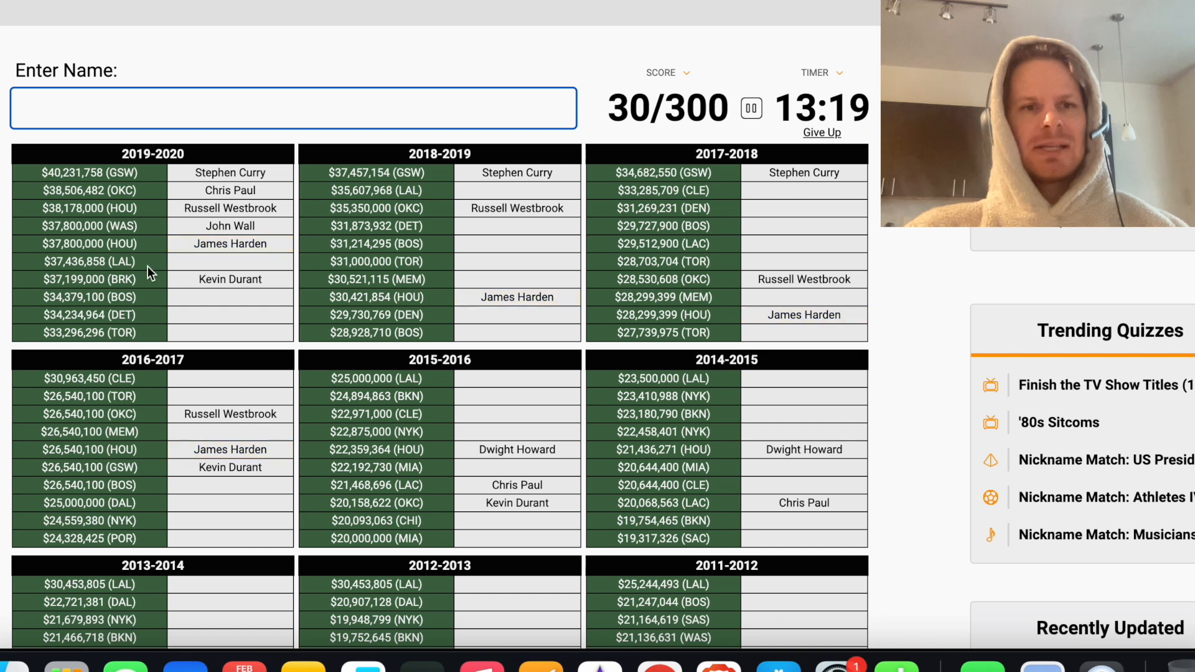
mouse_move(188, 269)
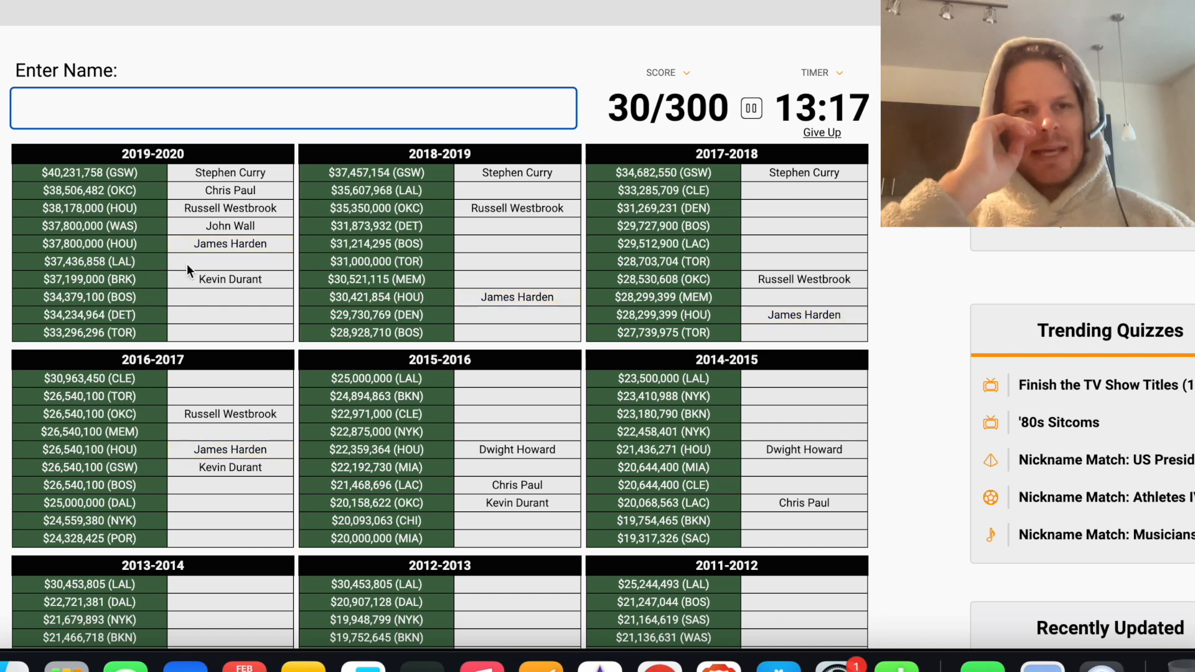
Enter LeBron James and Al Horford, then try Irving
text(LeBron James)
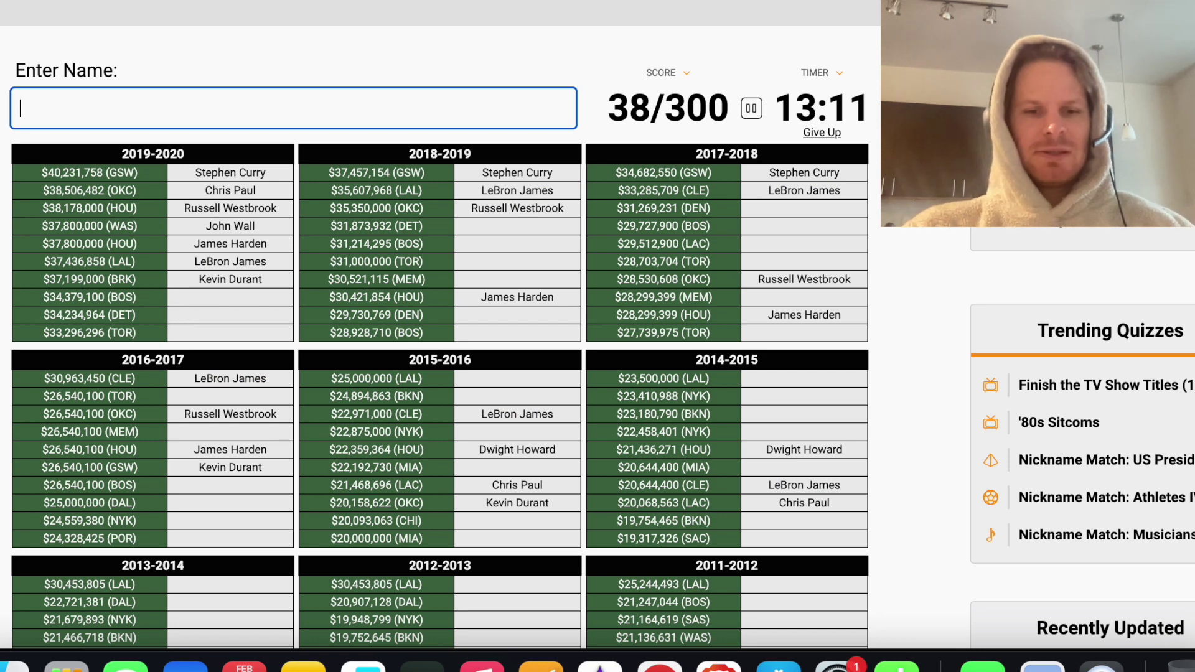
text(br)
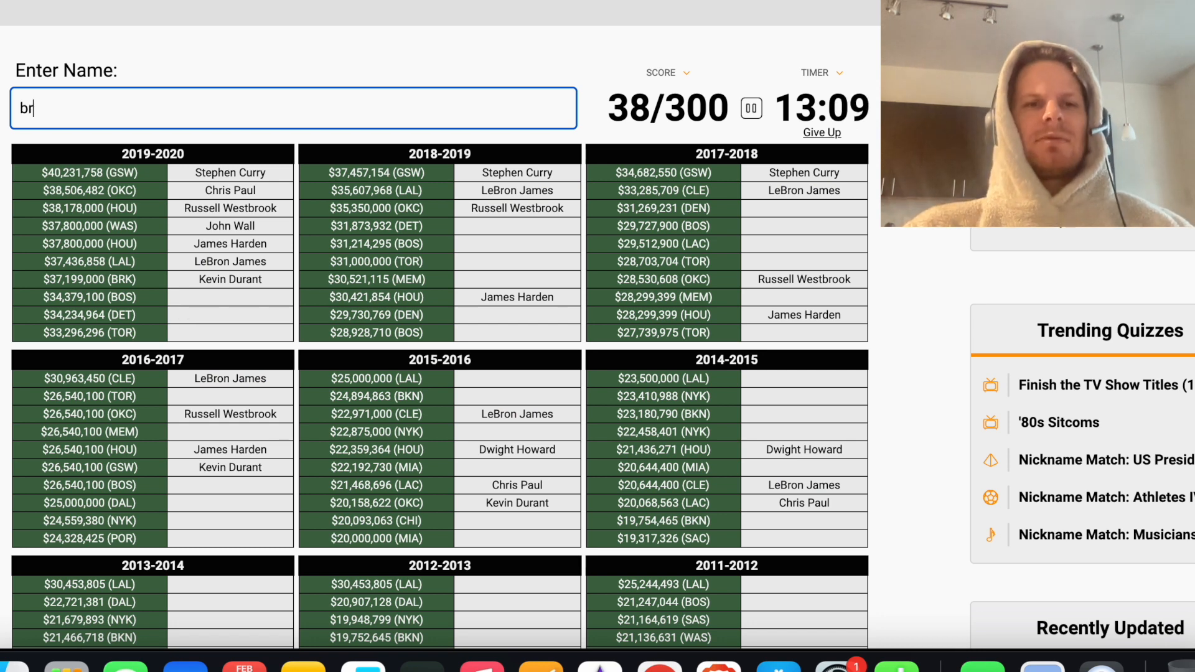
text(horfor)
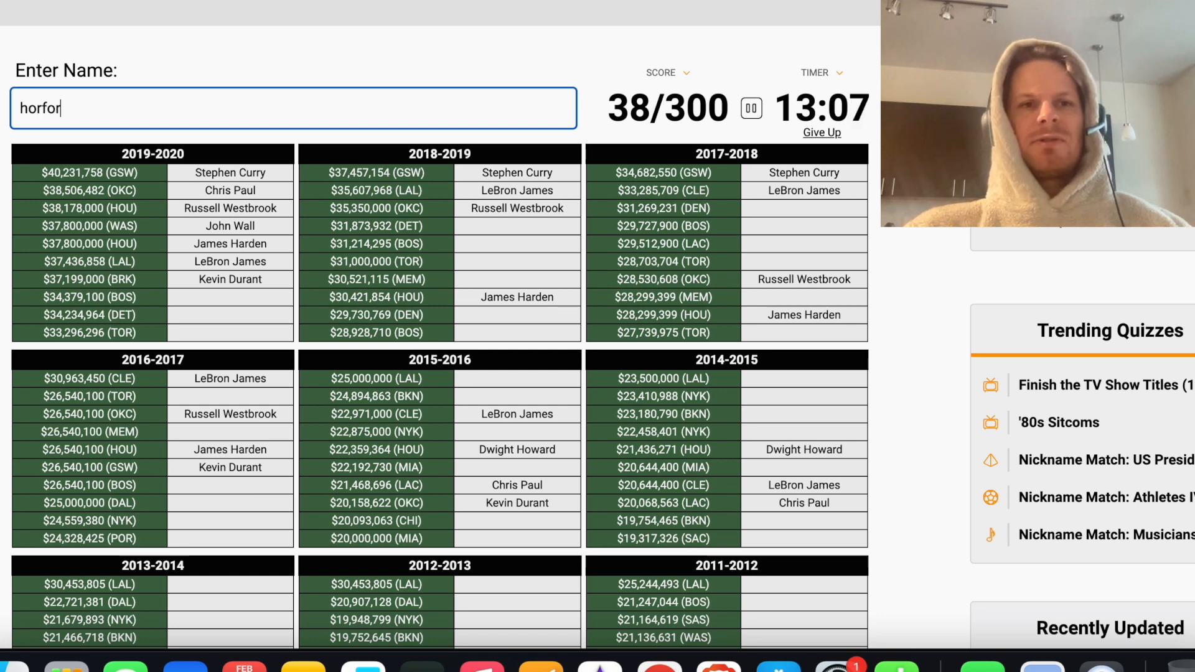
text(horford)
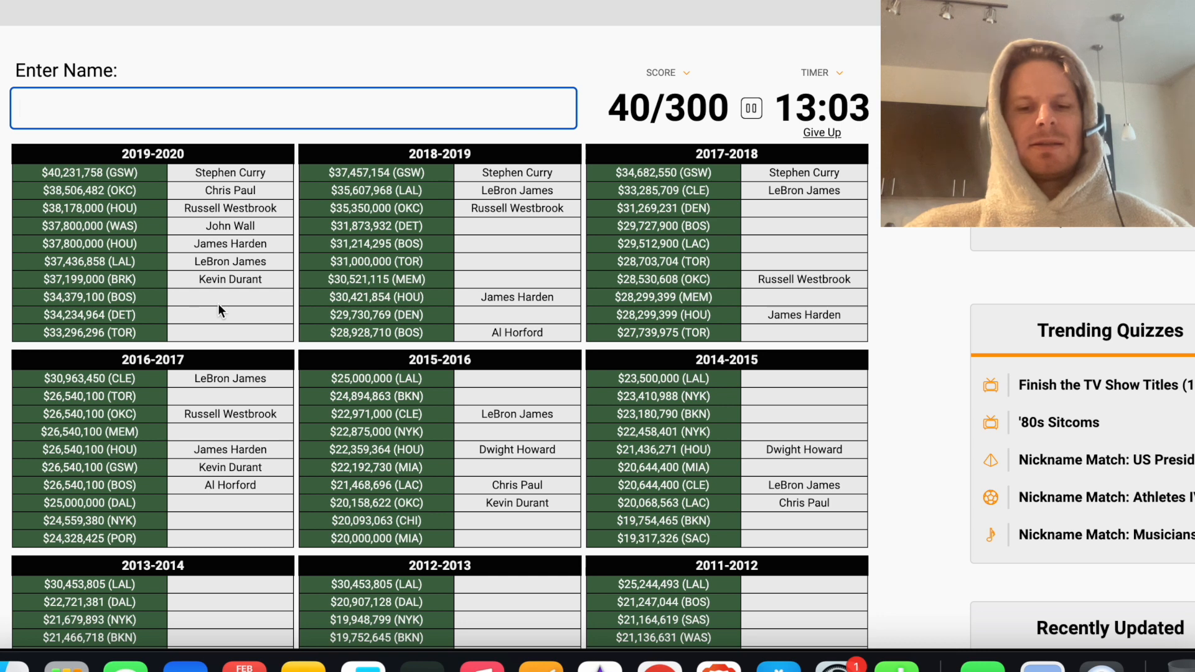
text(irving)
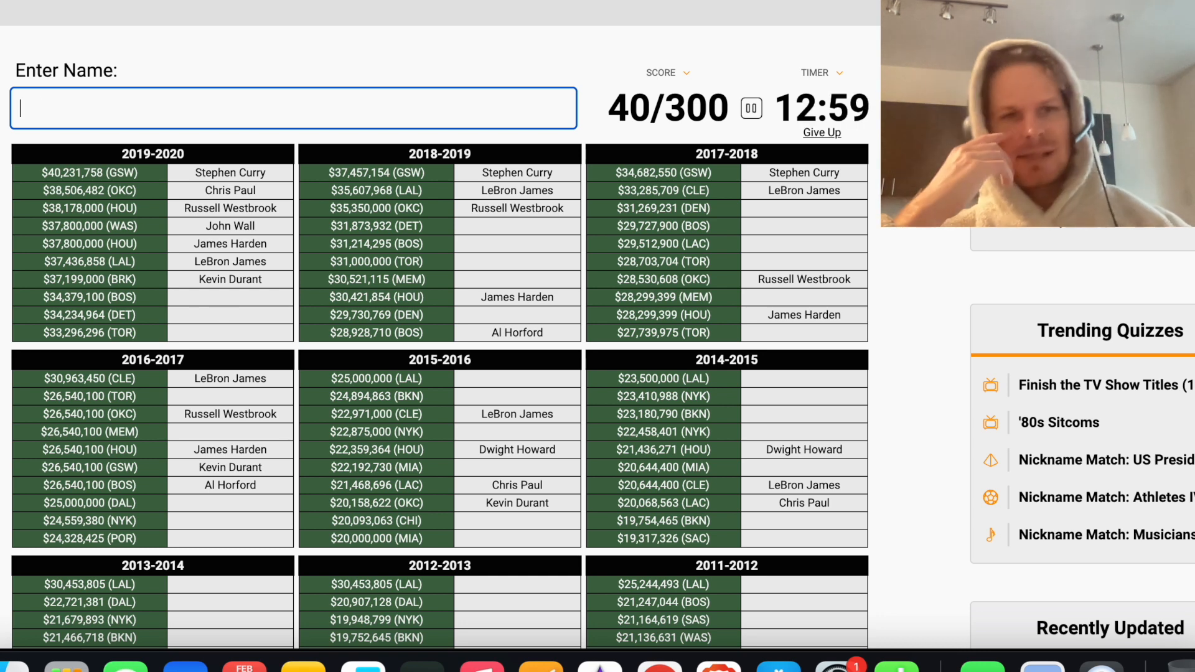
Enter Blake Griffin and DeMar DeRozan after a Leonard attempt, reaching 46/300
text(th)
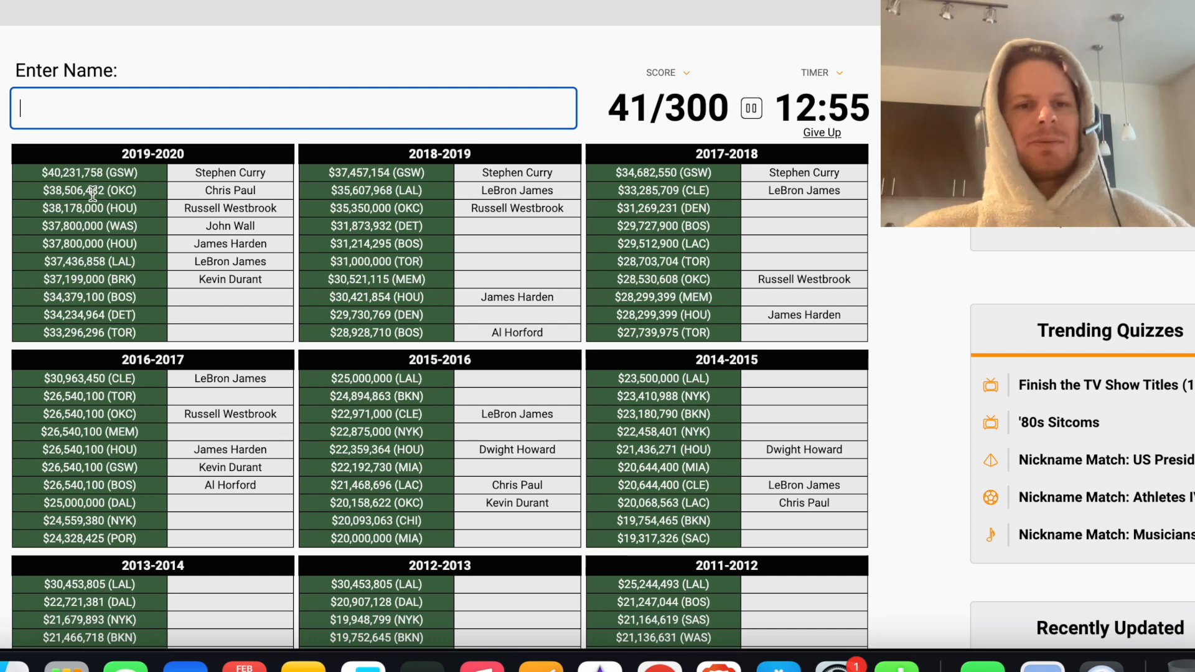
mouse_move(192, 284)
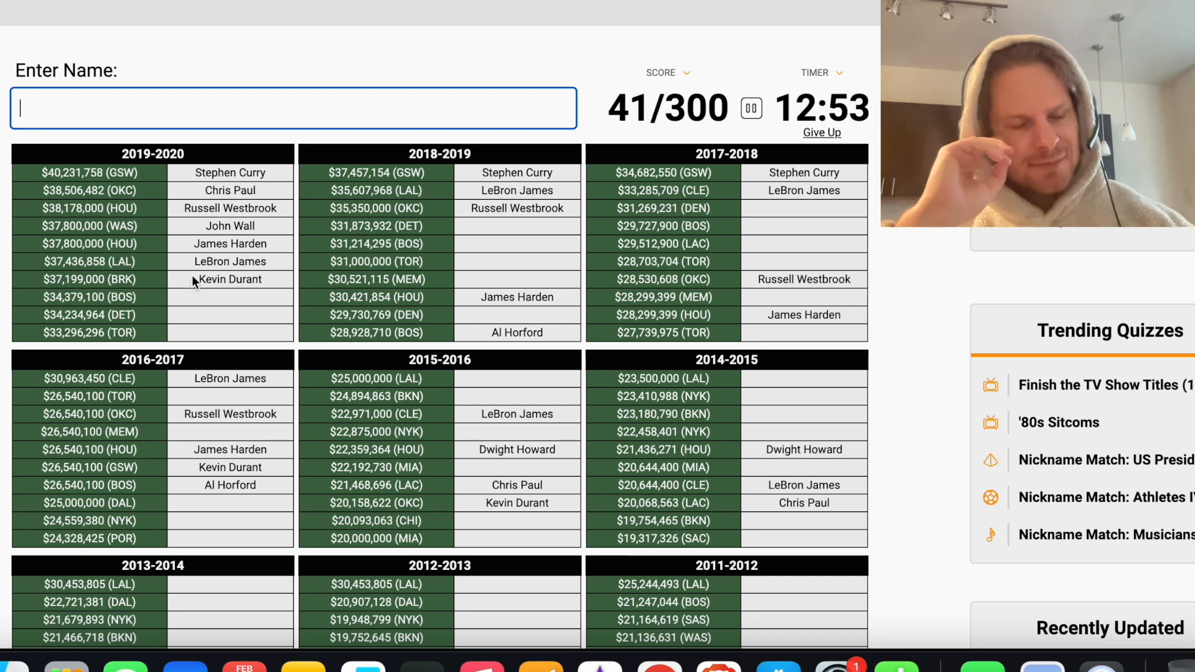
text(griffi)
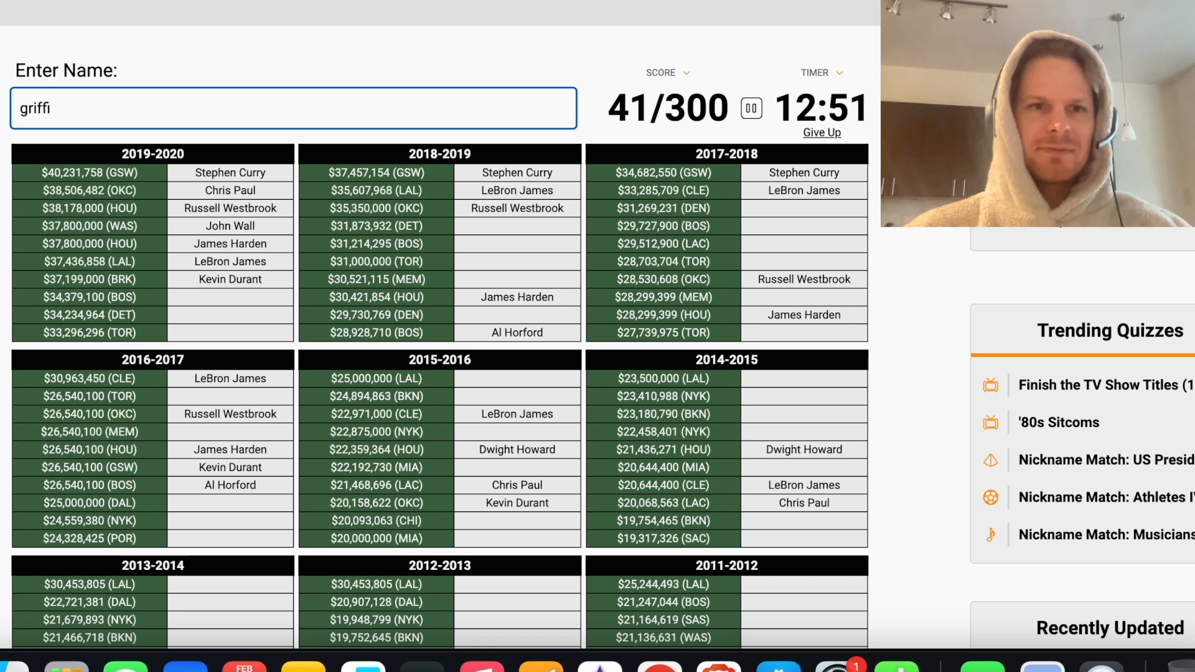
text(griffin)
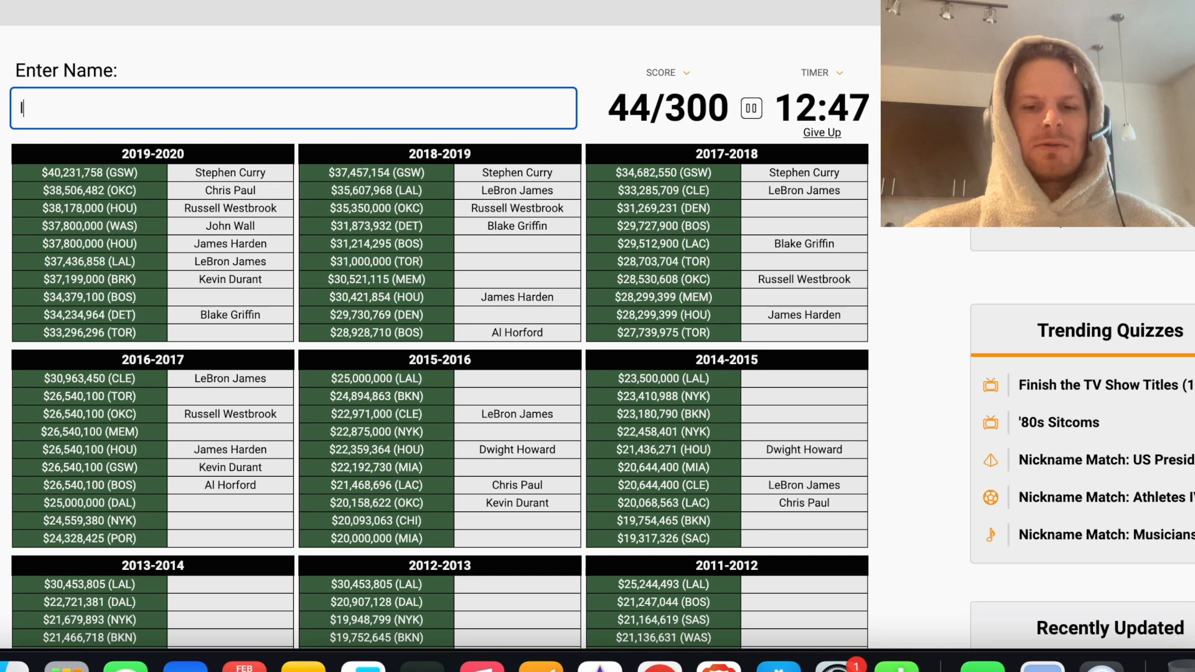
text(leonar)
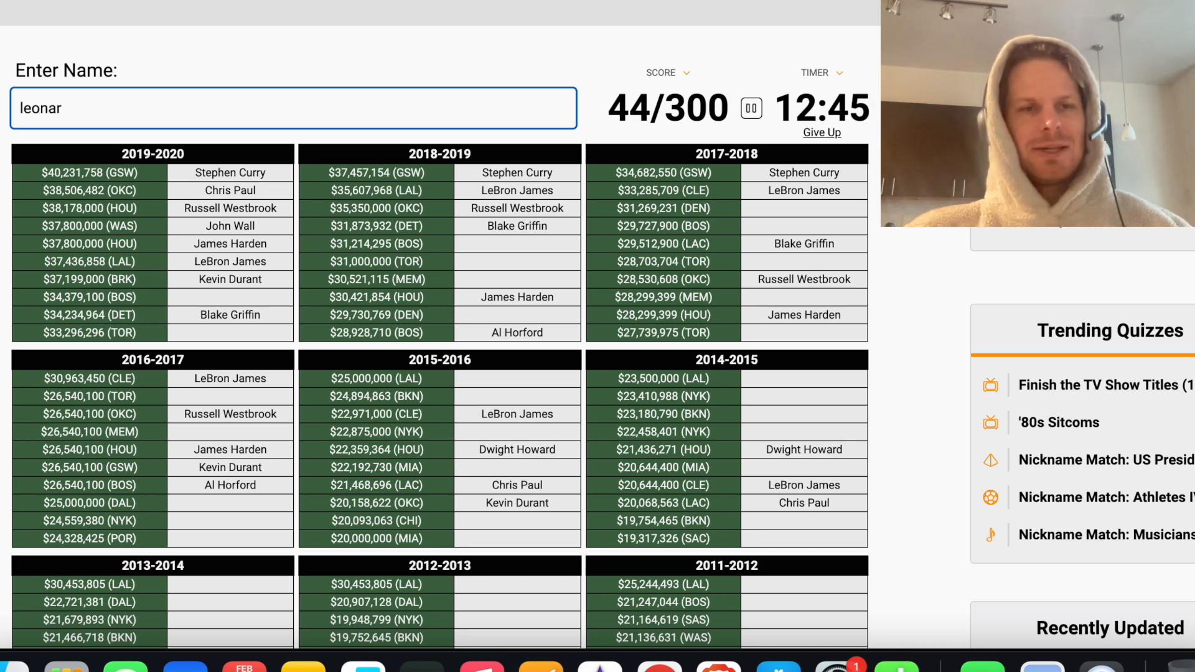
text(dero)
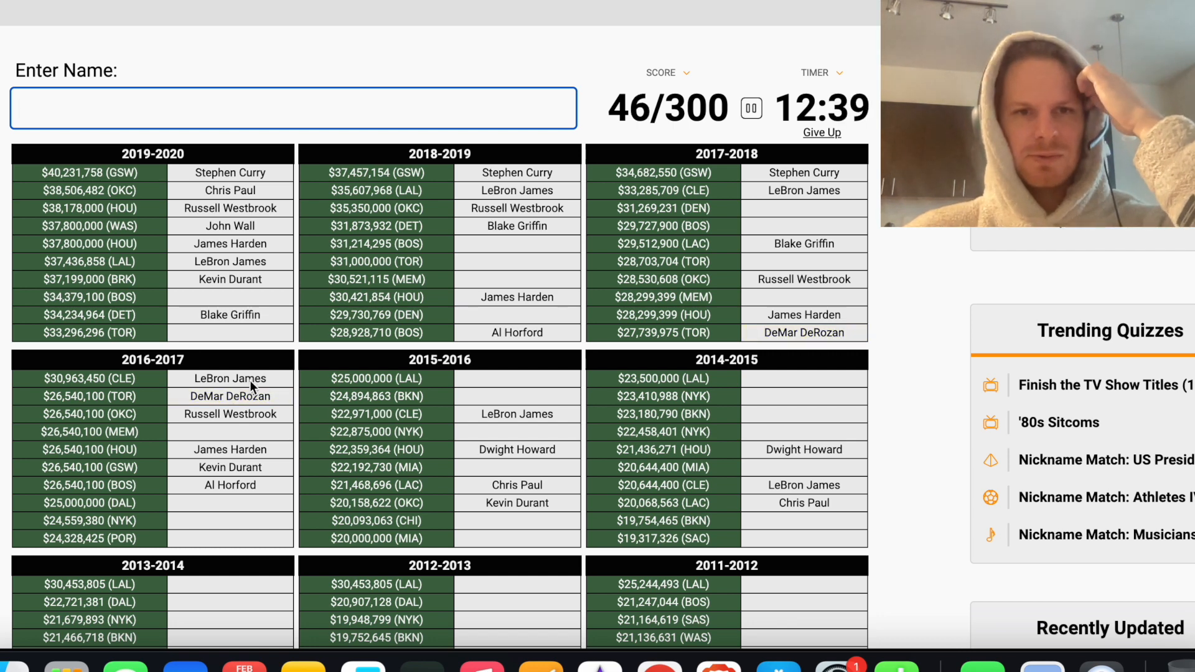
mouse_move(226, 404)
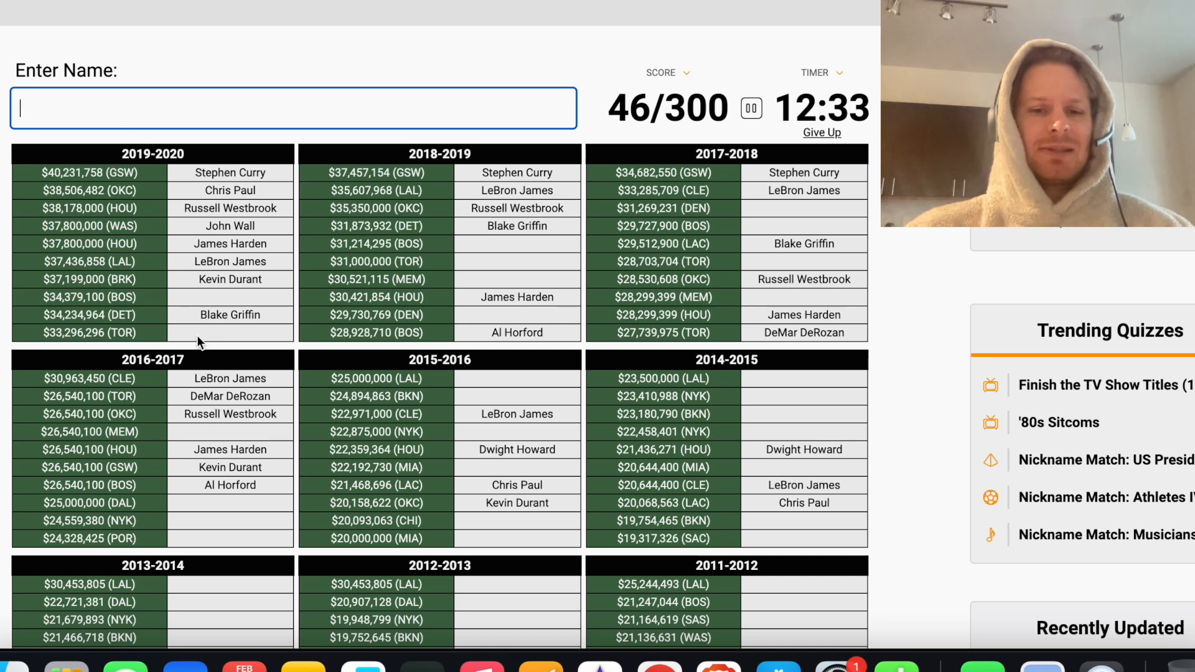
Enter Kyle Lowry and Kemba Walker, then try Brown and Irving
text(Kyle Lowry)
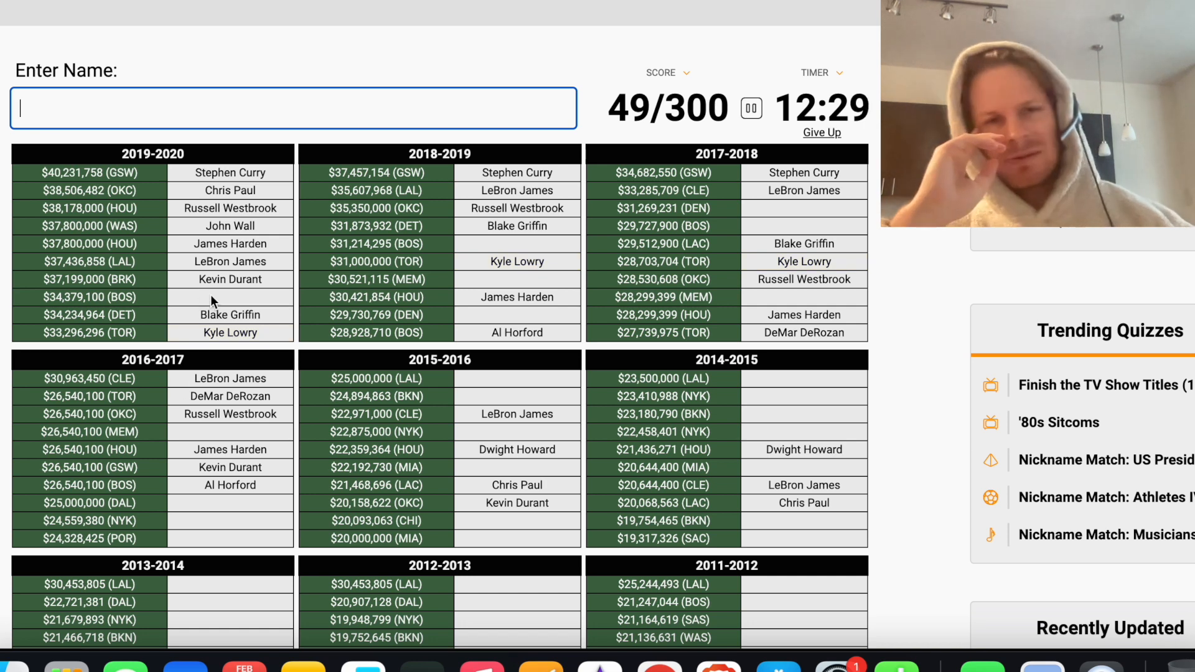
text(s)
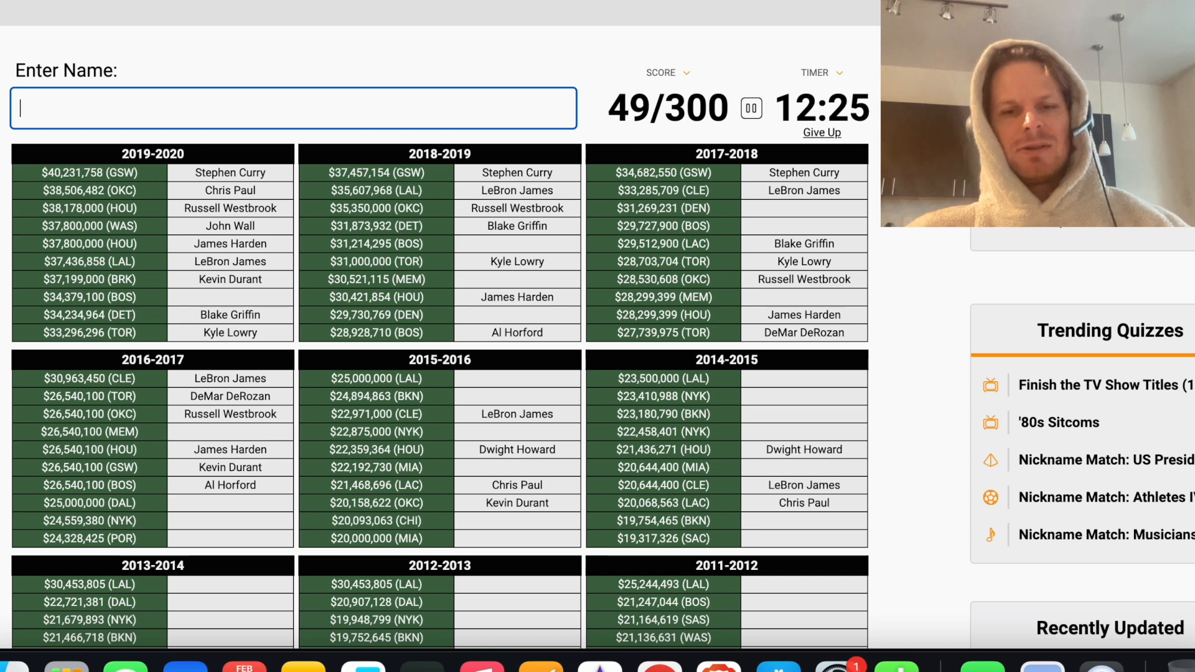
text(Kemba Walker)
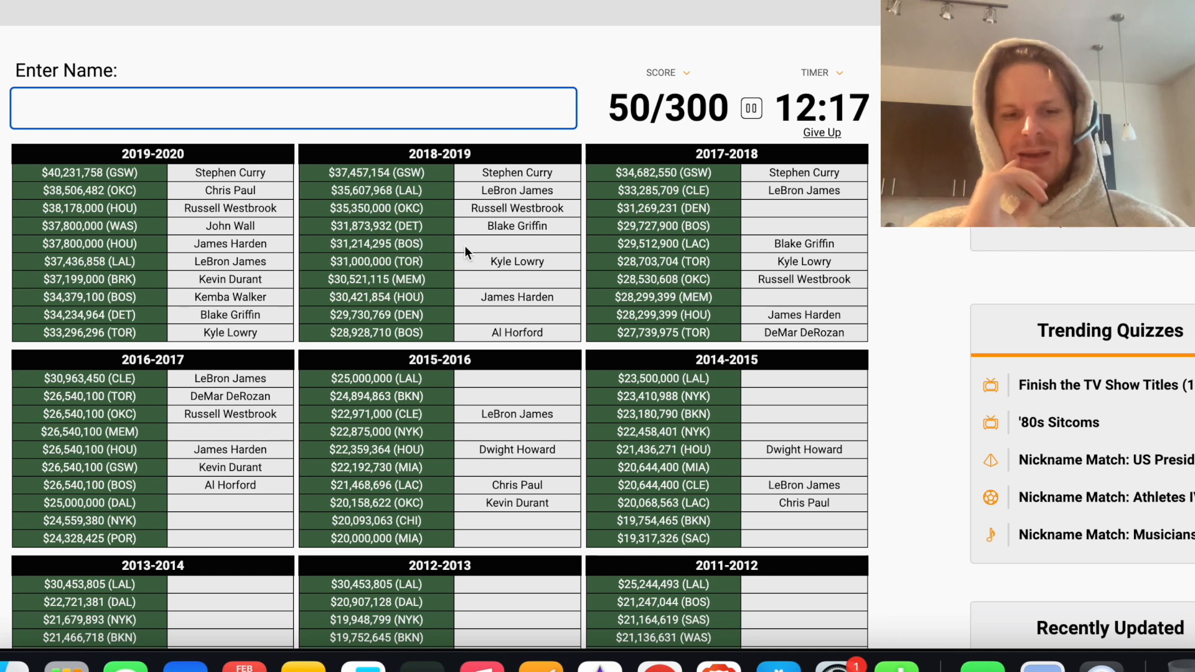
text(brow)
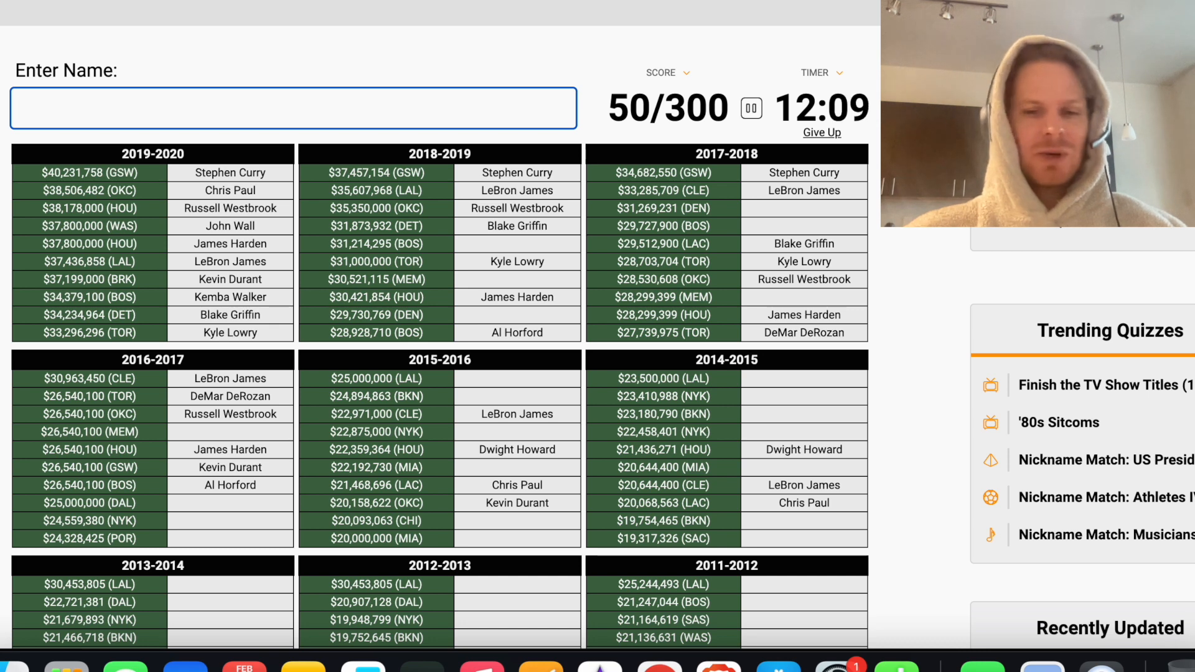
text(irvi)
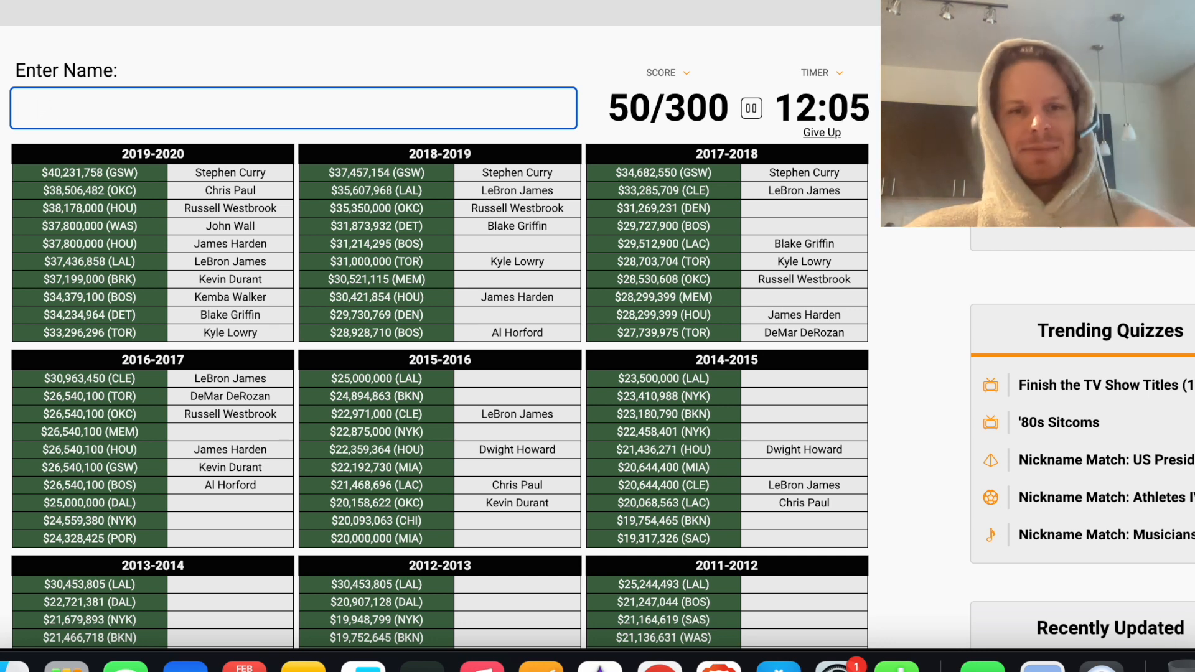
mouse_move(608, 232)
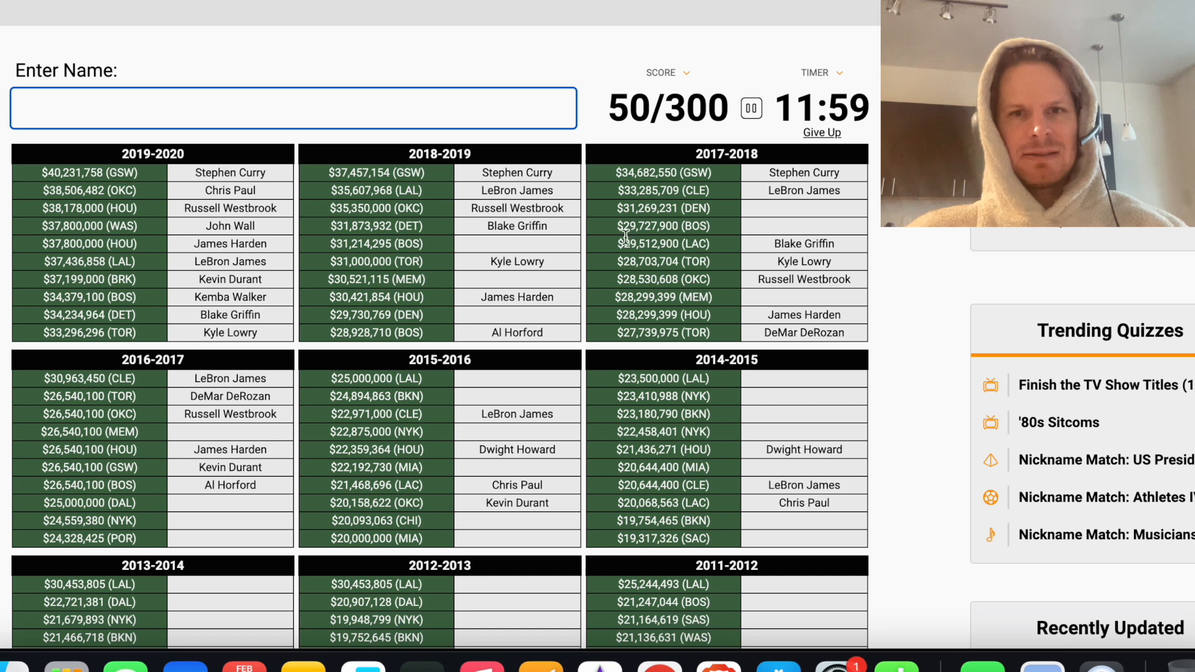
Enter Gordon Hayward, Rudy Gay and Mike Conley after several tries, reaching 56/300
text(ha)
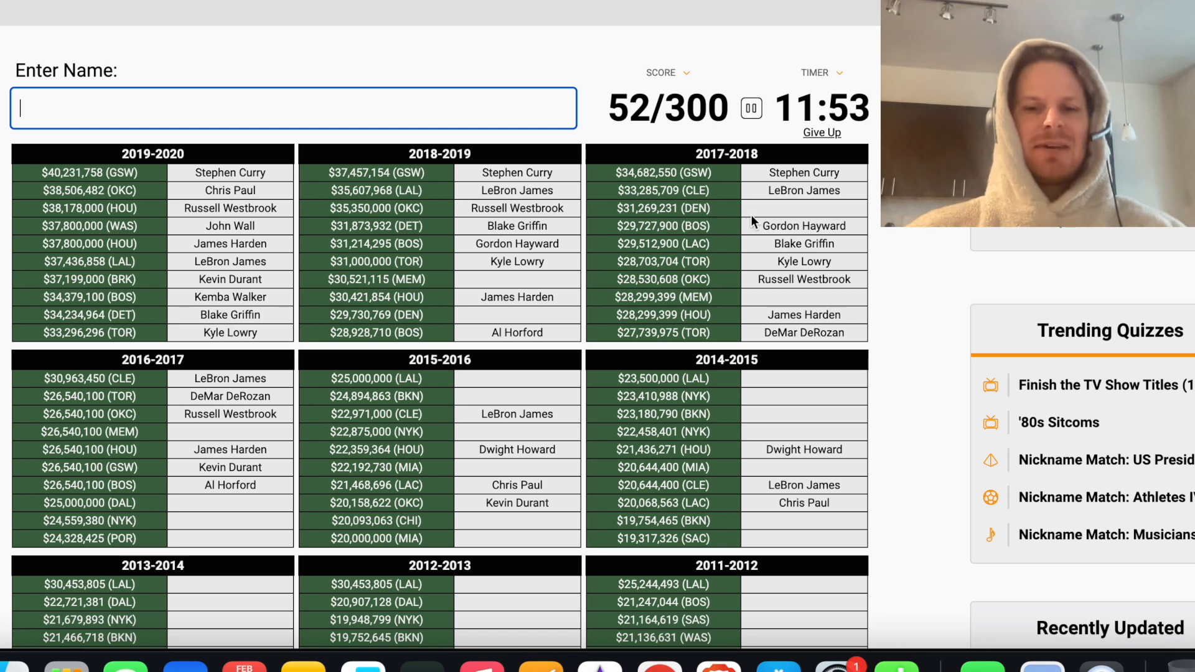
text(j)
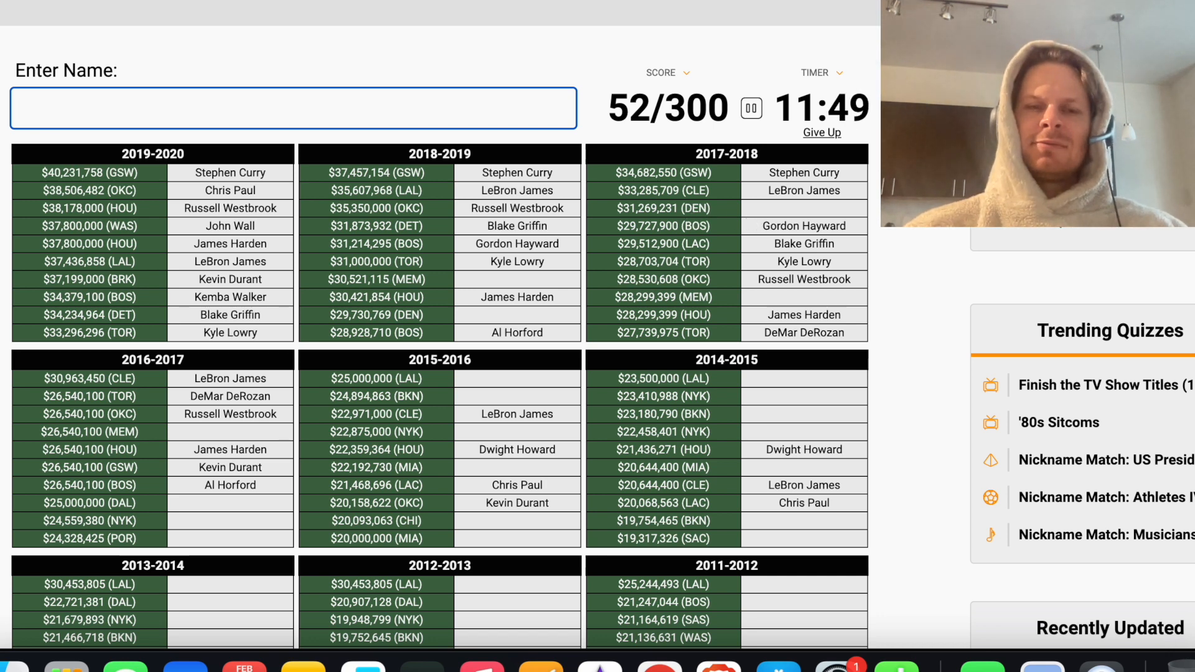
text(m)
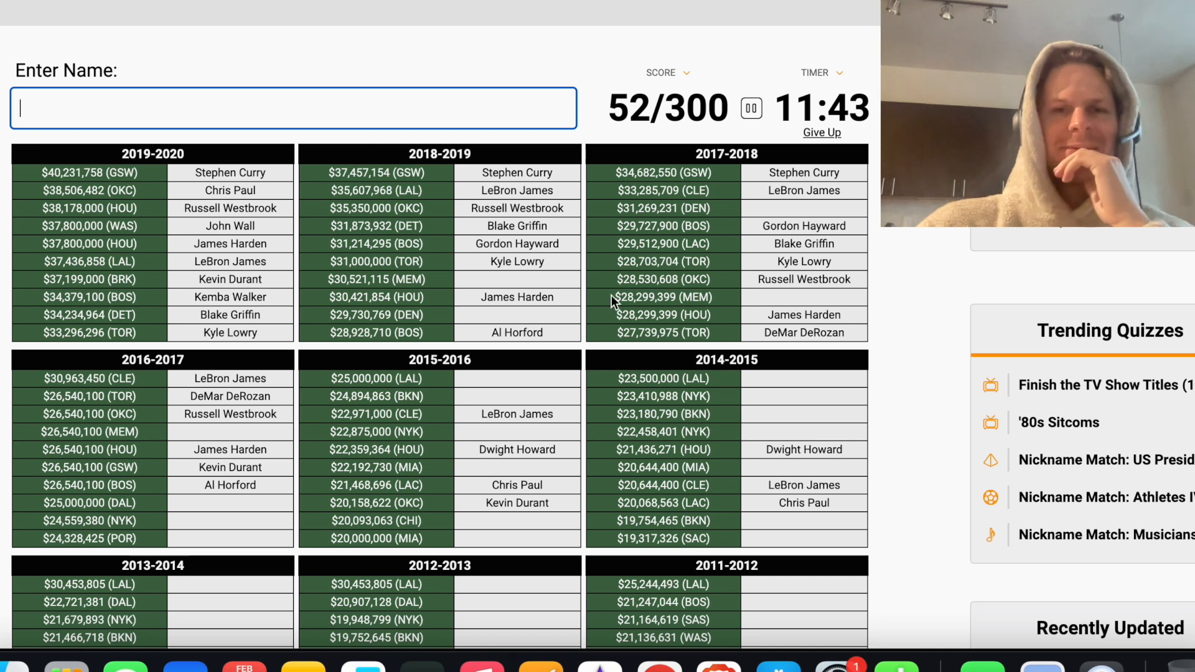
text(gallinar)
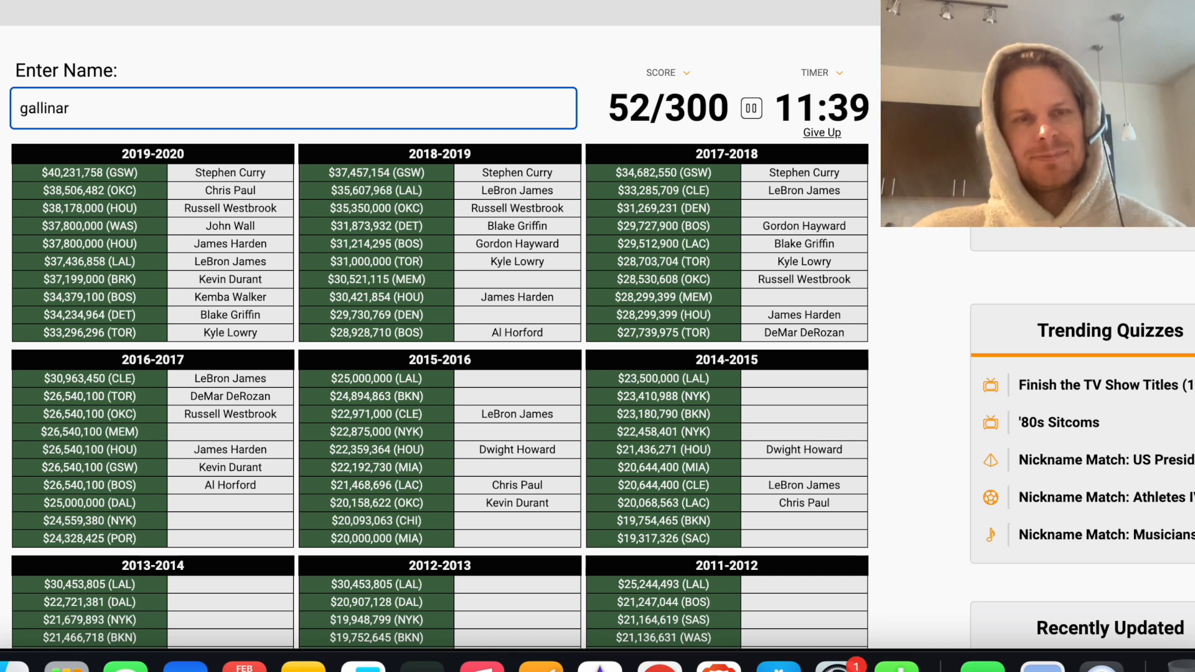
text(bar)
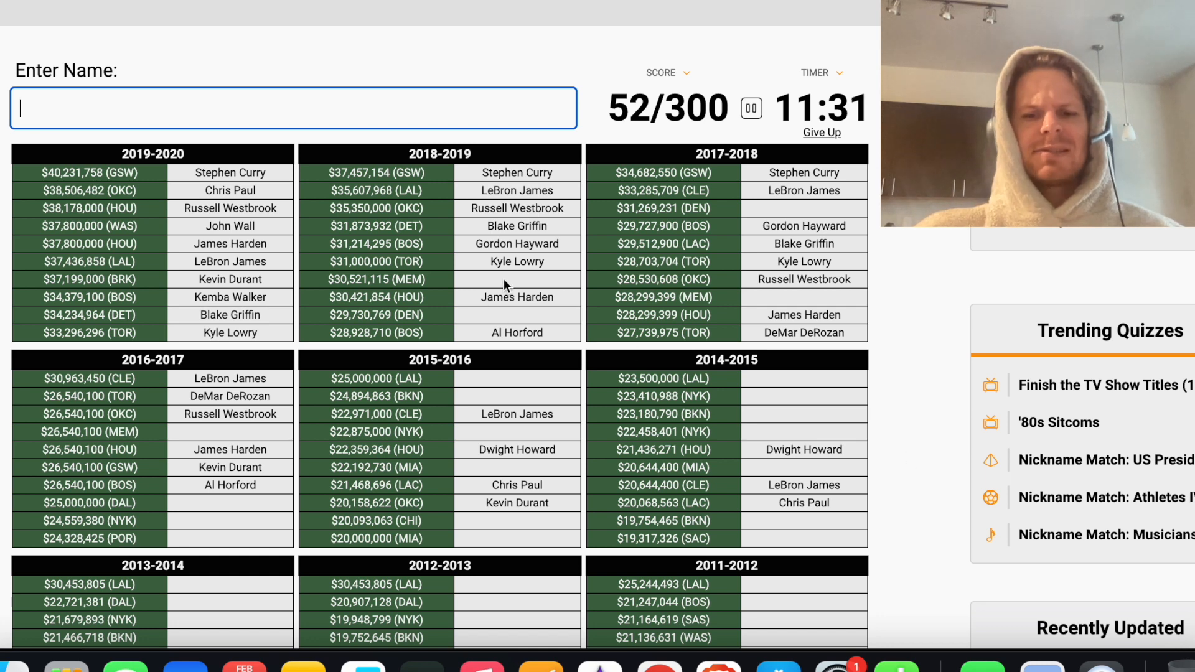
text(g)
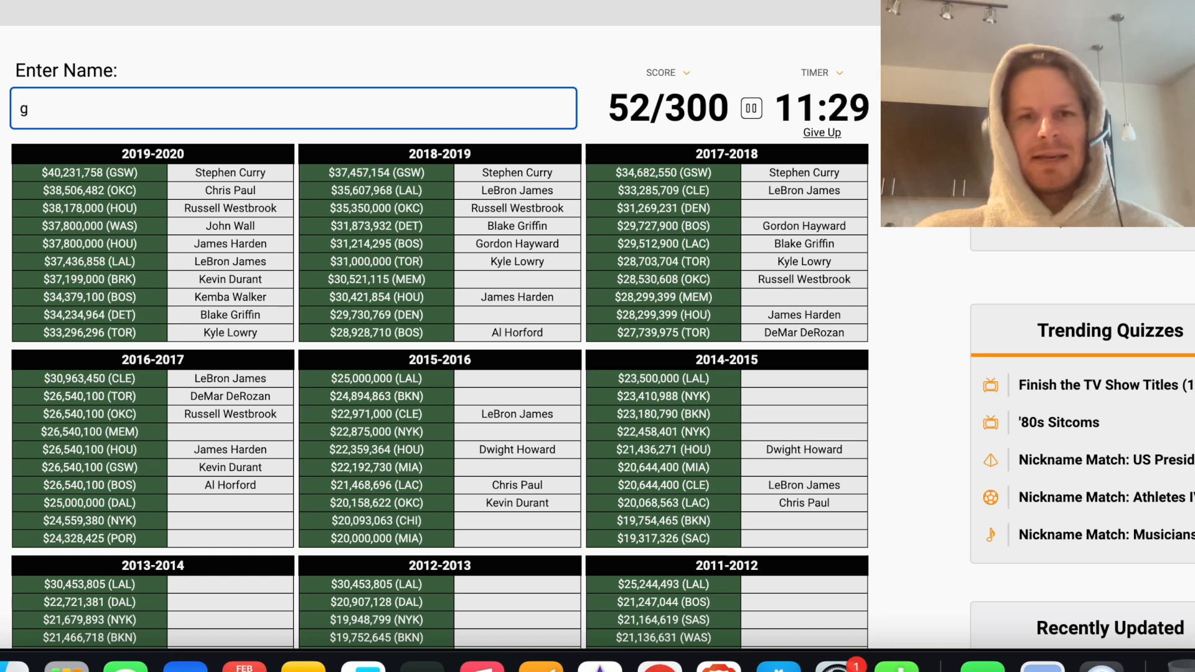
text(Rudy Gay)
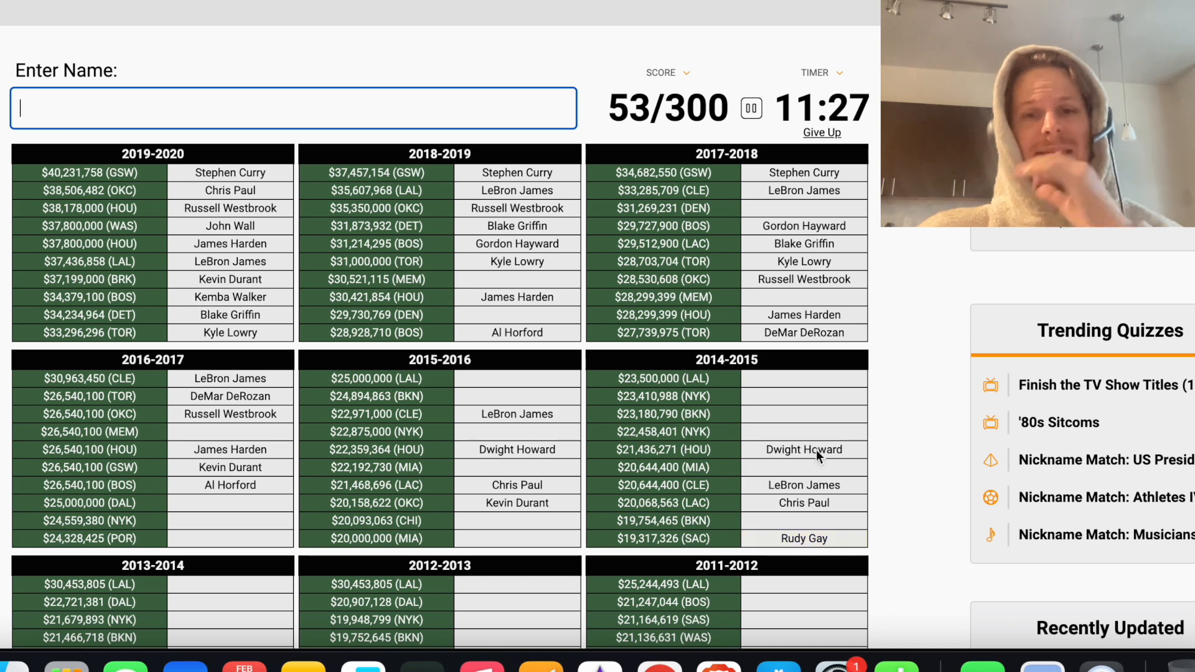
scroll(down, 3)
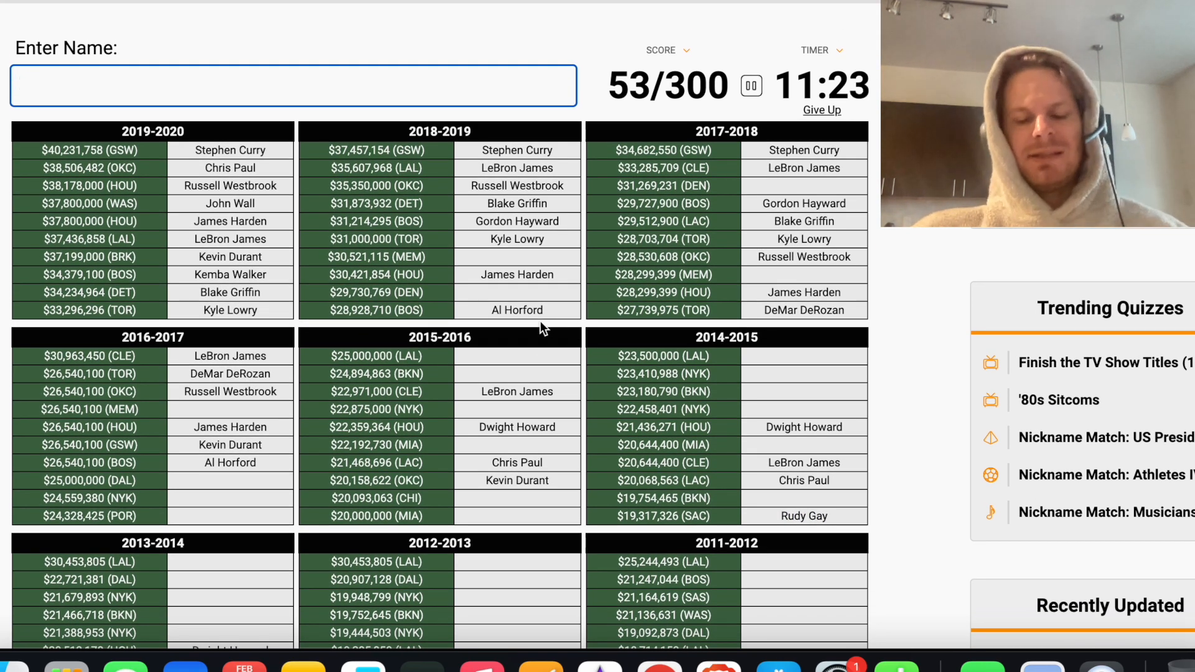
text(Mike Conley)
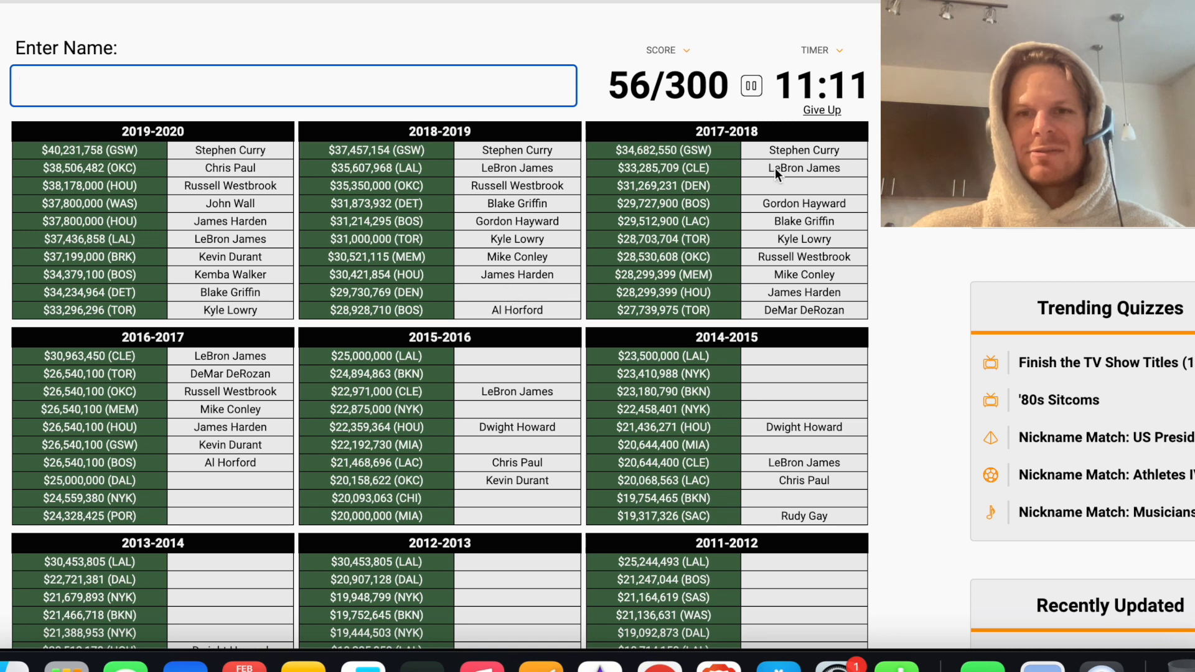
Enter Dirk Nowitzki and clear an unfinished guess
scroll(down, 3)
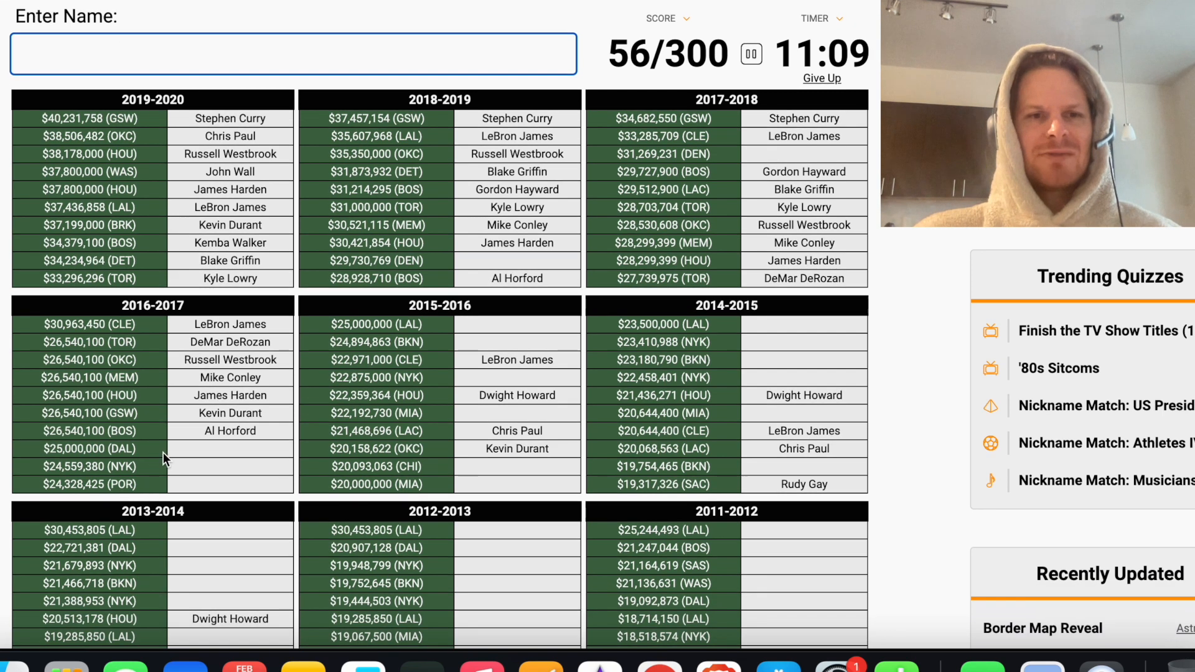
text(nowit)
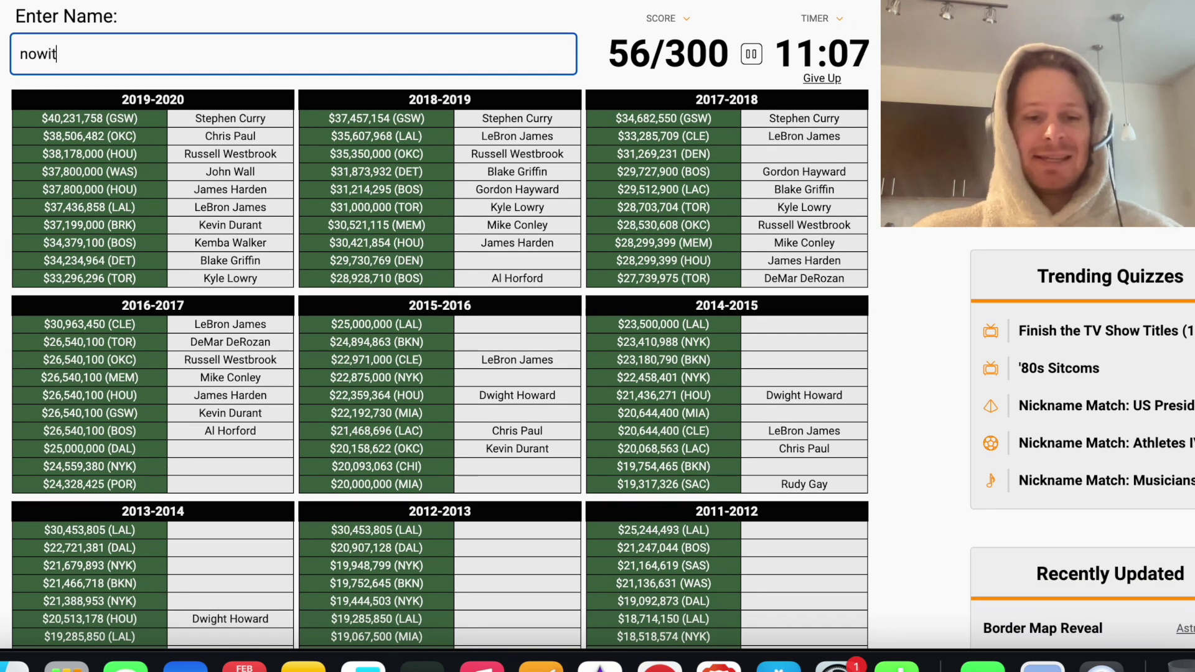
text(na)
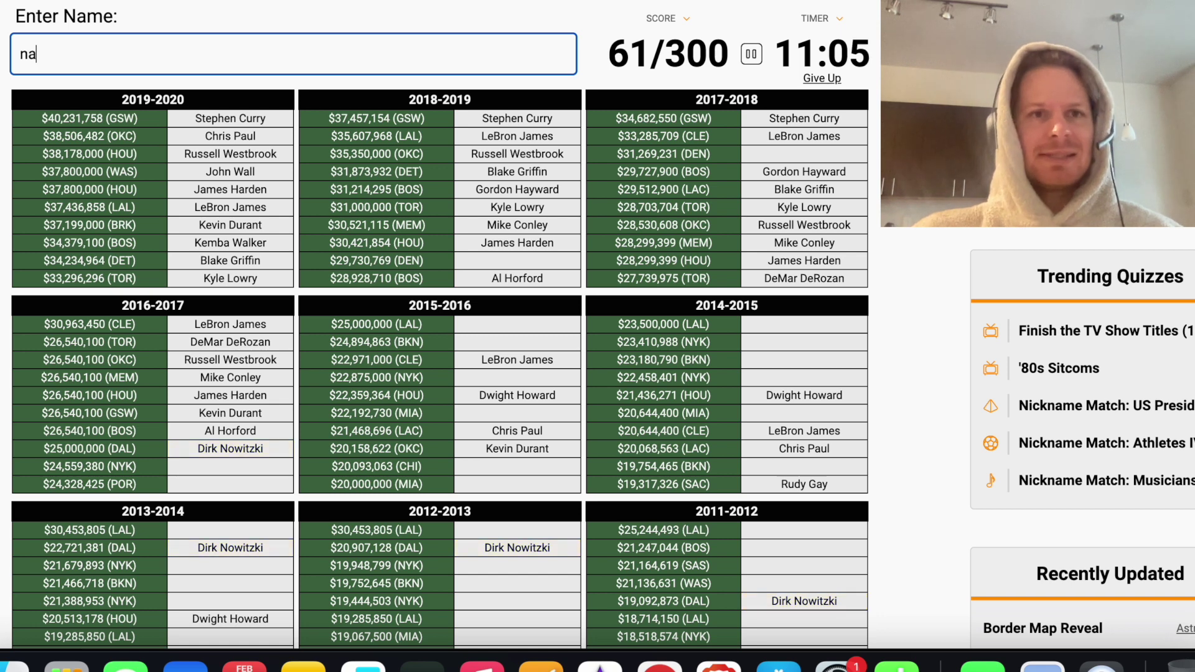
key(Backspace)
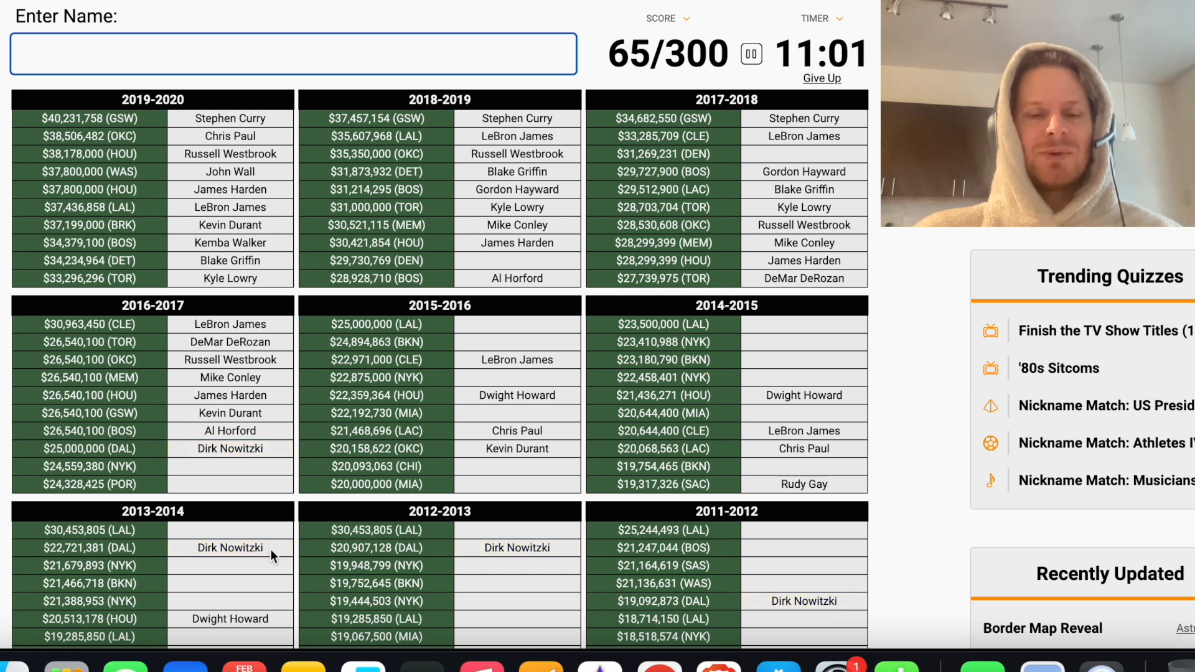
mouse_move(258, 502)
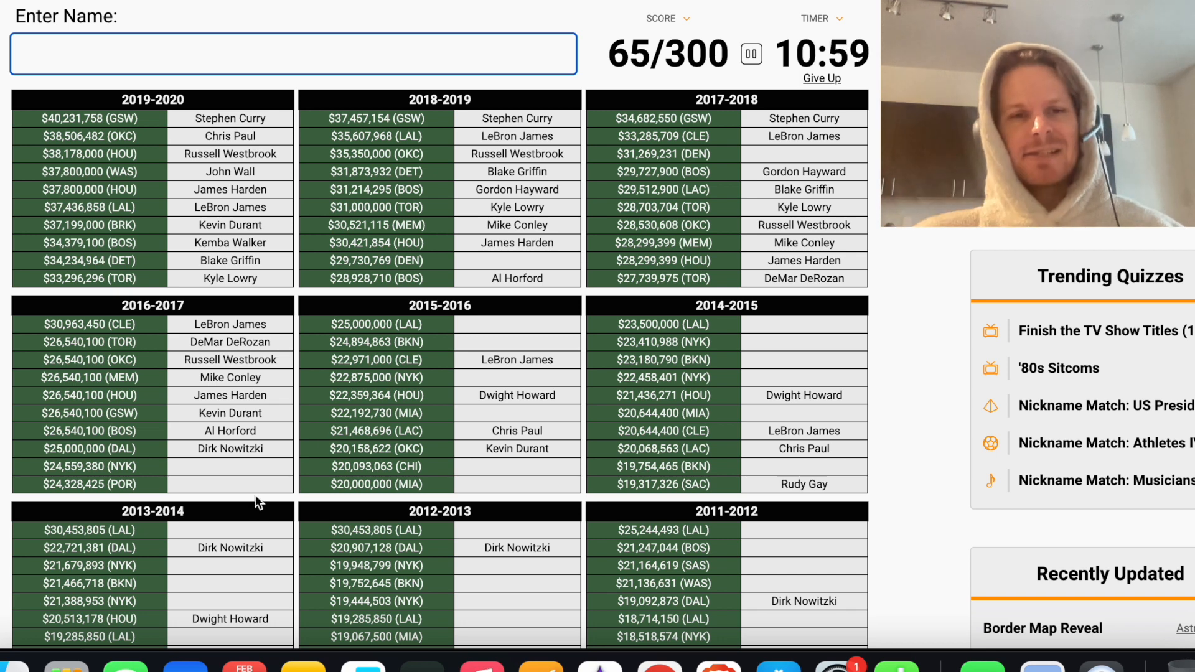
mouse_move(222, 455)
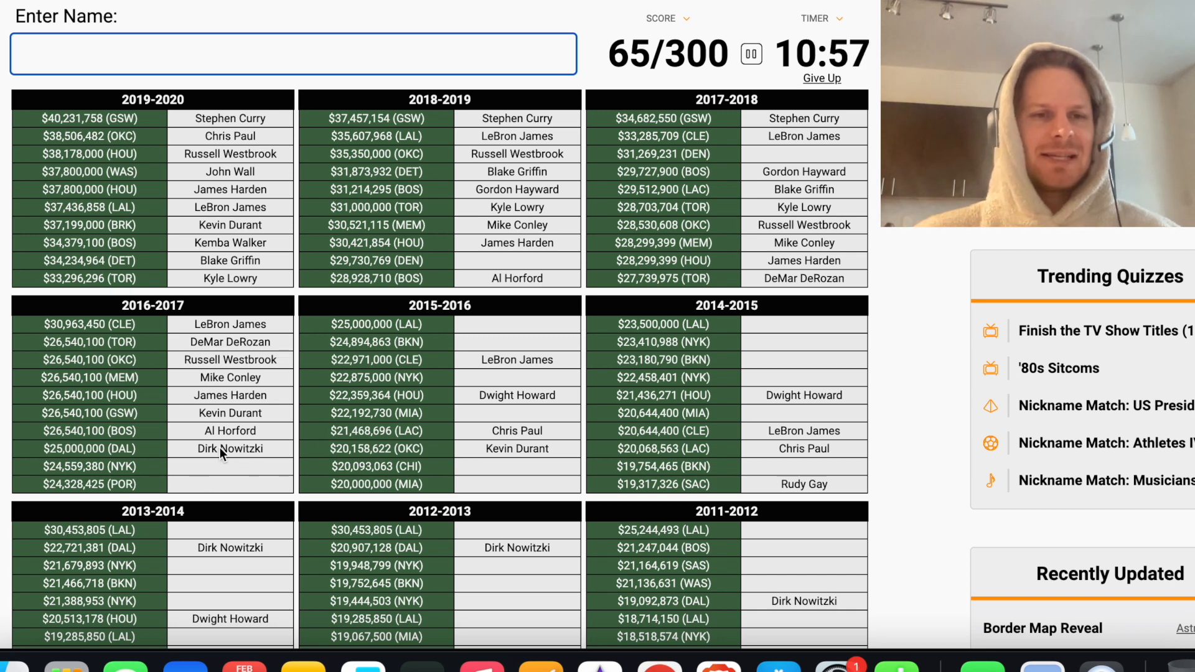
mouse_move(301, 396)
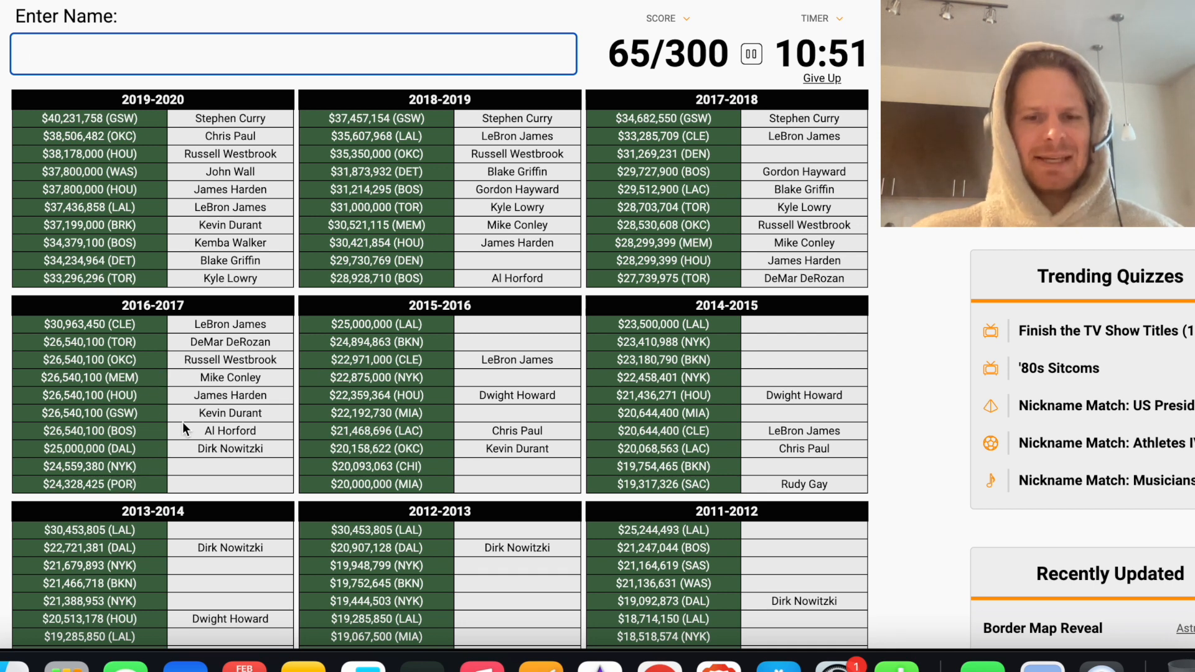
Enter Carmelo Anthony, Damian Lillard, Kobe Bryant and Deron Williams, reaching 90/300
text(Carmelo Anthony)
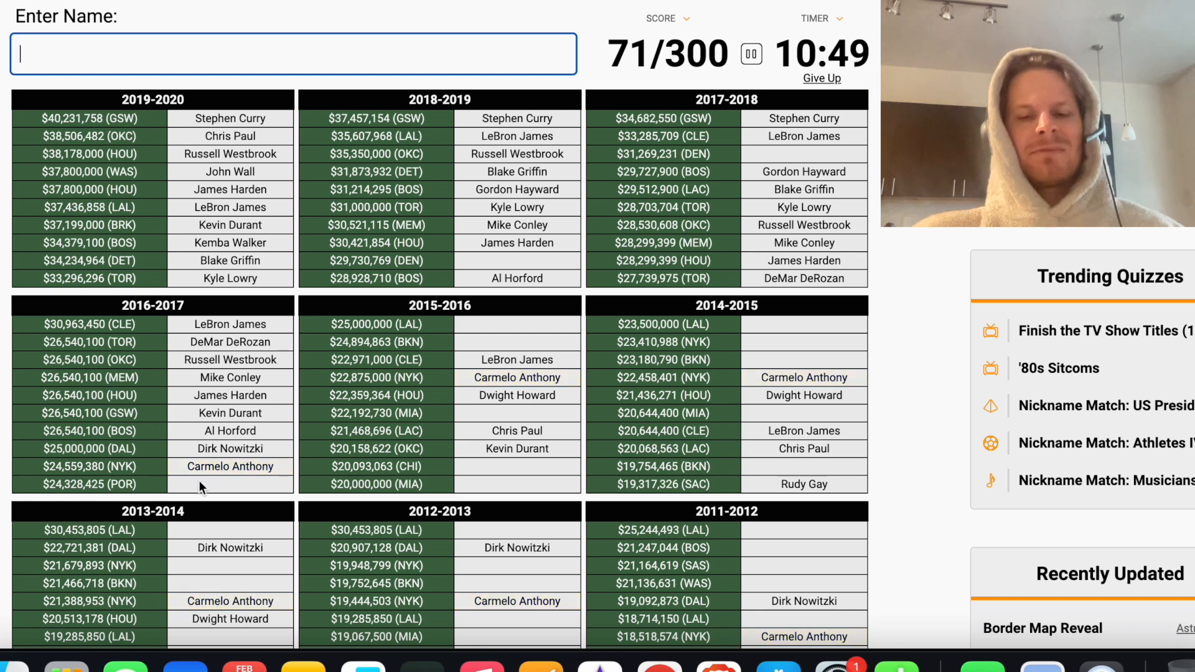
text(lil)
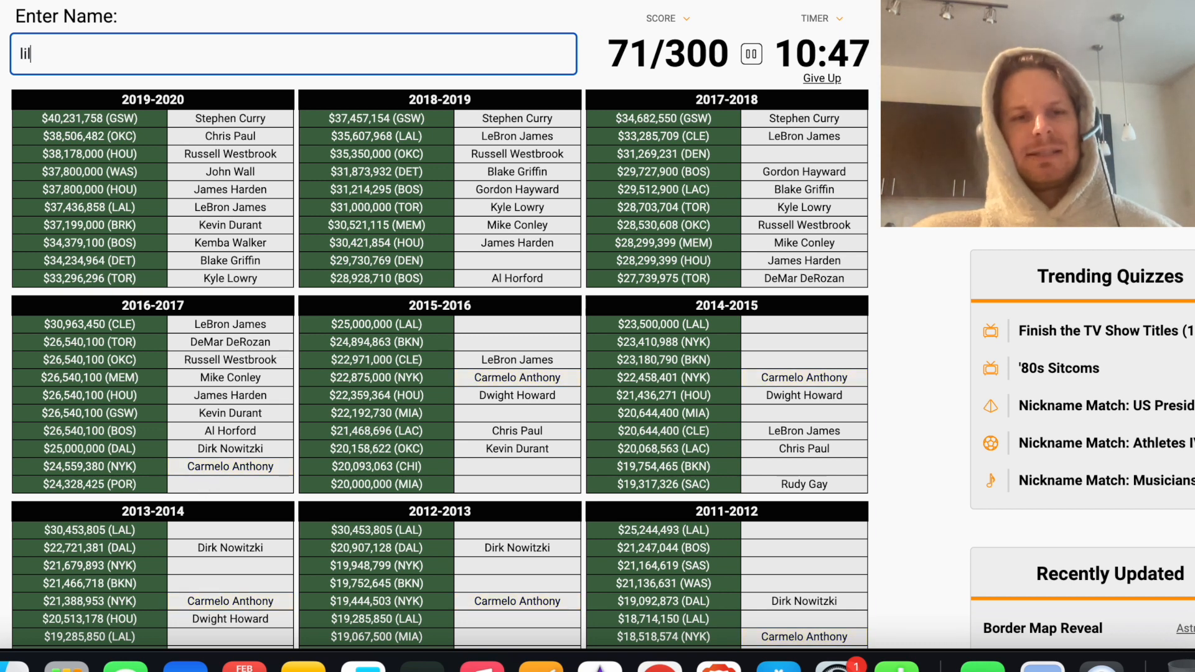
text(Damian Lillard)
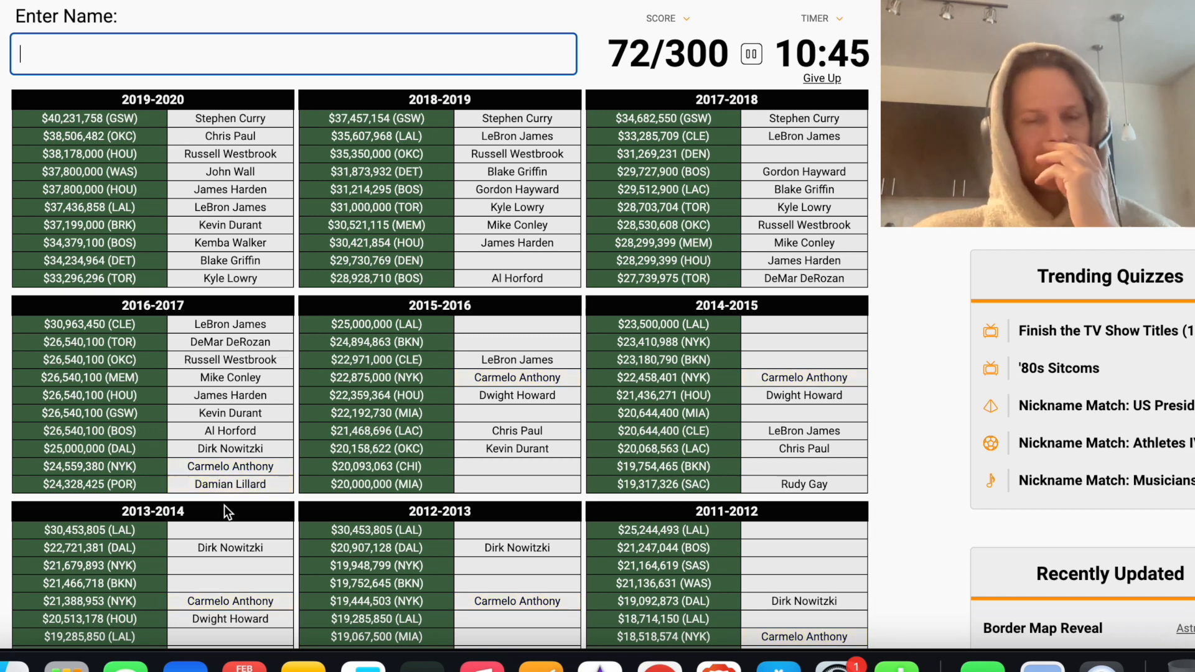
mouse_move(421, 356)
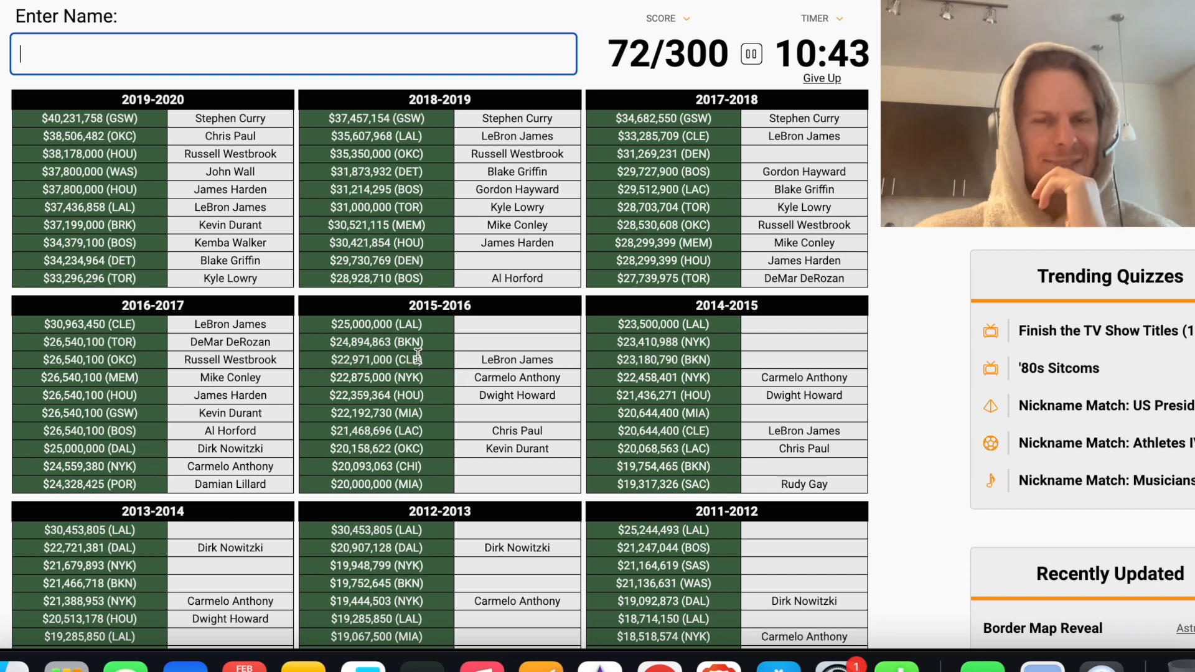
mouse_move(434, 329)
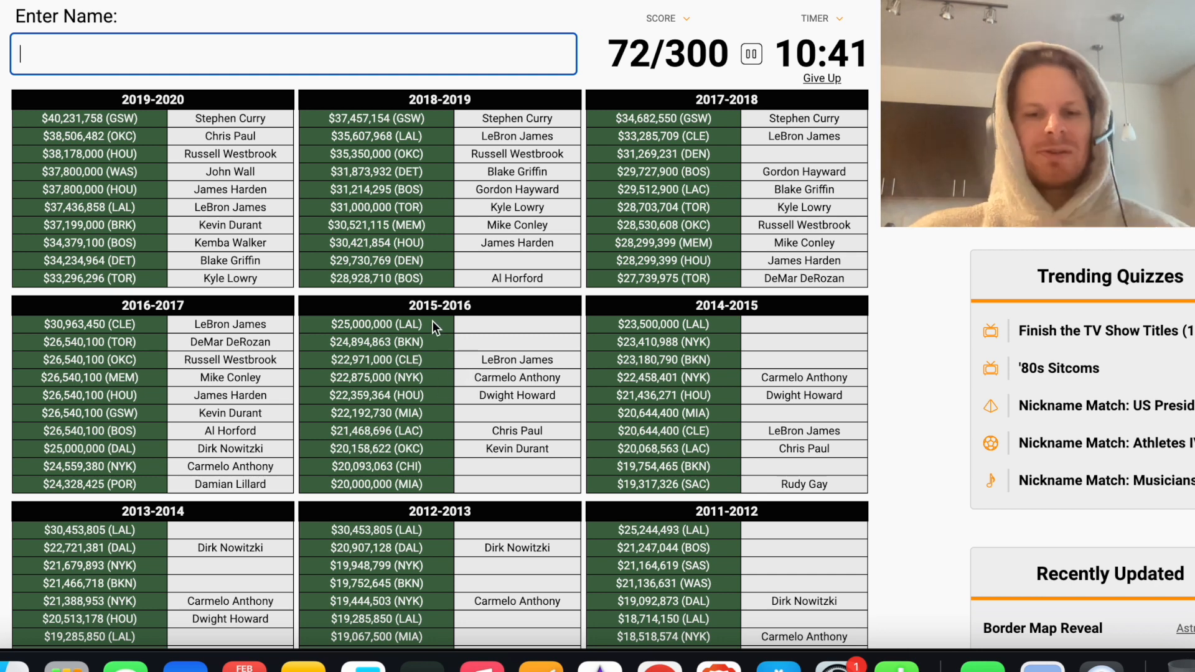
text(Kobe Bryant)
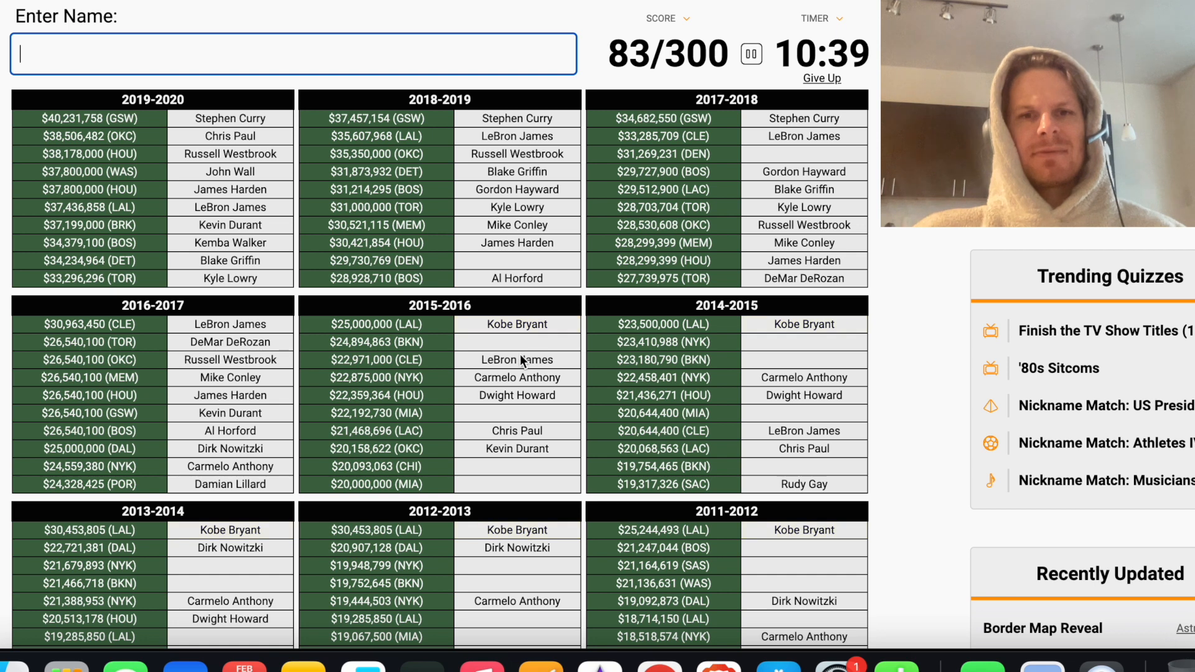
text(willia)
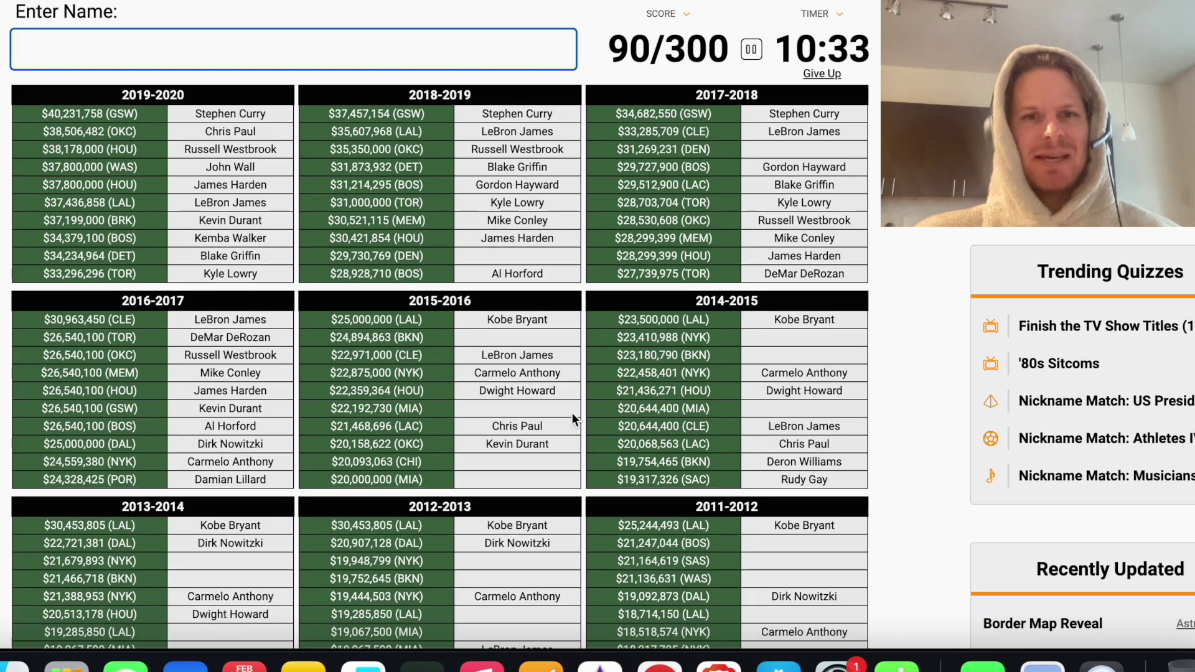
Enter Joe Johnson, Dwyane Wade, Amar'e Stoudemire and Pau Gasol, reaching 112/300
scroll(down, 3)
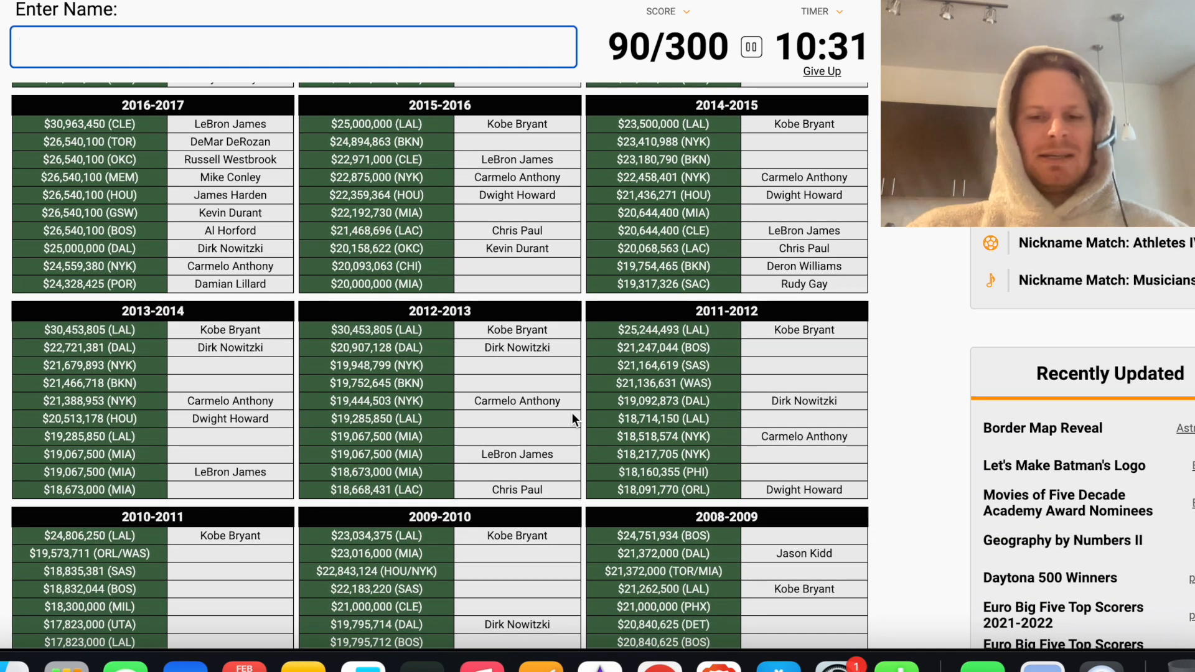
text(Joe Johnson)
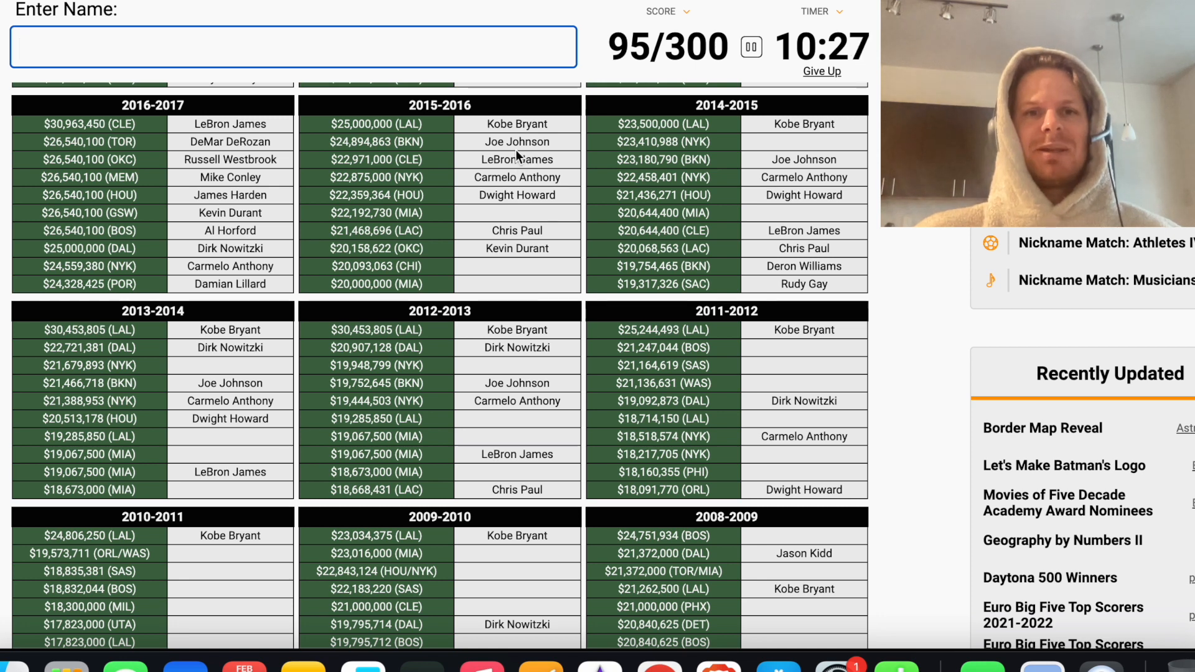
mouse_move(450, 224)
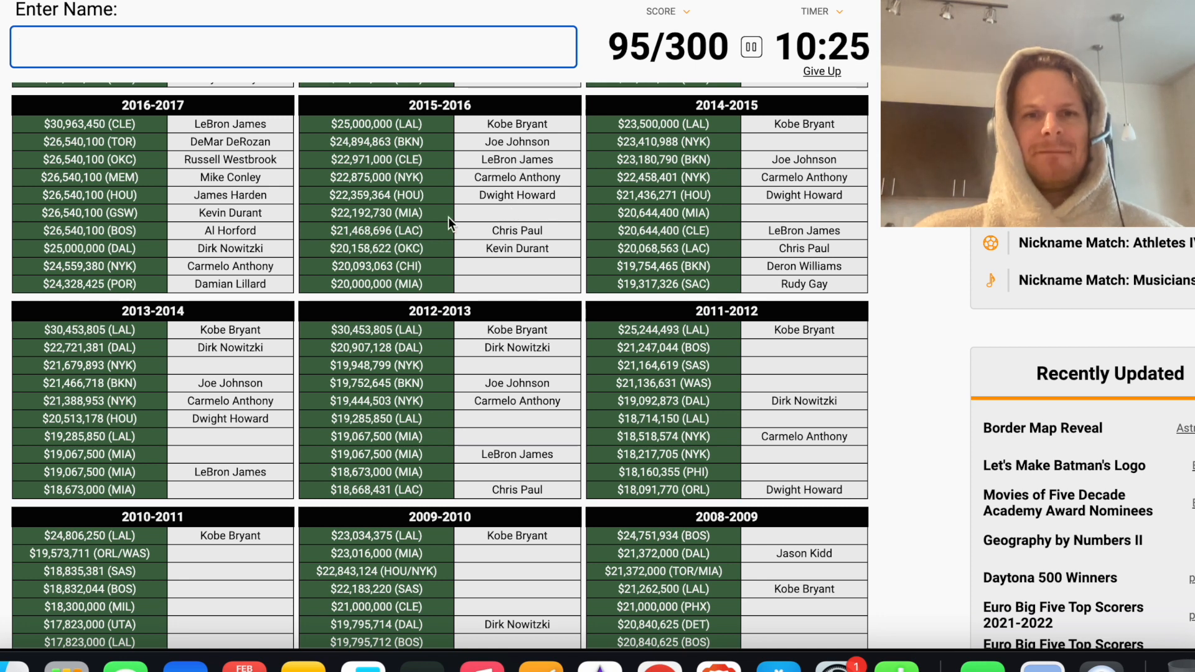
text(wa)
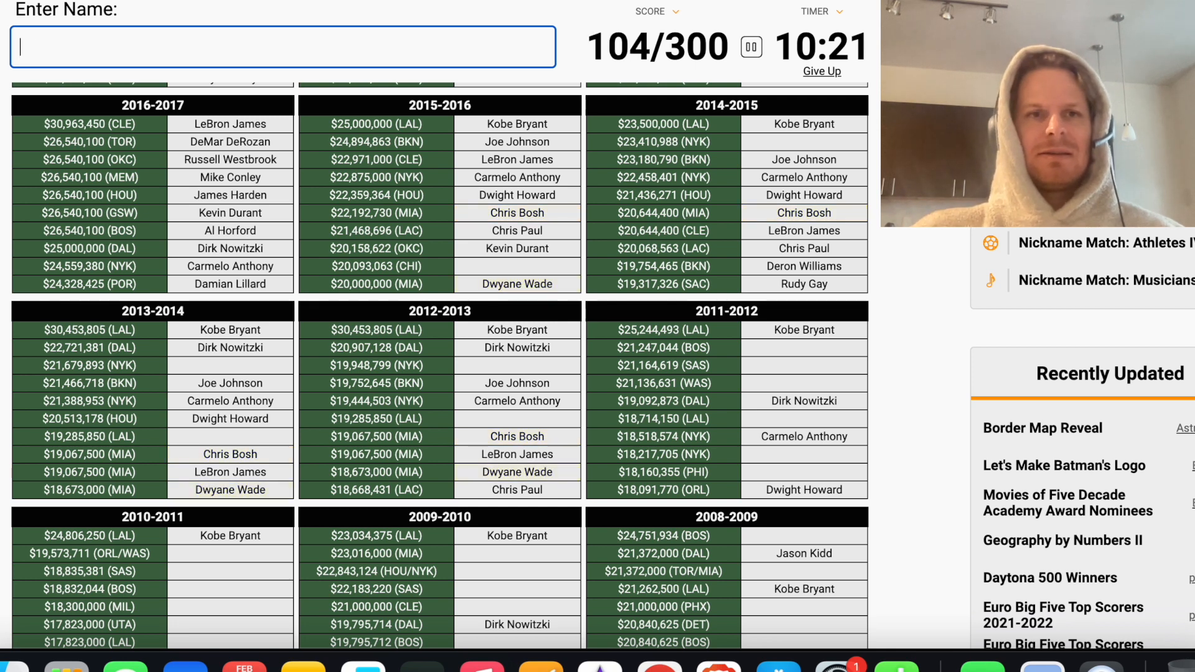
mouse_move(580, 236)
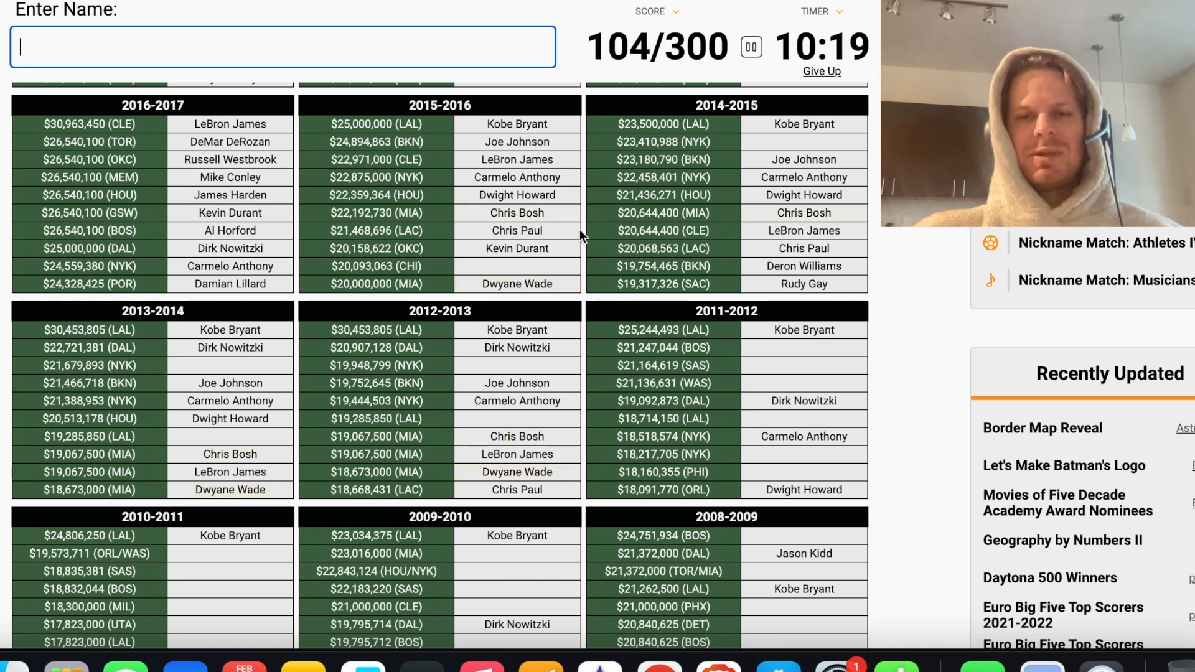
mouse_move(726, 160)
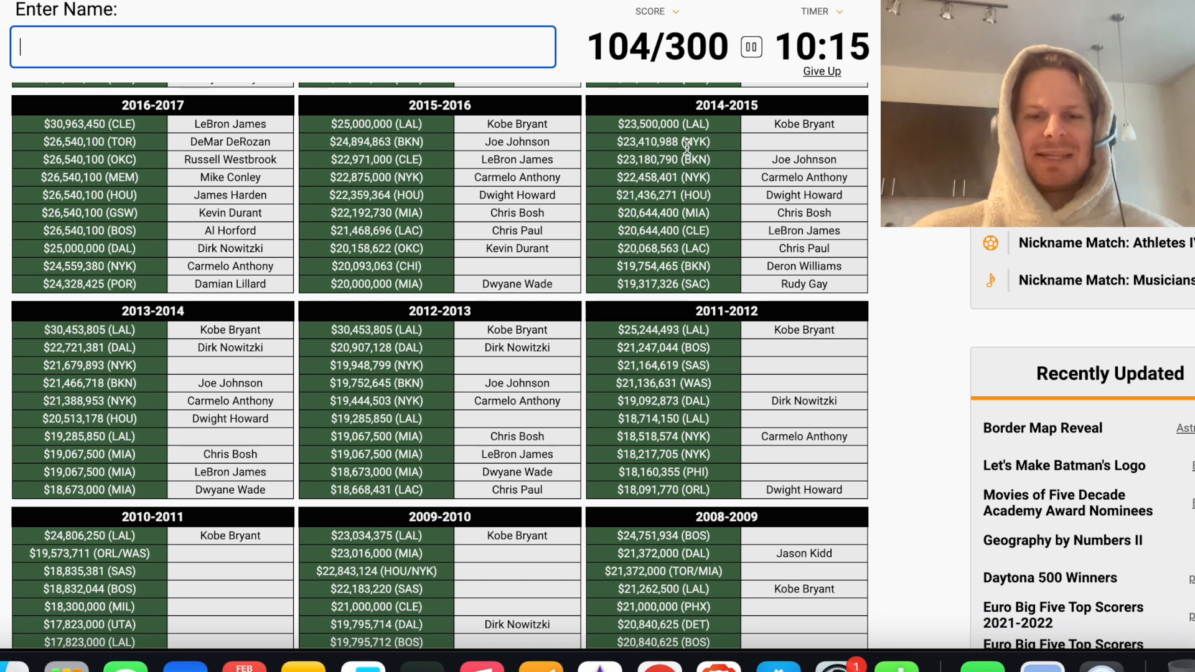
text(stoud)
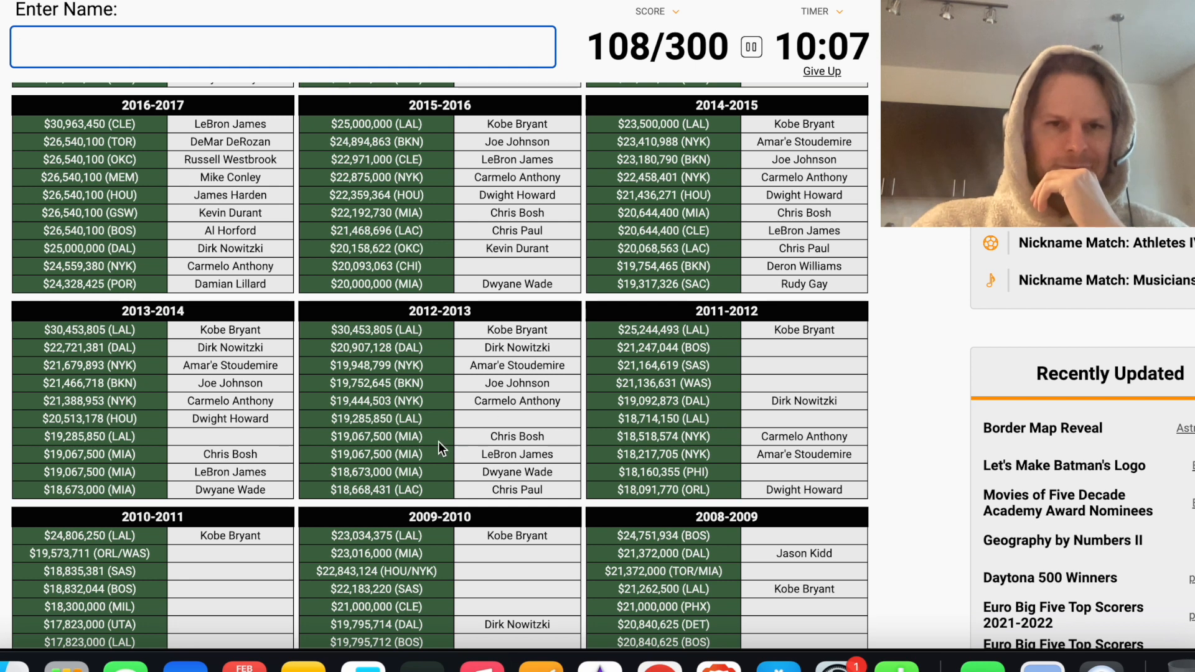
text(gas)
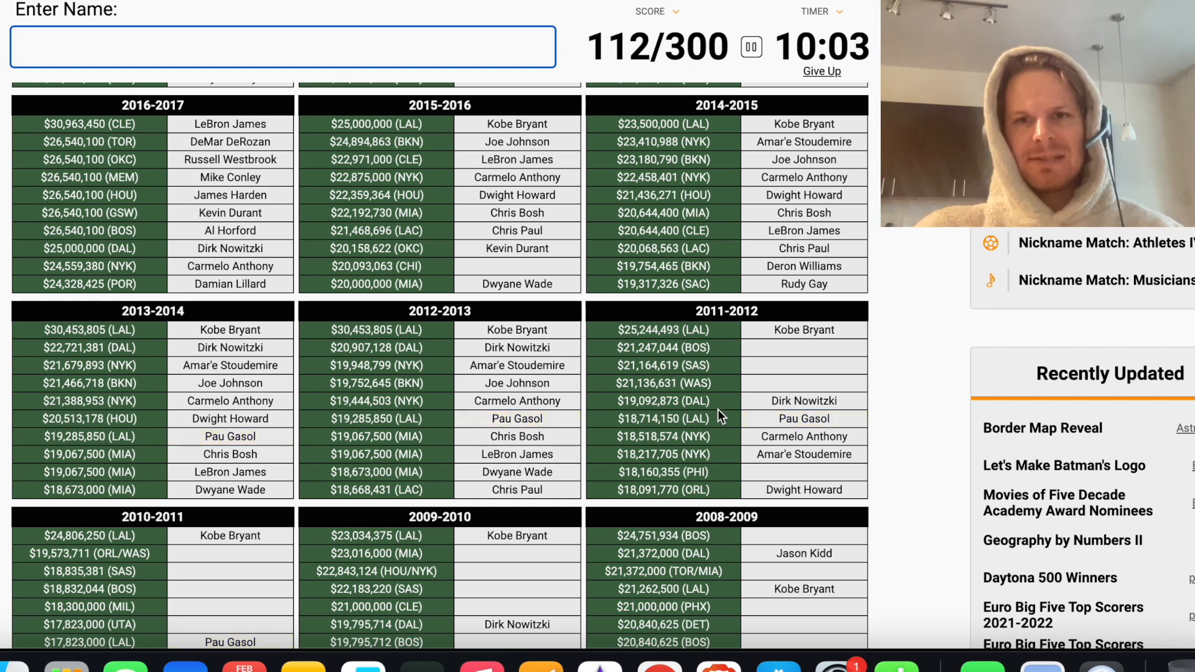
Enter Paul Pierce and Kevin Garnett, then try Ron
scroll(down, 3)
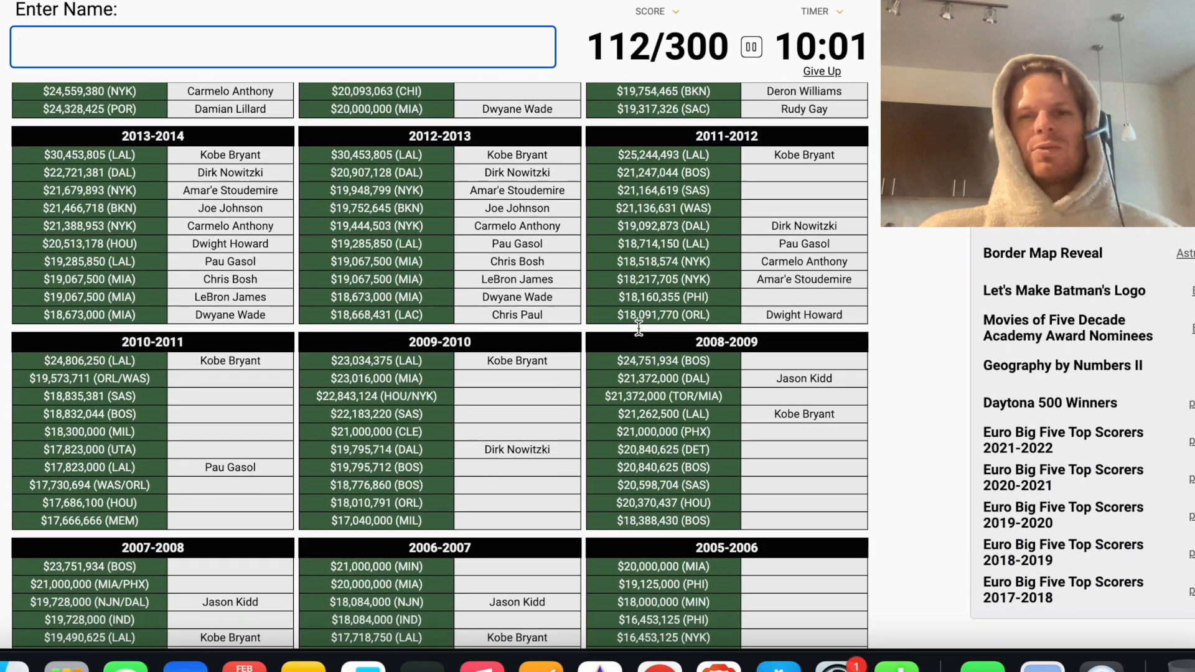
text(p)
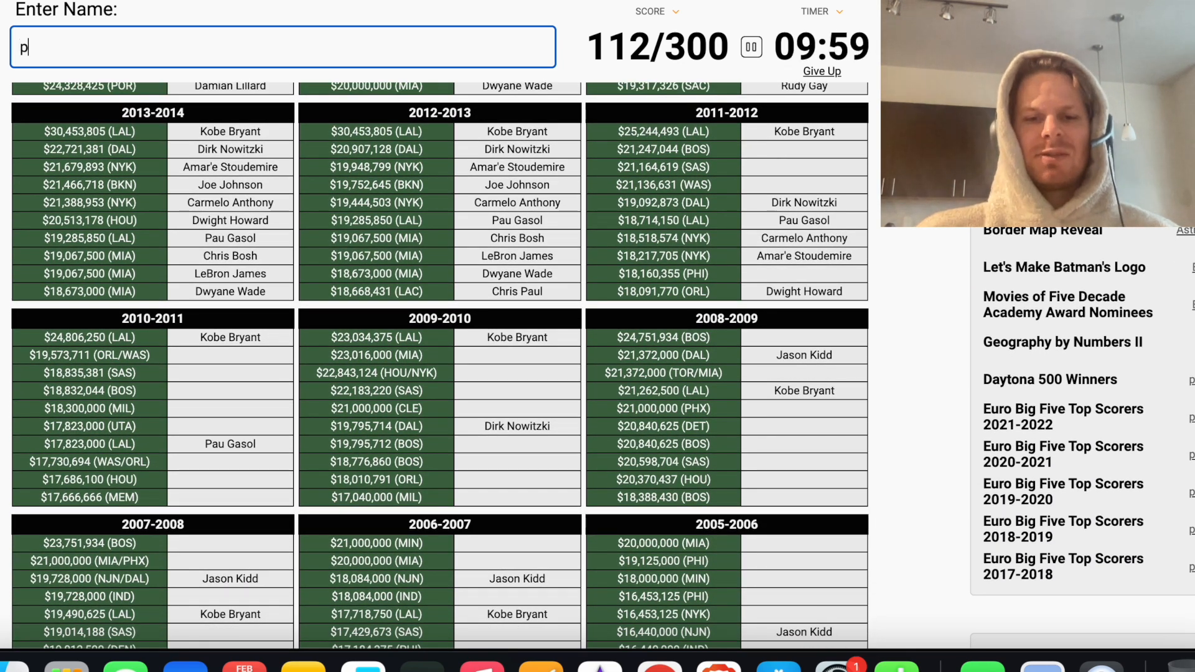
text(ga)
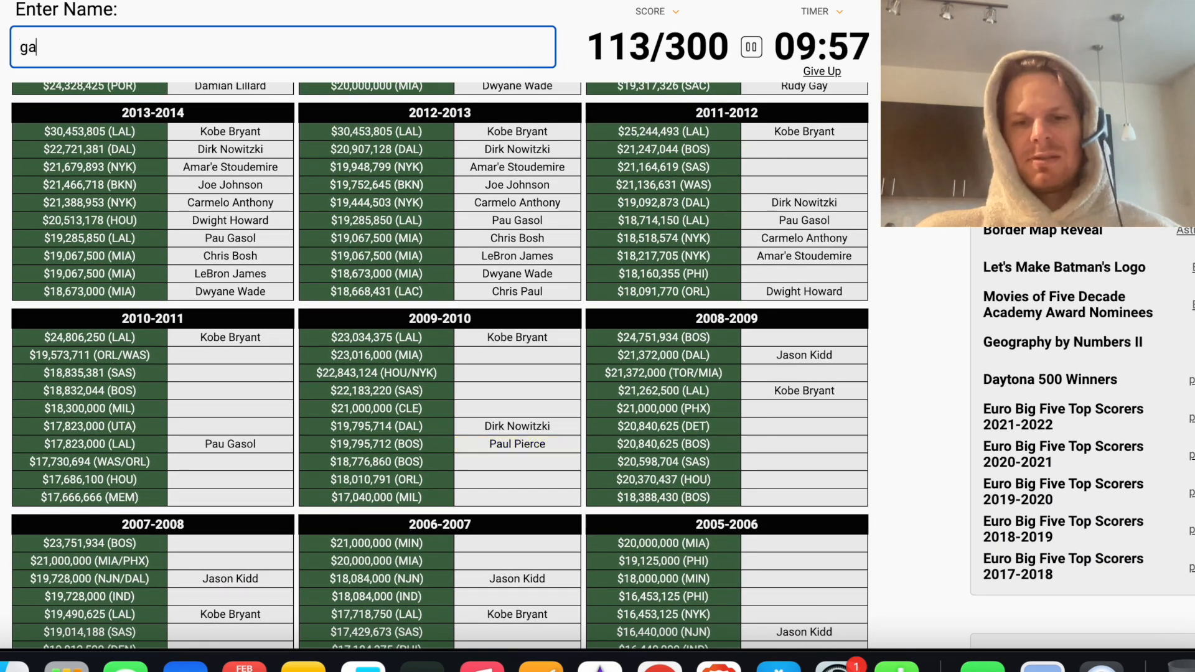
text(Kevin Garnett)
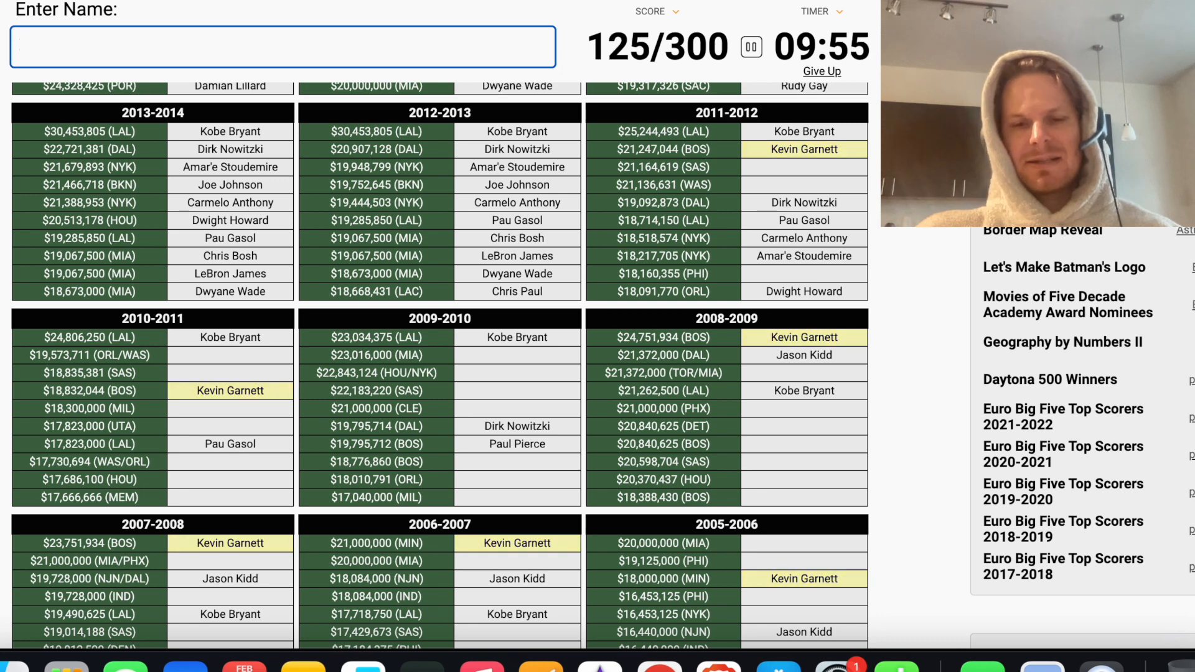
text(ron)
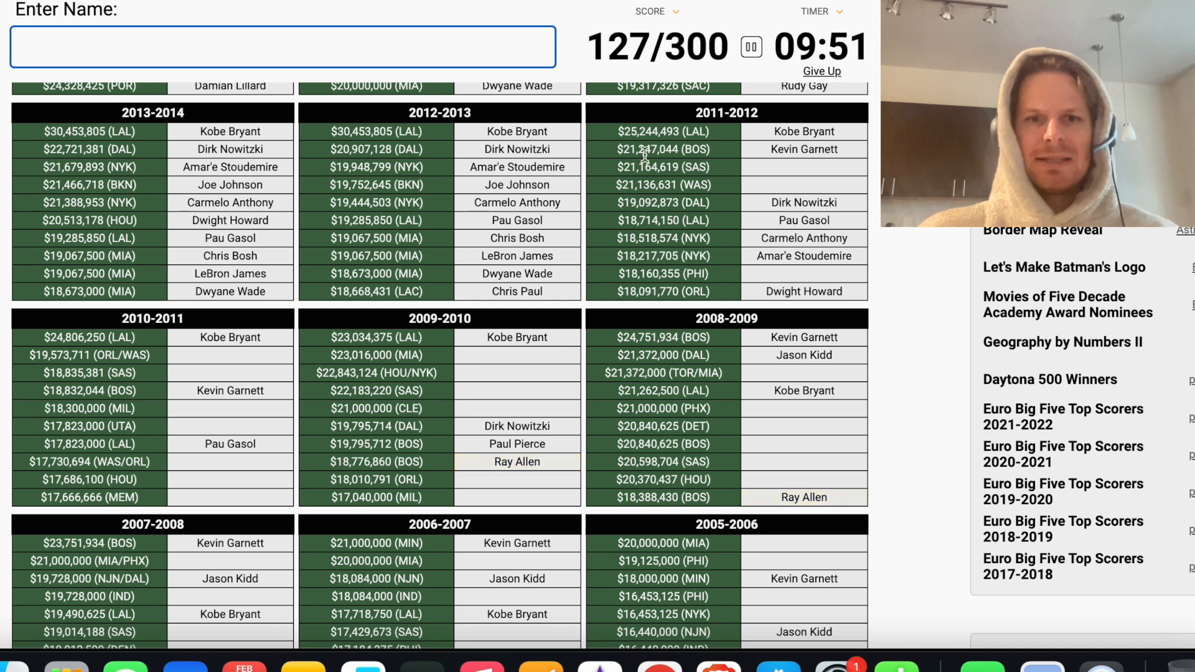
mouse_move(727, 293)
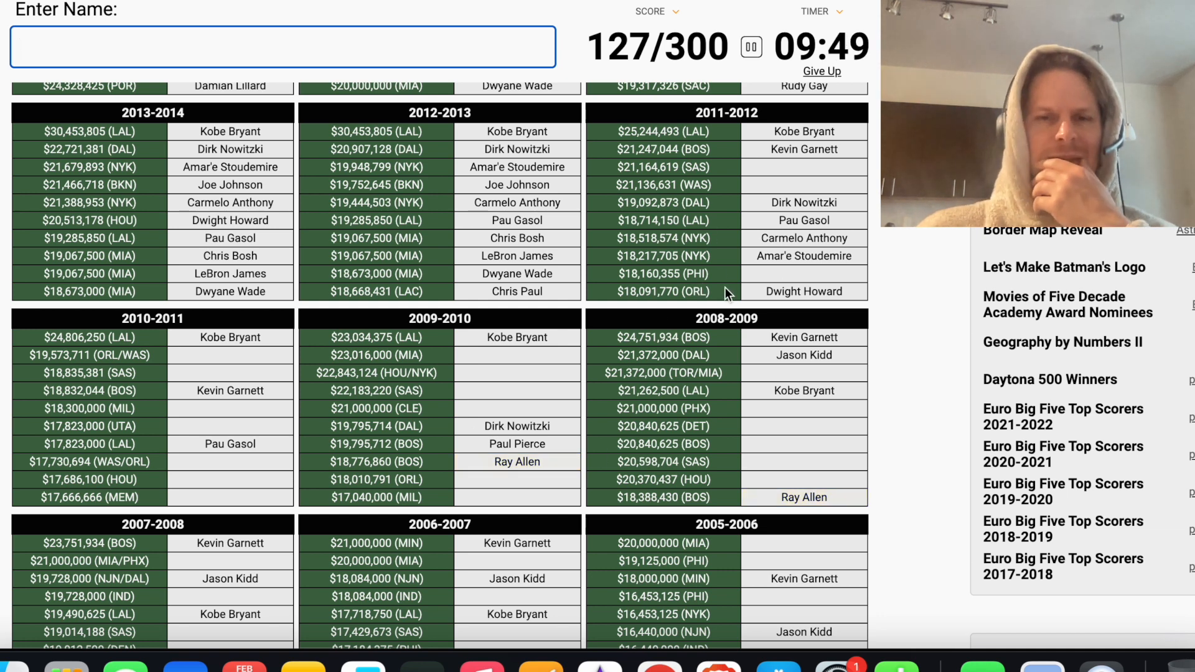
Clear a wrong guess, then enter Allen Iverson and Tim Duncan, reaching 138/300
text(em)
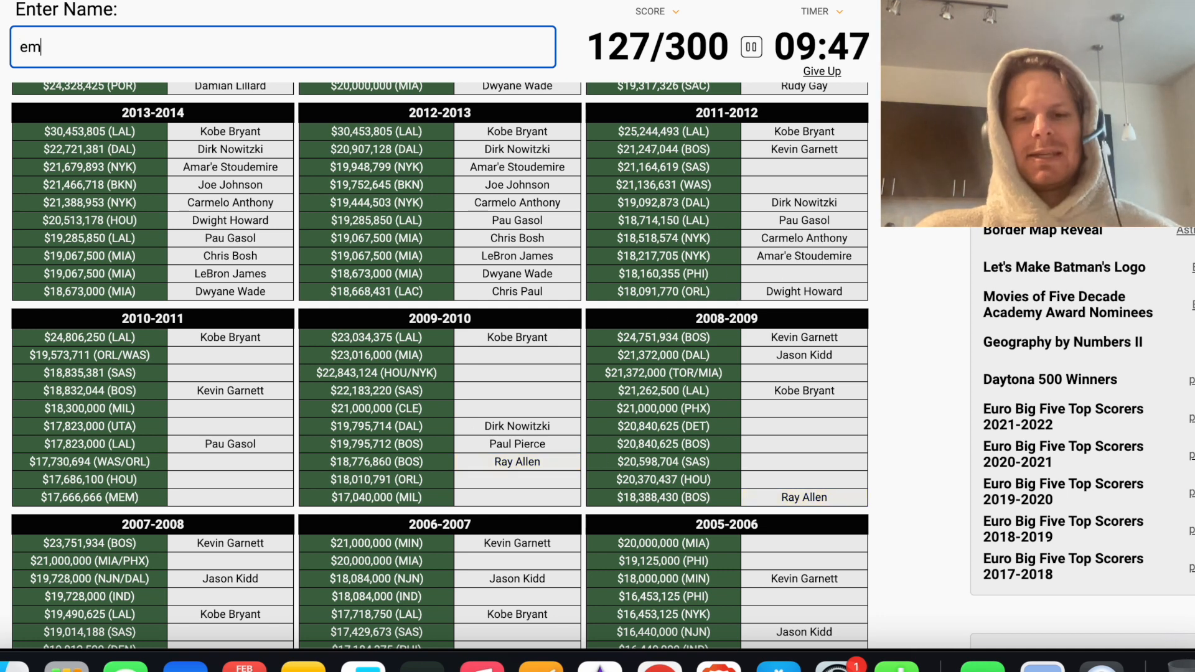
key(Backspace)
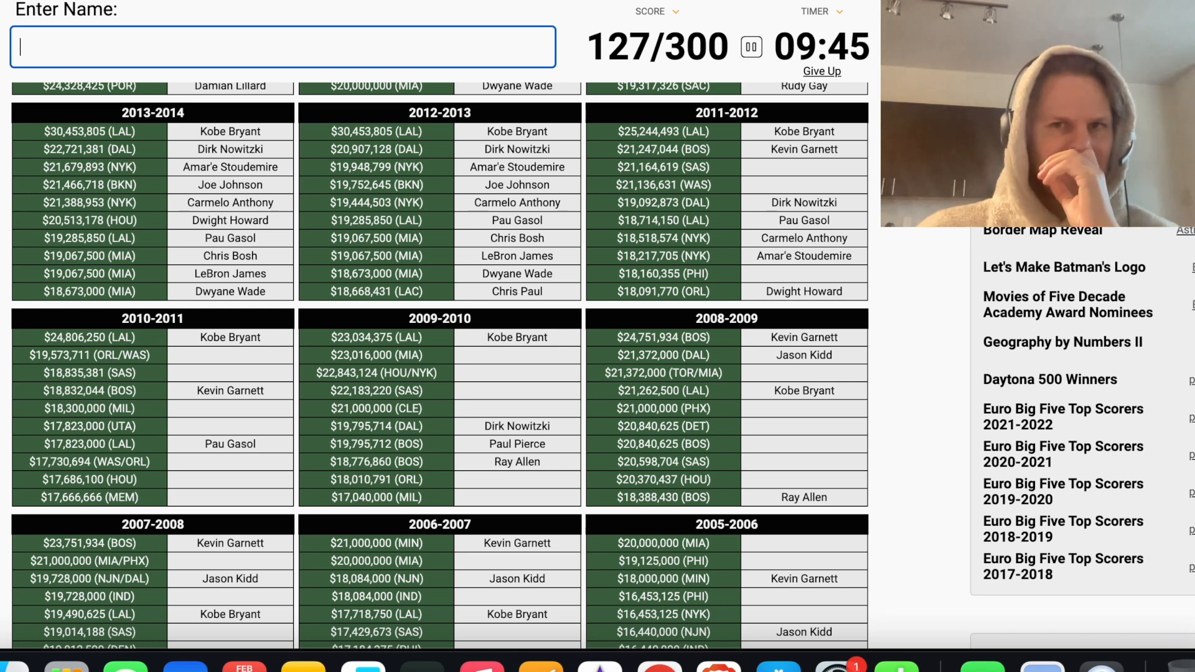
text(iverso)
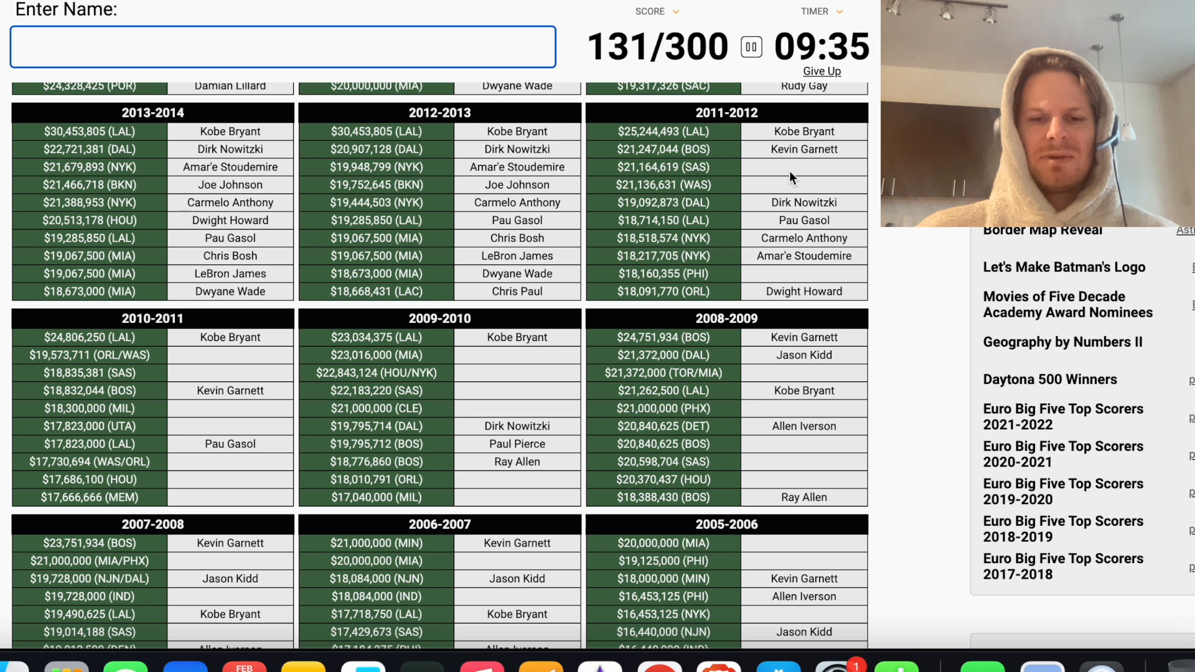
text(Tim Duncan)
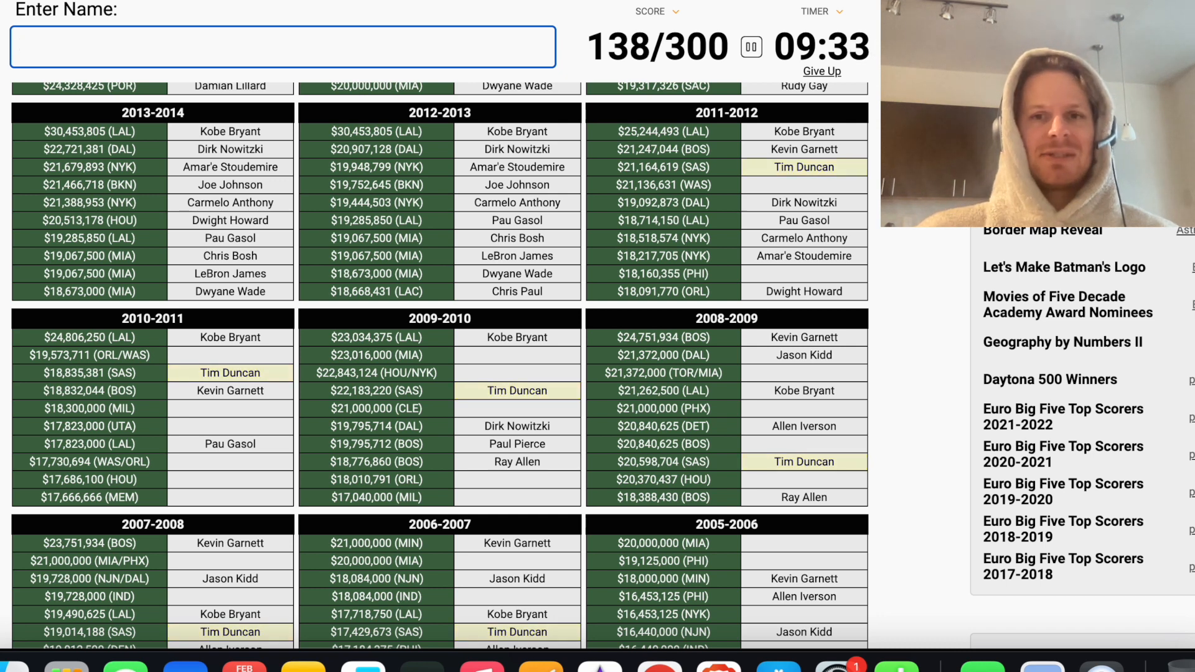
text(b)
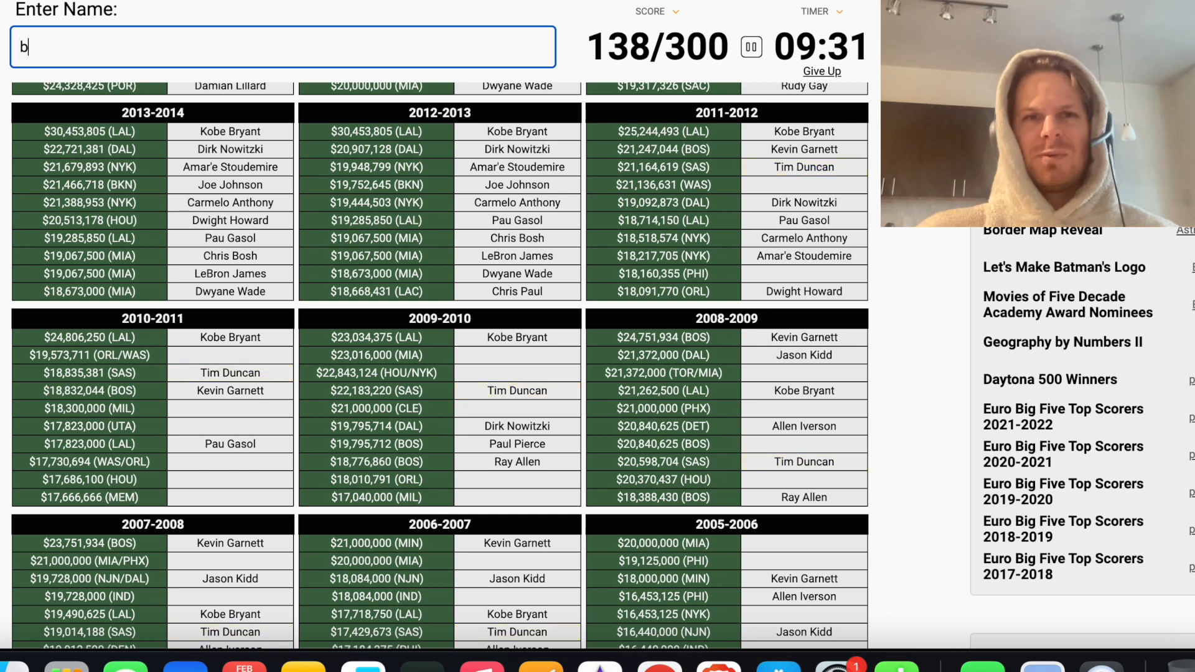
key(Backspace)
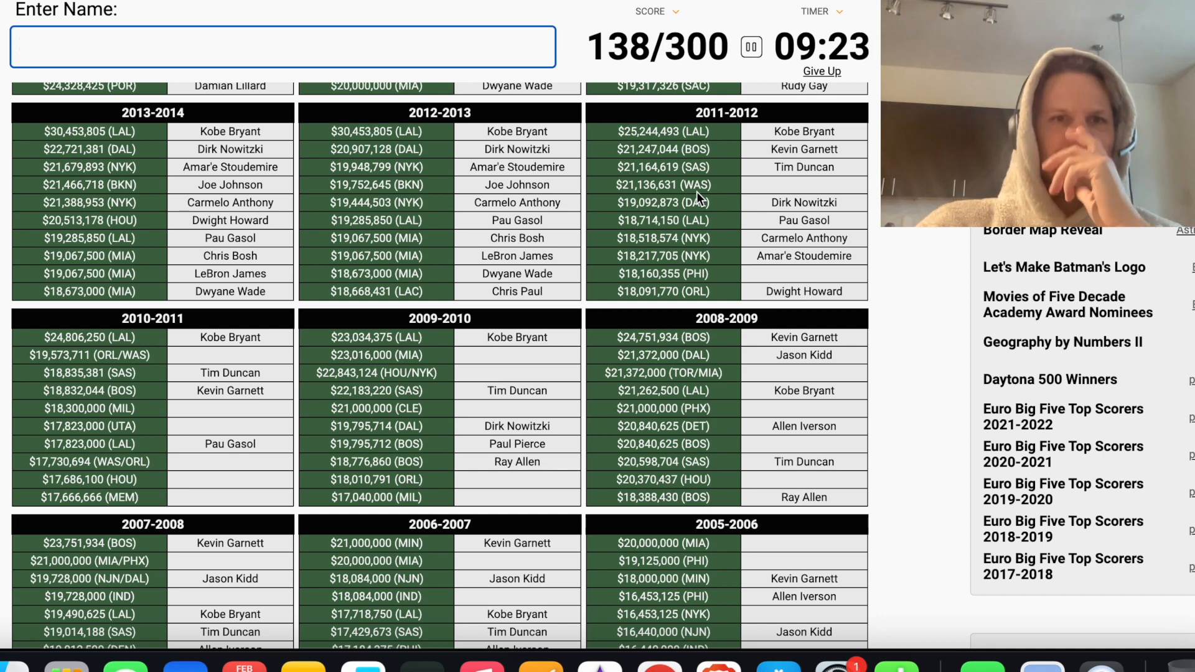
text(gortat)
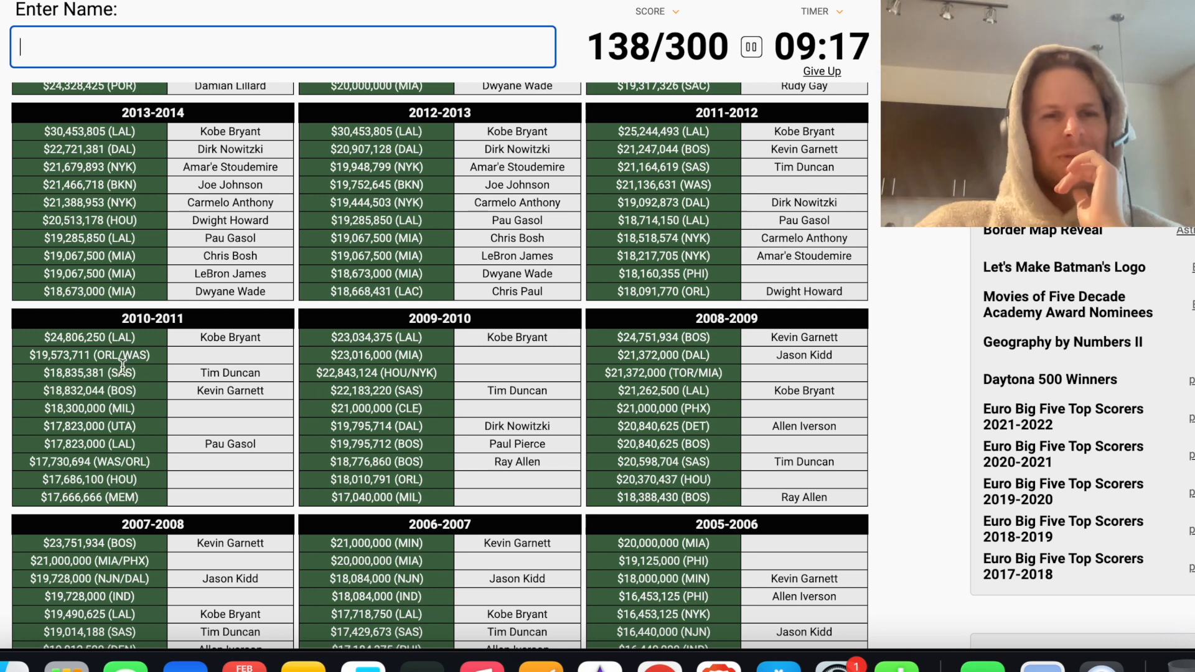
mouse_move(145, 358)
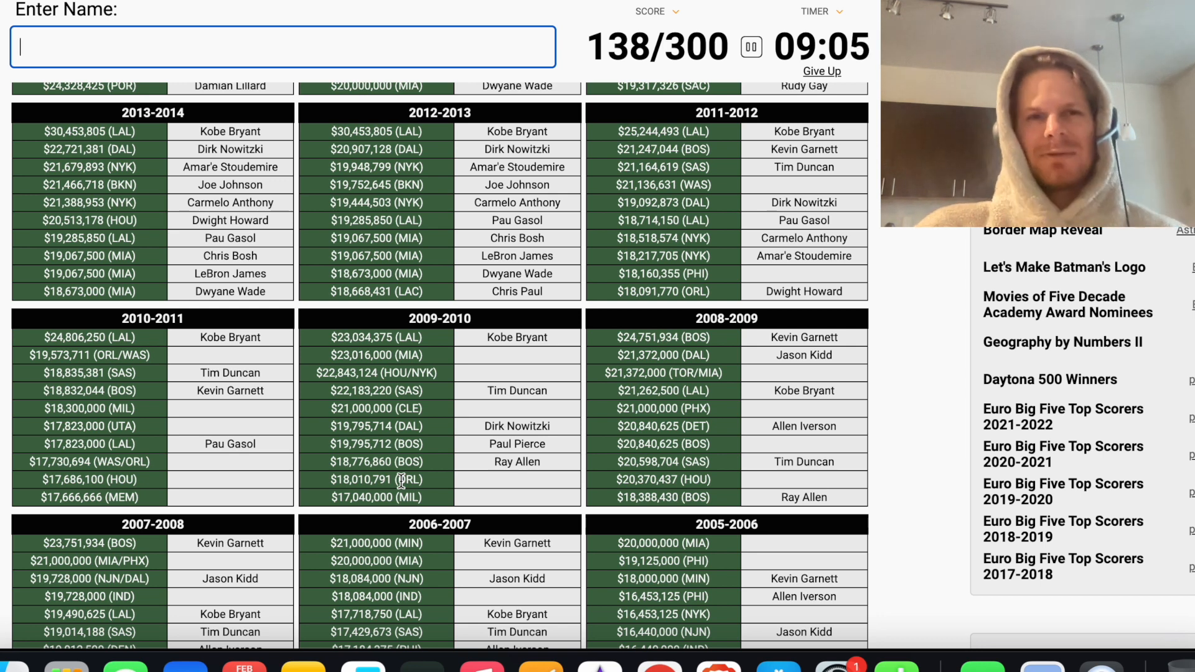
text(howa)
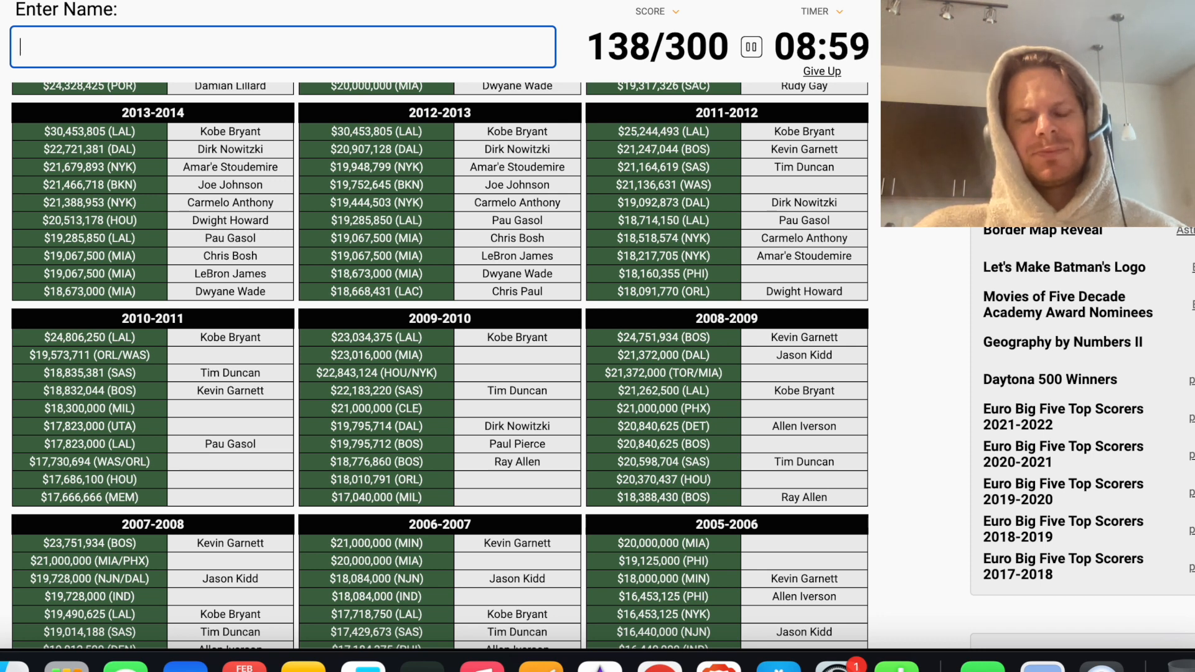
Enter Tracy McGrady, Rashard Lewis and Michael Redd
text(mcgrad)
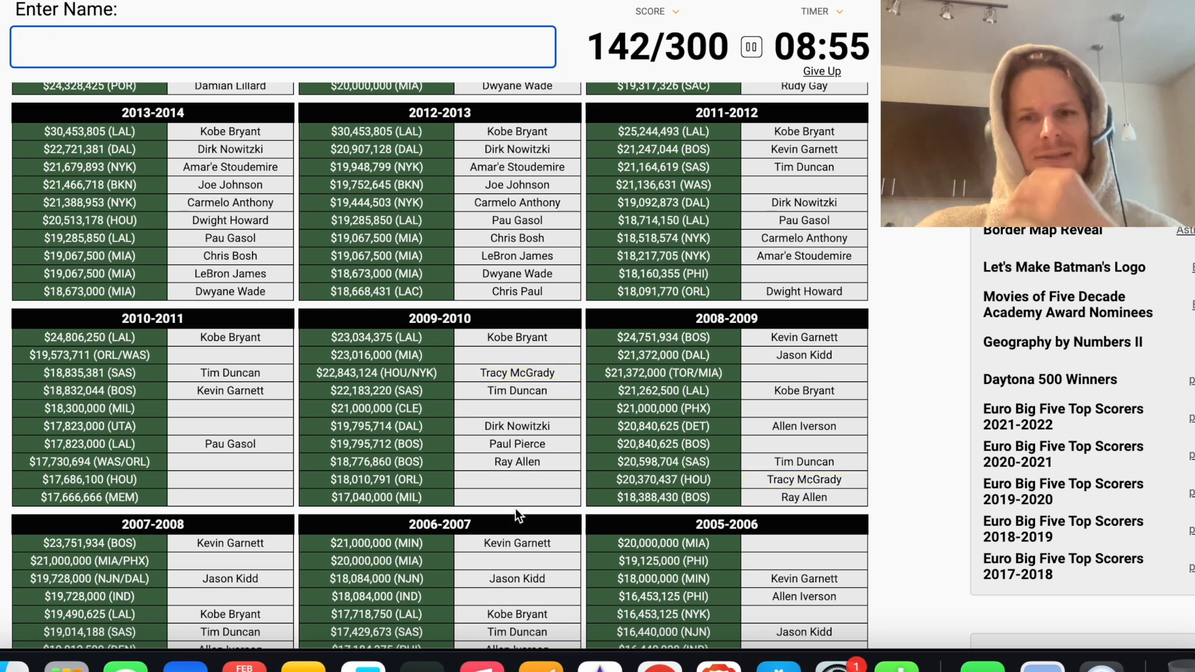
mouse_move(505, 405)
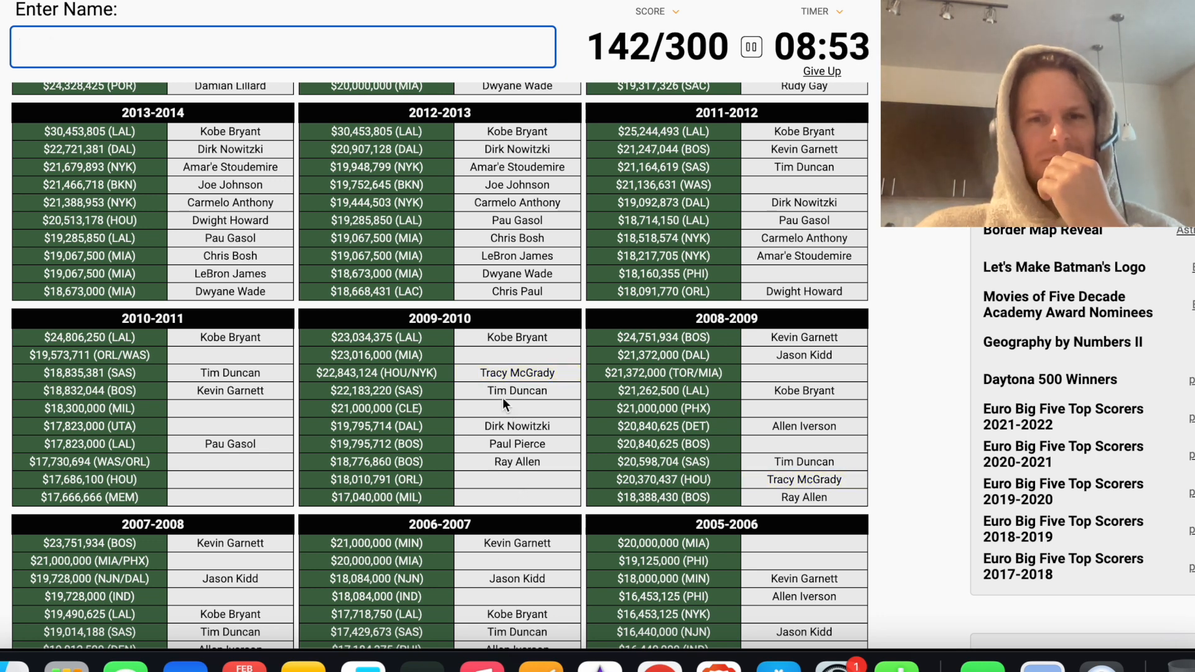
text(ca)
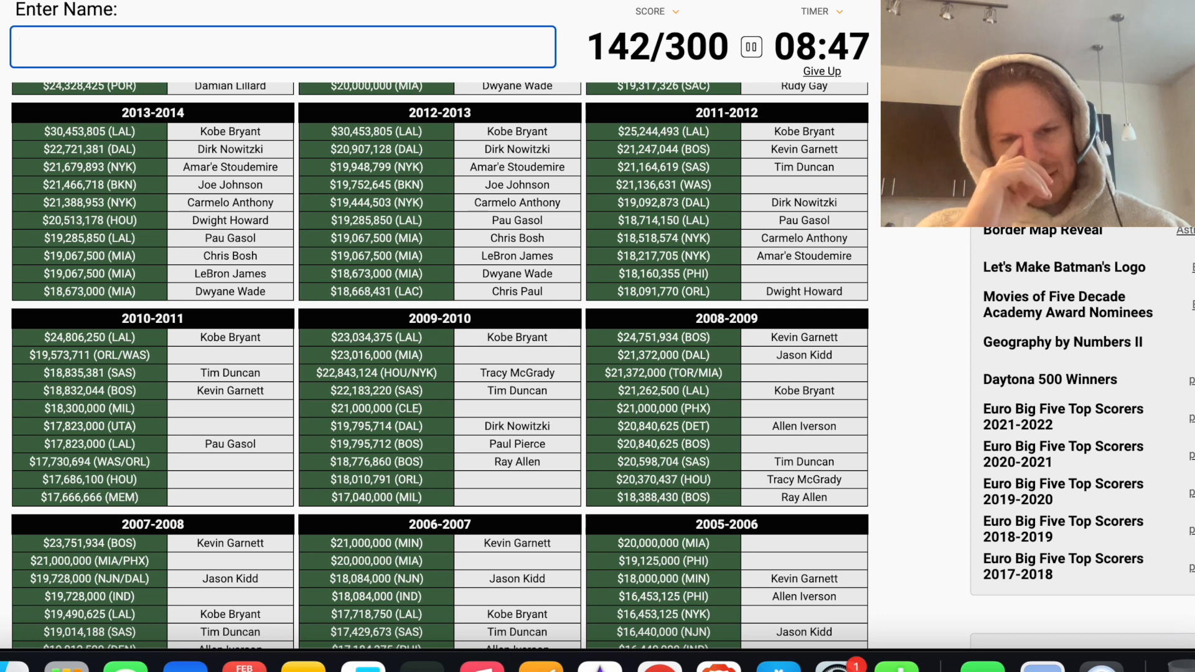
text(Rashard Lewis)
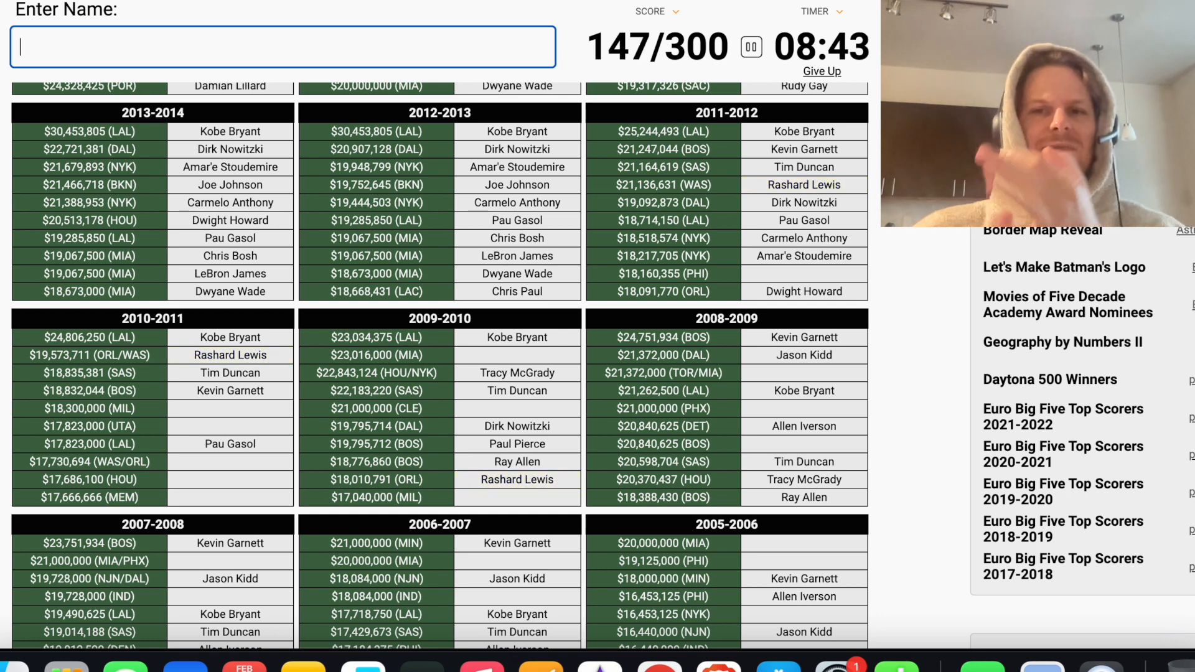
mouse_move(702, 306)
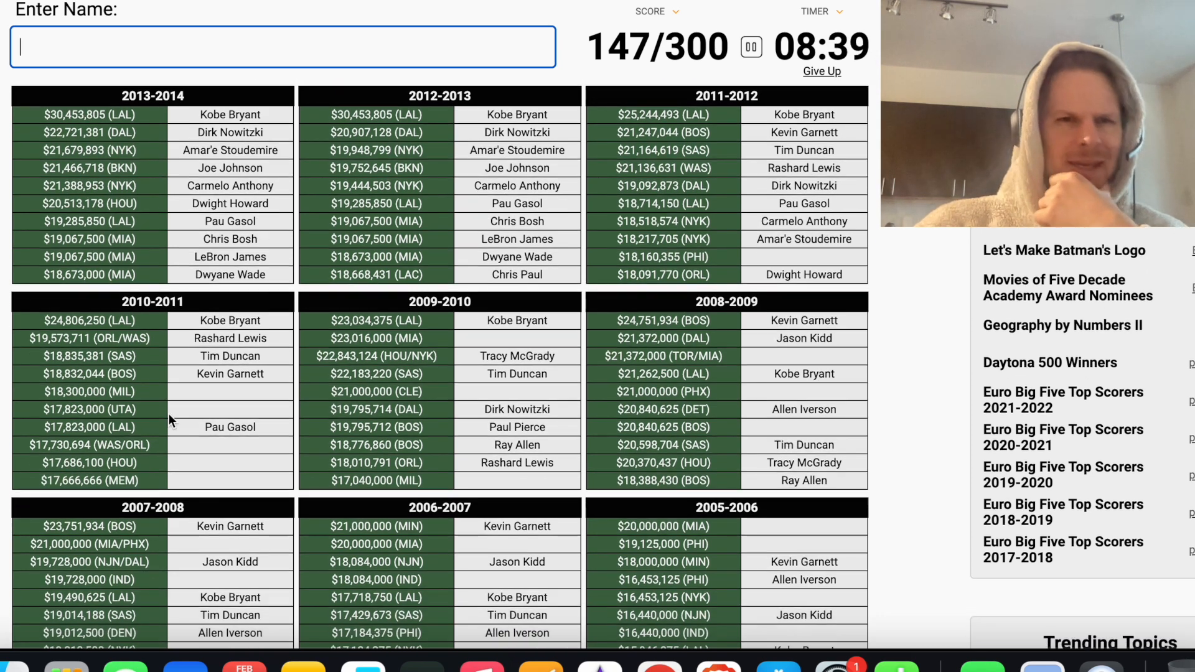
text(Michael Redd)
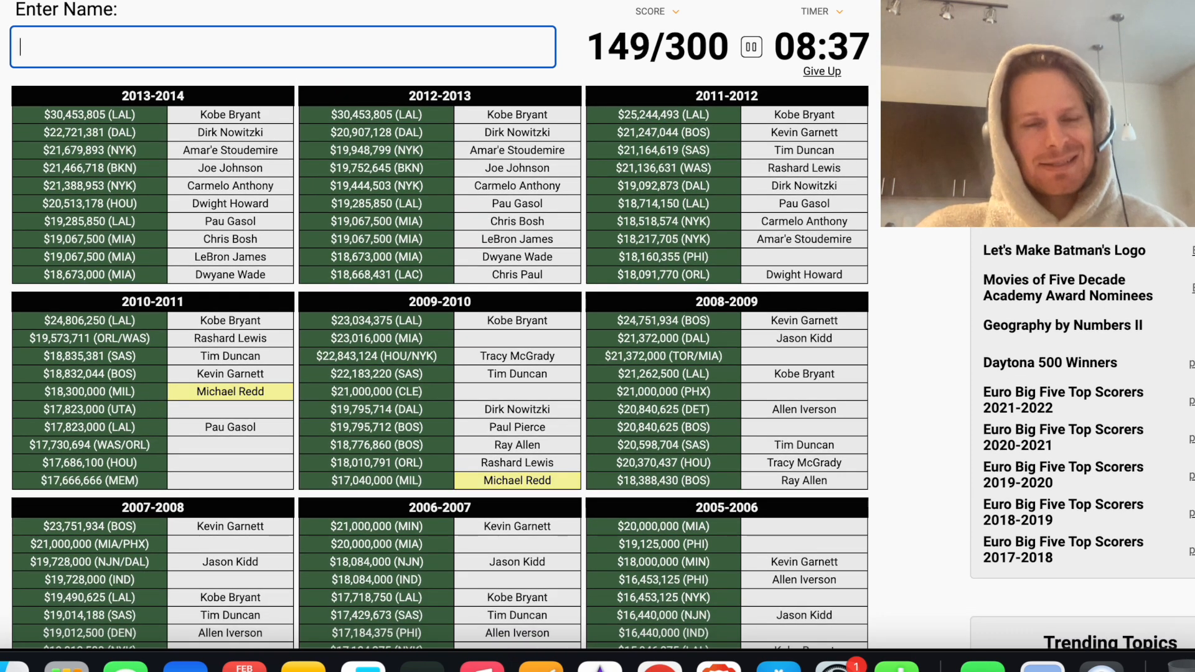
Guess Boozer, Okur, Malone and Mitchell surnames, bringing the score to 165/300
text(boozer)
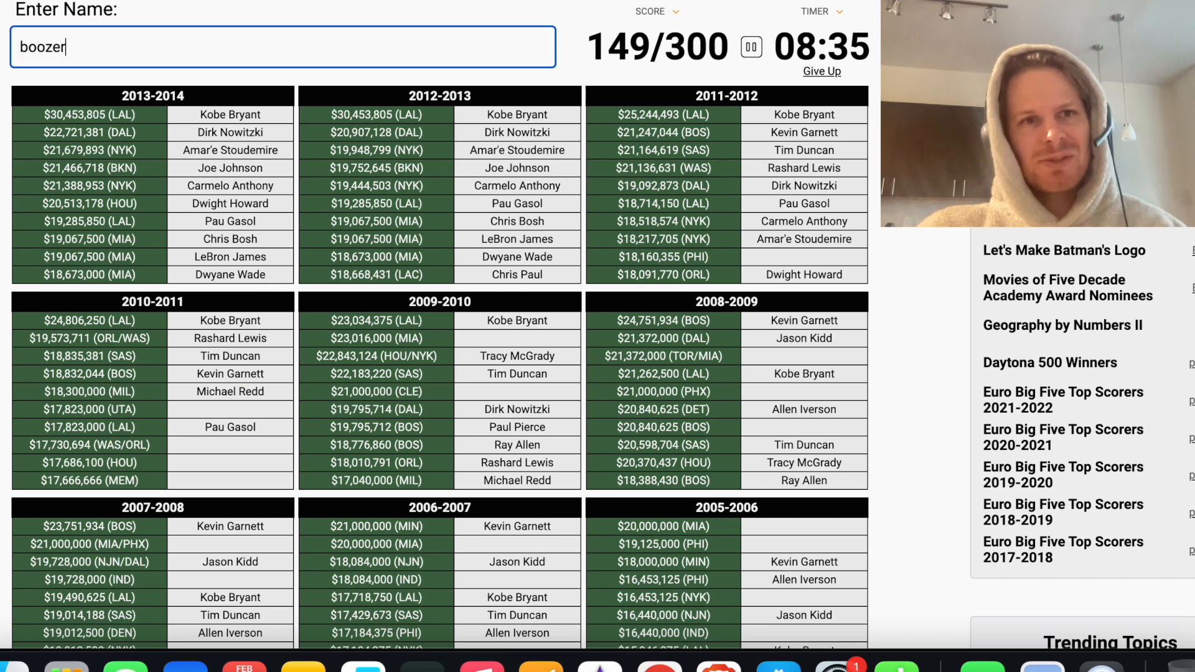
text(okur)
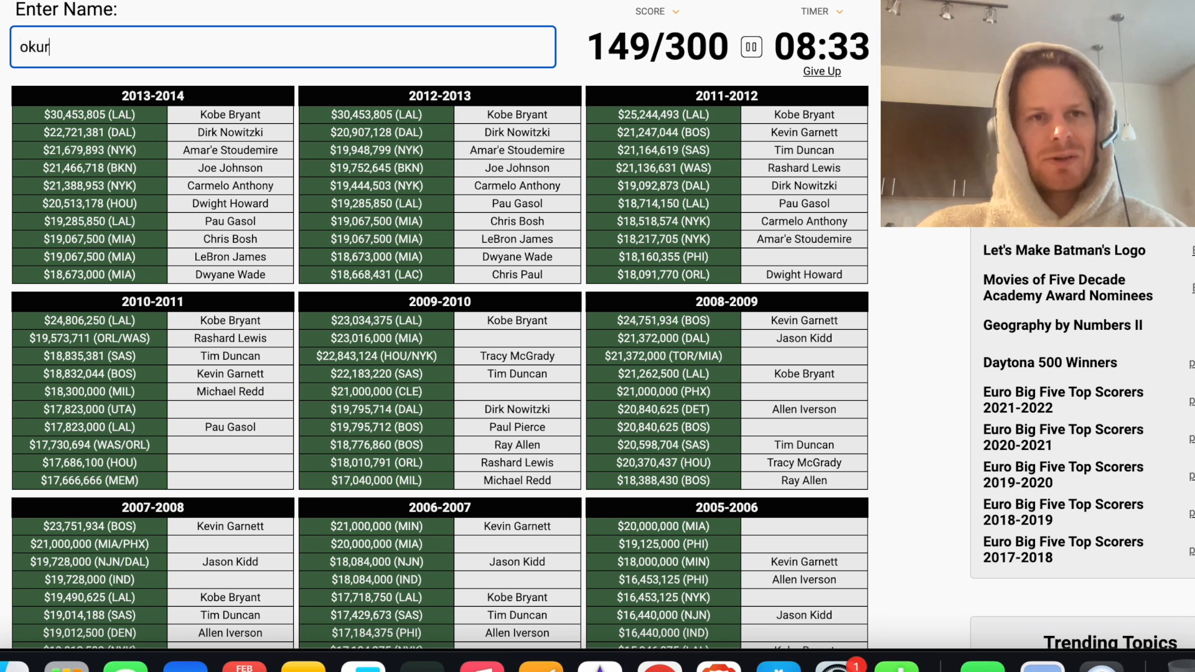
text(mal)
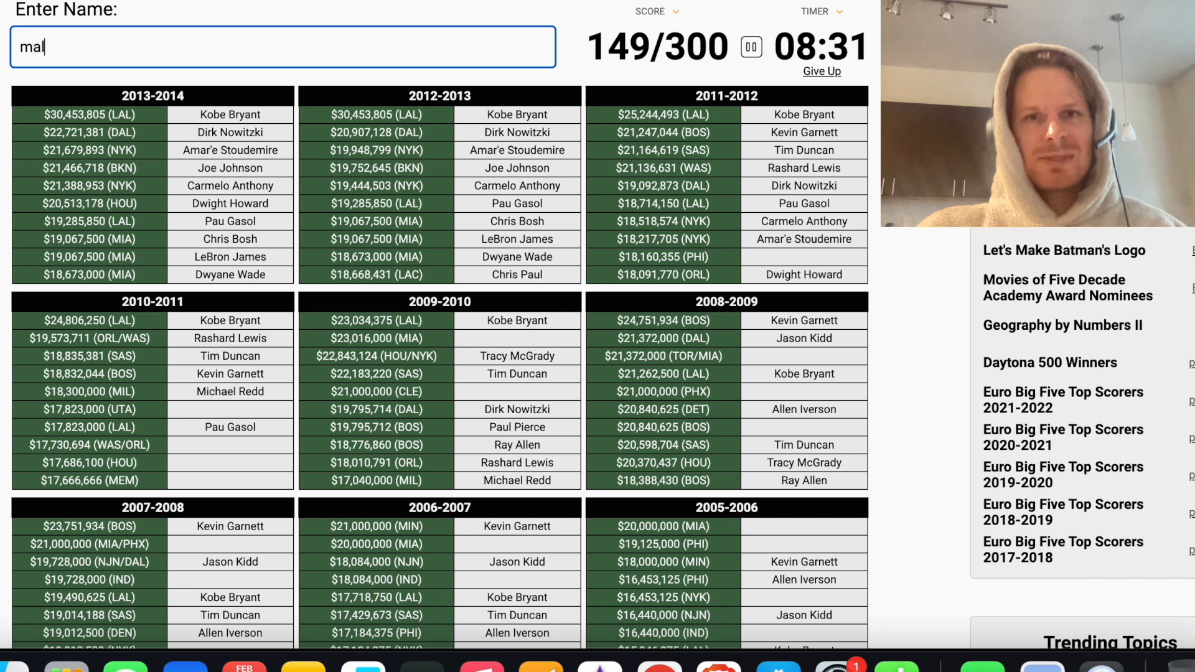
text(sot)
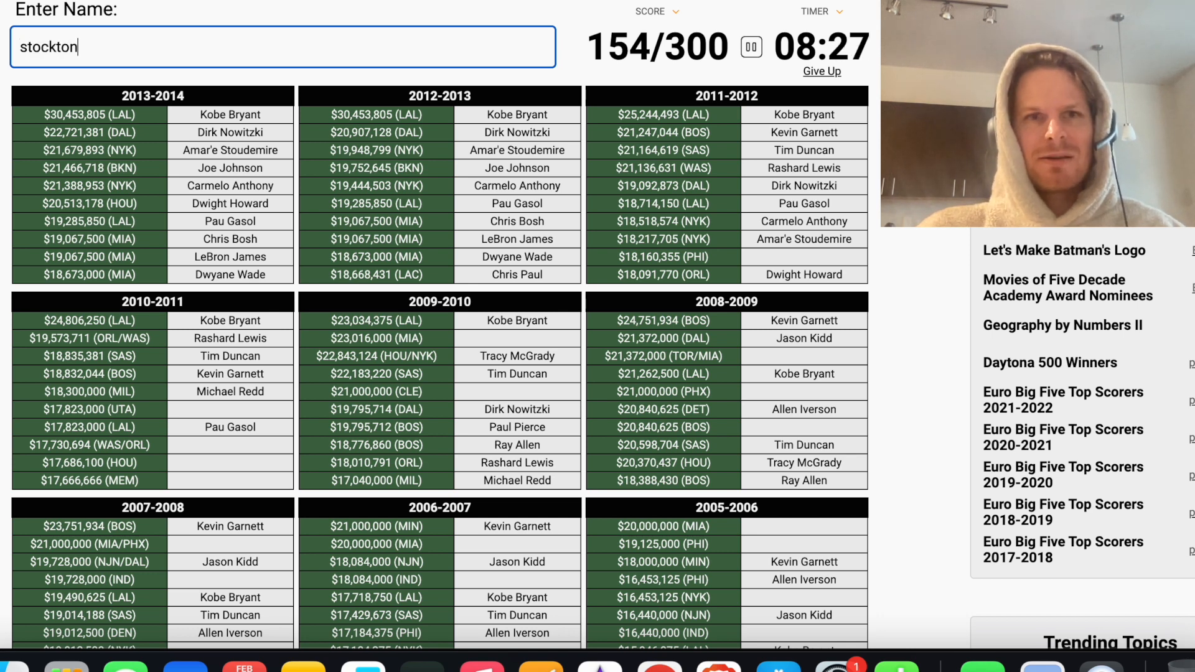
key(Backspace)
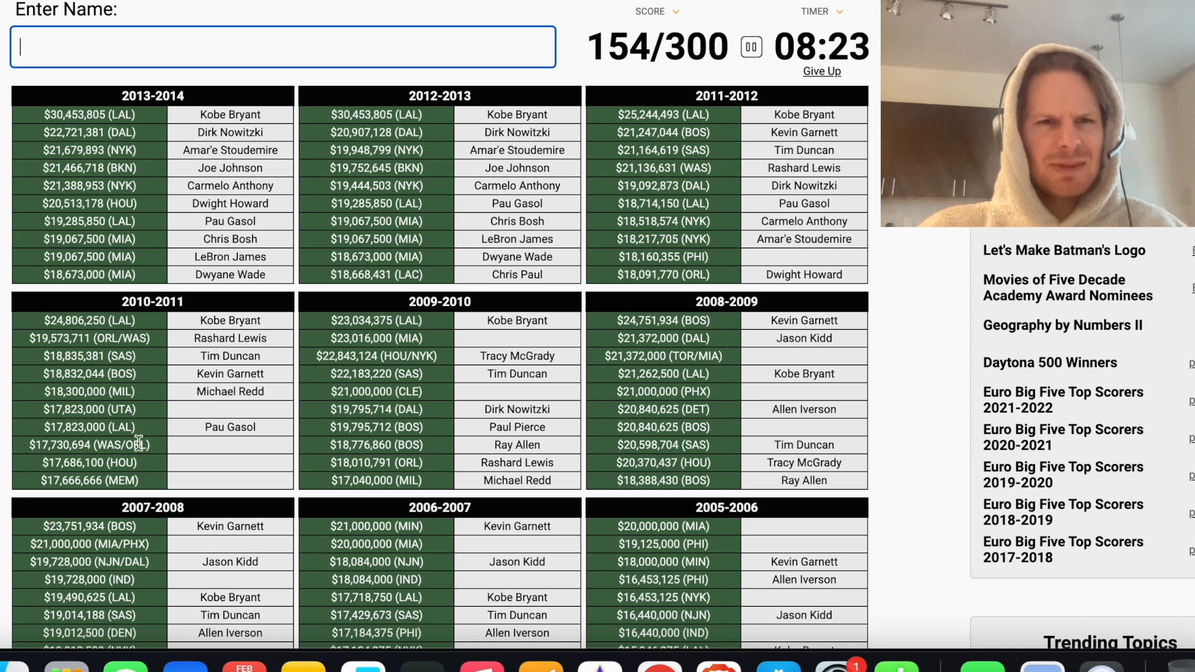
mouse_move(194, 416)
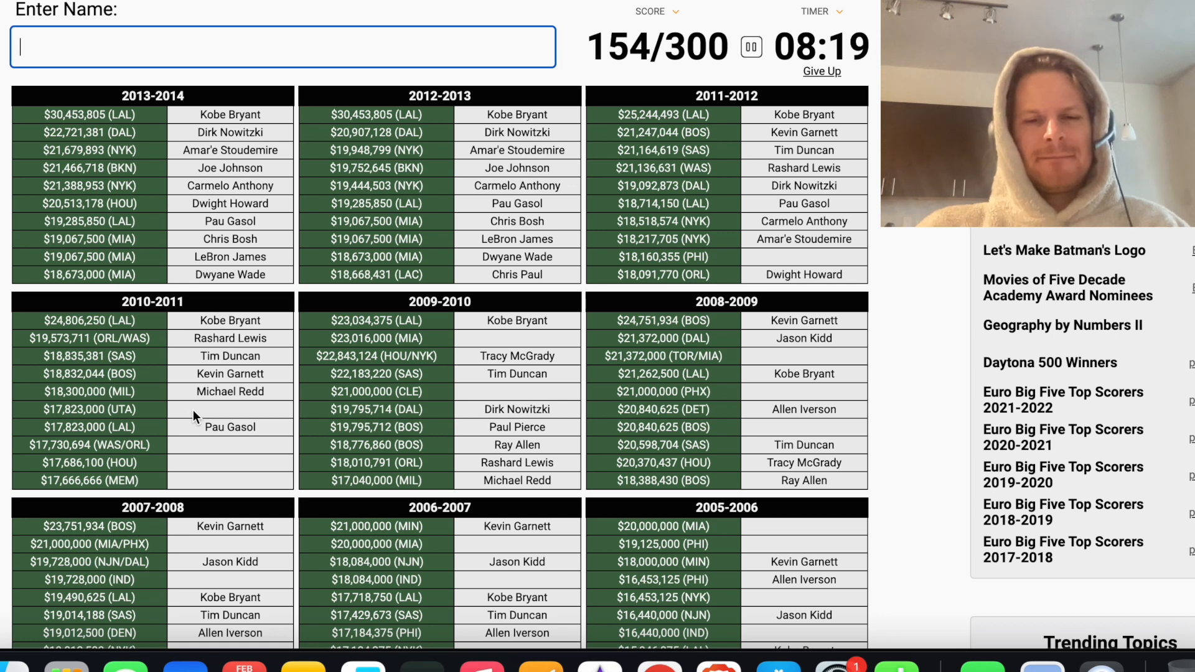
text(mitc)
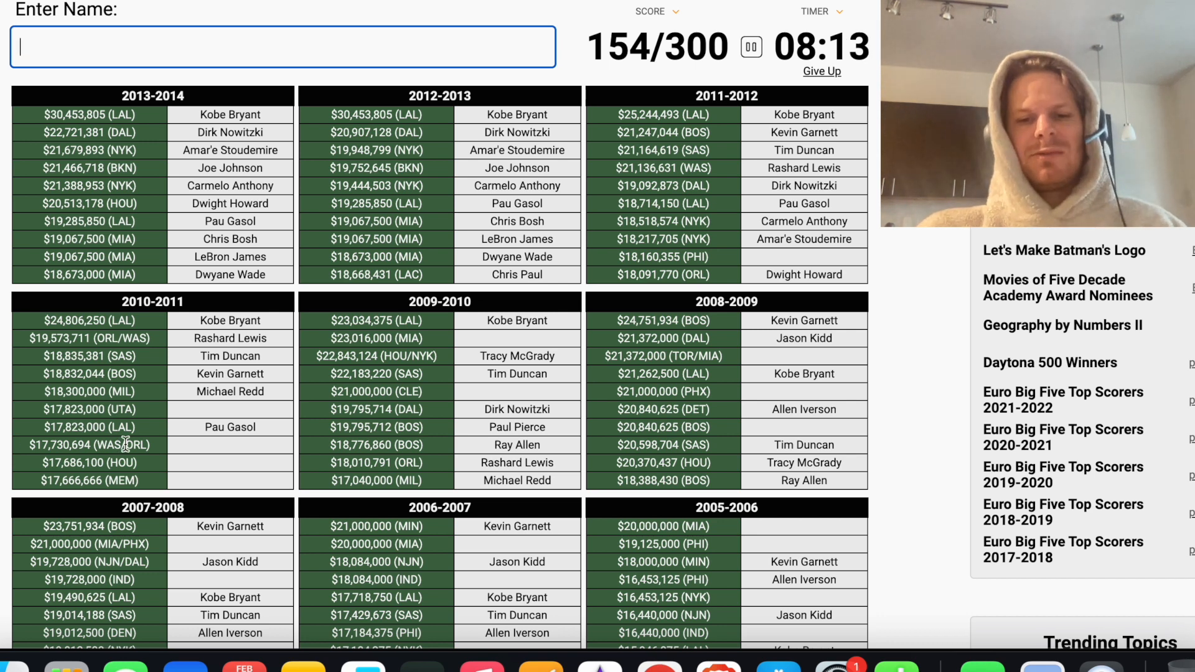
text(h)
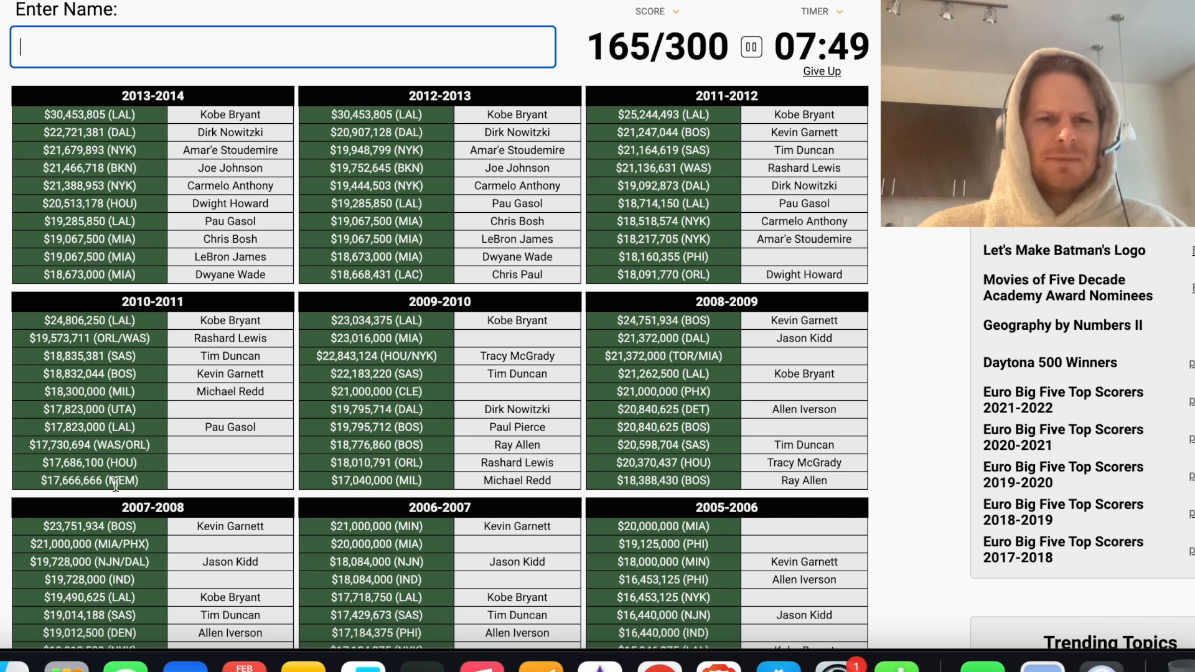
Enter Zach Randolph, then try Olajuwon and Francis
text(ra)
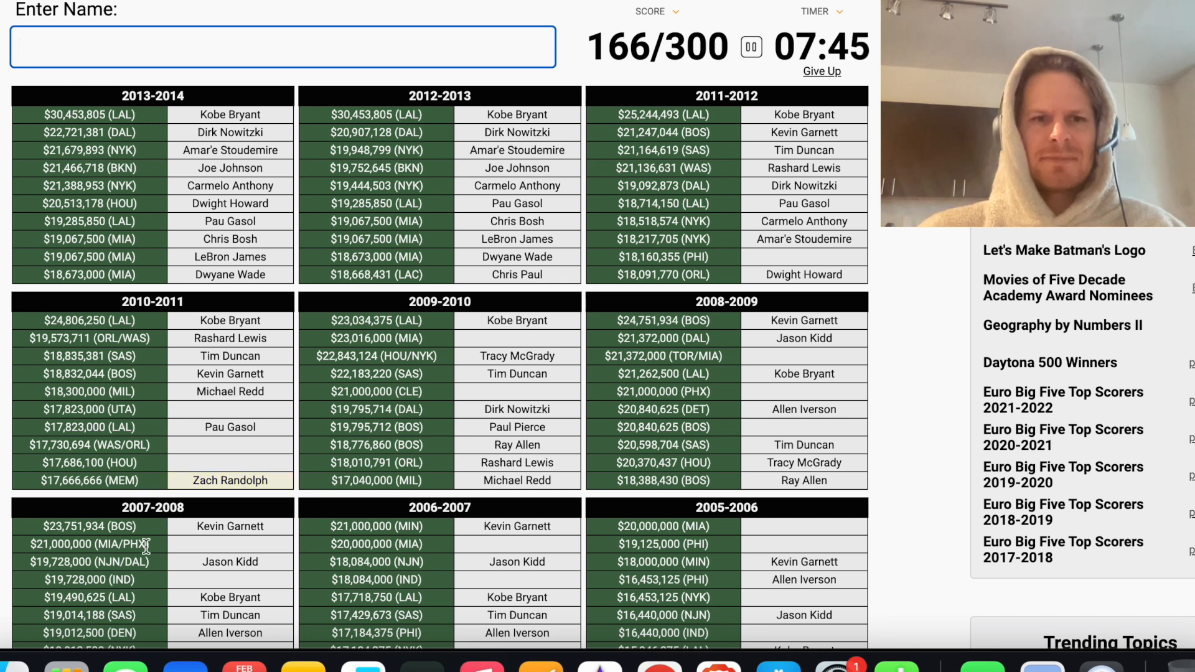
text(o)
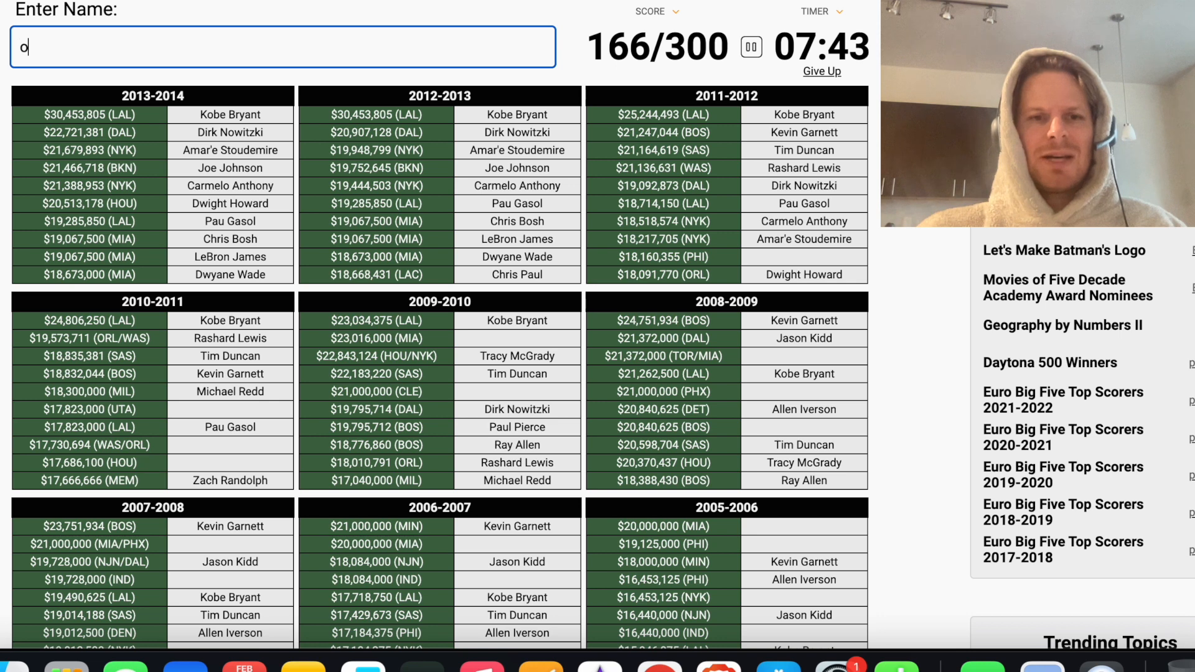
text(lajuwo)
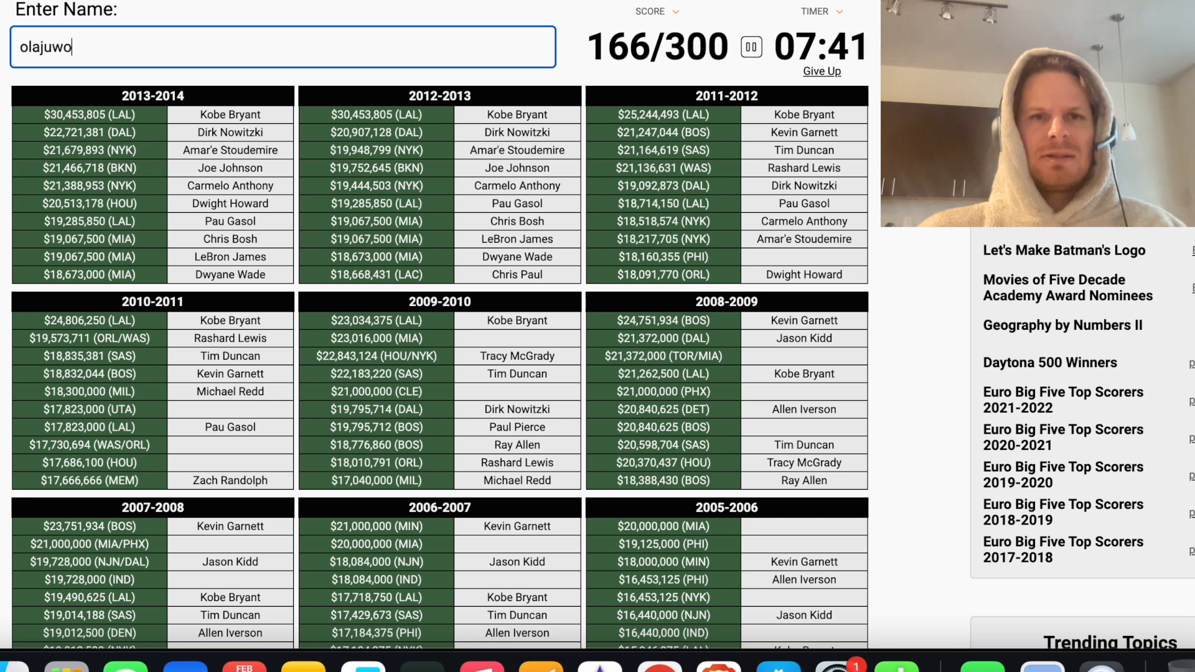
key(Enter)
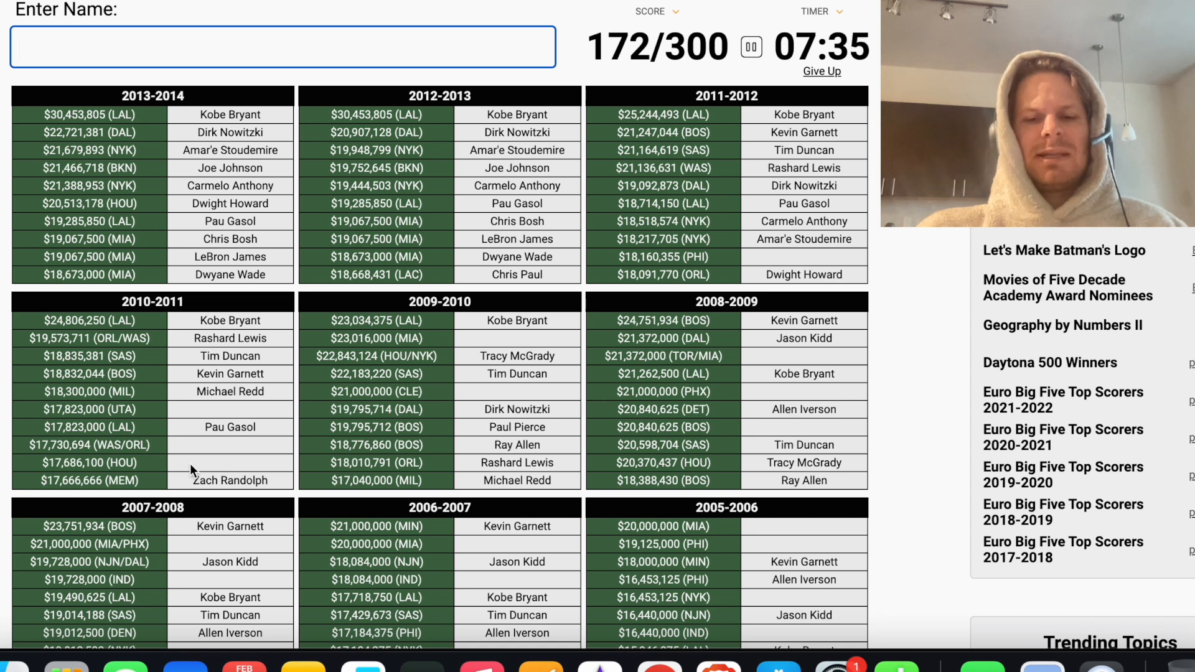
text(franci)
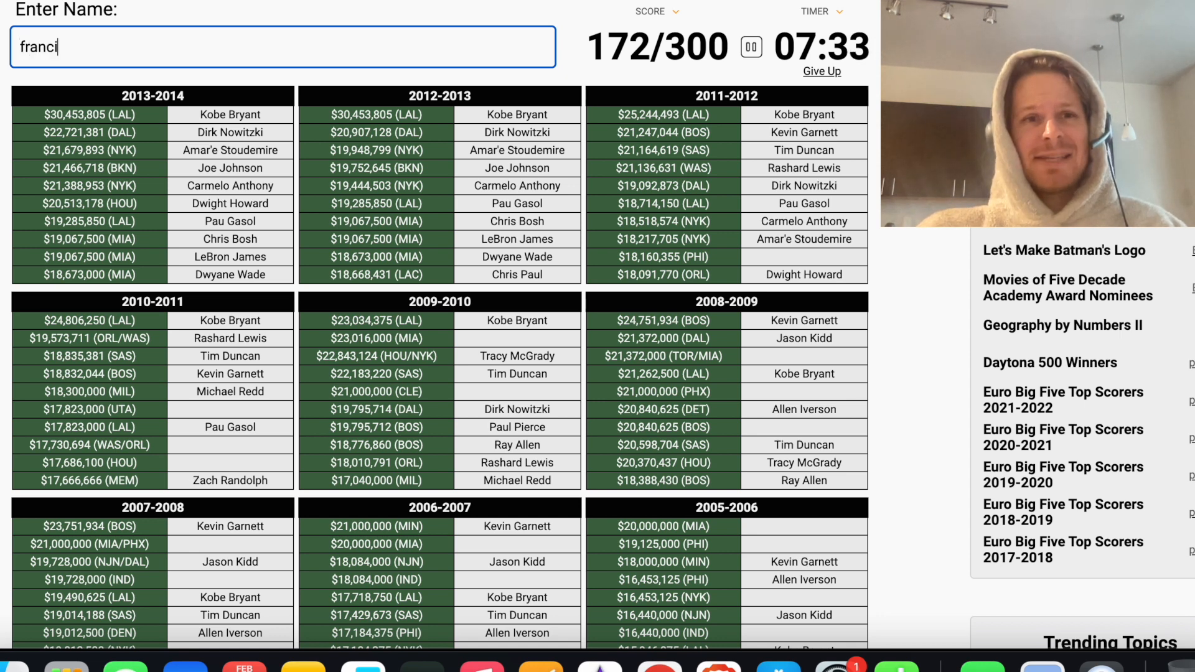
Enter Yao Ming and both O'Neals, then try Walker, reaching 201/300
text(m)
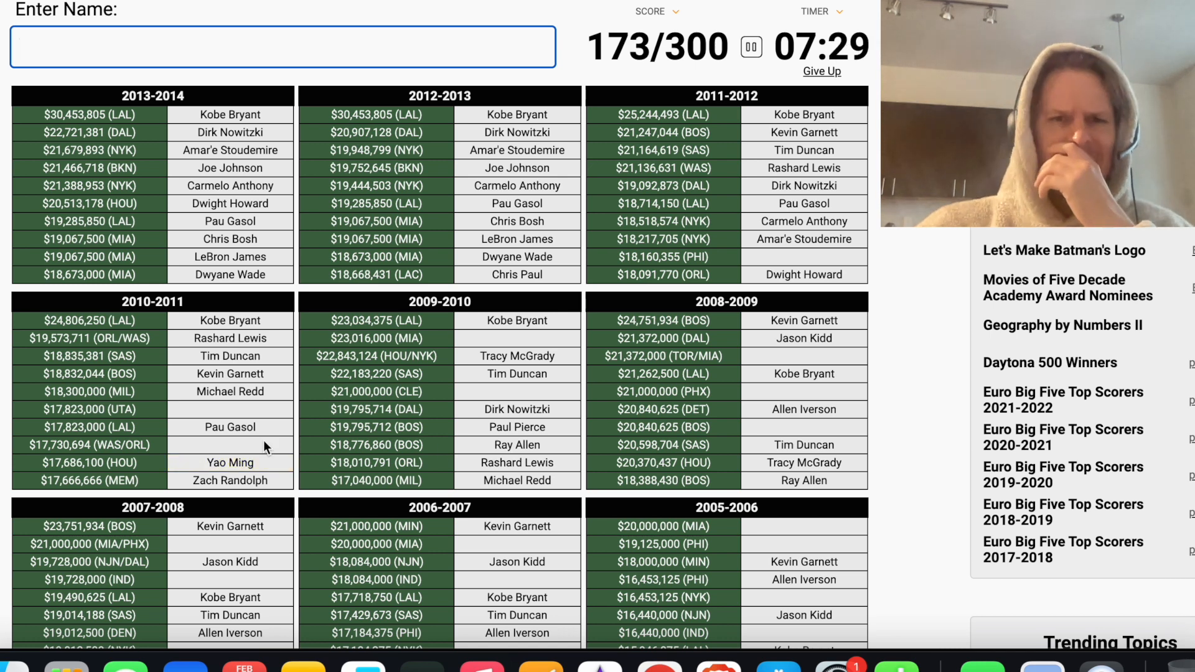
mouse_move(498, 350)
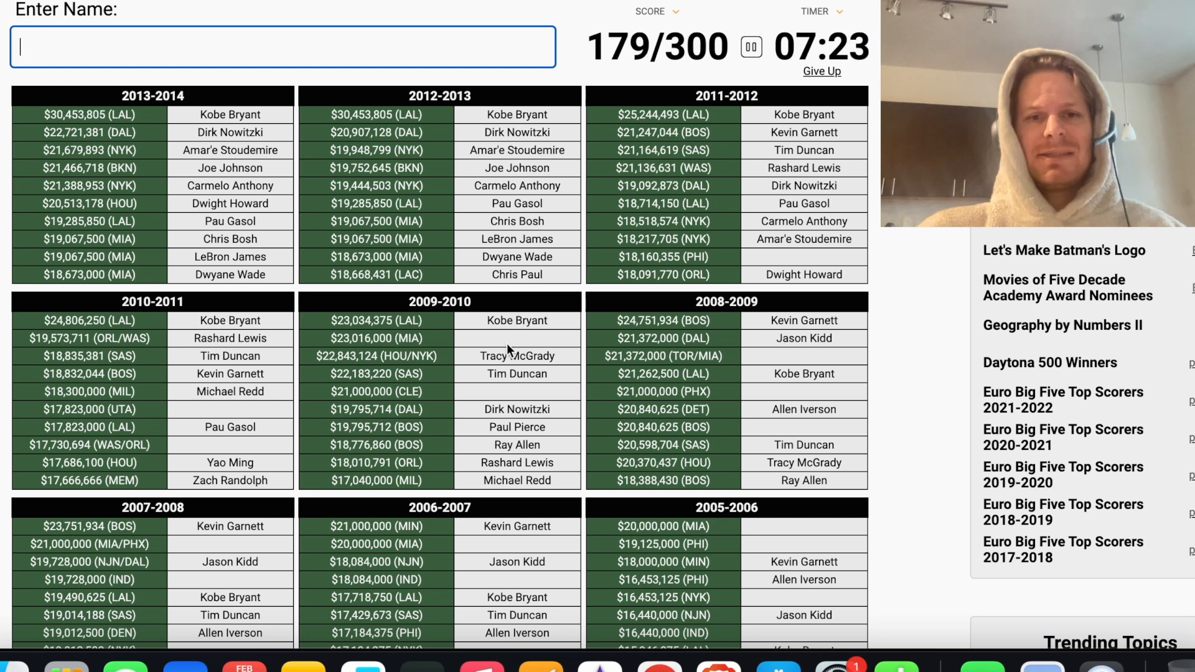
text(onea)
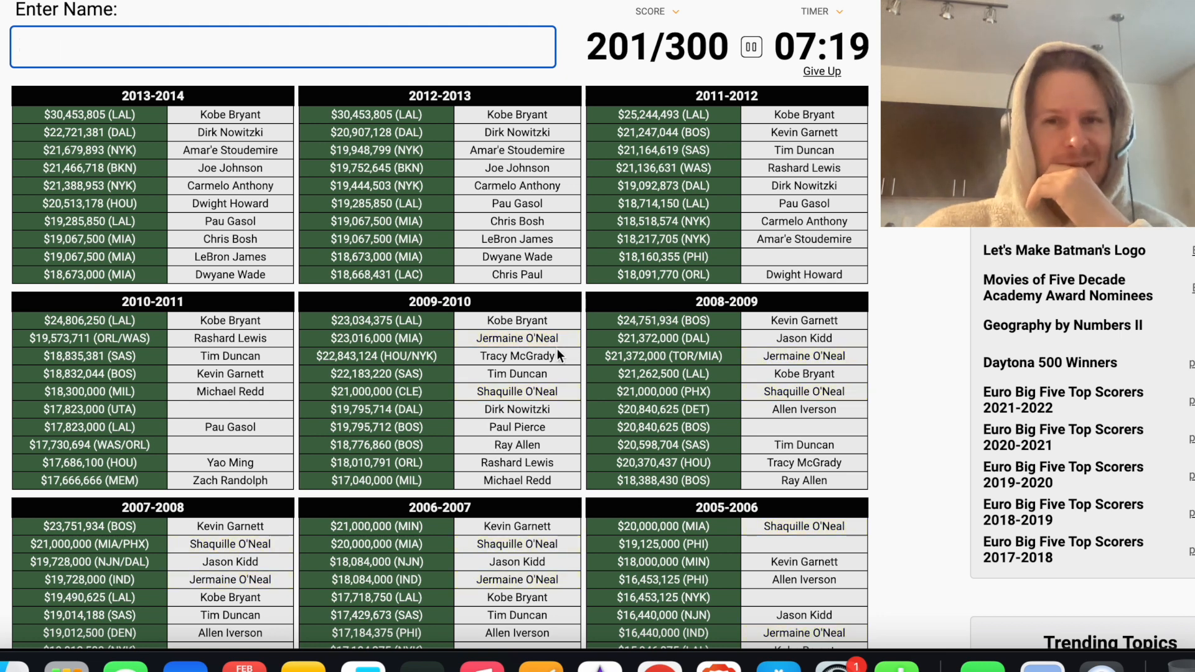
mouse_move(723, 442)
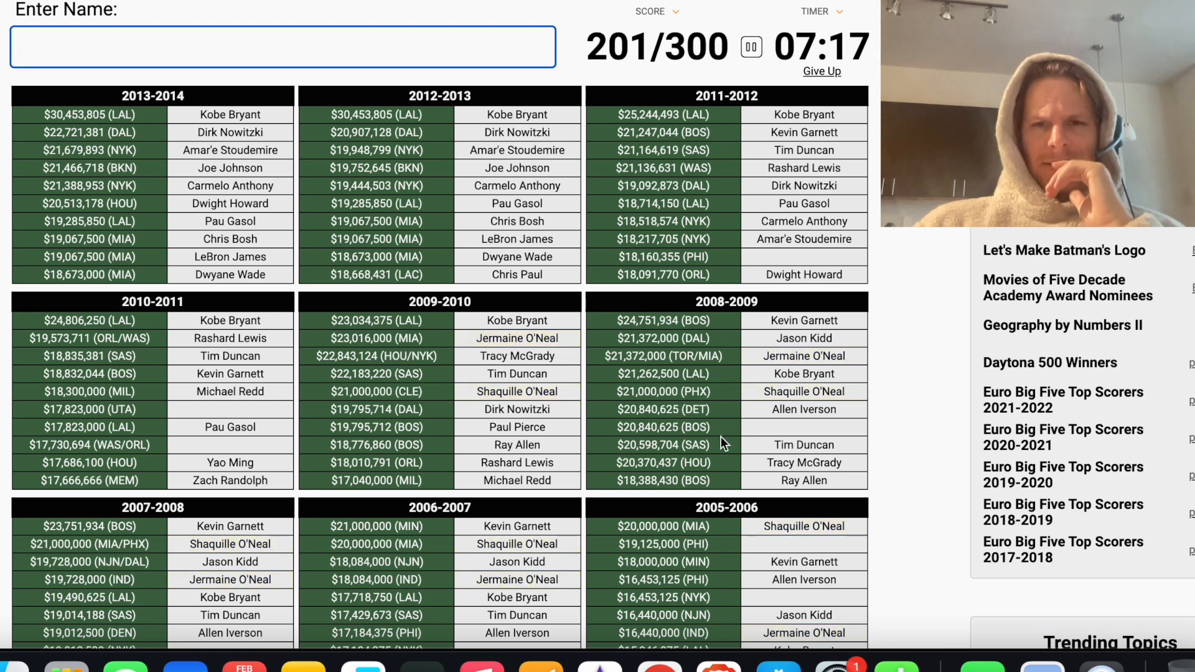
text(walker)
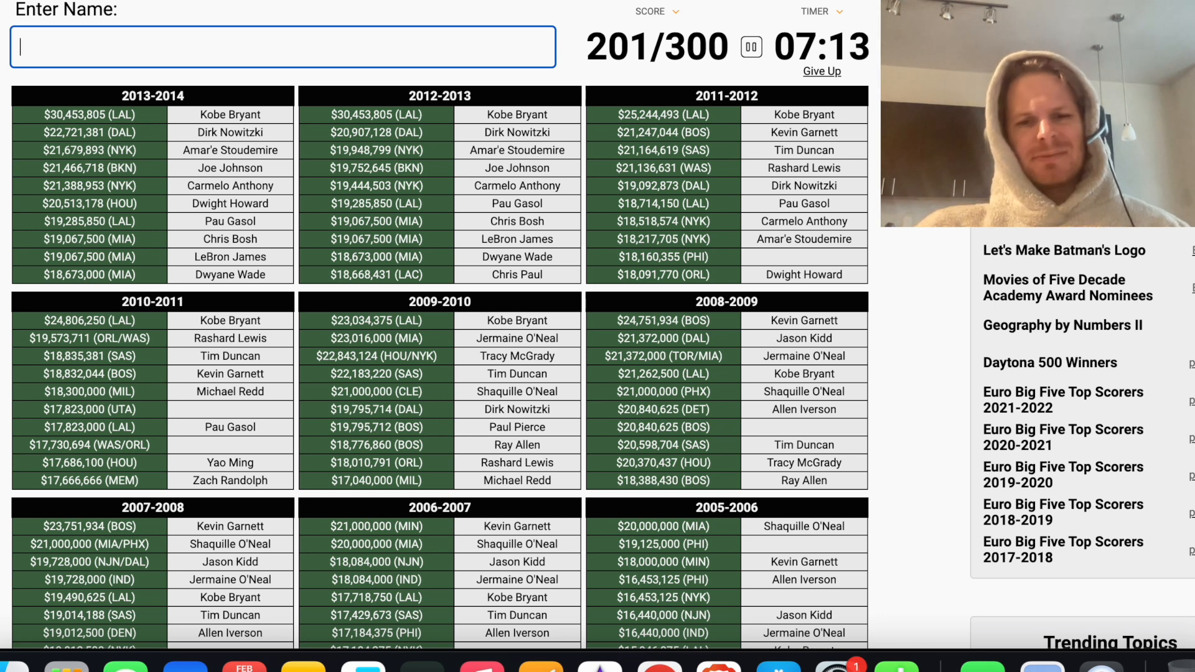
text(ro)
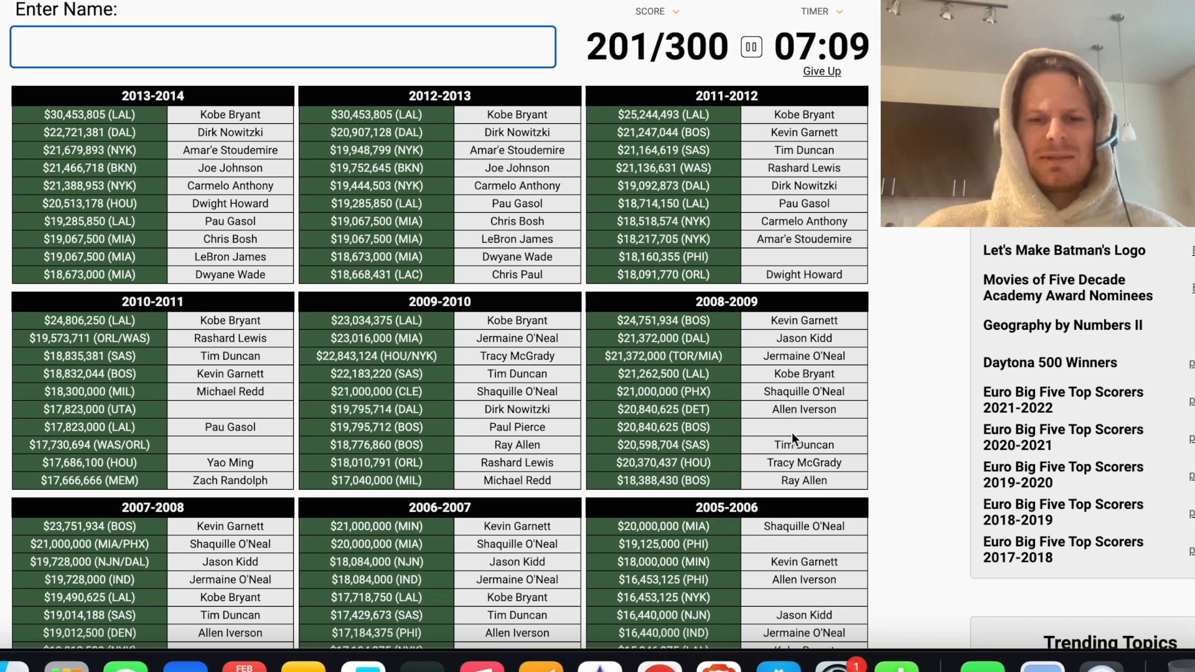
text(p)
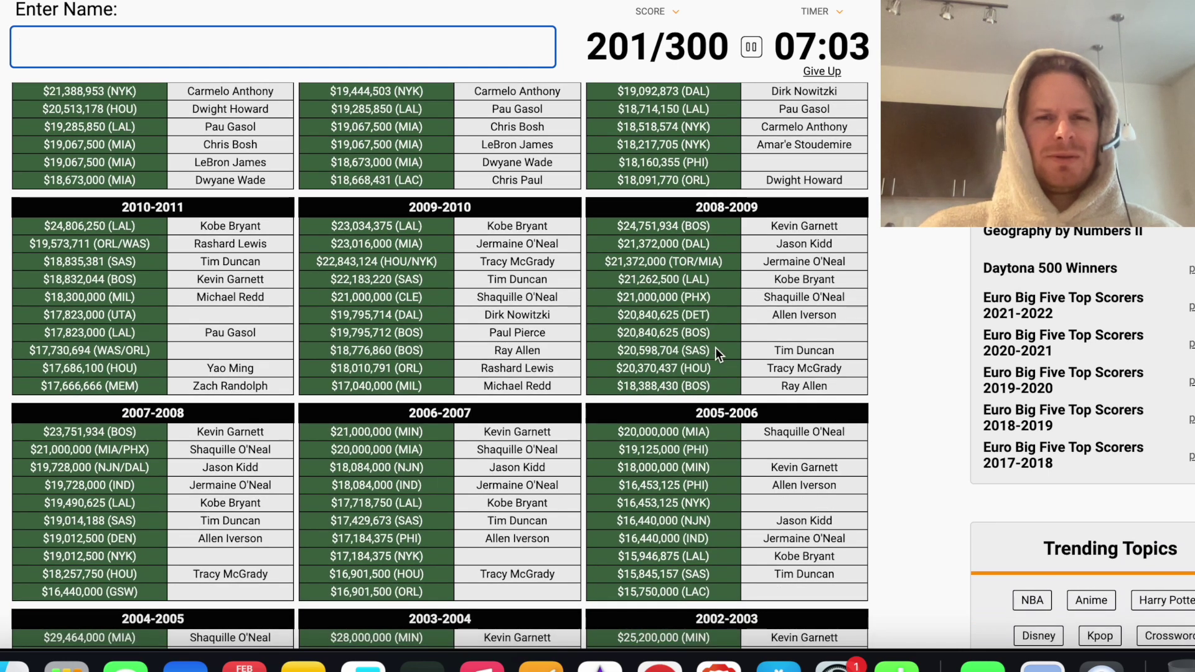
Enter Allan Houston and Latrell Sprewell in the older seasons, with an Oakley try, reaching 214/300
scroll(down, 3)
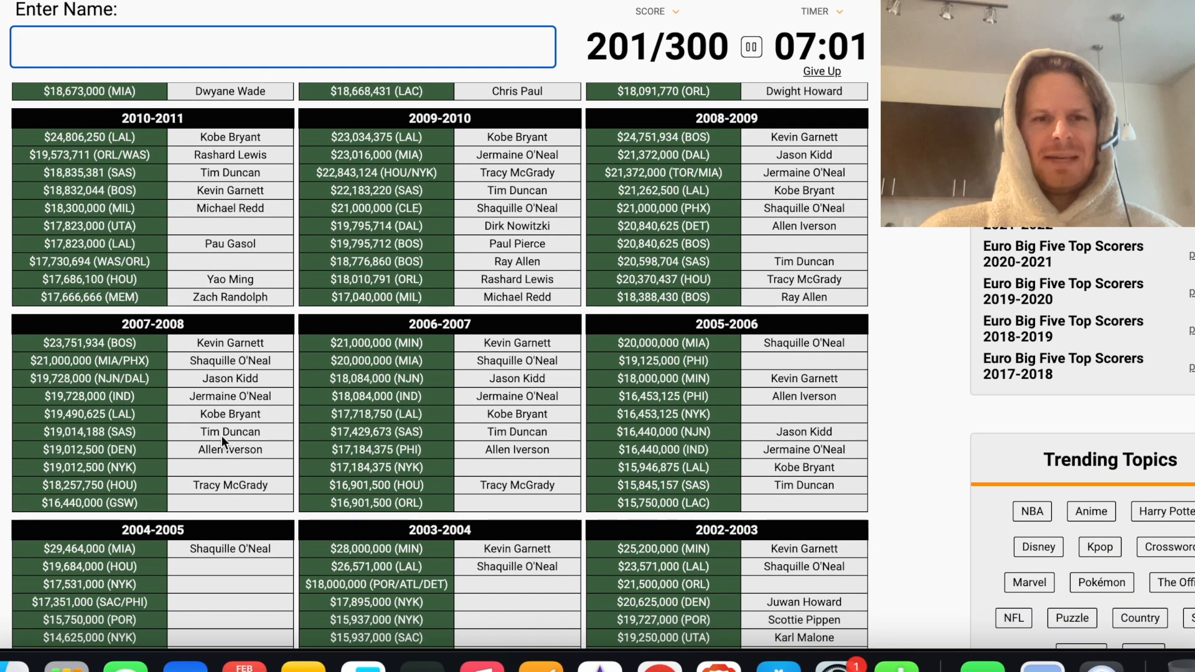
text(hou)
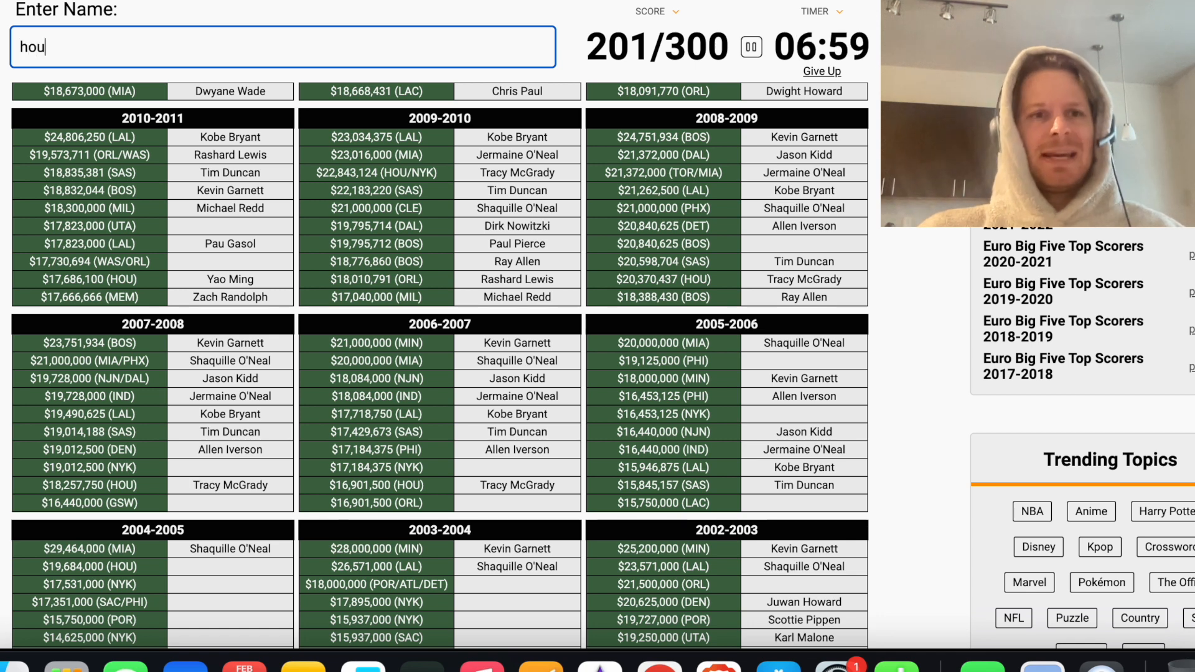
text(houston)
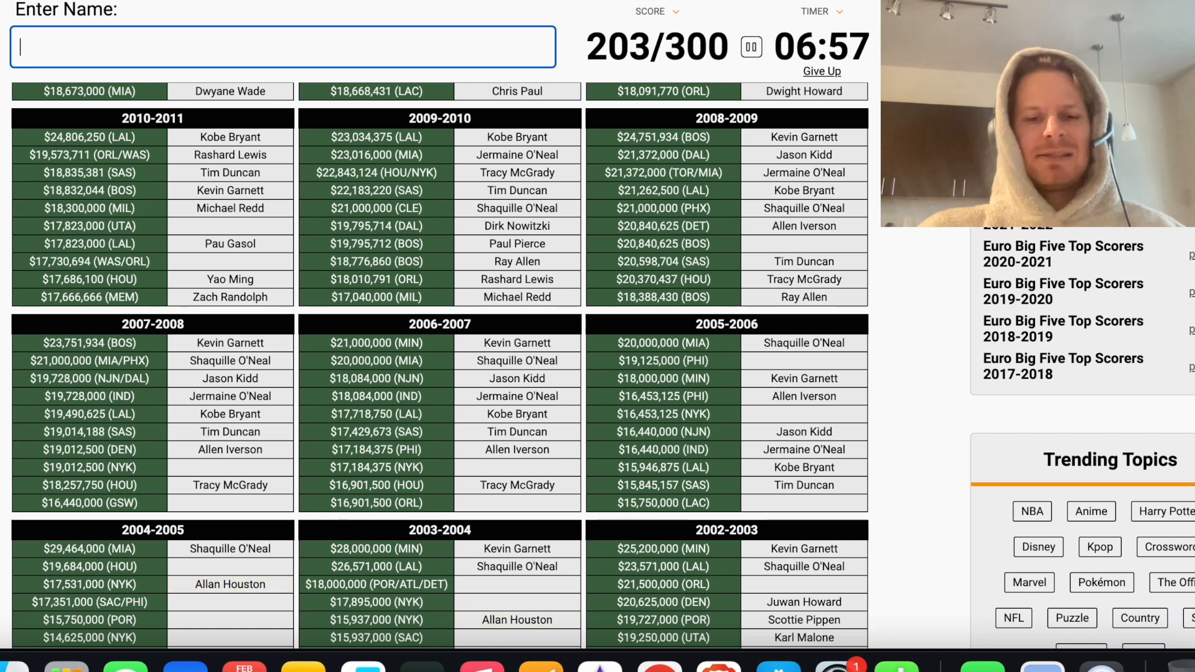
text(fr)
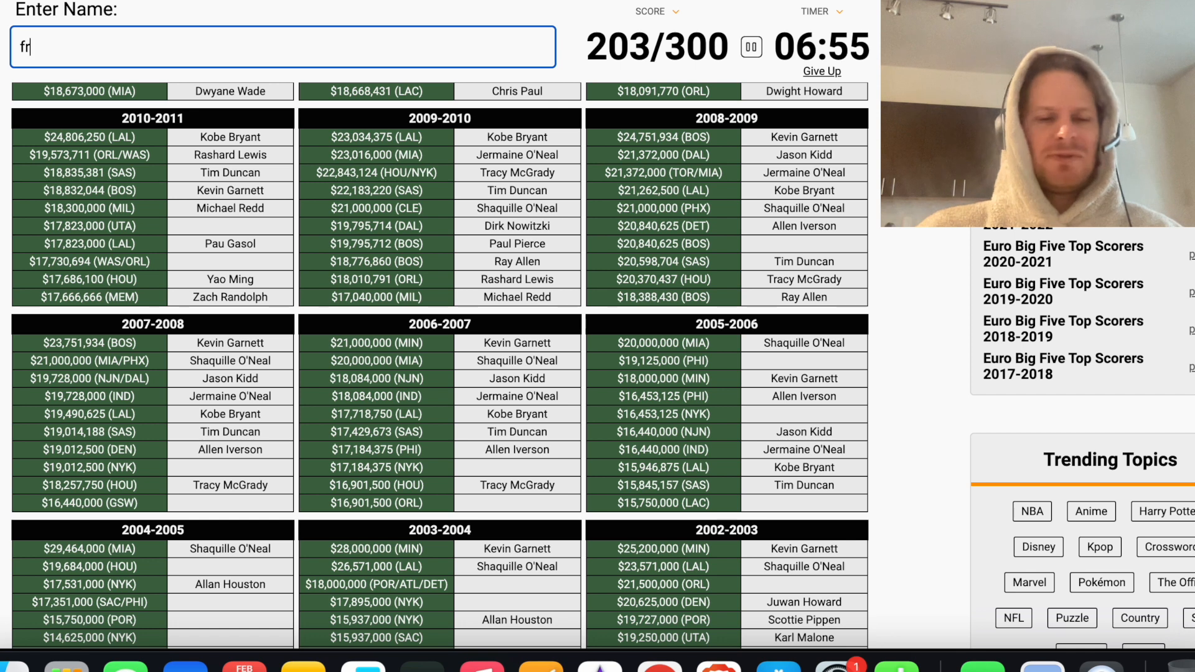
text(walk)
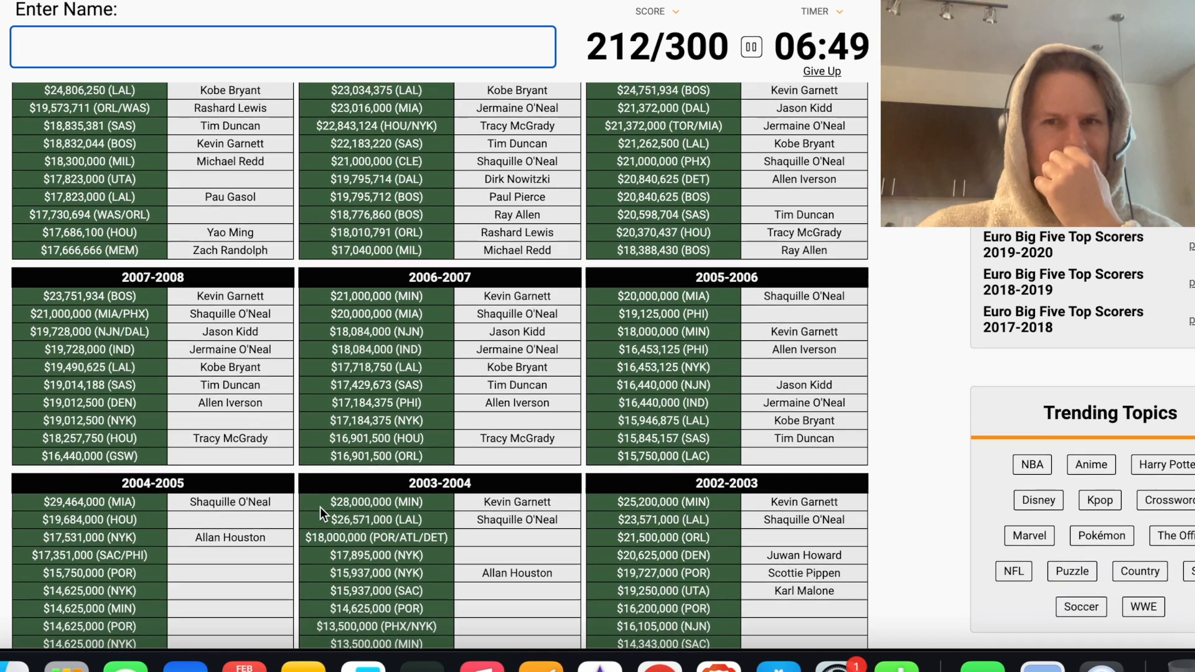
text(oakle)
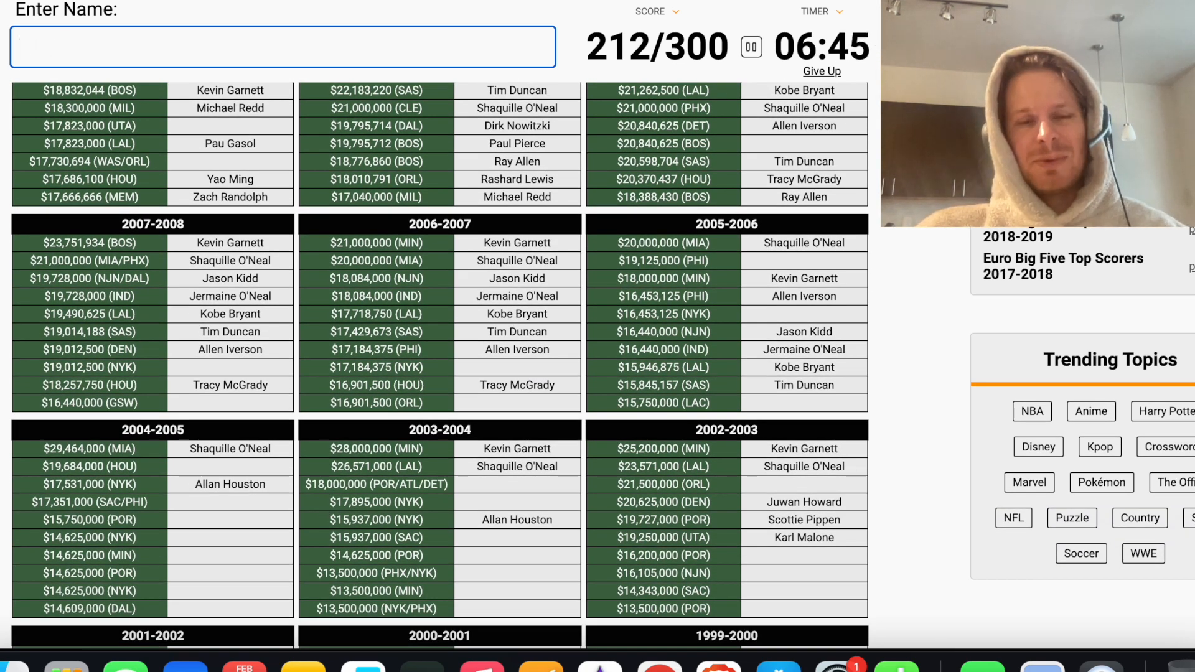
text(sprewe)
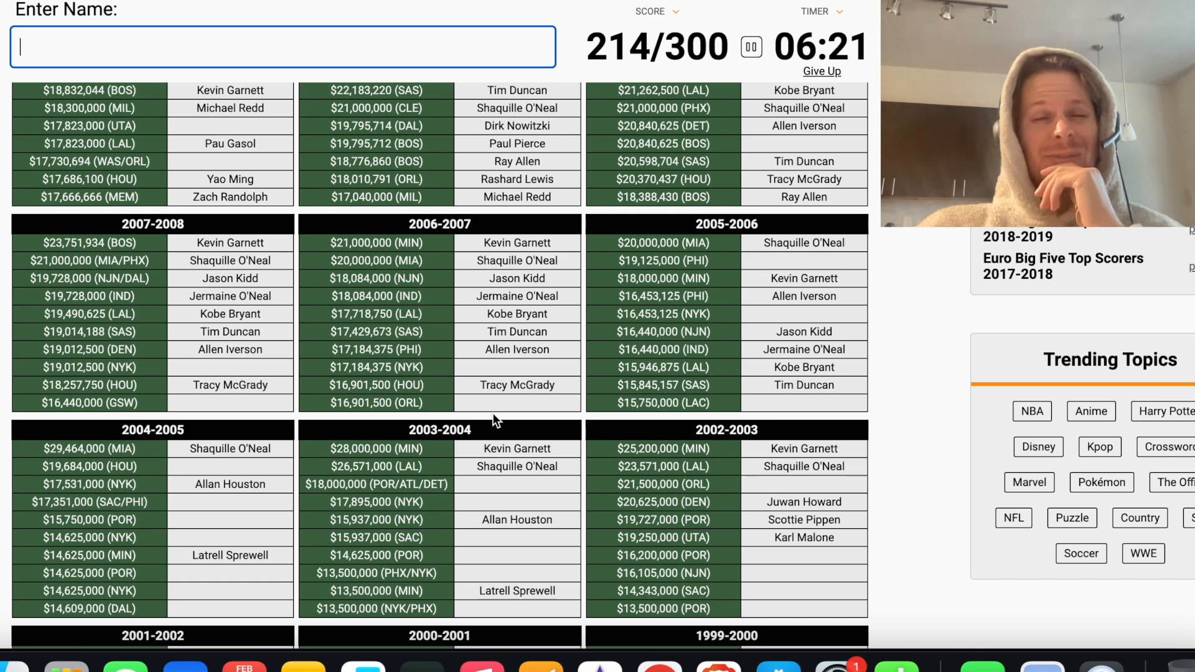
scroll(down, 3)
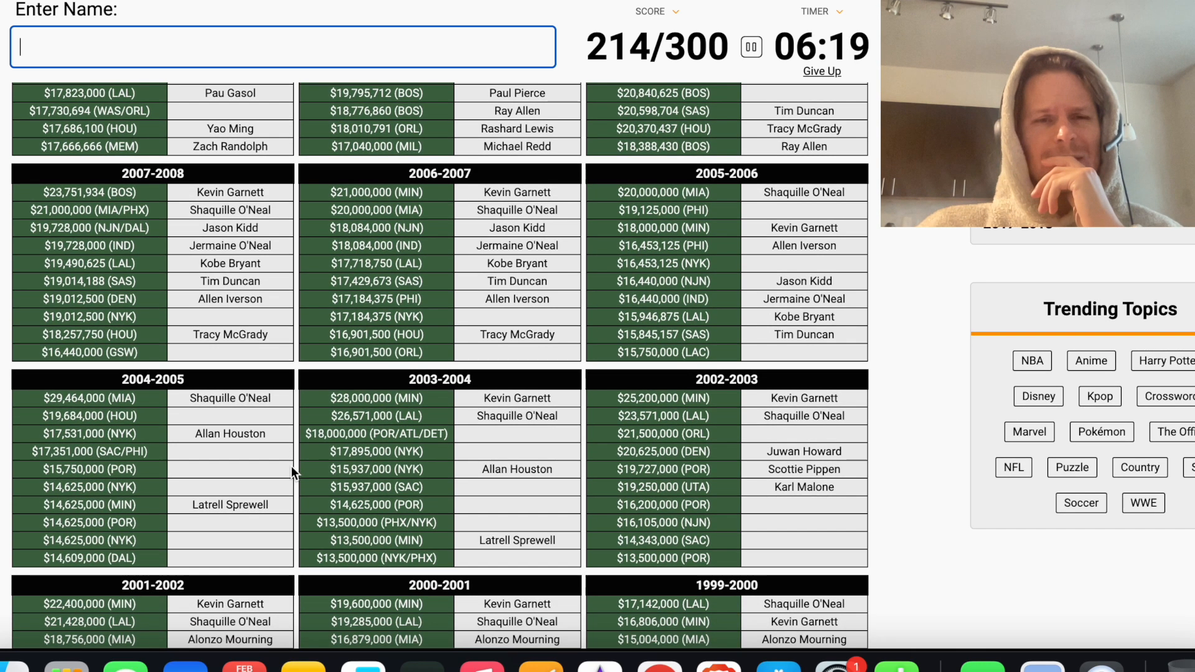
Try guesses like 'robin', 'wi', 'd' and 'bol' in the Enter Name box, landing players such as Clyde Drexler and Chris Webber
scroll(down, 3)
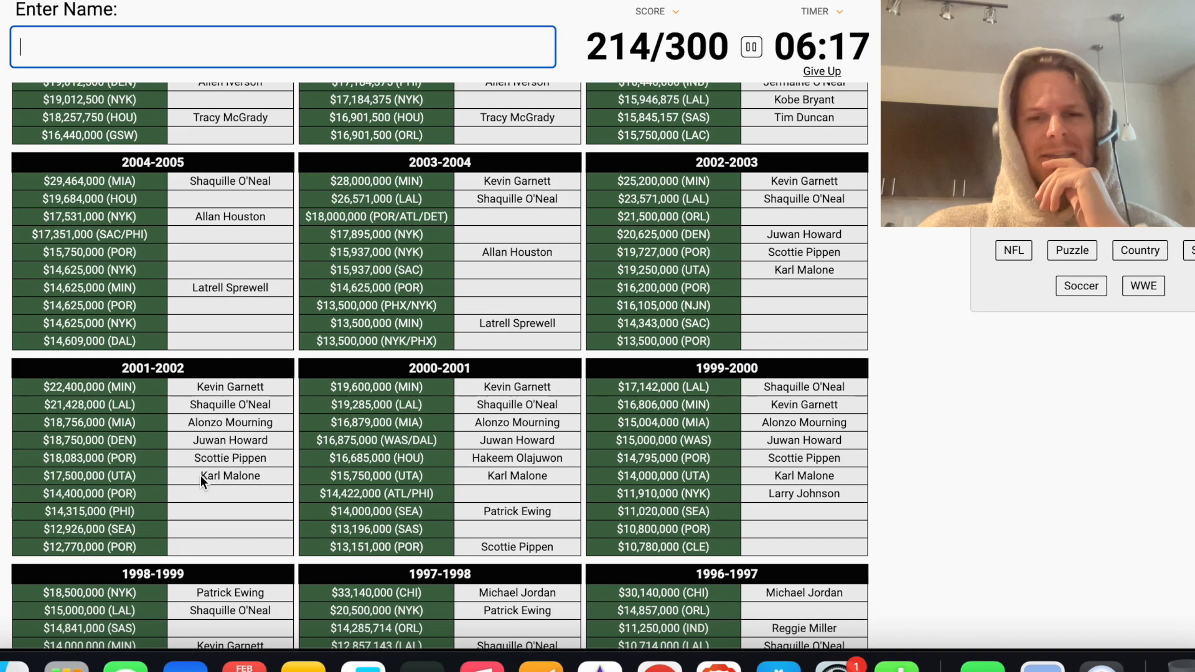
scroll(down, 3)
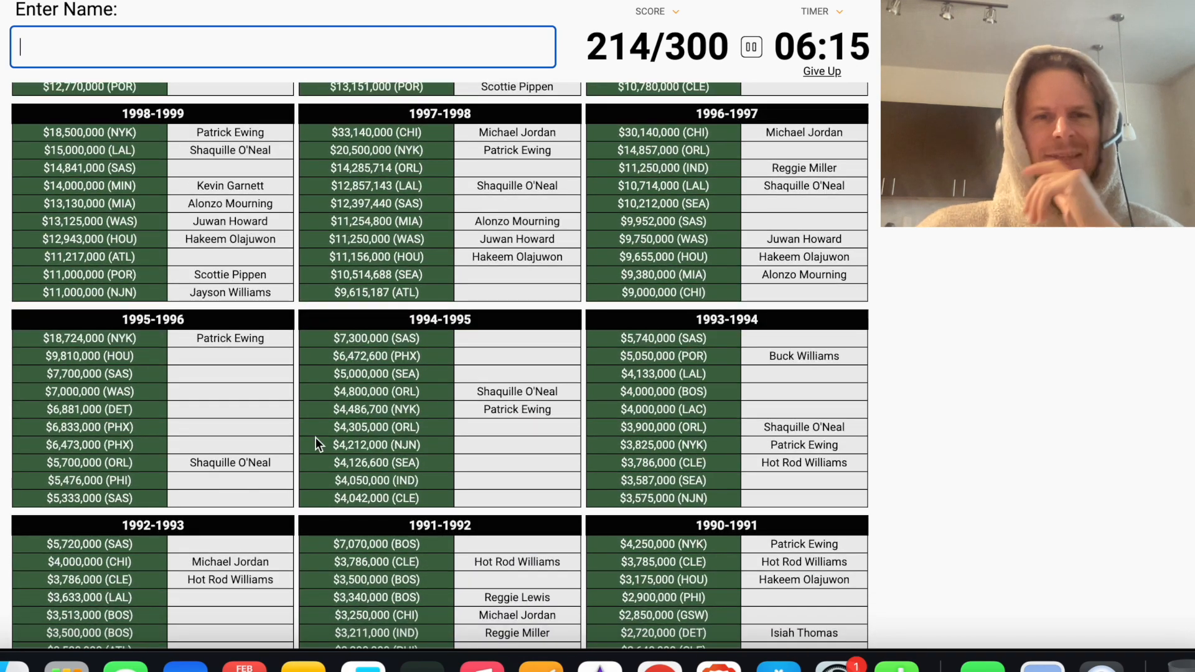
text(robin)
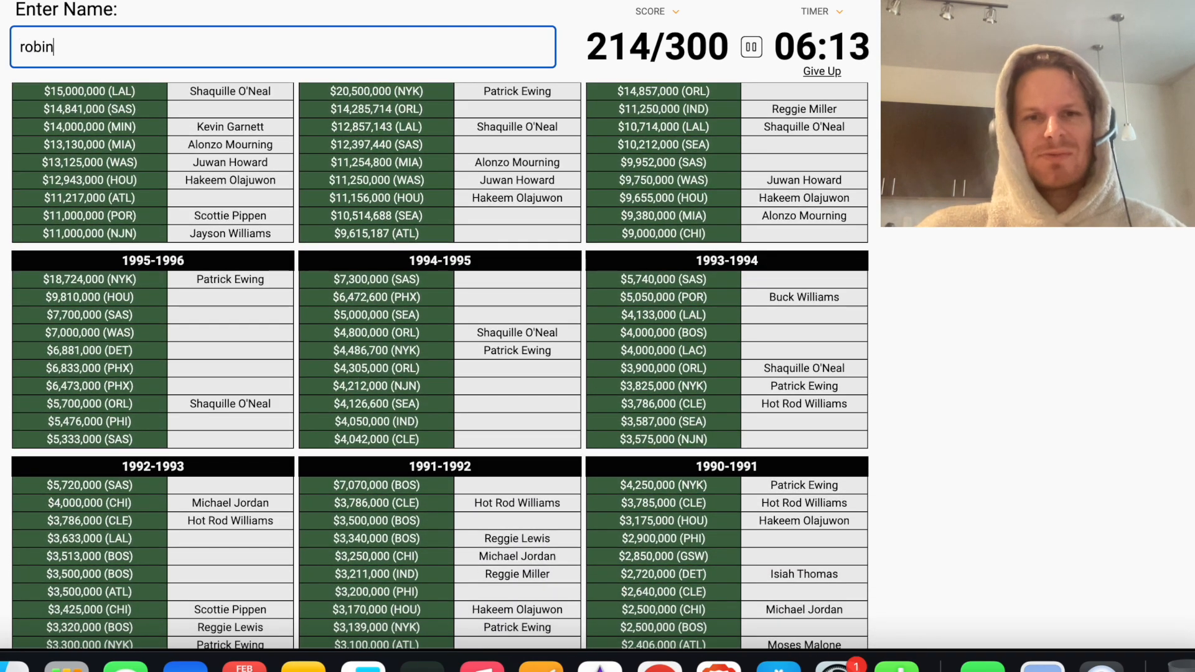
key(Enter)
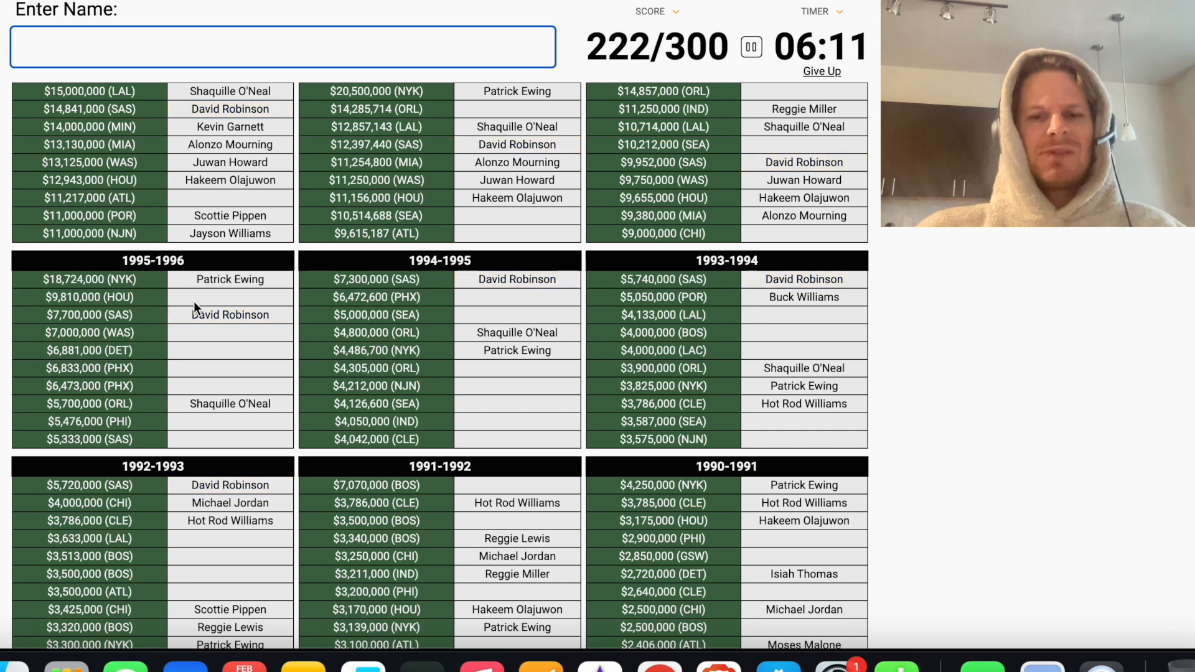
text(wi)
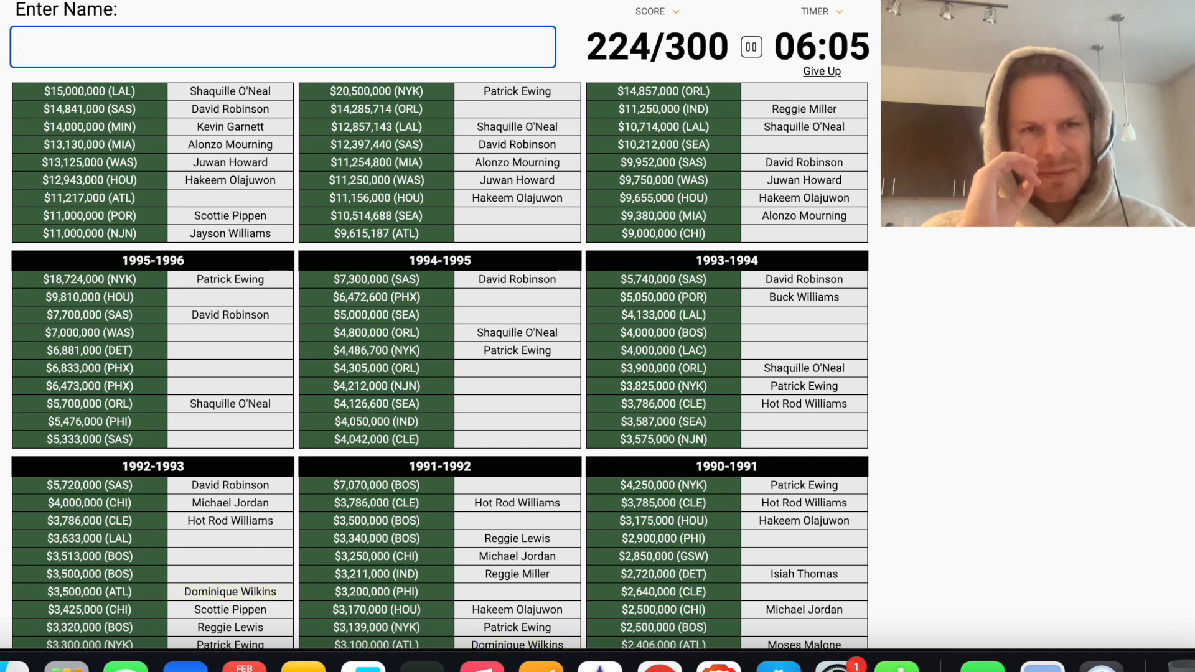
text(d)
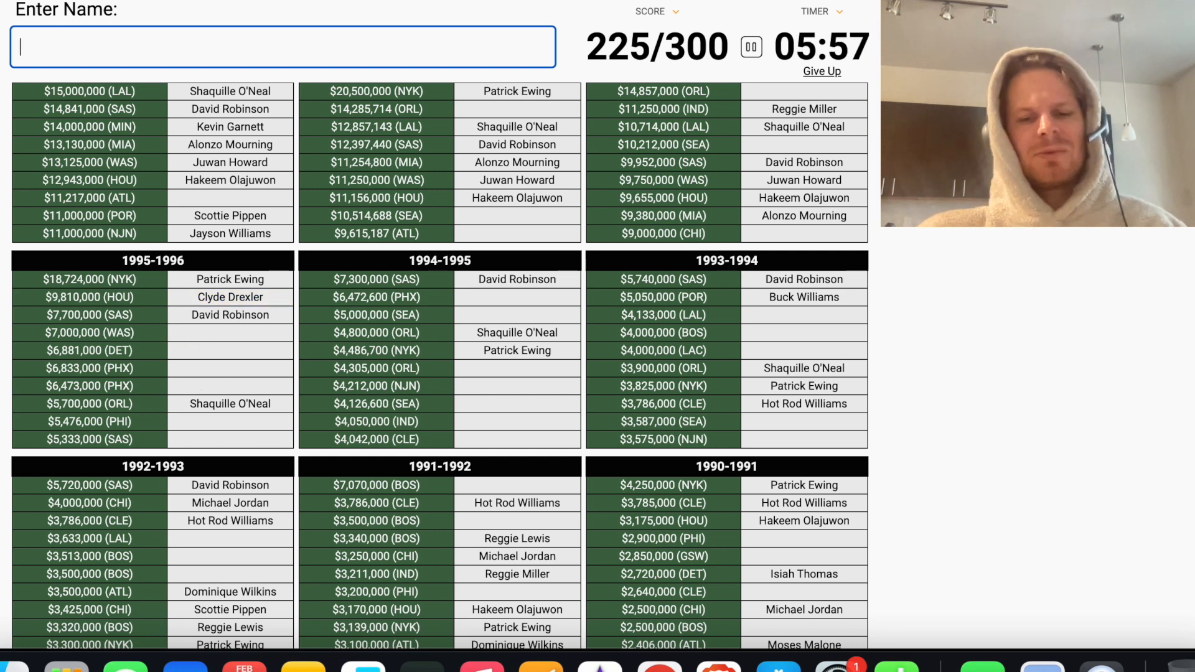
text(bol)
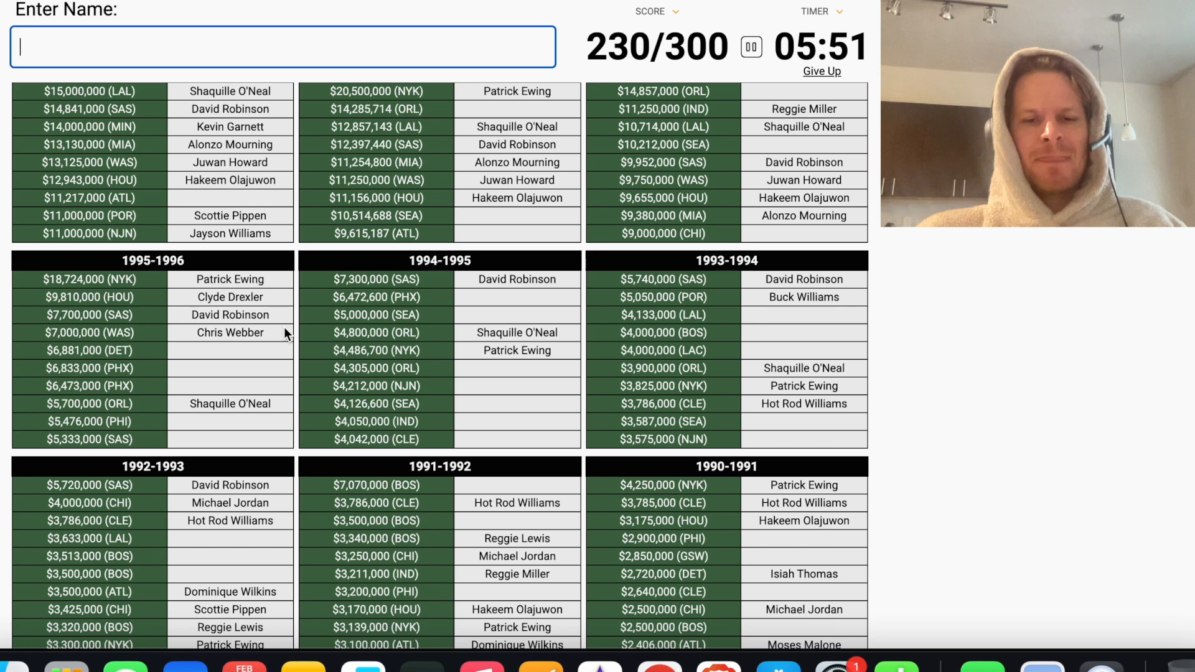
Enter 'bib', 'stojak', 'joh', 'bark' and 'Gary Payton', adding Dumars, Barkley and Payton for 240/300
text(bib)
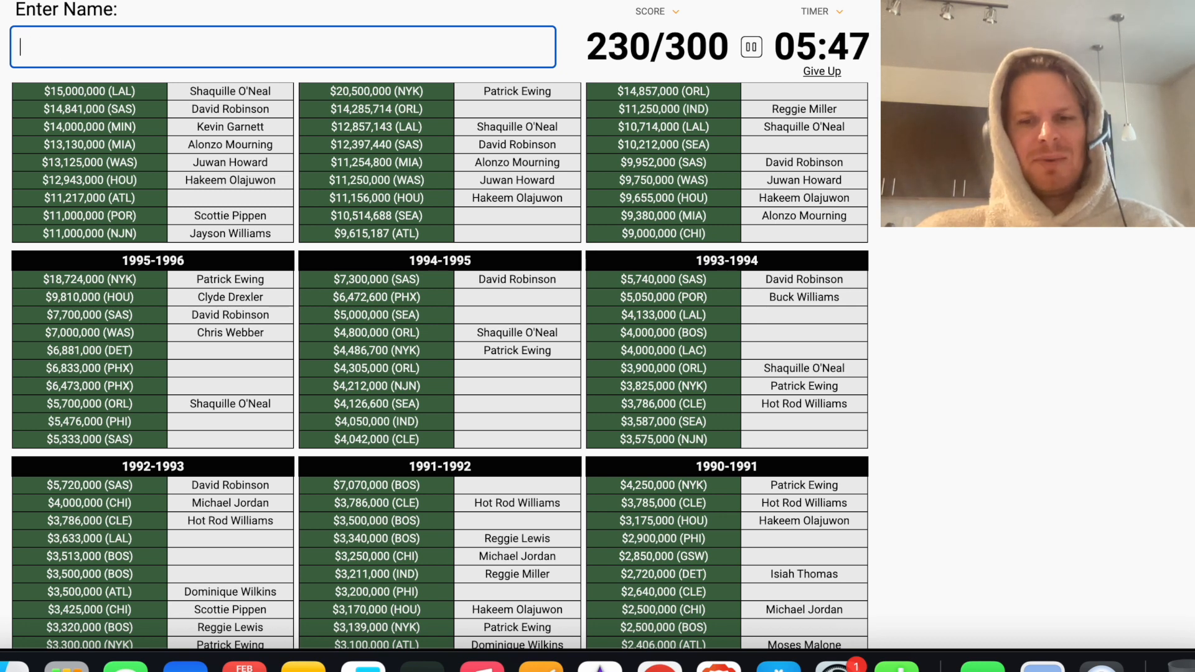
text(stojak)
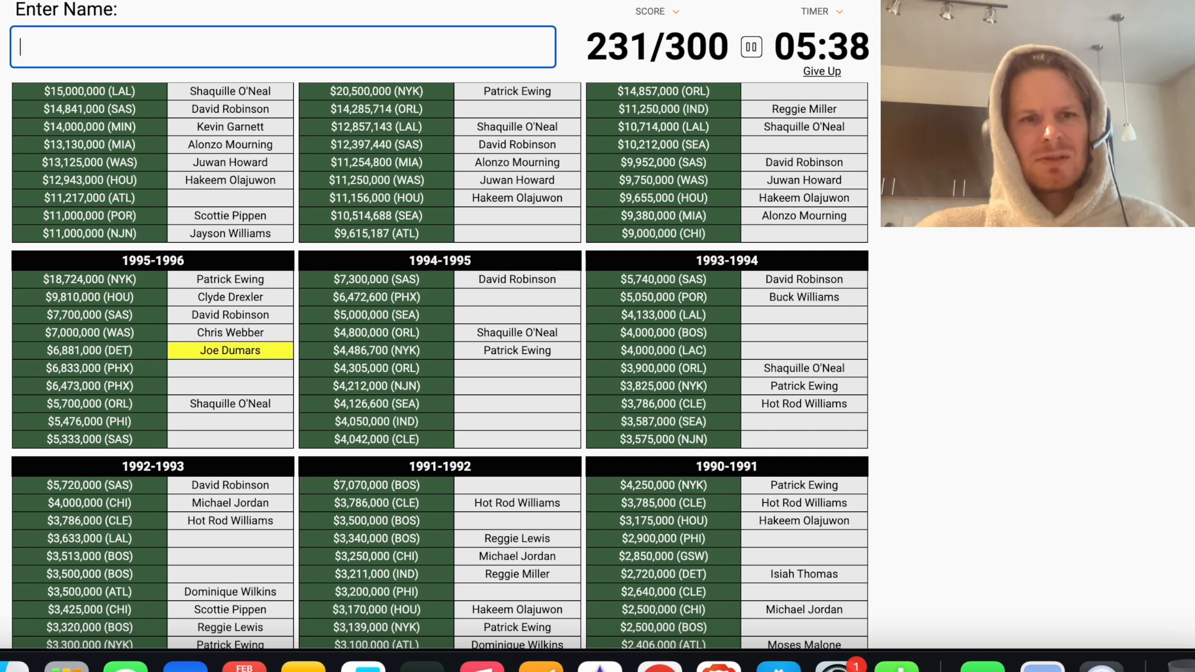
text(joh)
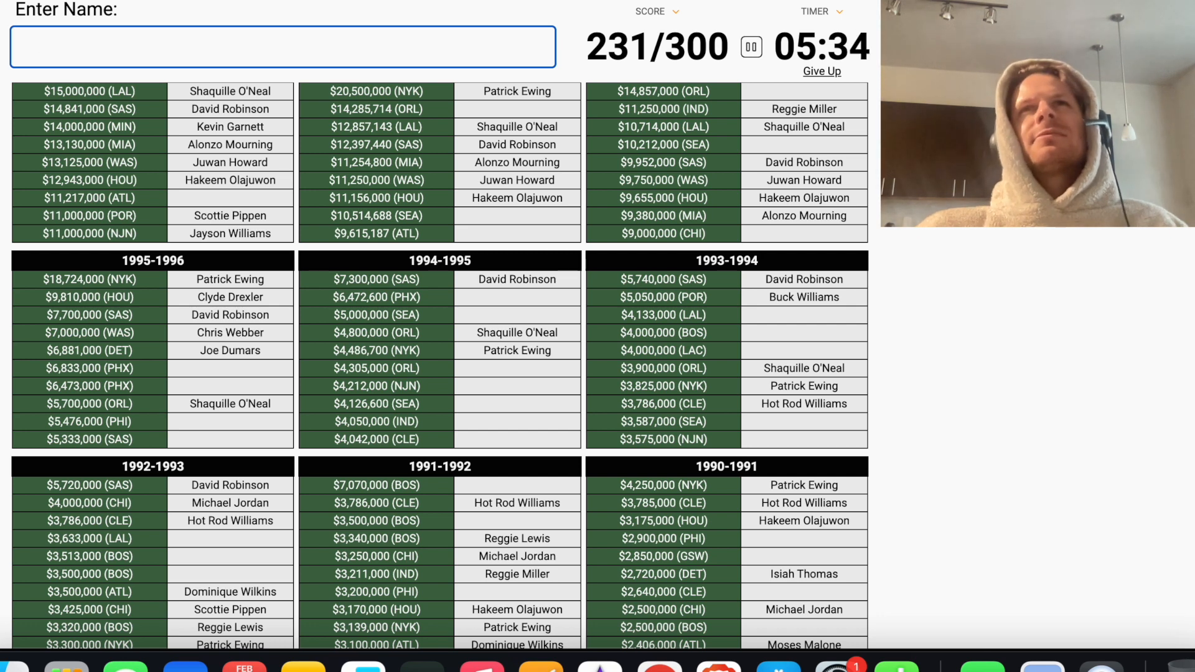
text(bark)
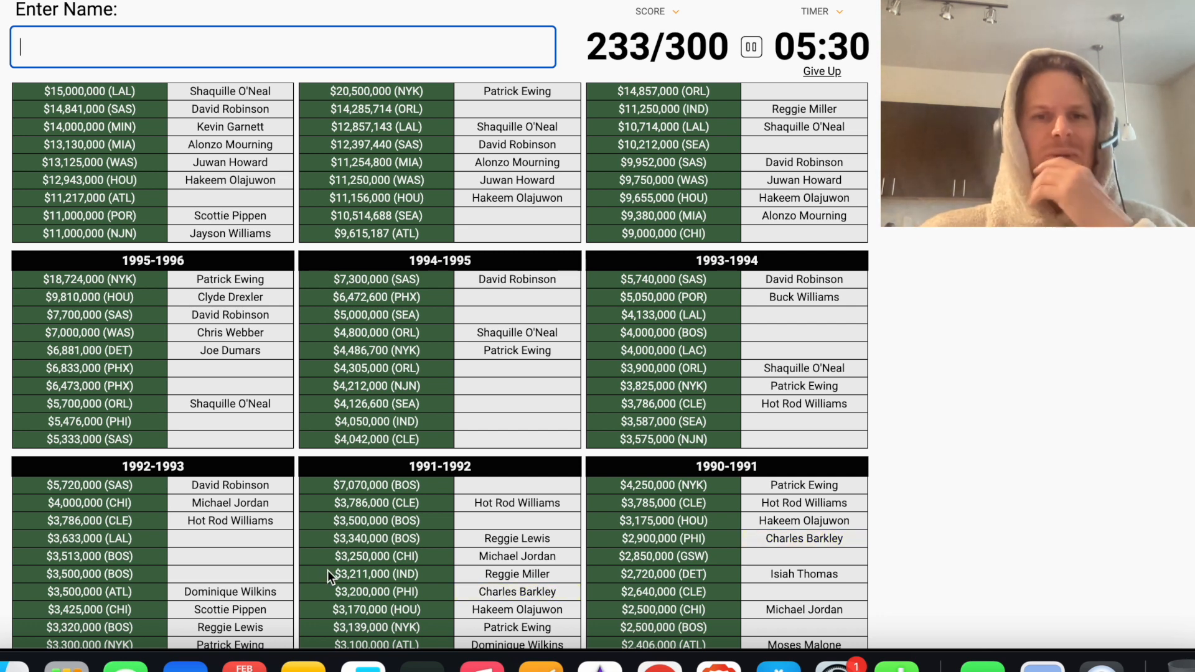
scroll(down, 3)
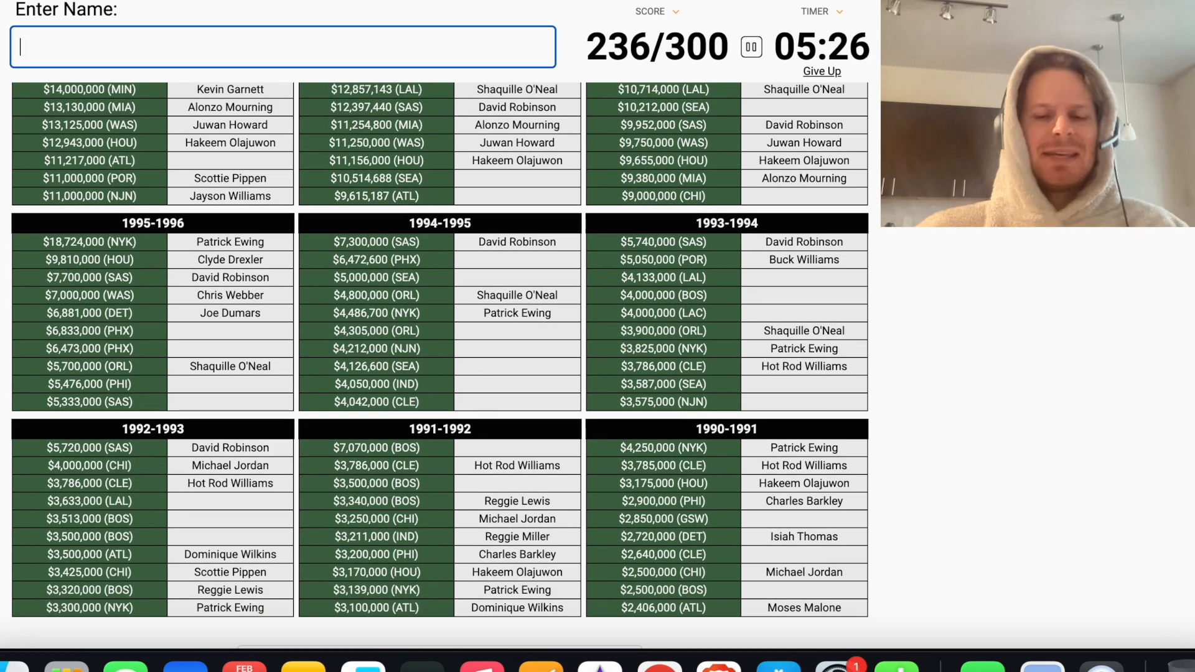
text(Gary Payton)
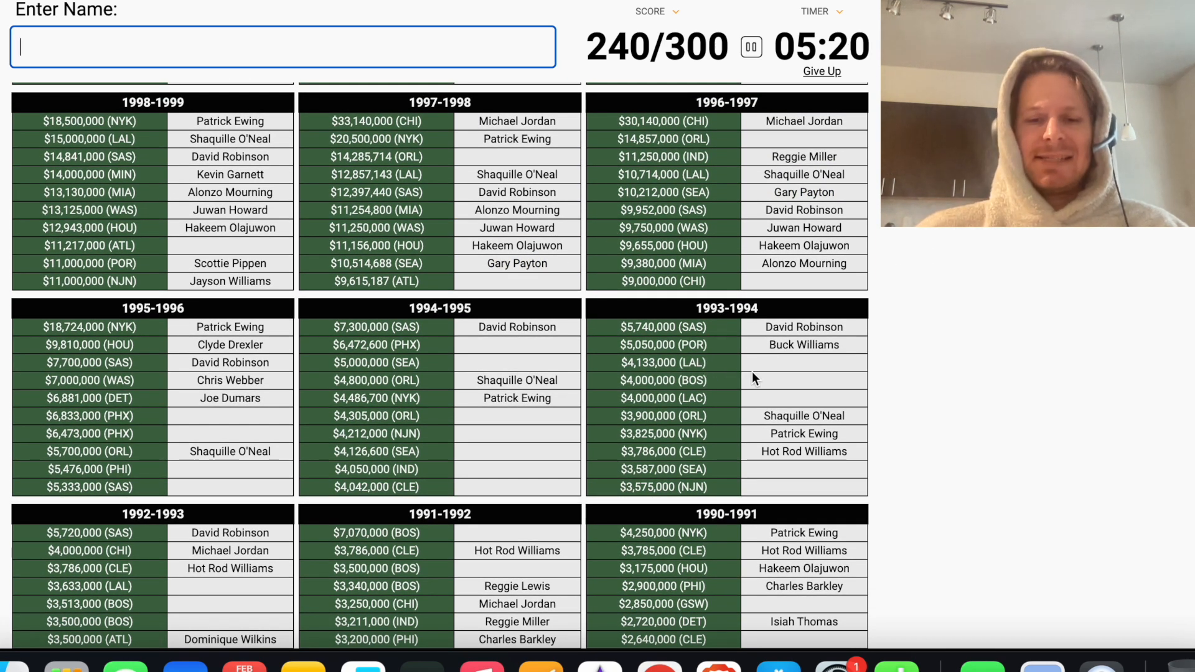
Enter 'da', 'Kevin McHale' and 'bi' to add Vlade Divac, Kevin McHale and Larry Bird for 245/300
text(da)
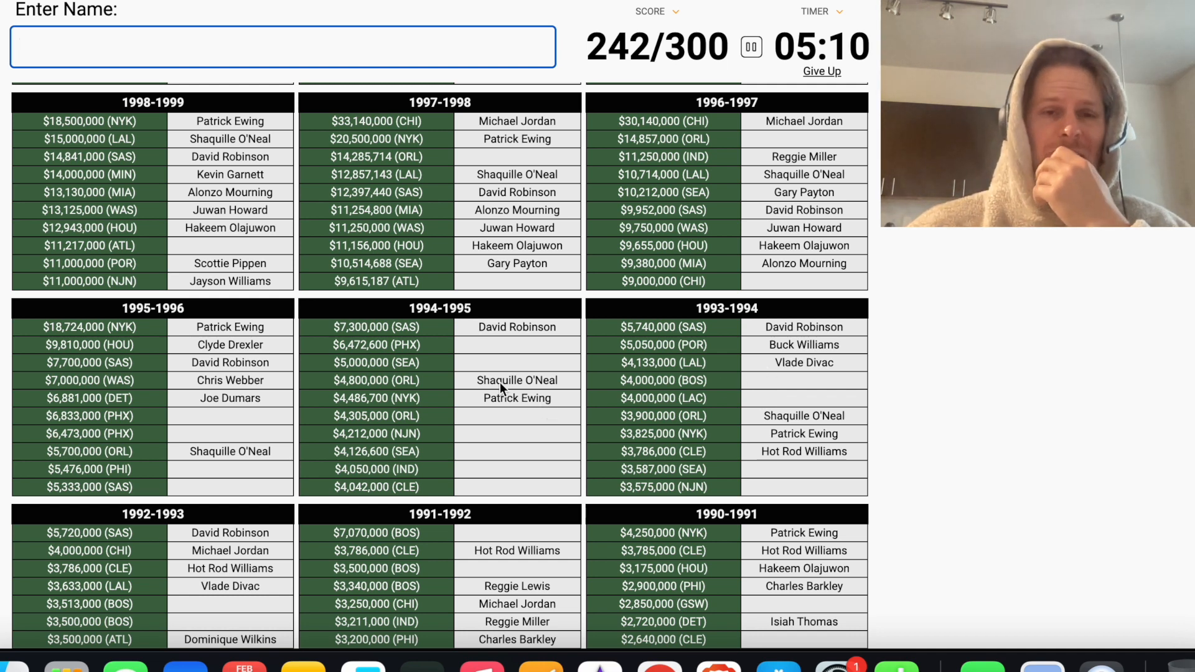
mouse_move(419, 358)
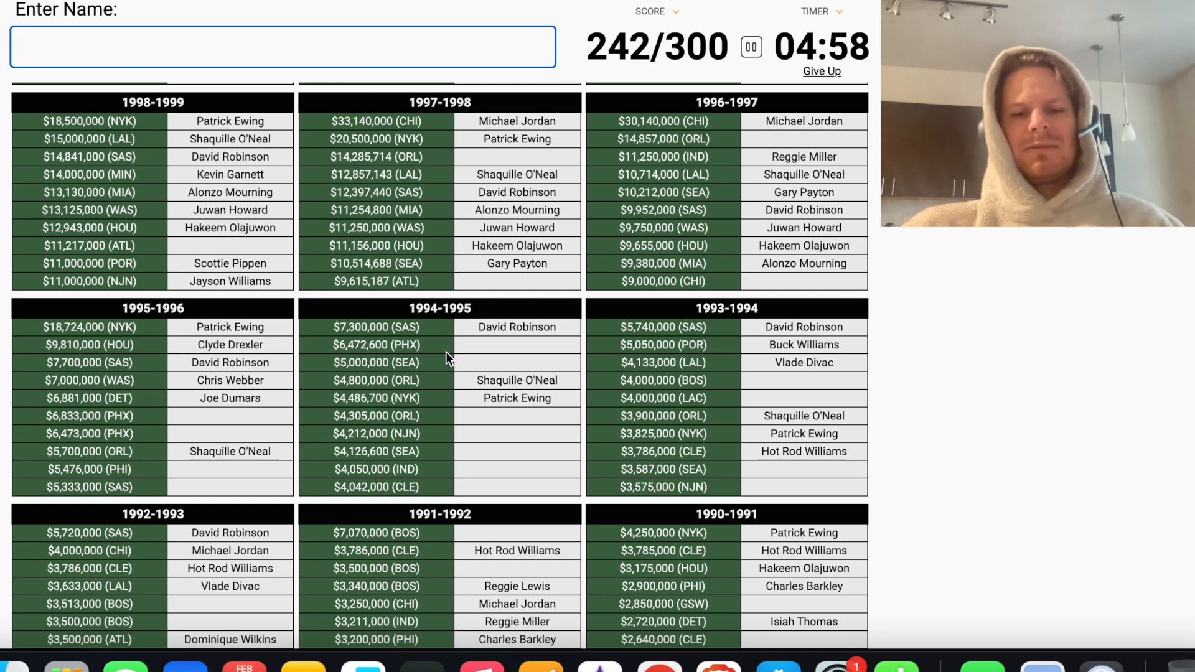
text(Kevin McHale)
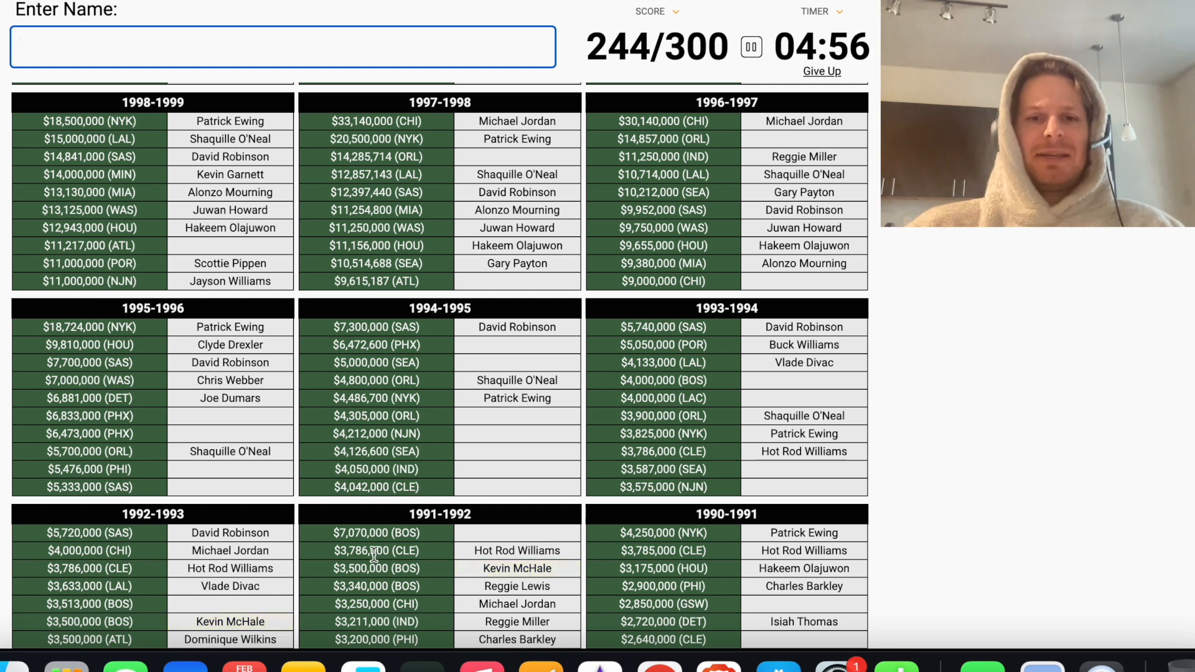
text(bi)
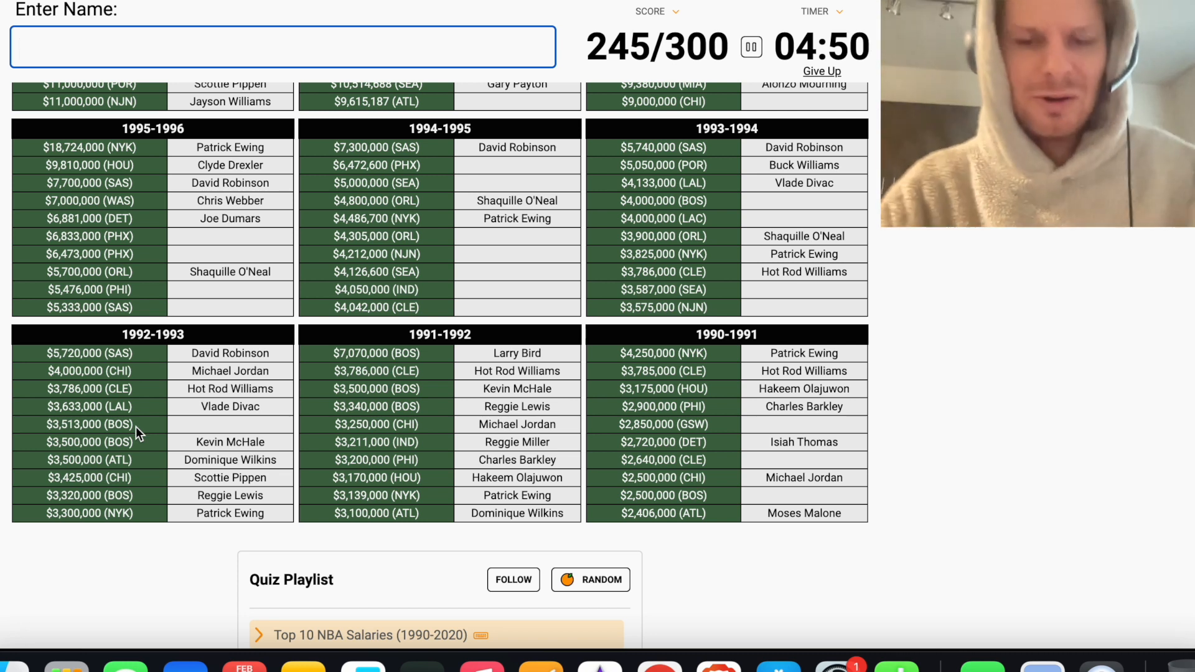
Enter Robert Parish and Danny Manning, then try 'g' and 'er', raising the score to 249/300
text(Robert Parish)
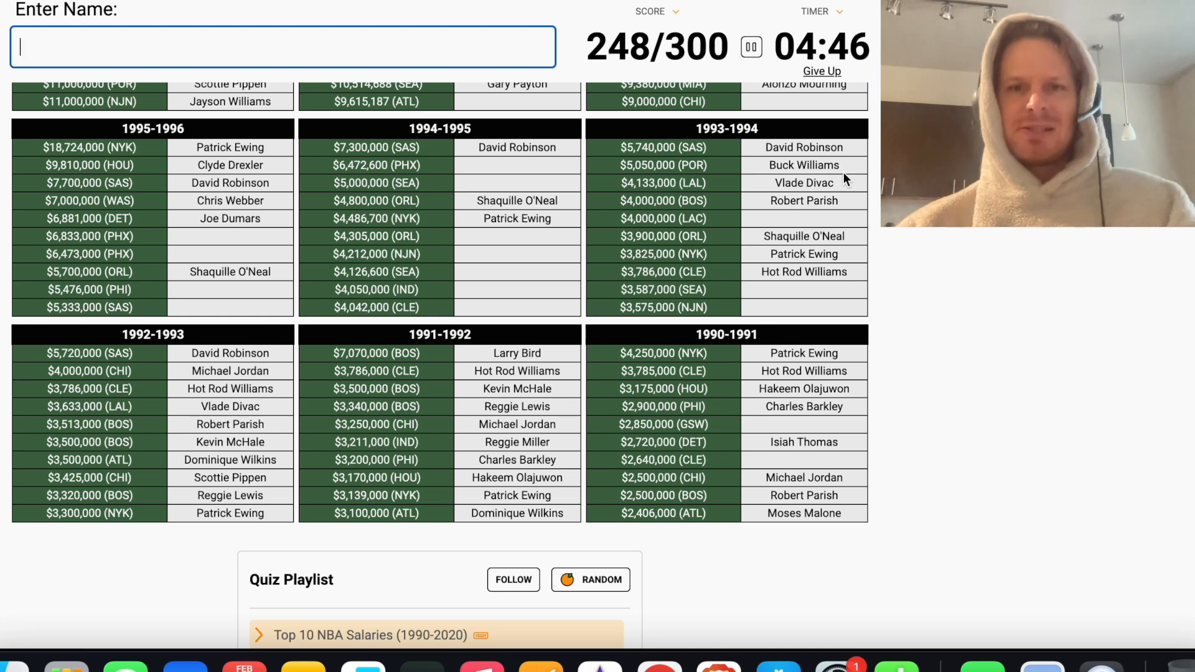
mouse_move(815, 223)
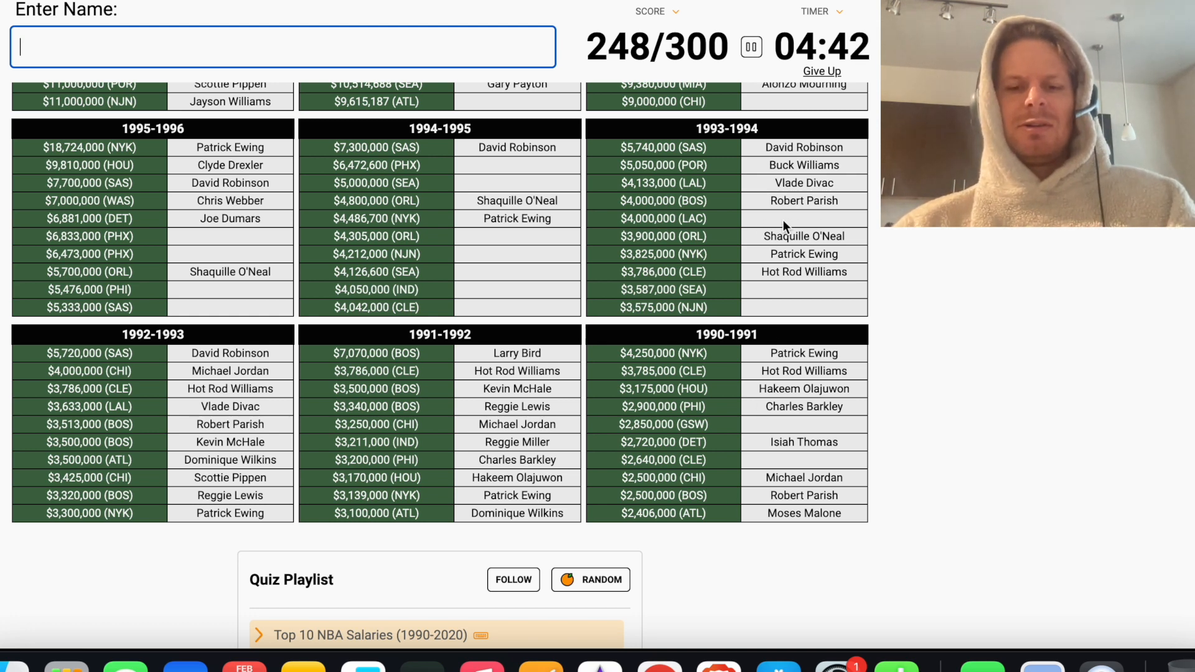
text(Danny Manning)
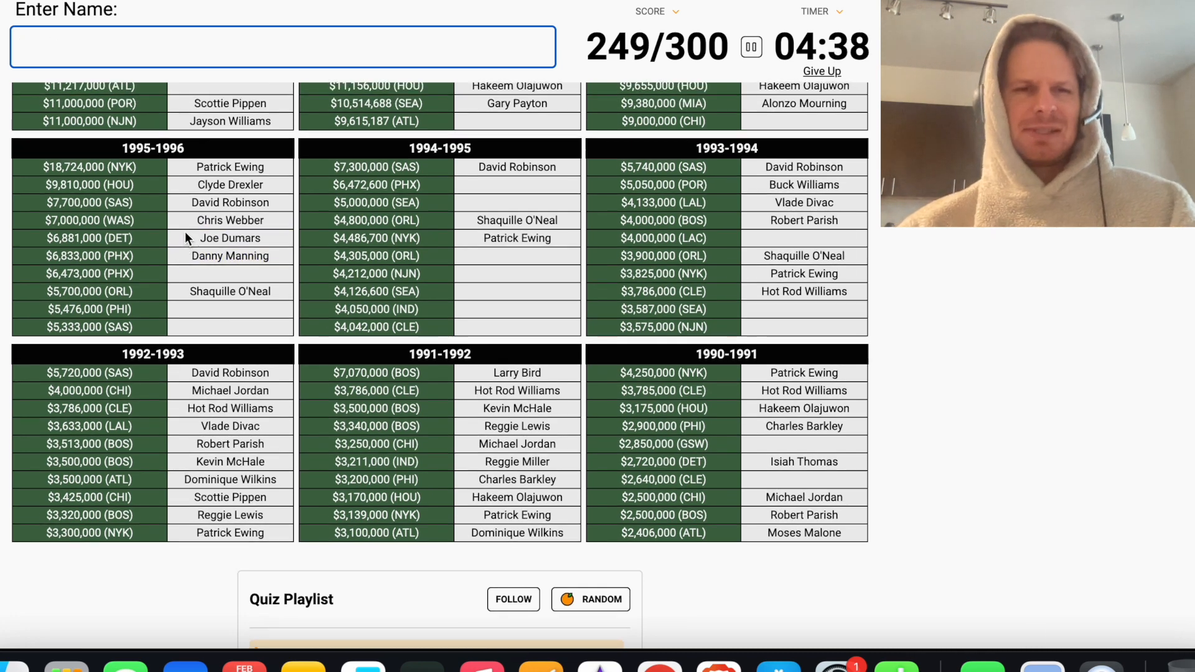
mouse_move(175, 288)
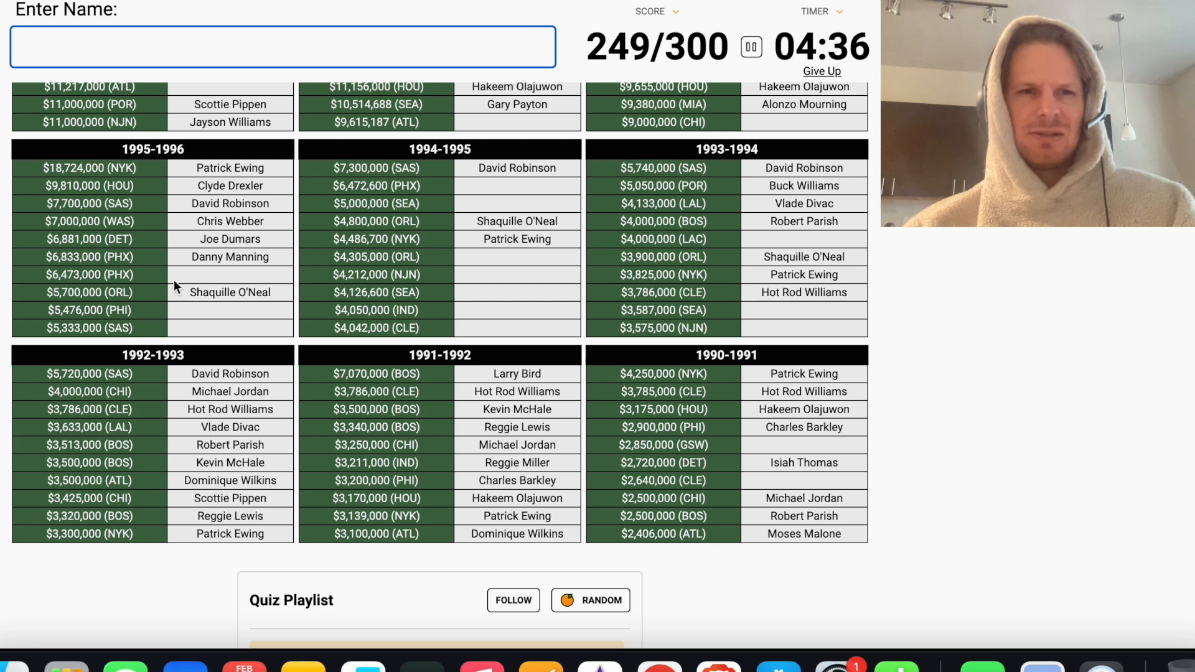
mouse_move(242, 341)
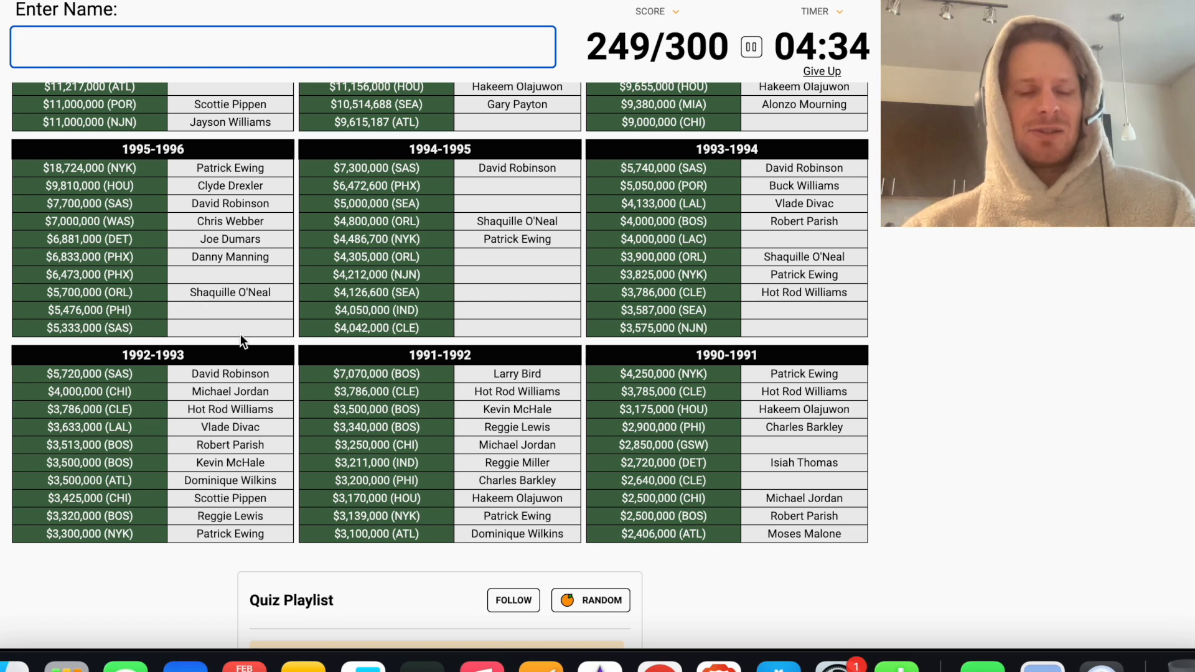
text(g)
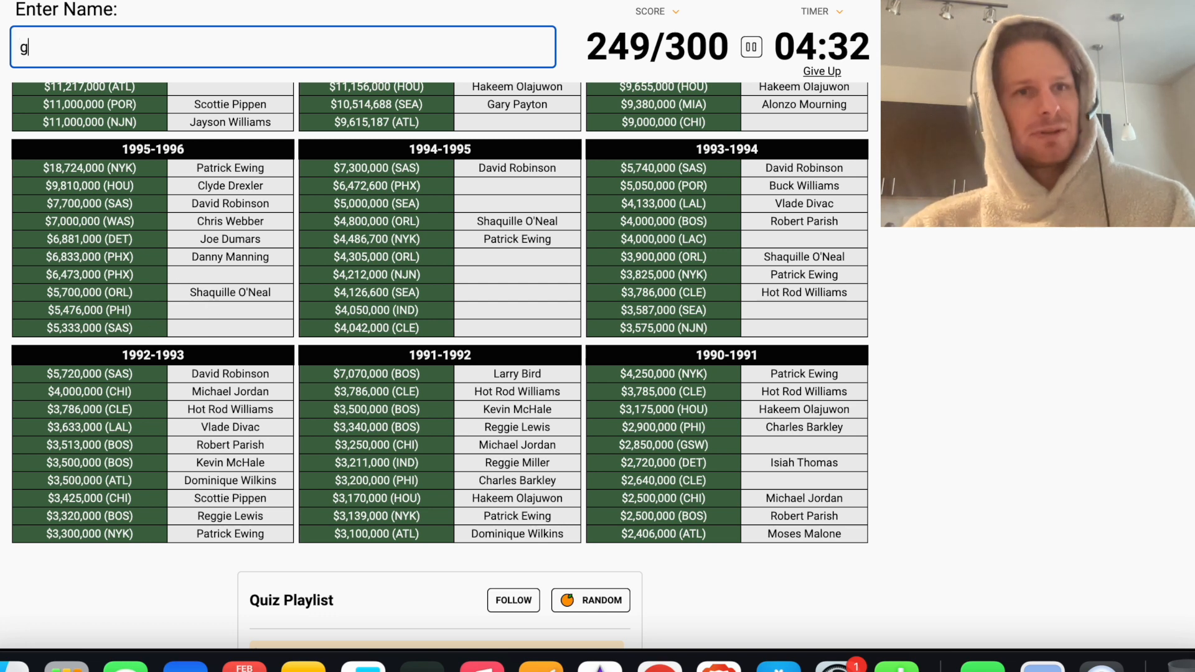
text(er)
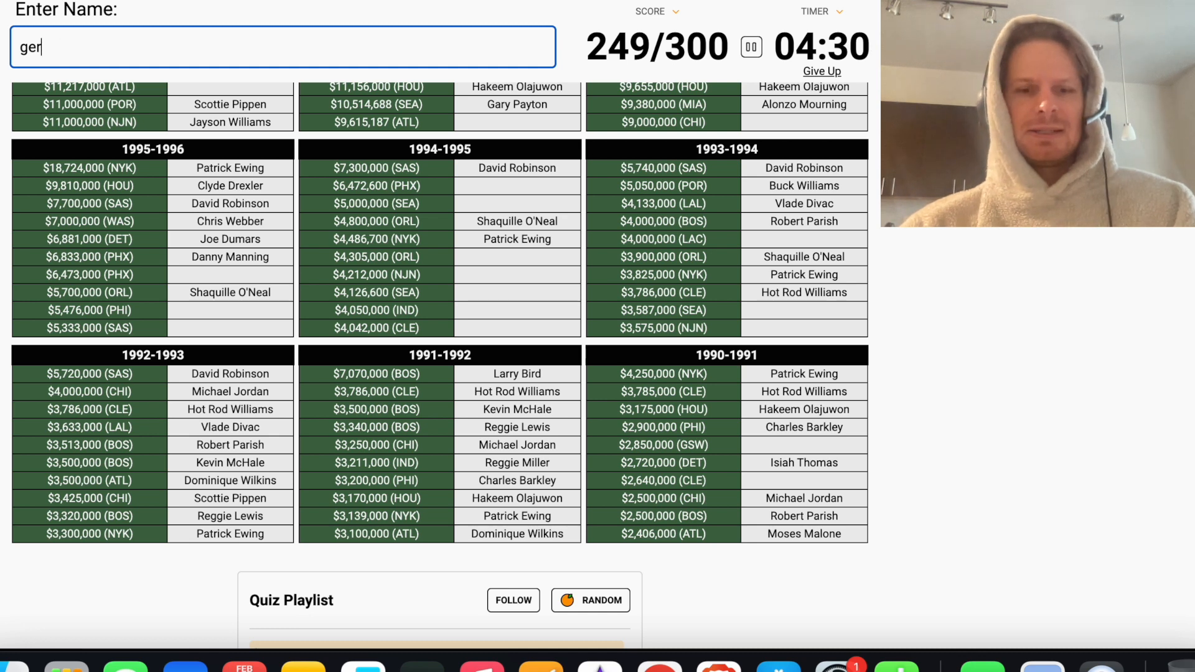
Try further guesses 'hor', 'sm', 'mi' and 'jackson', nudging the score to 250/300
text(hor)
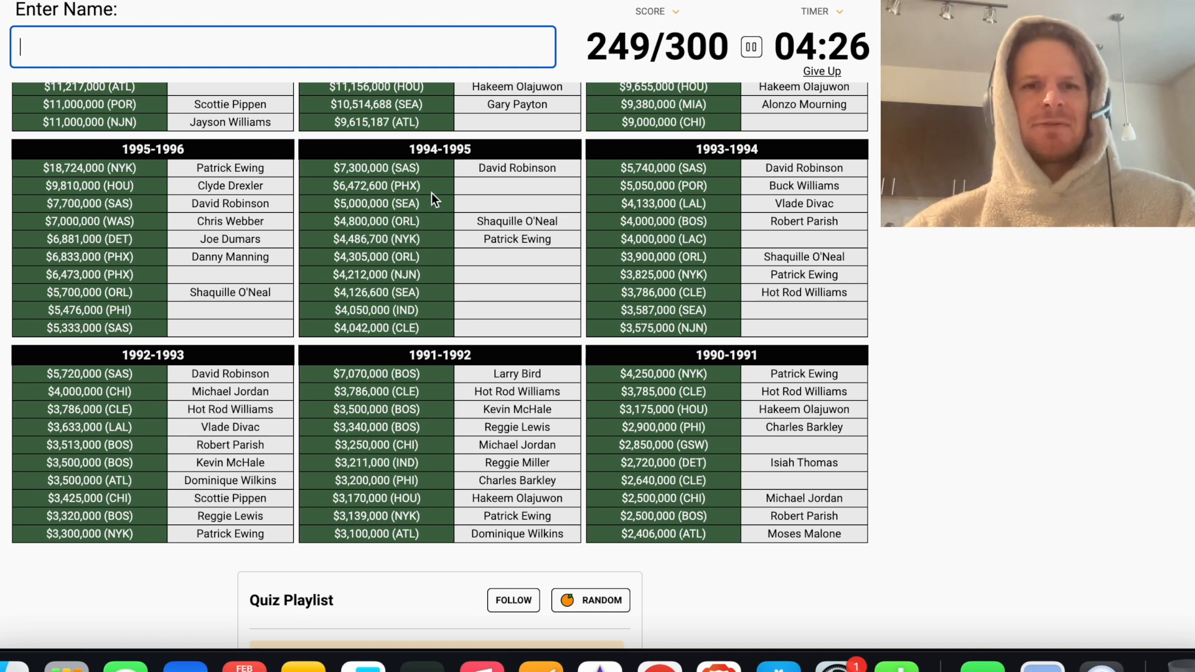
mouse_move(388, 204)
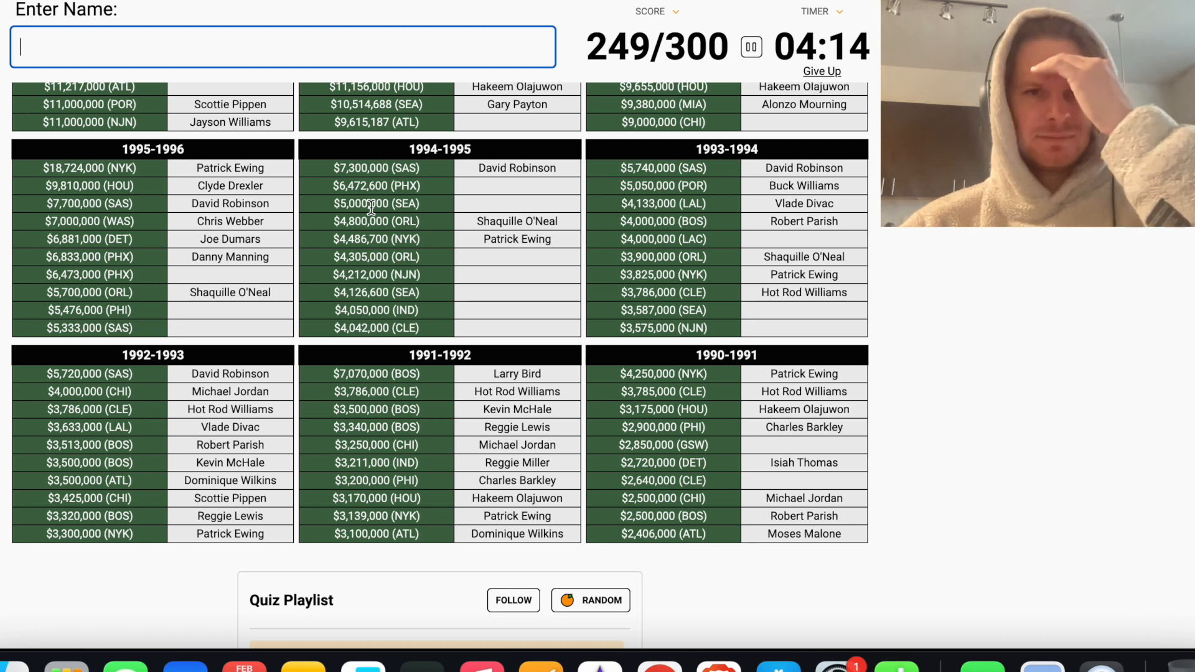
text(sm)
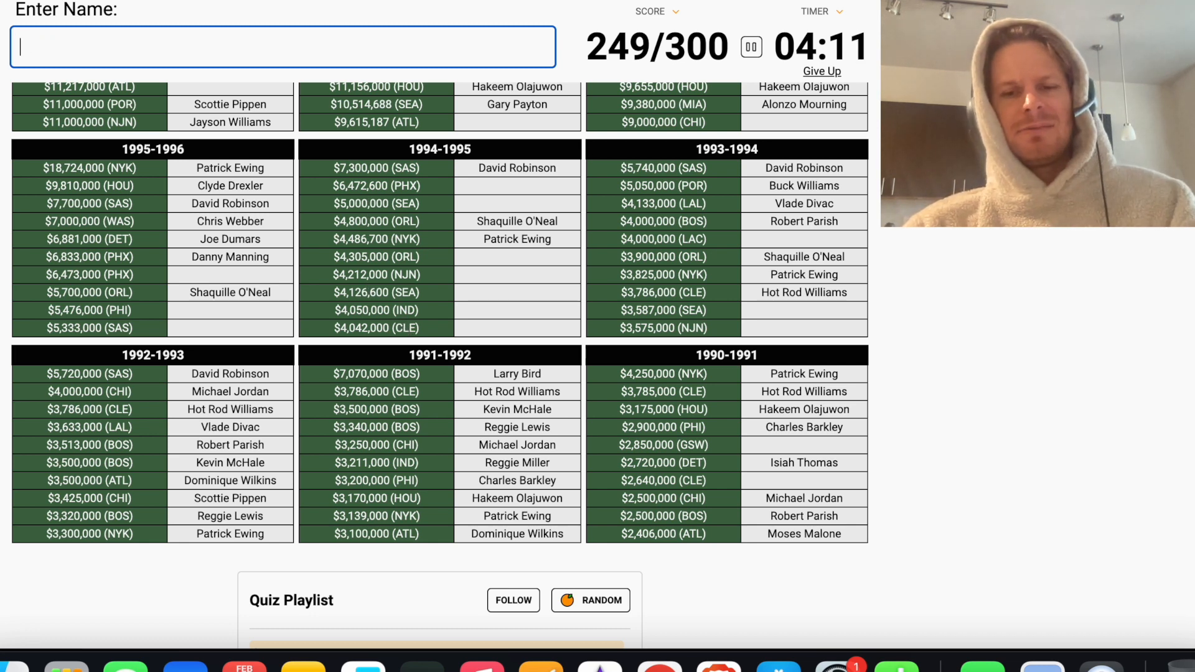
text(mi)
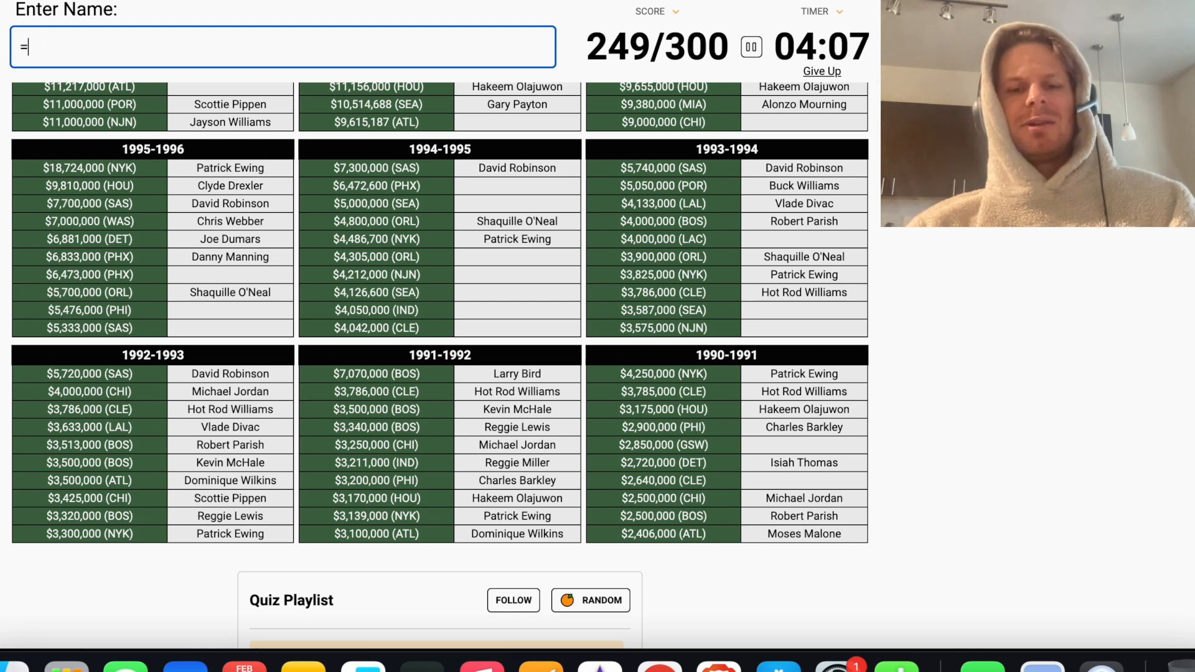
text(jackson)
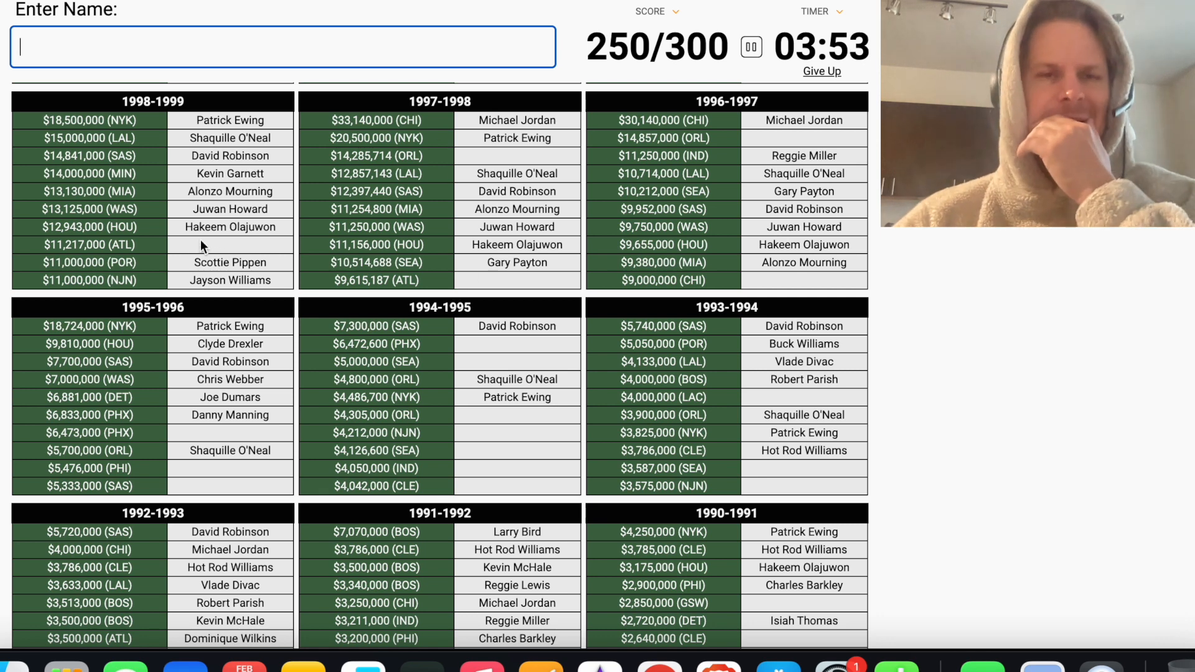
mouse_move(265, 326)
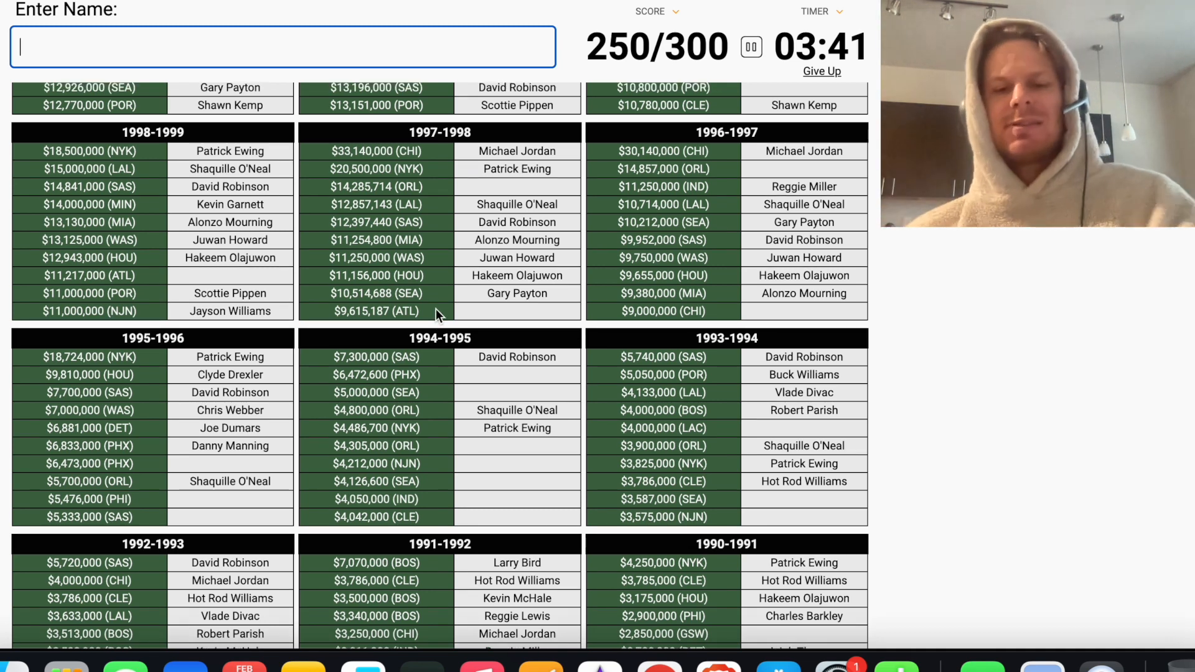
Enter 'abdu' and 'mut' so Dikembe Mutombo fills several slots, reaching 258/300
text(abdu)
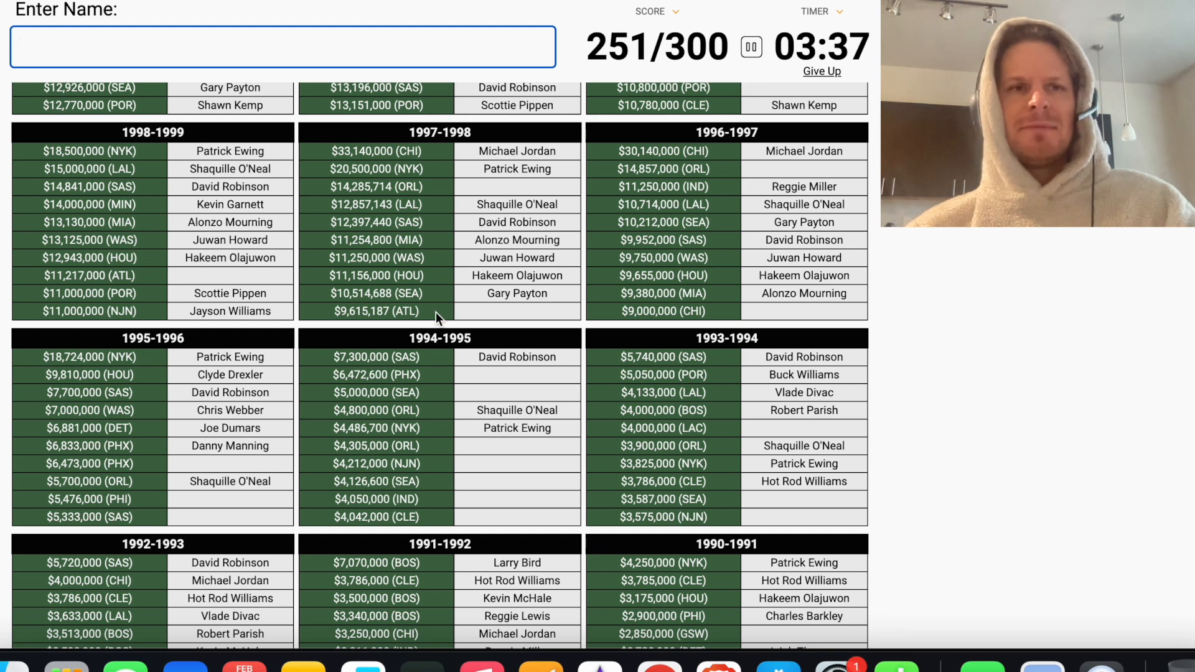
text(mut)
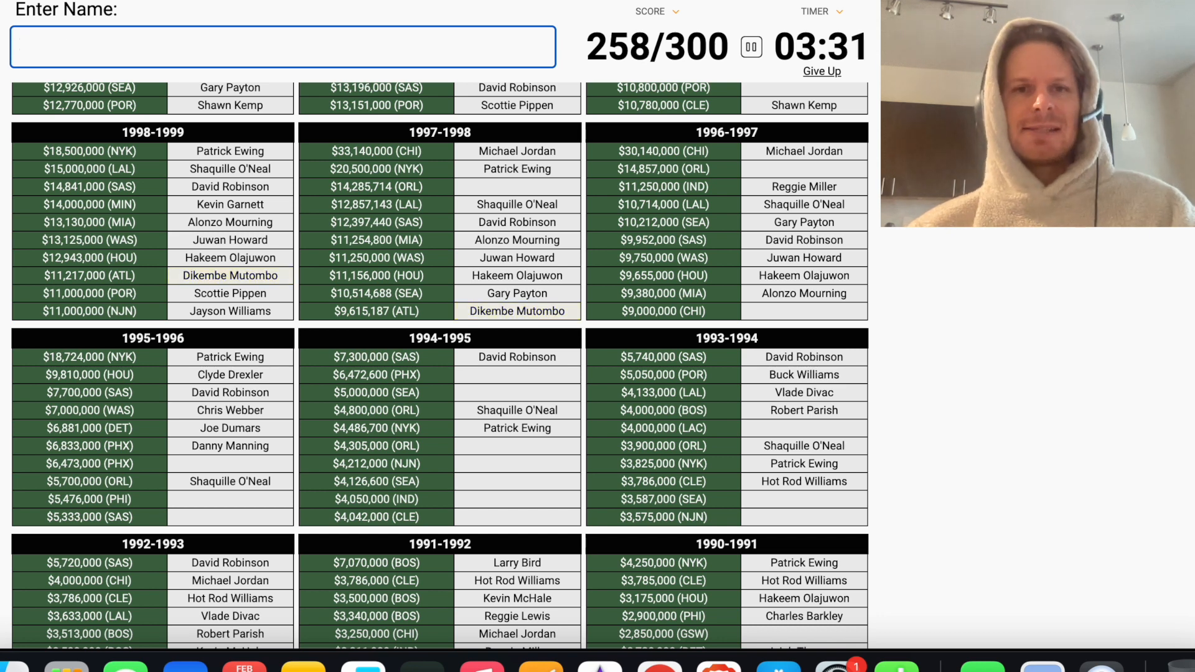
mouse_move(554, 374)
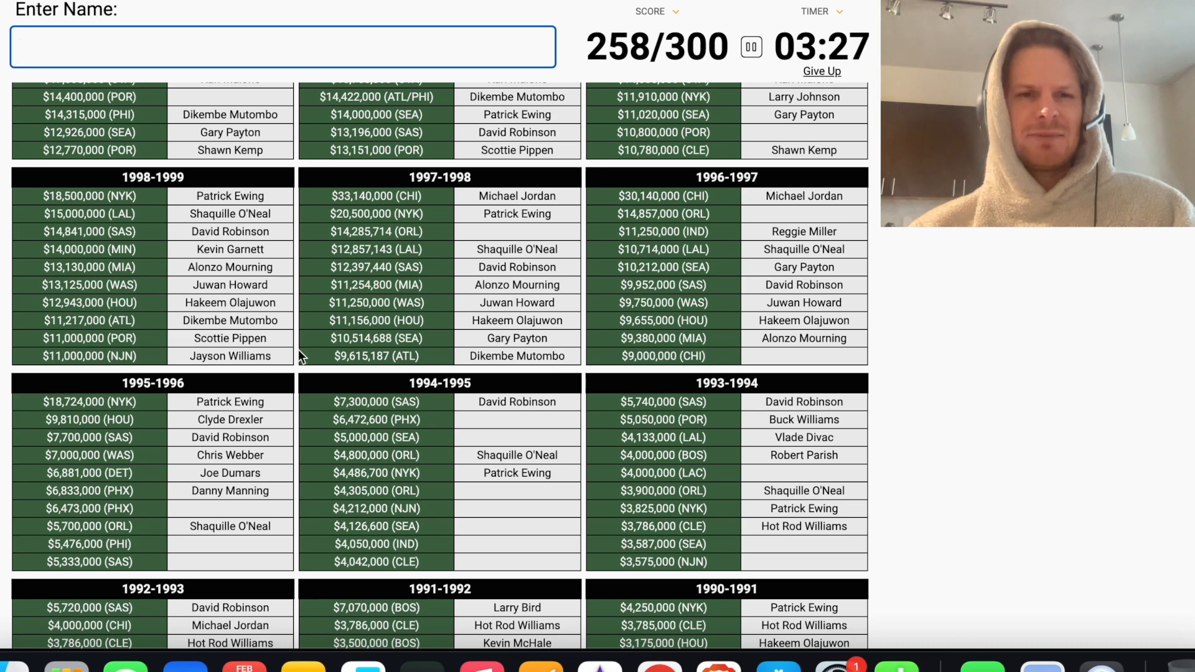
scroll(down, 3)
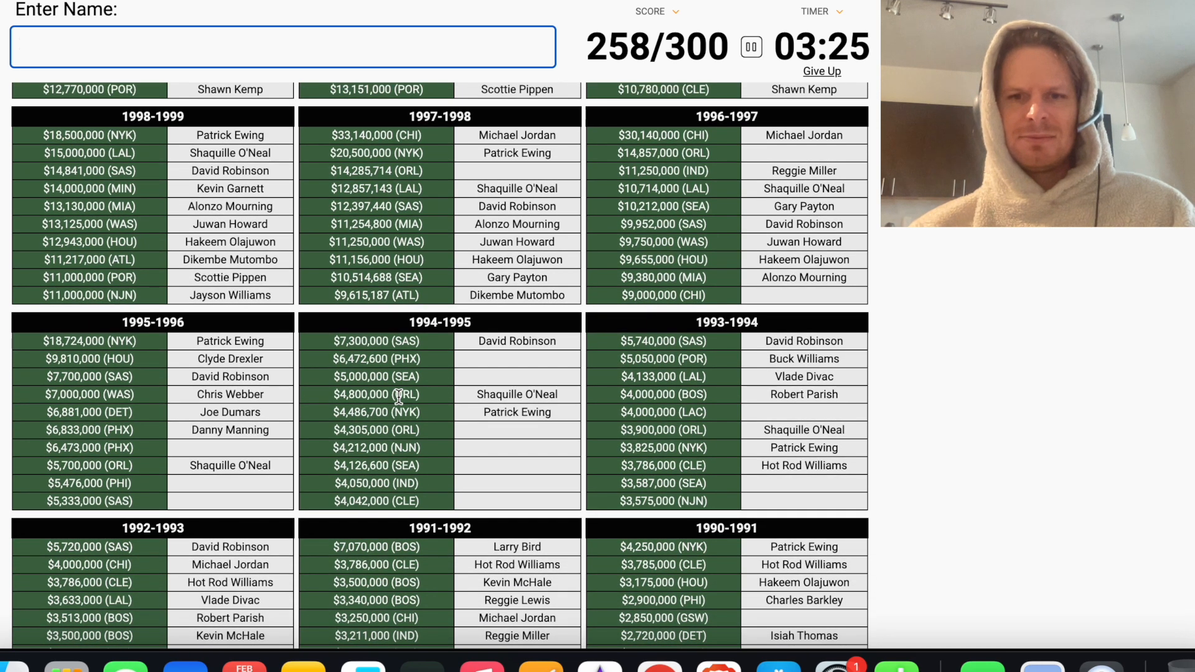
scroll(down, 3)
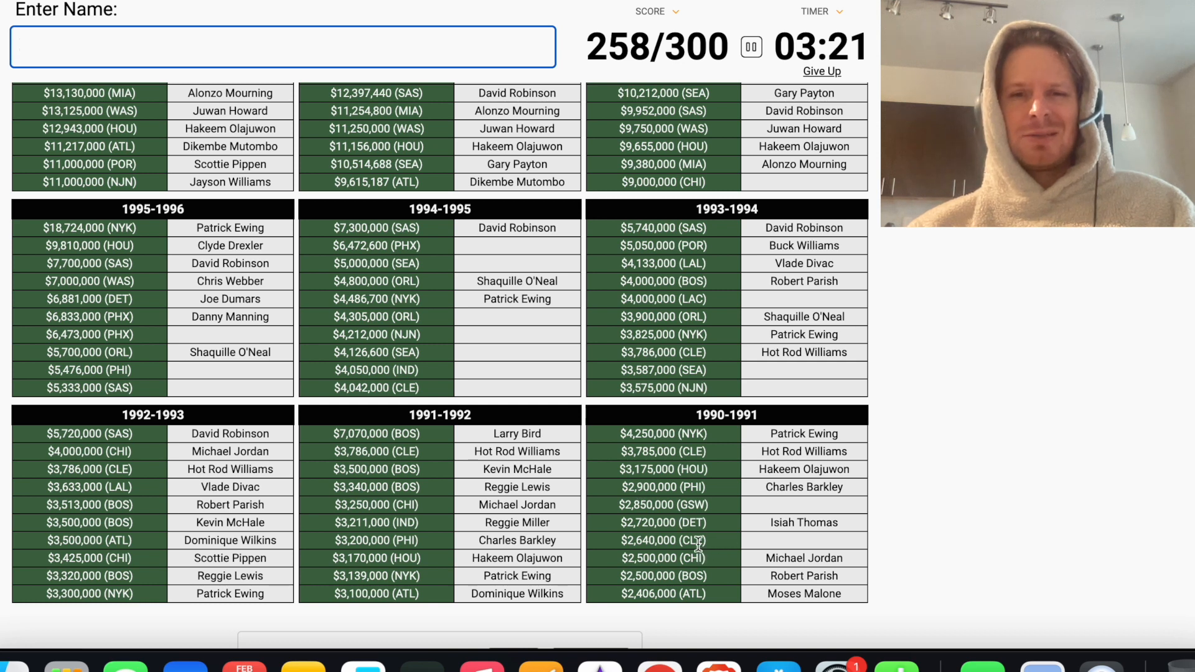
Enter 'mu' for Chris Mullin (259/300), then try 'marti', 'ittles', 'mor' and 'ca', clearing the wrong guess
text(mu)
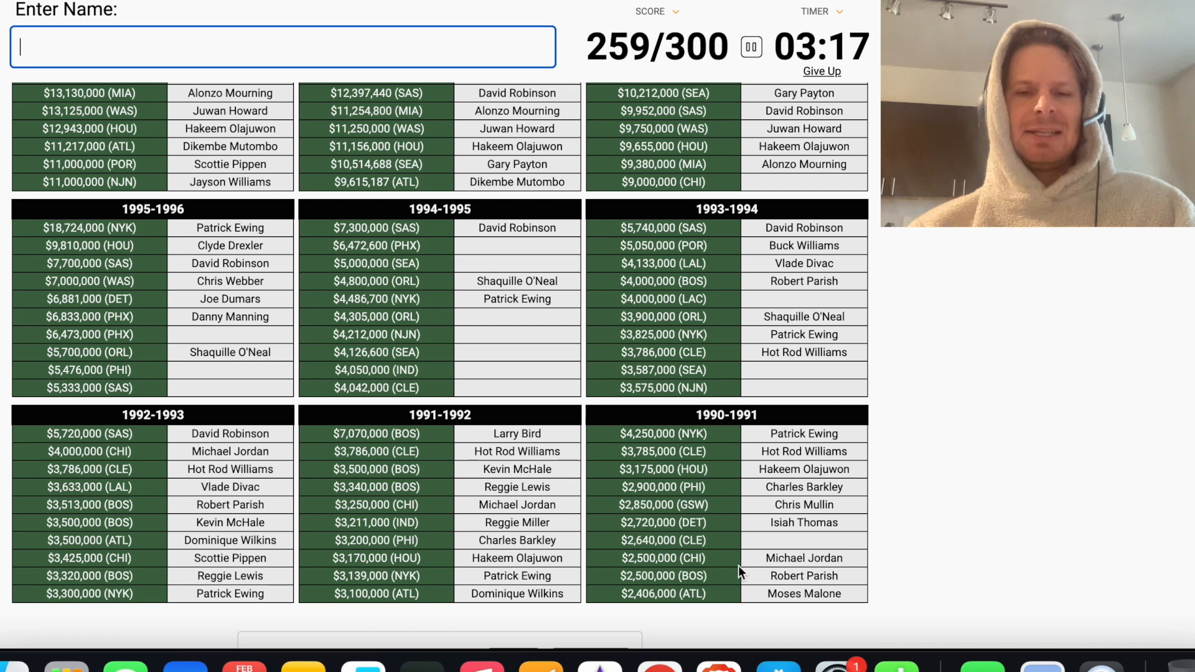
mouse_move(717, 549)
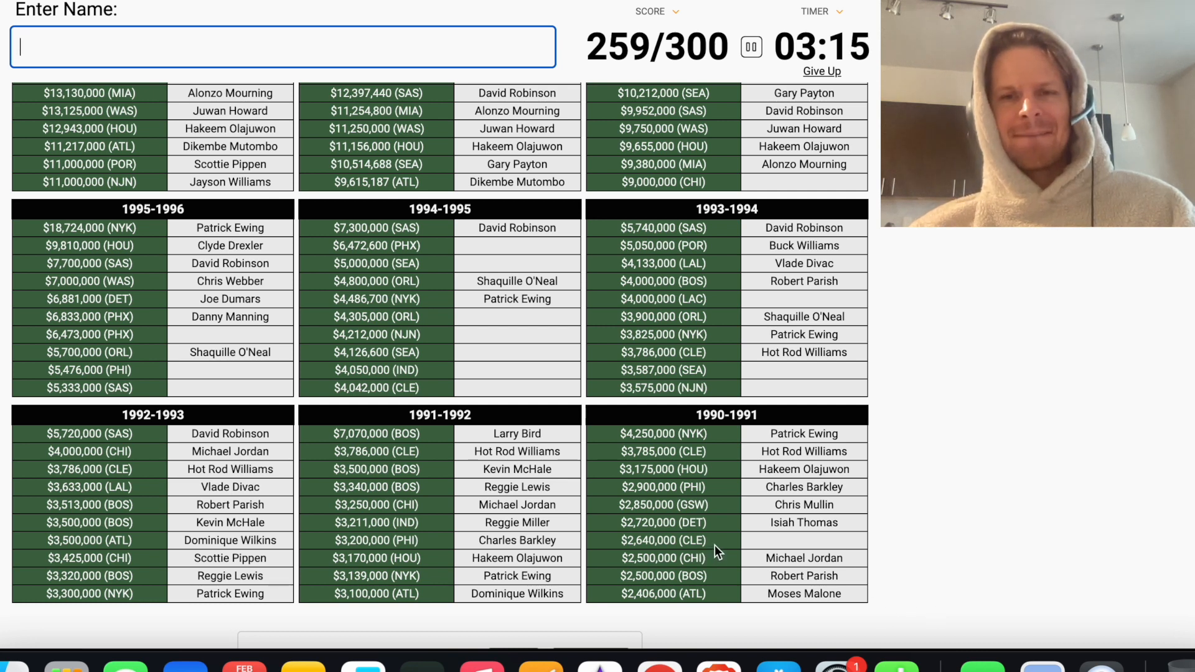
mouse_move(767, 419)
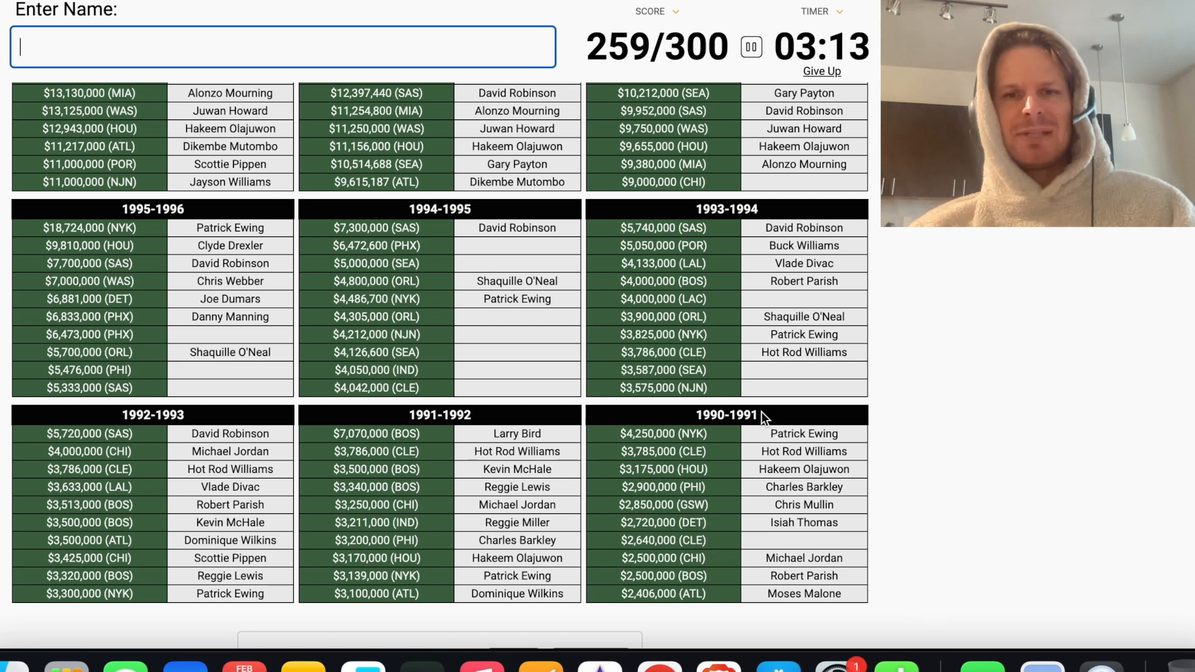
text(marti)
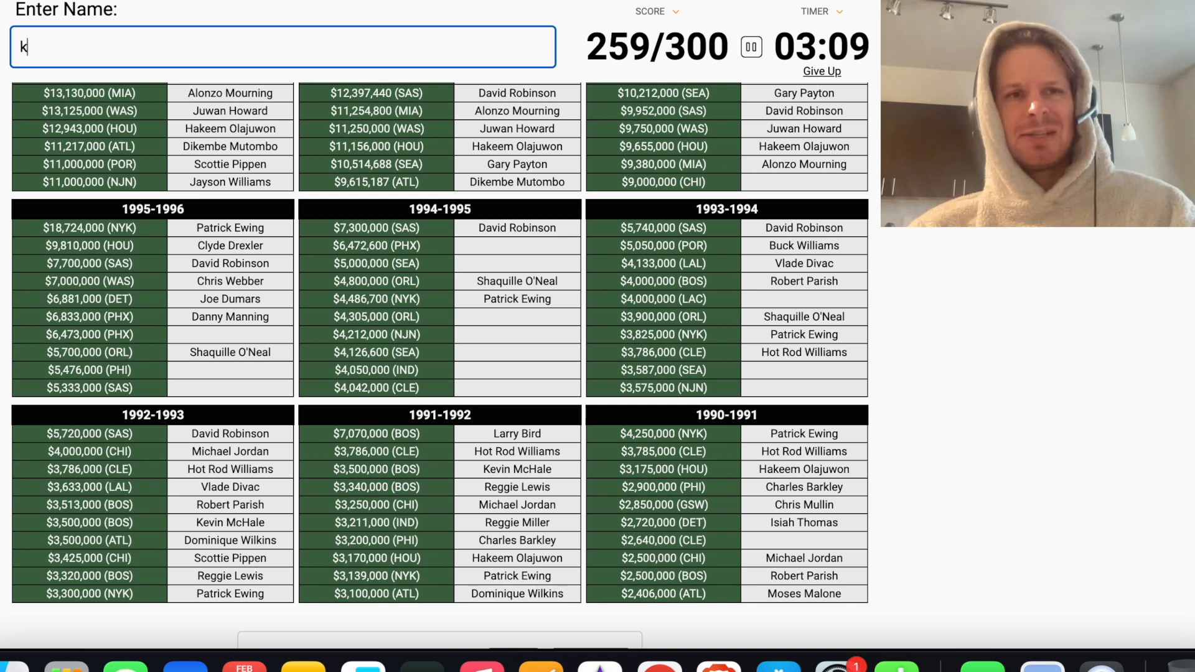
text(ittles)
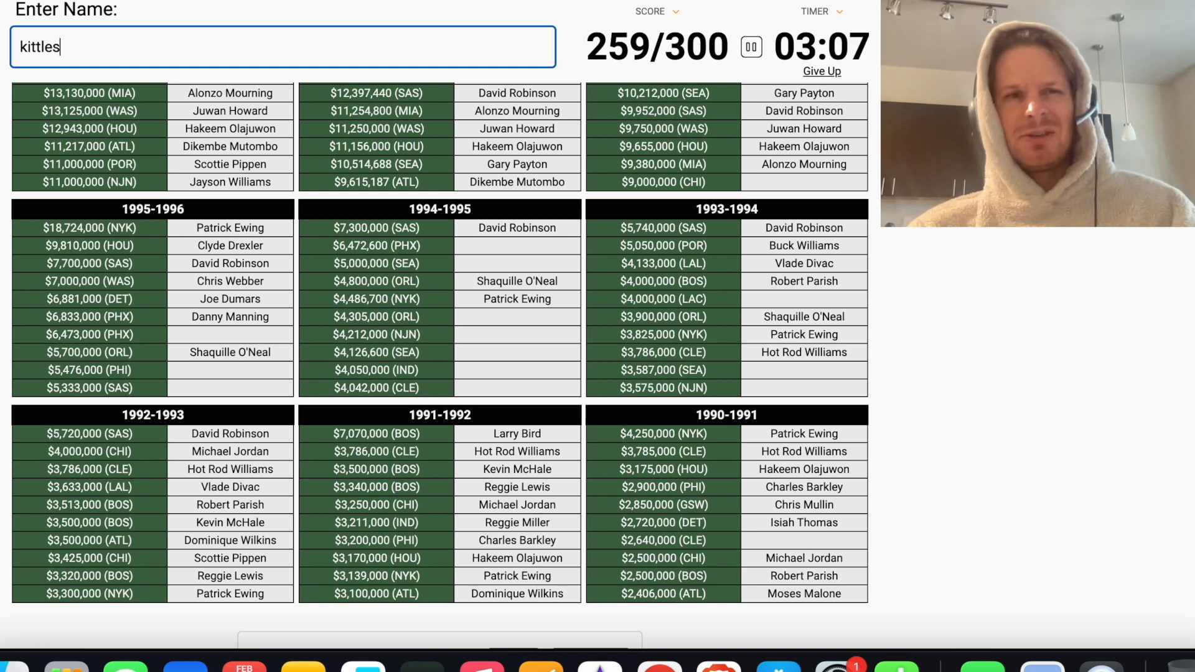
text(mor)
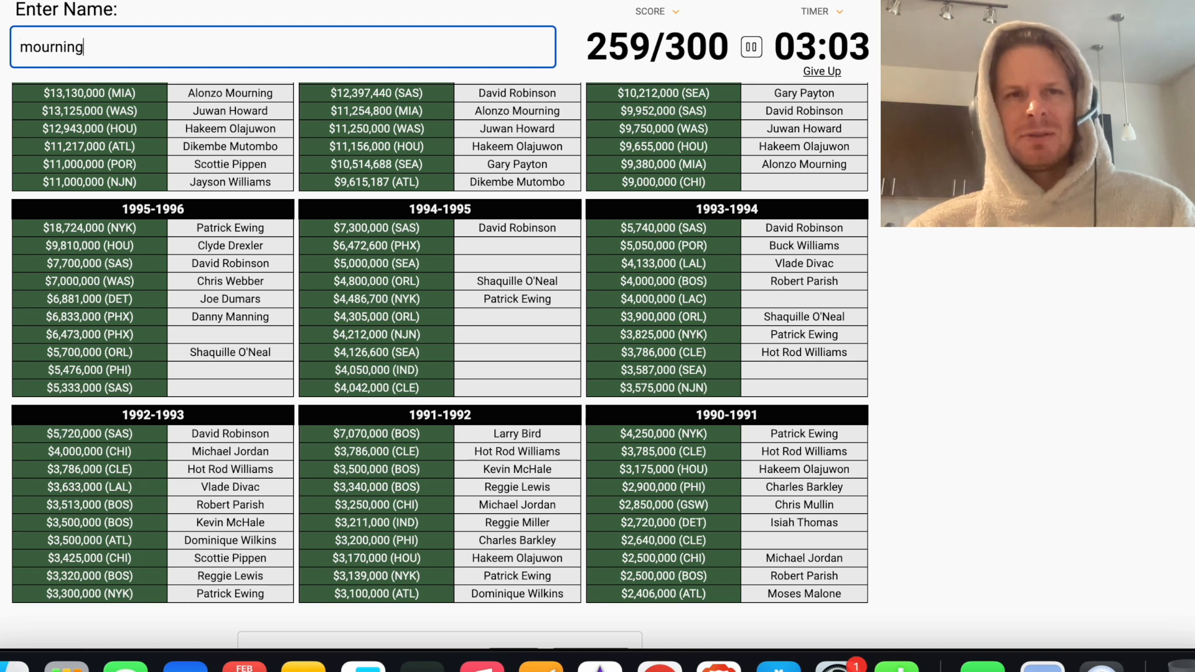
text(ca)
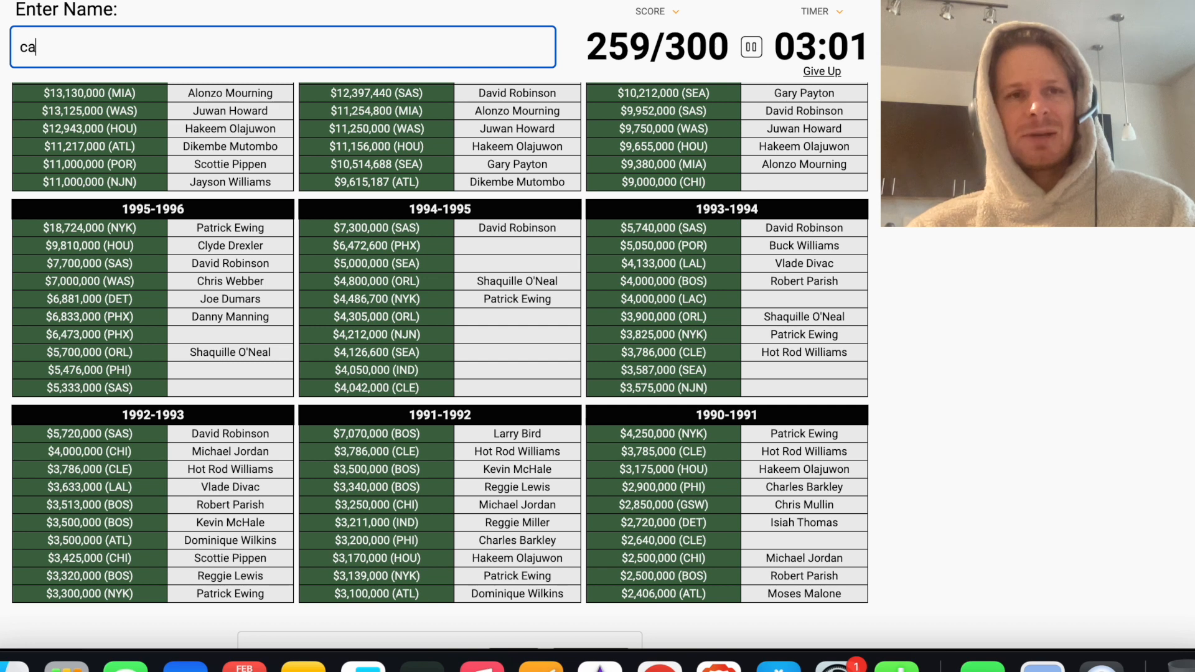
key(Backspace)
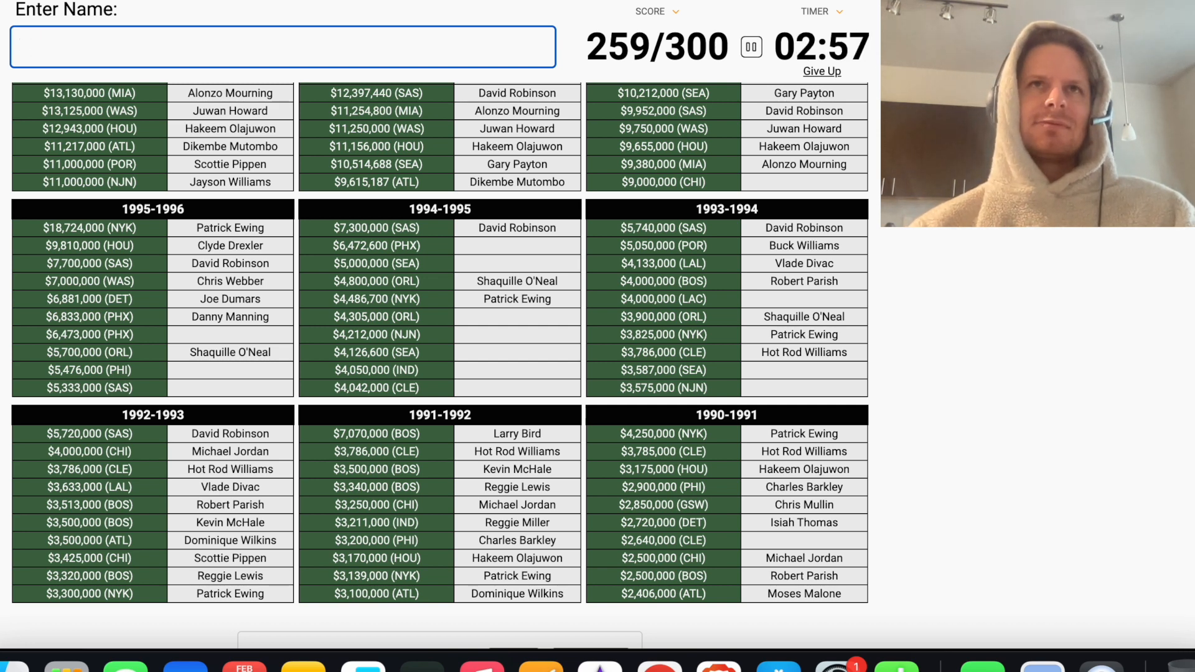
Try more 1990s guesses such as 'va', 'skil', 'barkle', 'mar' and 'elj' without further matches
text(v)
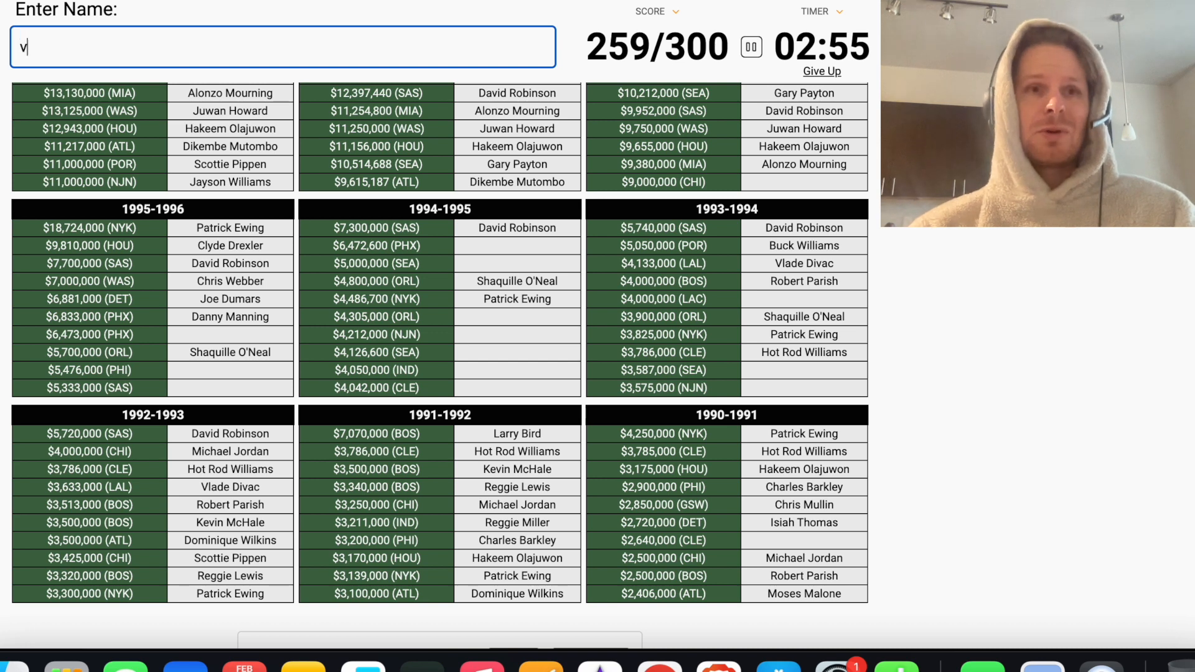
text(a)
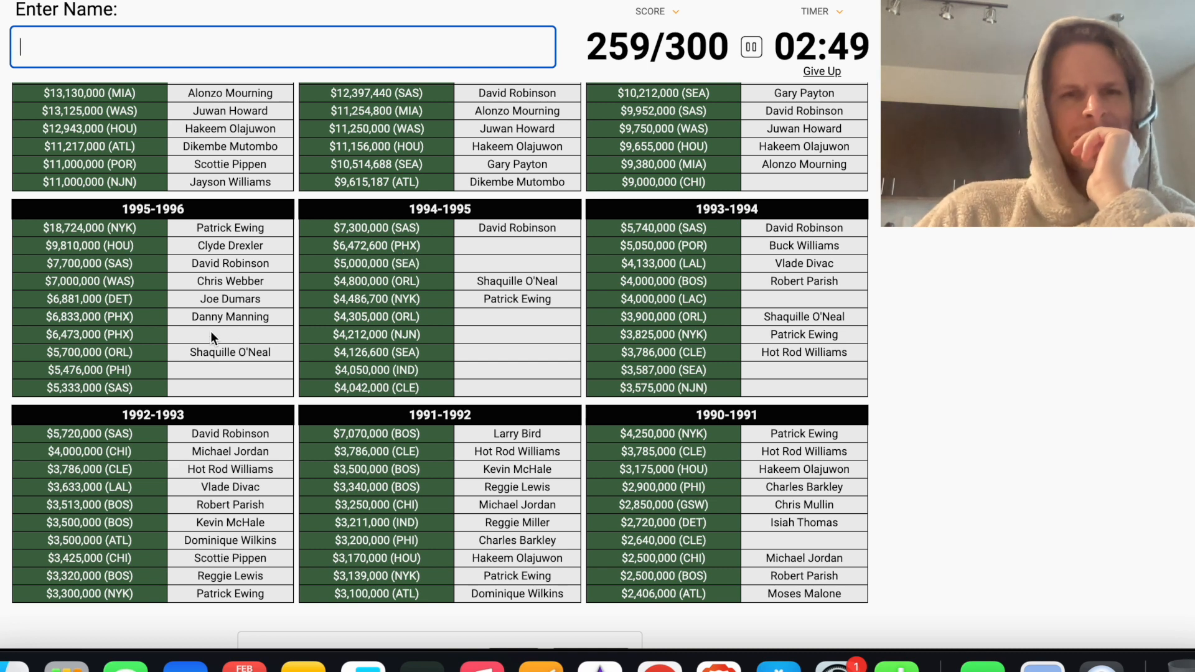
mouse_move(504, 257)
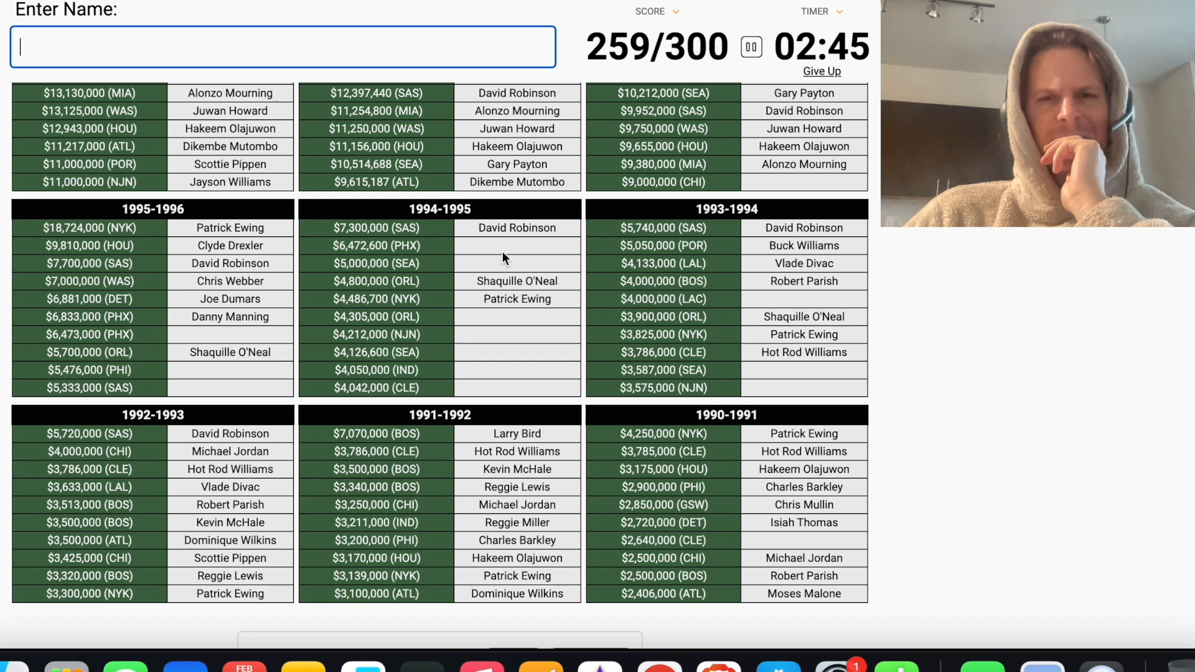
mouse_move(462, 381)
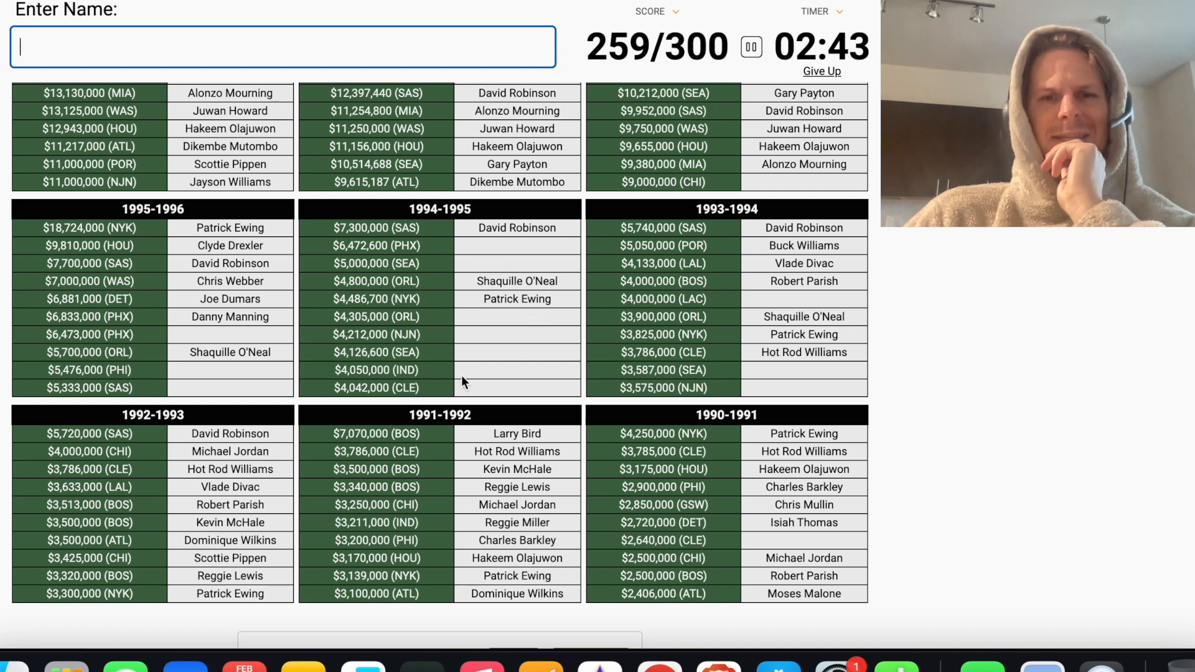
mouse_move(428, 344)
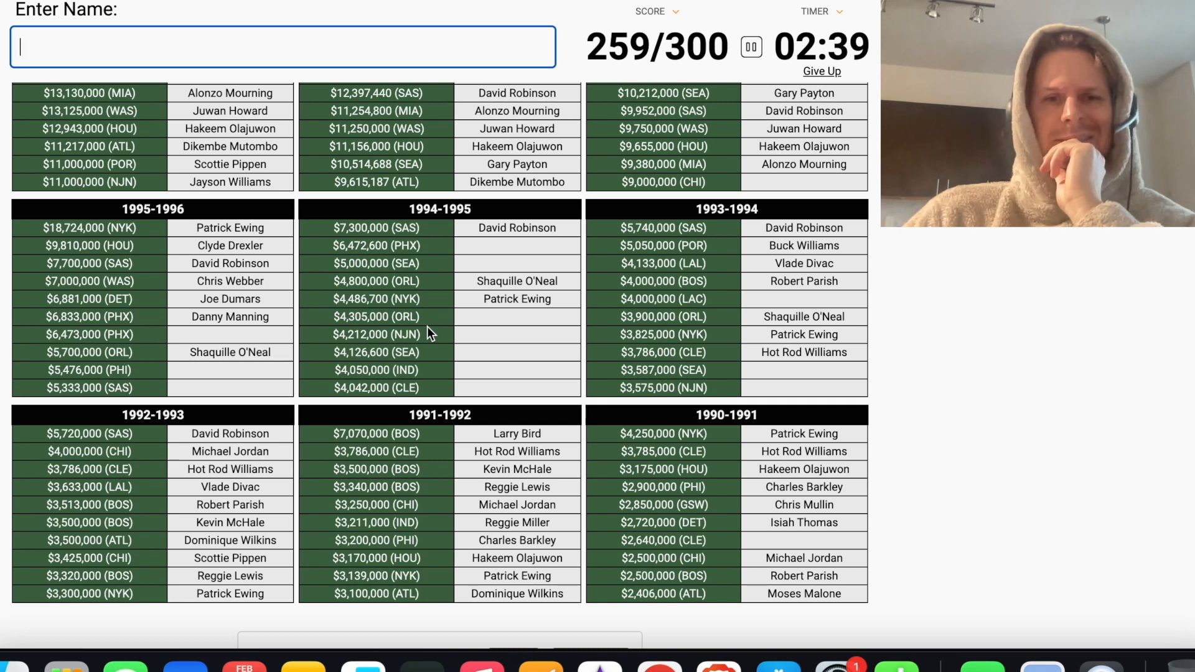
mouse_move(448, 389)
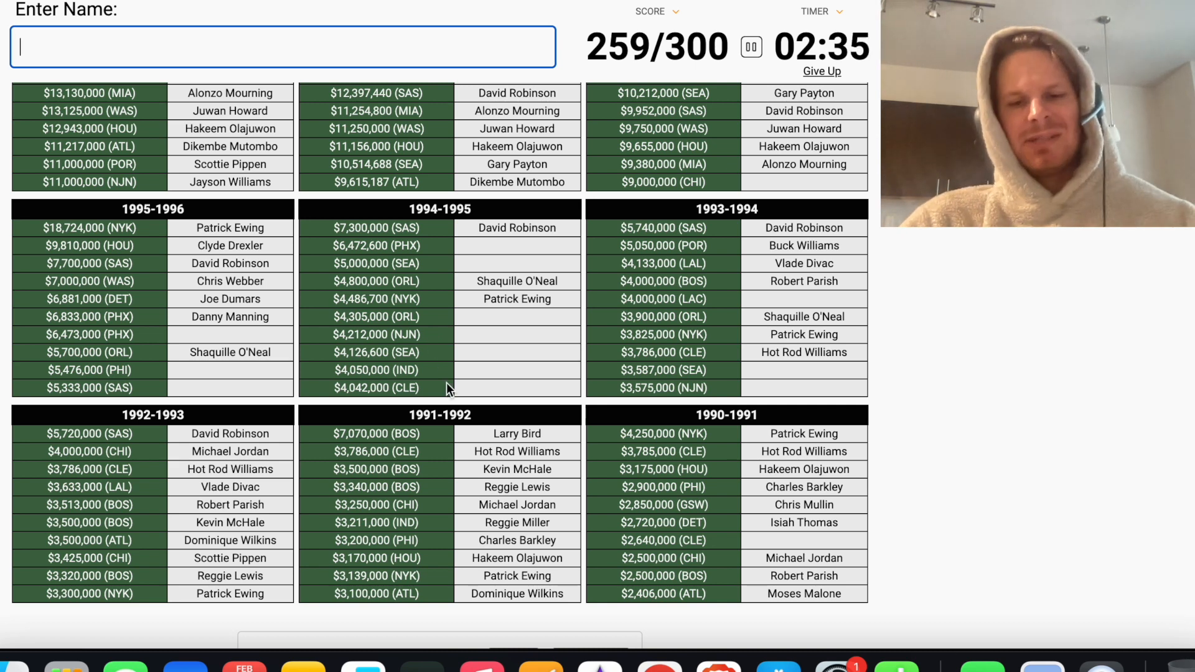
text(skil)
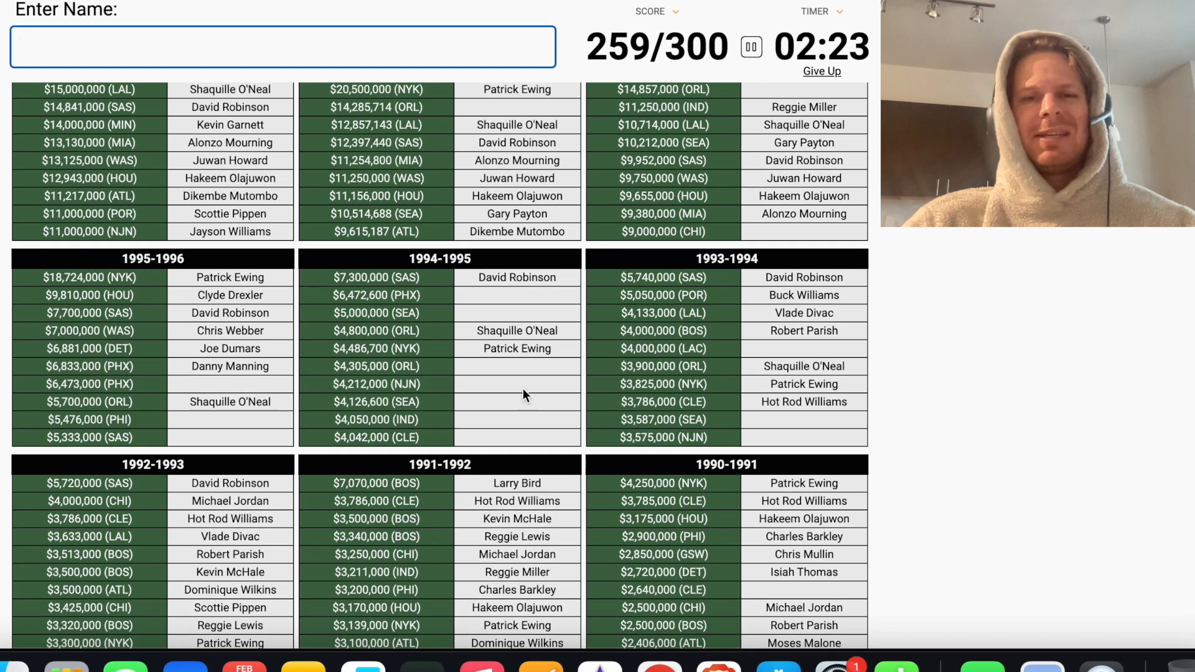
text(ba)
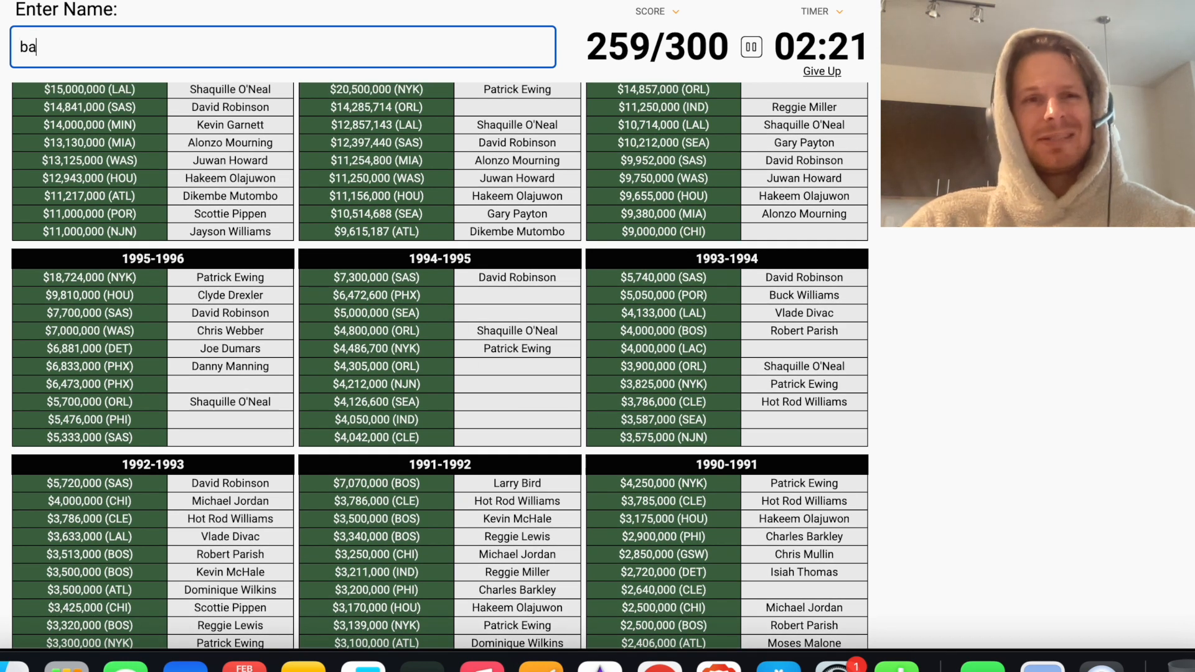
text(rkle)
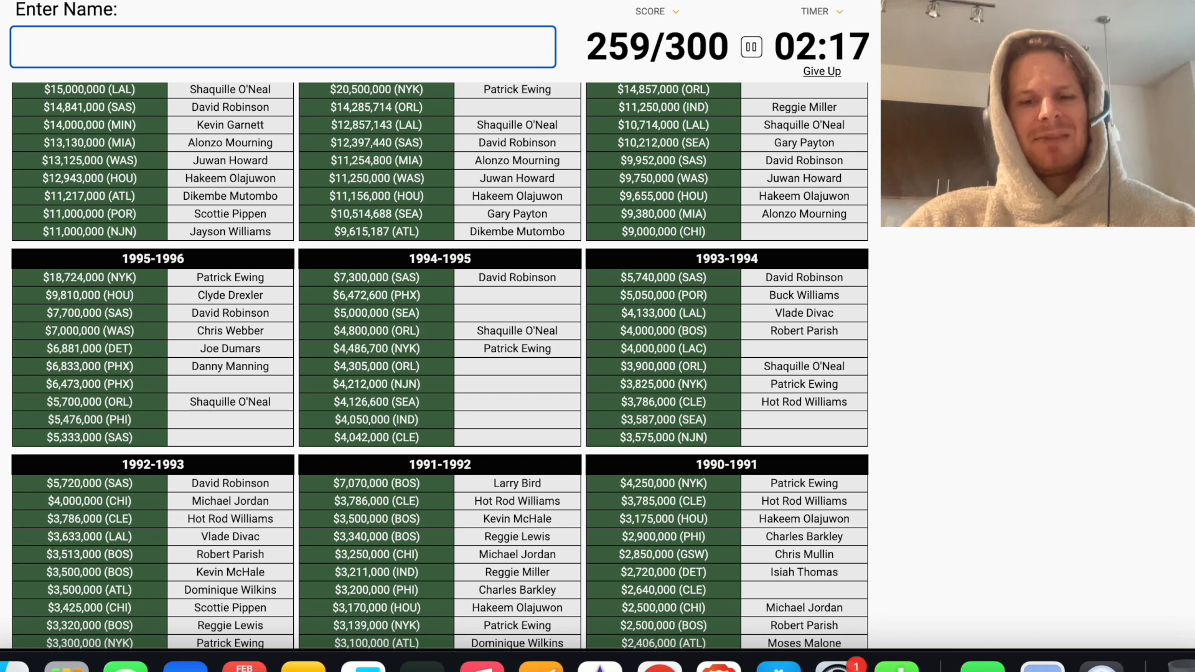
text(mar)
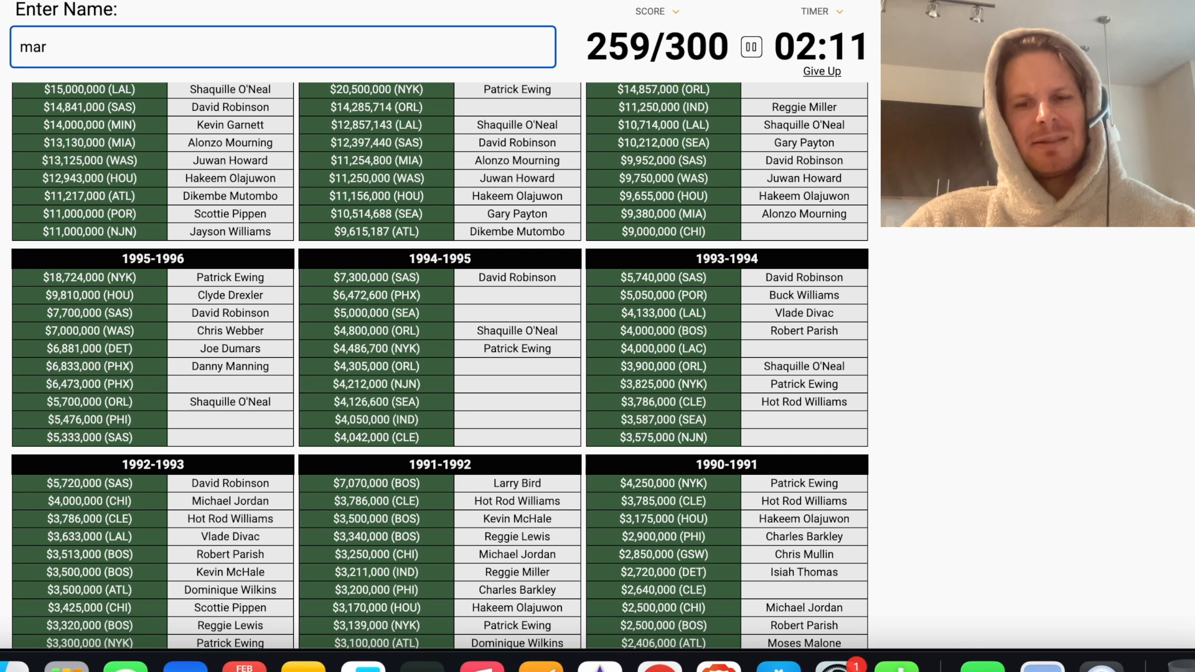
text(elj)
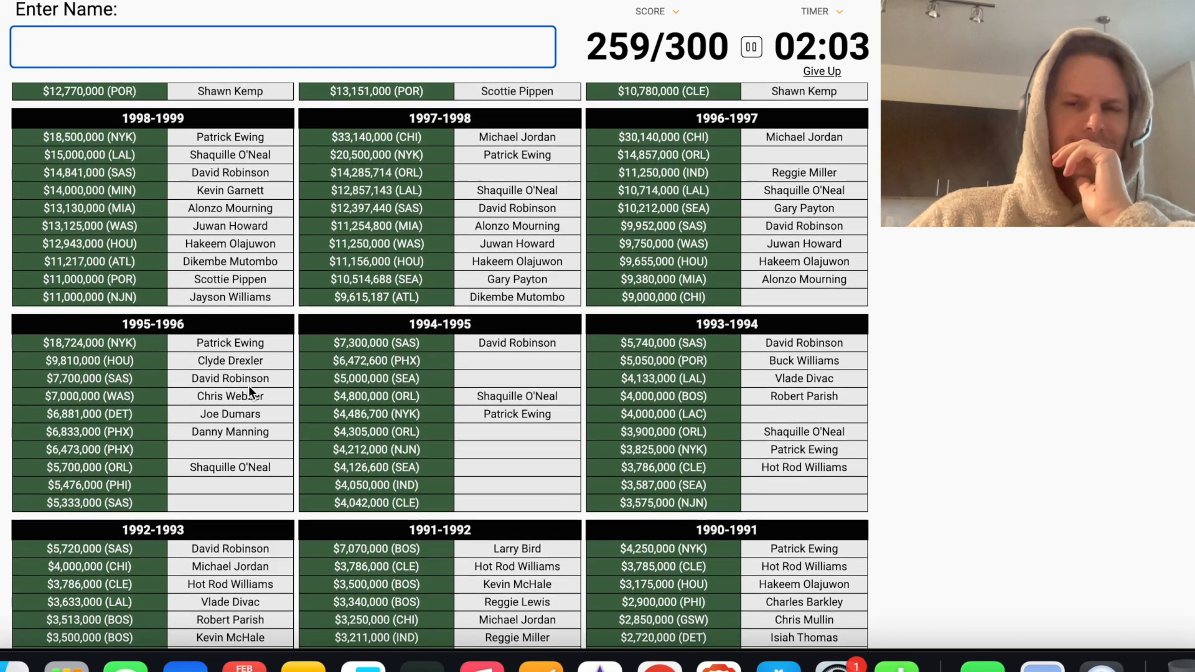
Enter 'saw' for Rasheed Wallace and then Horace Grant, lifting the score to 265/300
scroll(up, 3)
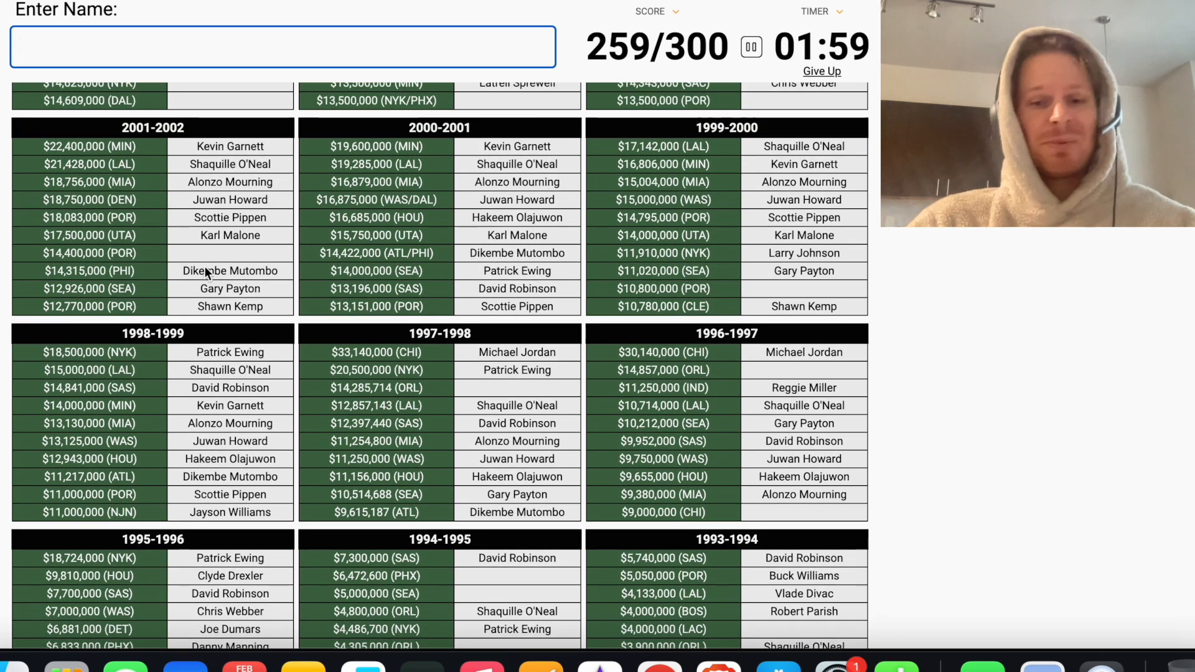
text(sa)
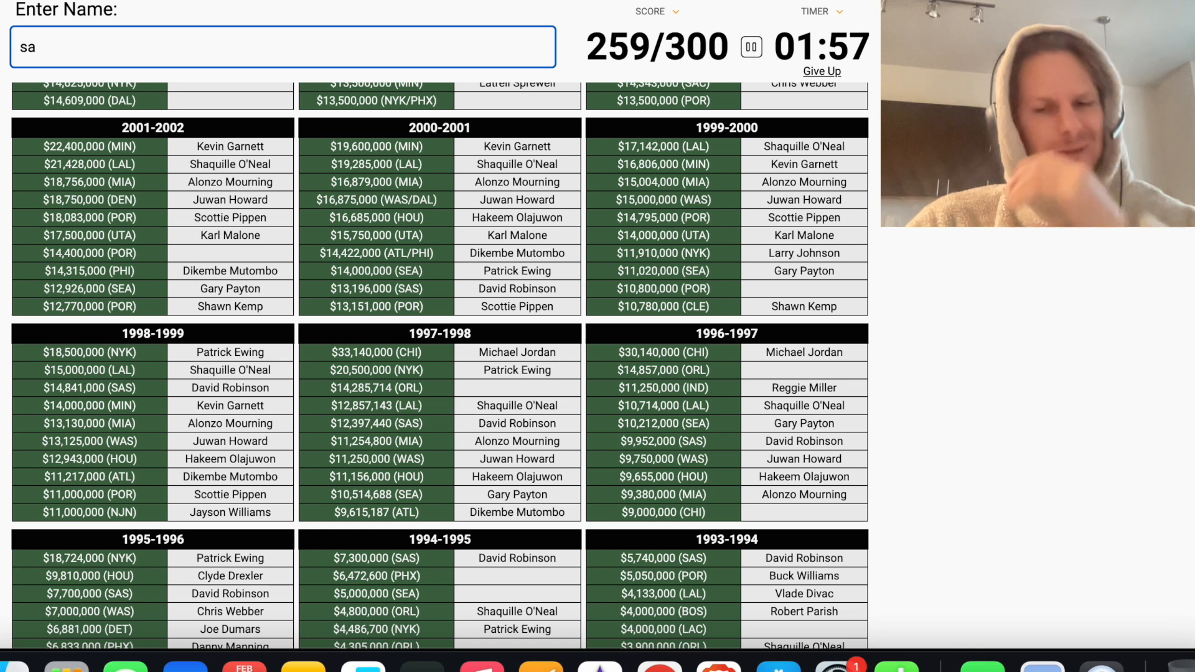
text(w)
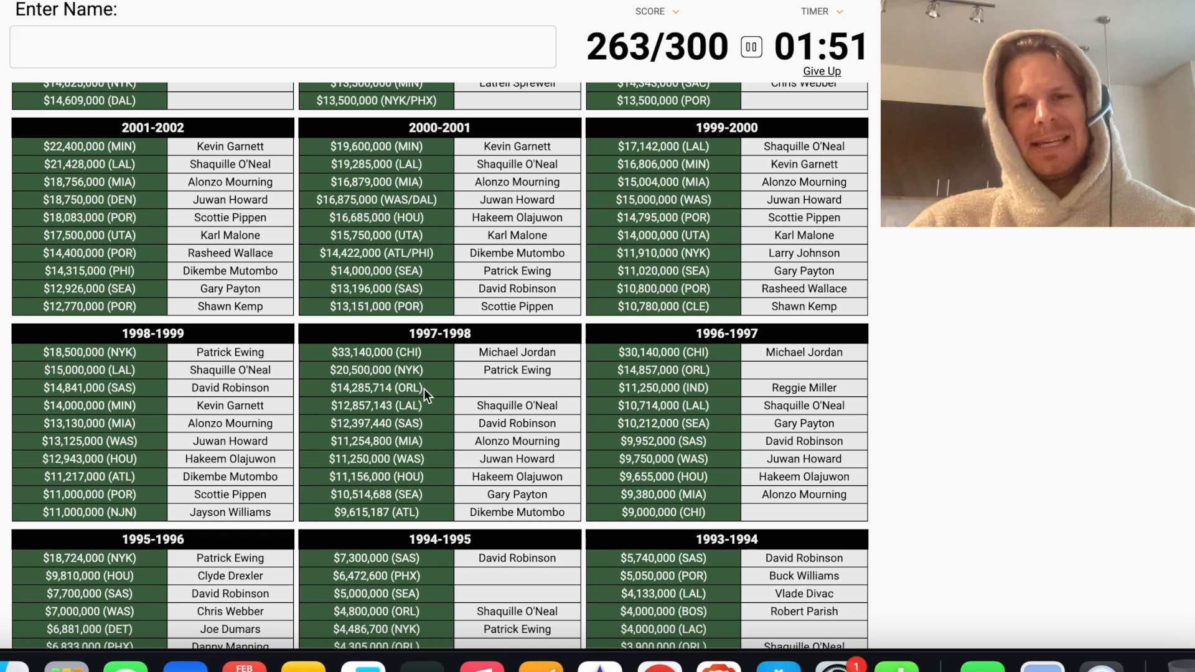
mouse_move(472, 387)
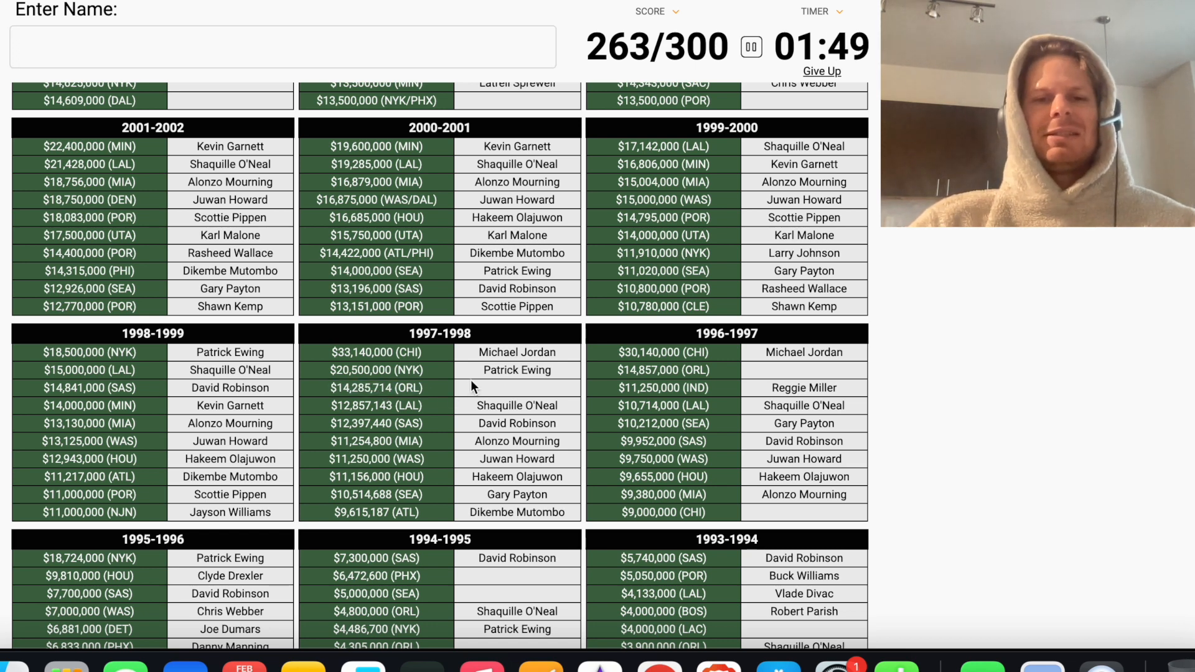
double_click(496, 406)
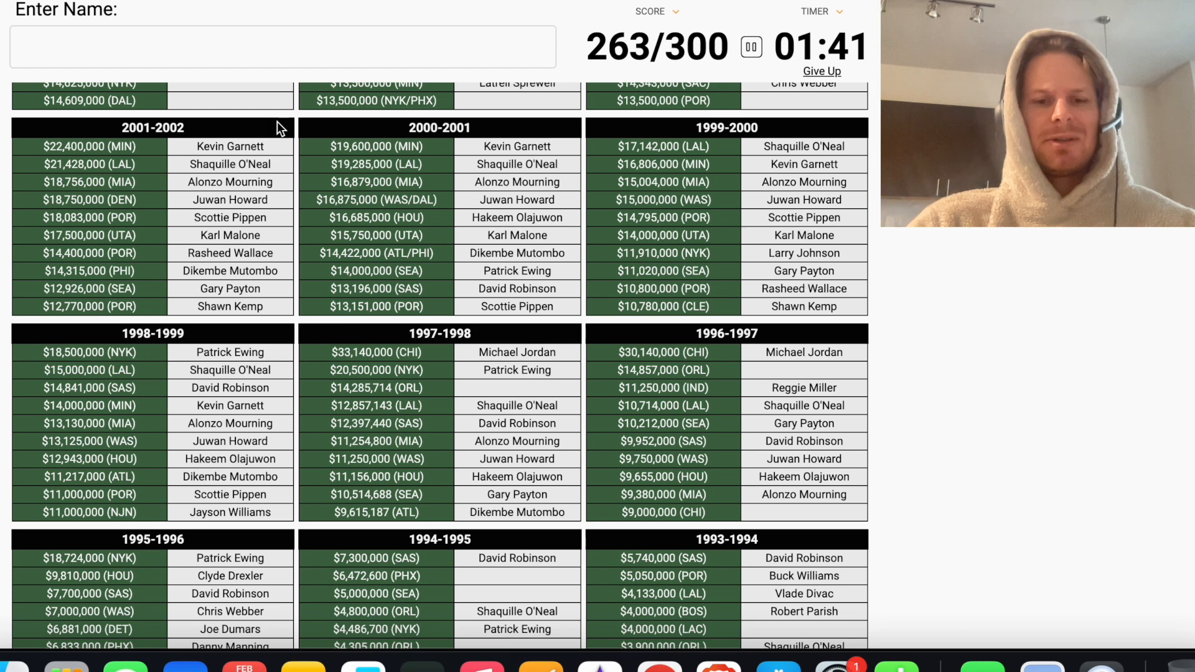
text(Horace Grant)
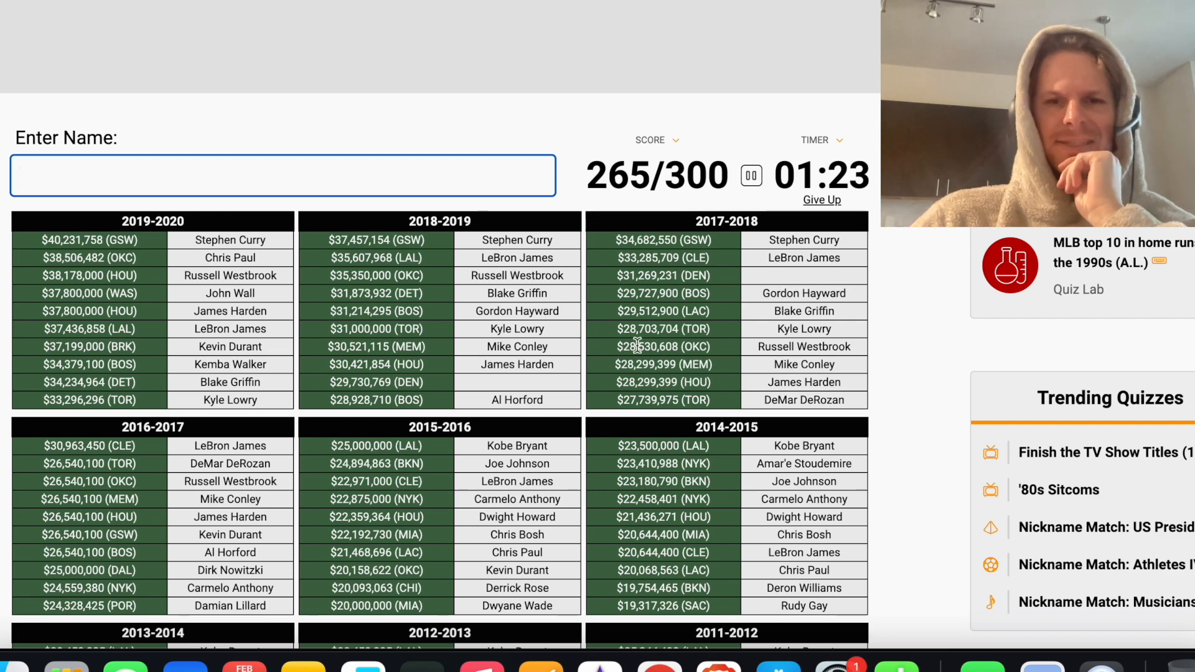
scroll(down, 3)
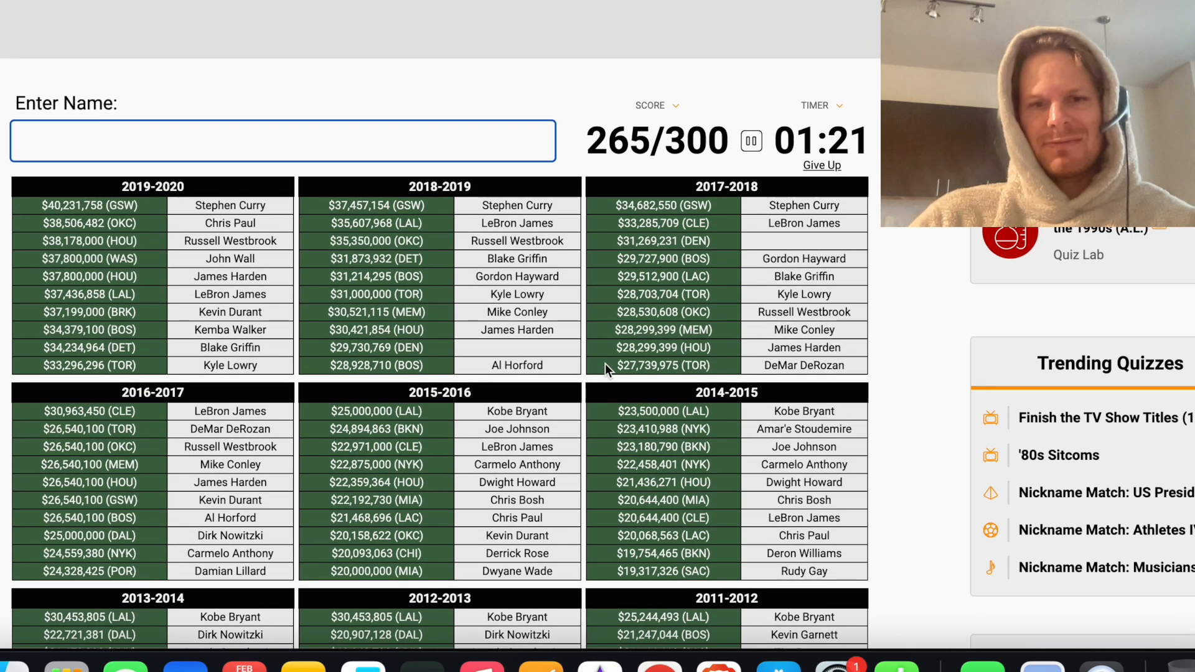
scroll(down, 3)
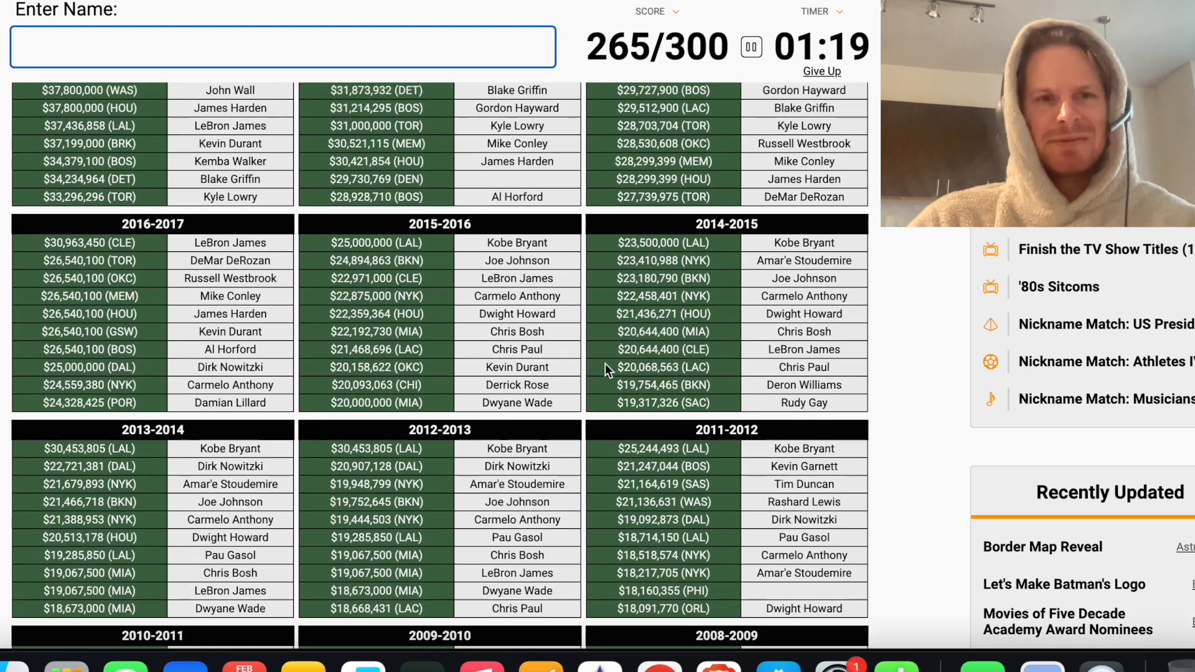
text(iverso)
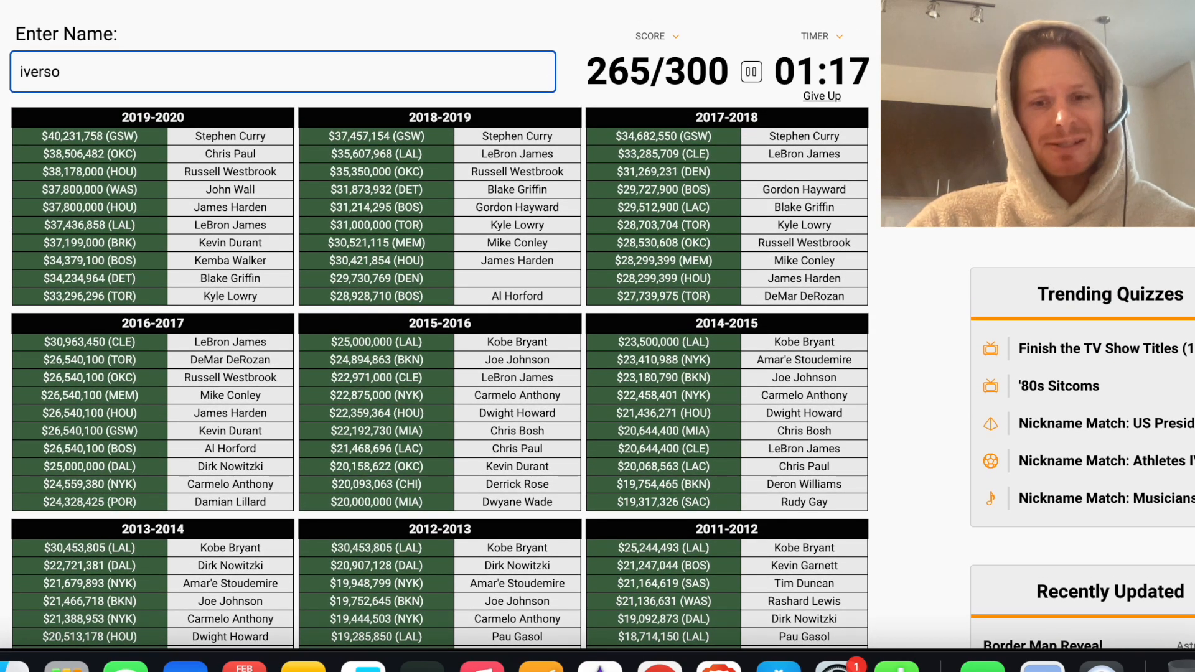
text(billup)
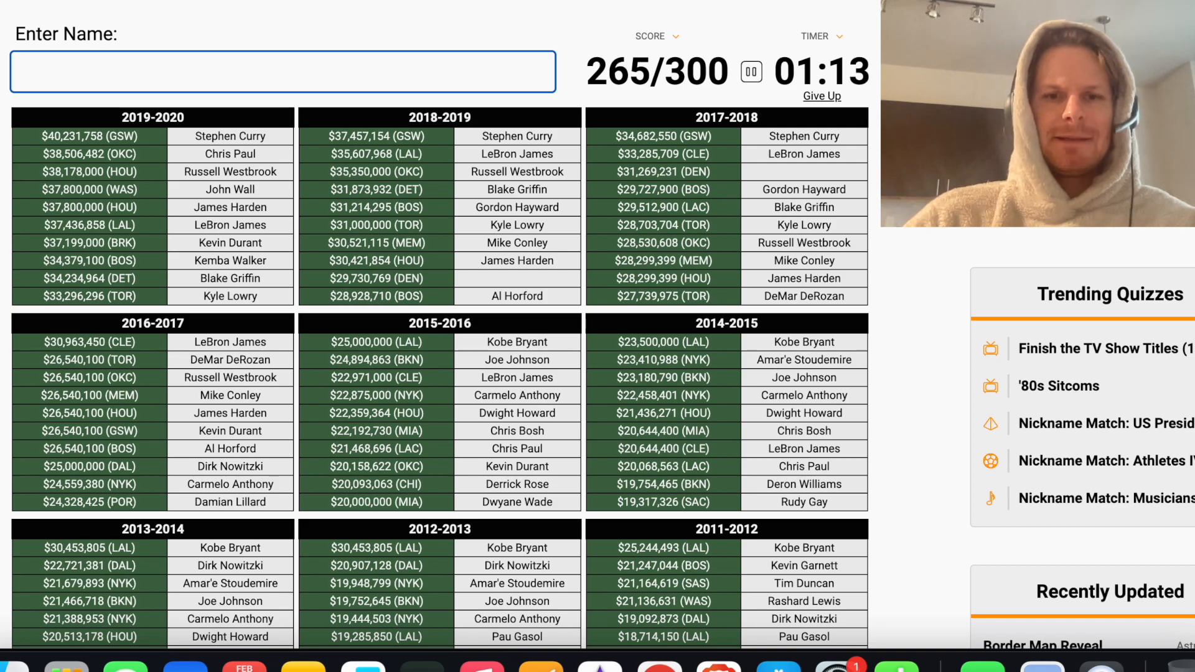
scroll(down, 3)
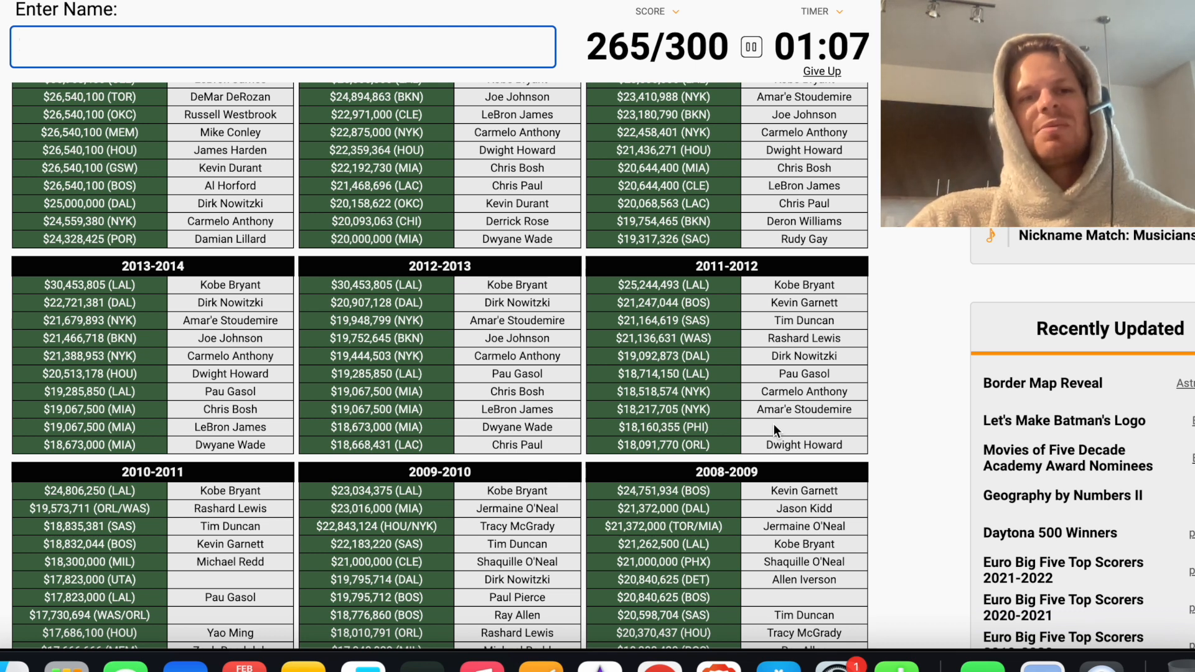
text(simmo)
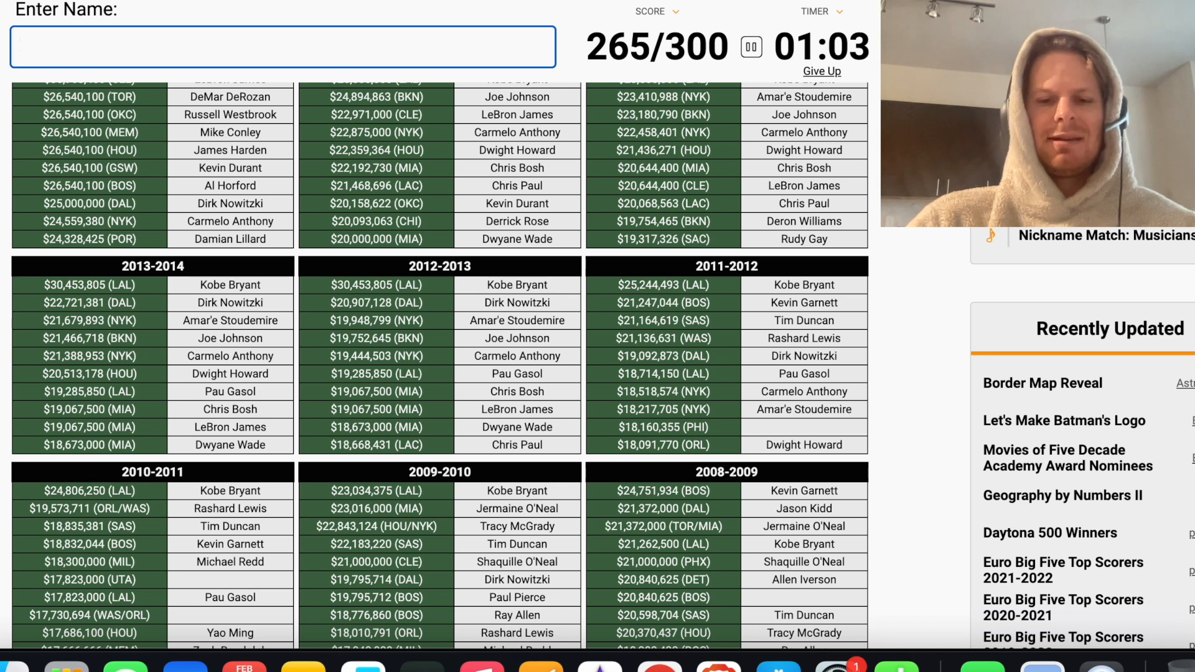
text(igu)
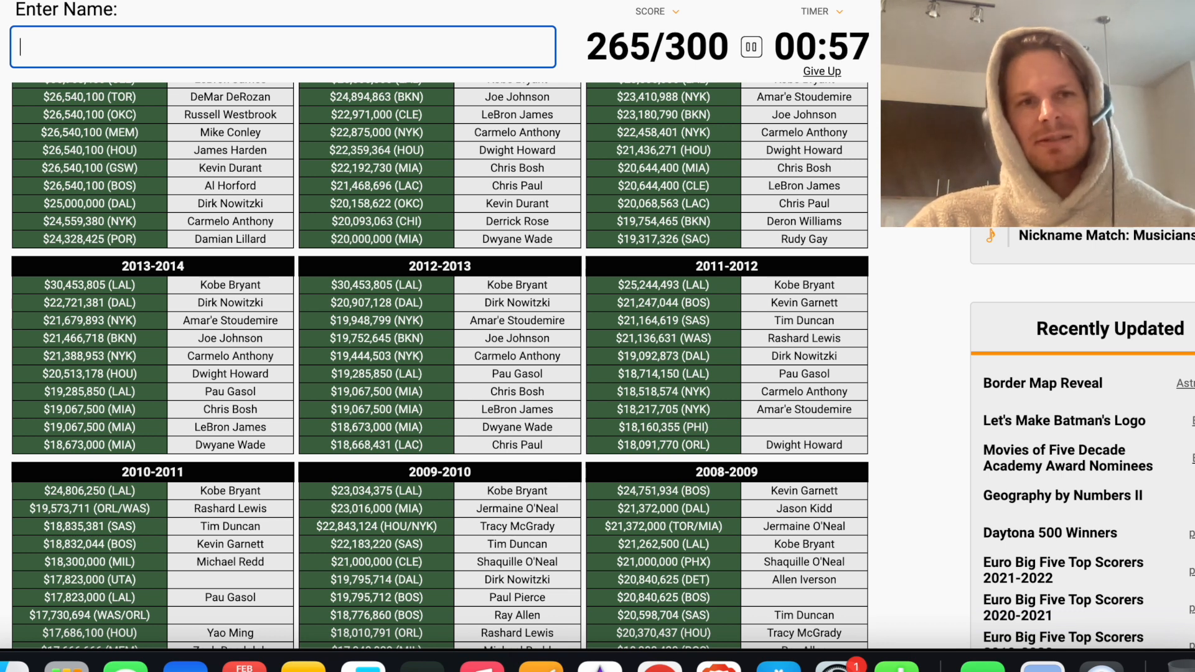
text(webb)
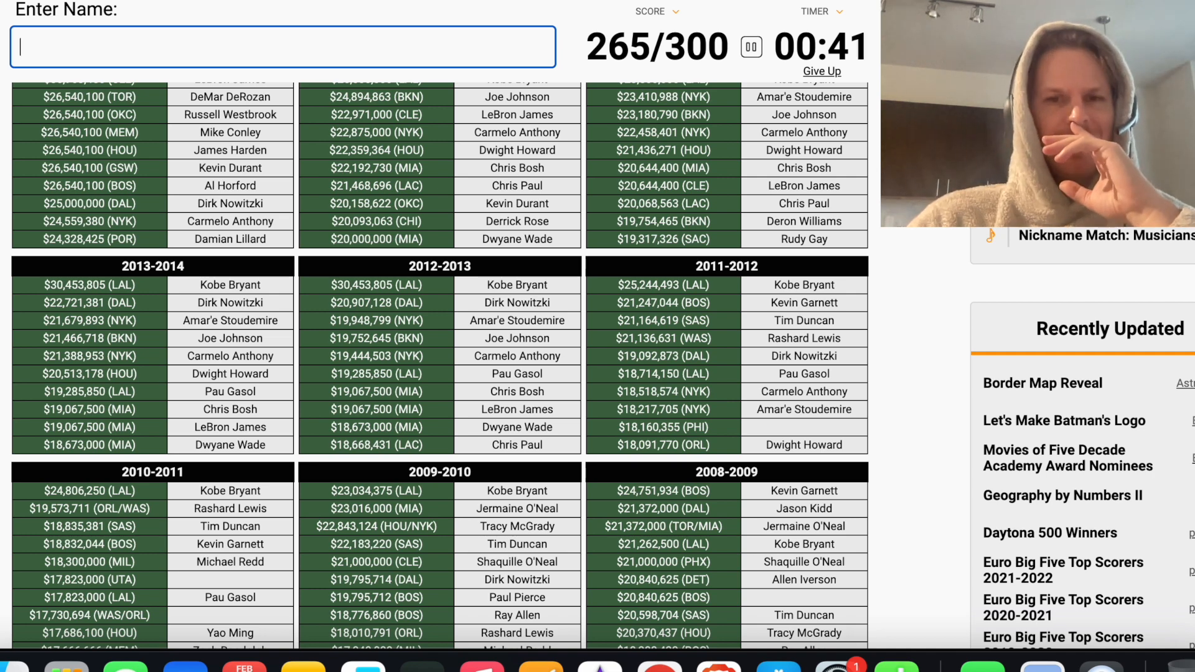
scroll(down, 3)
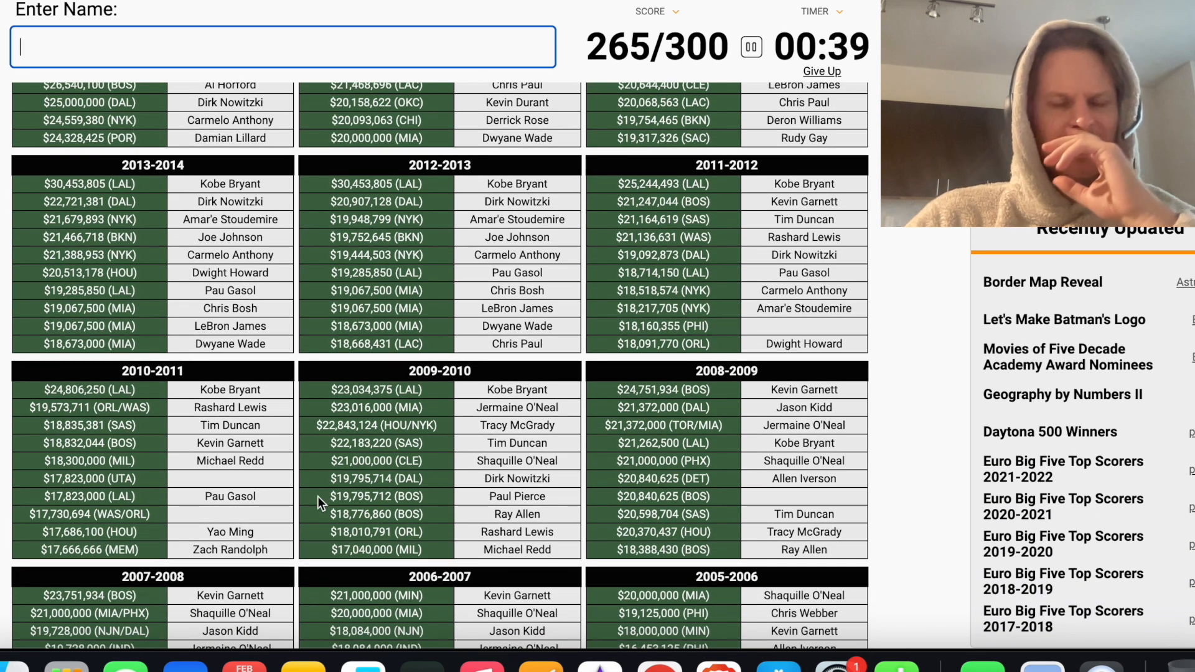
mouse_move(211, 497)
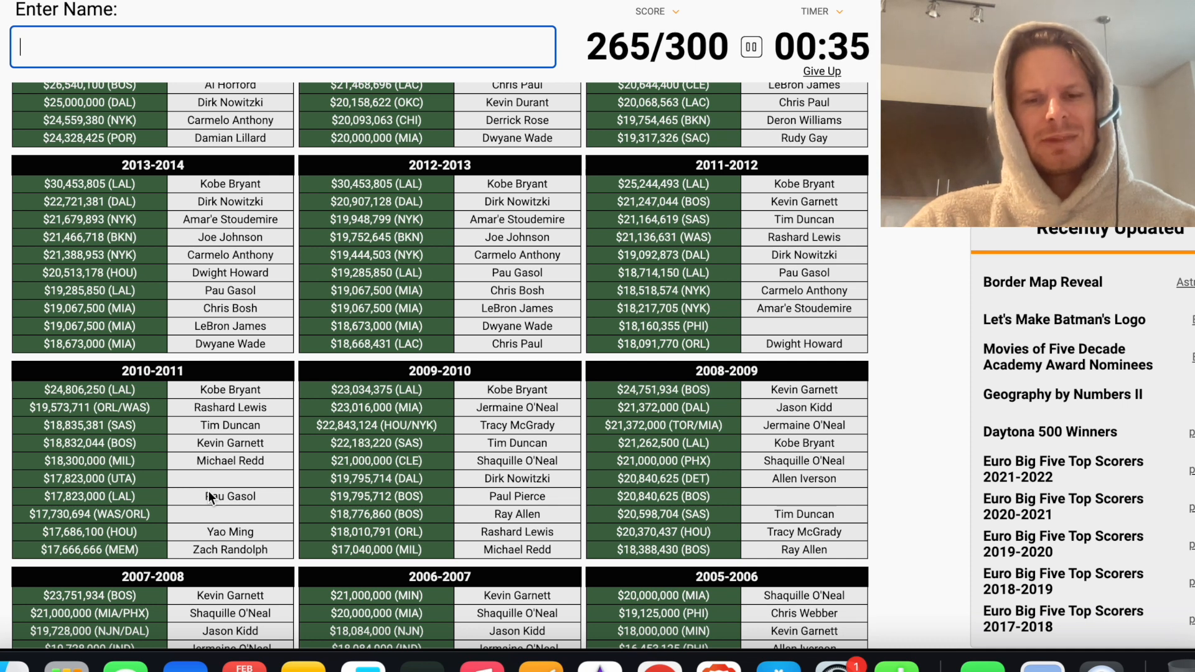
text(will)
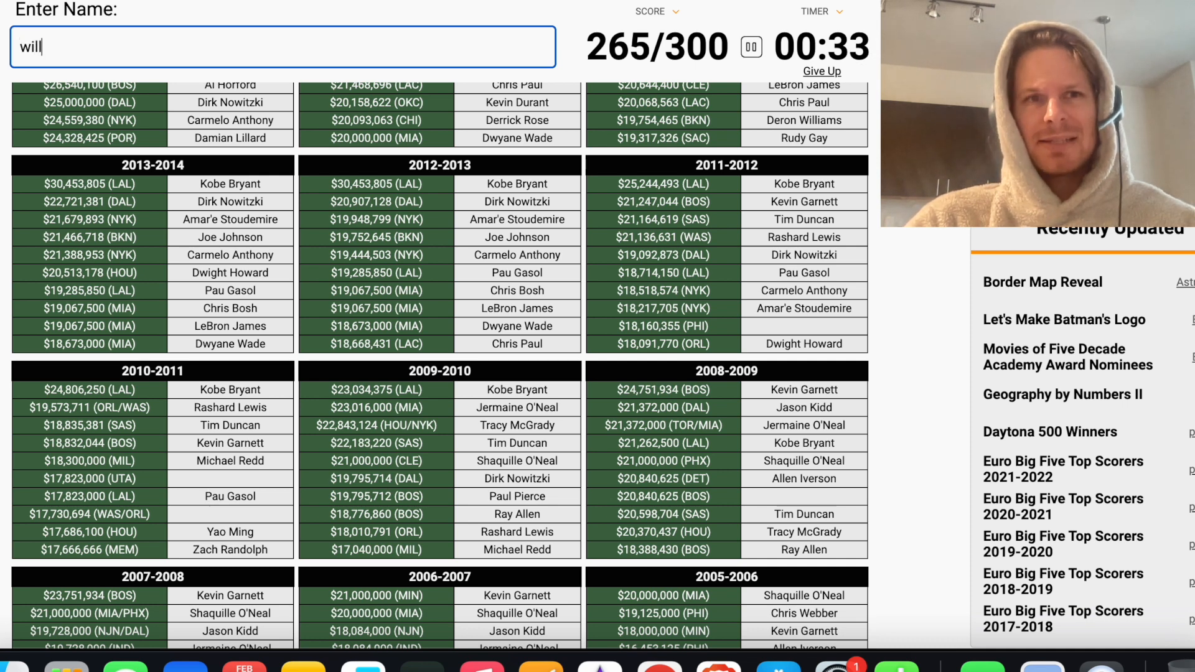
key(Backspace)
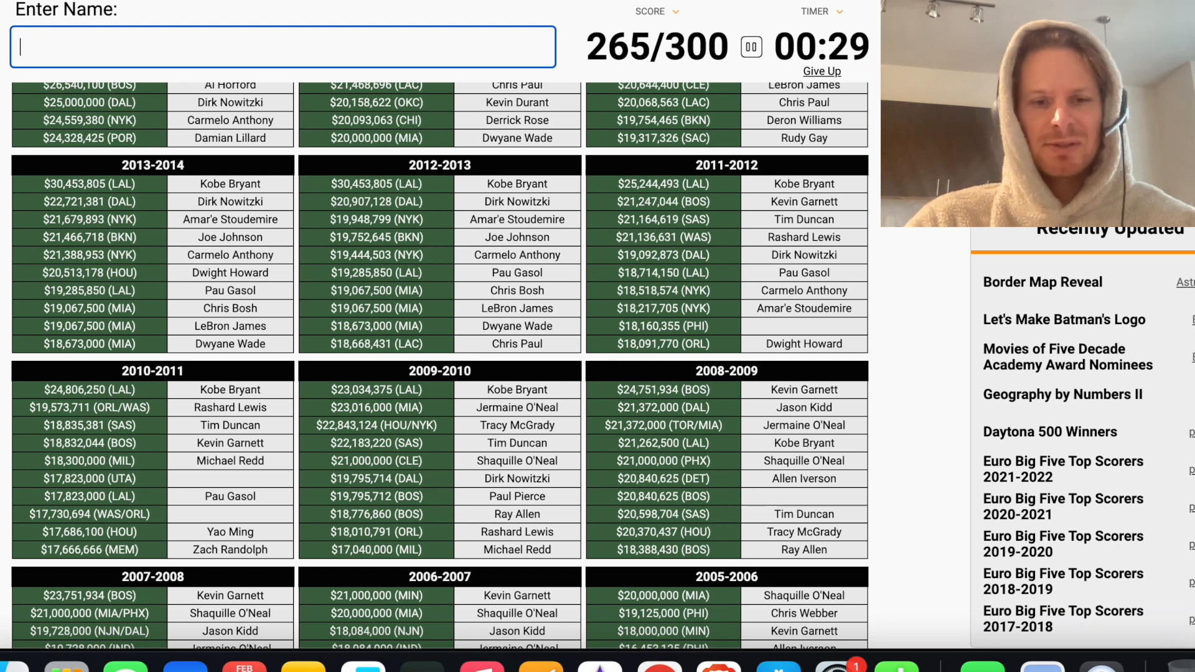
text(b)
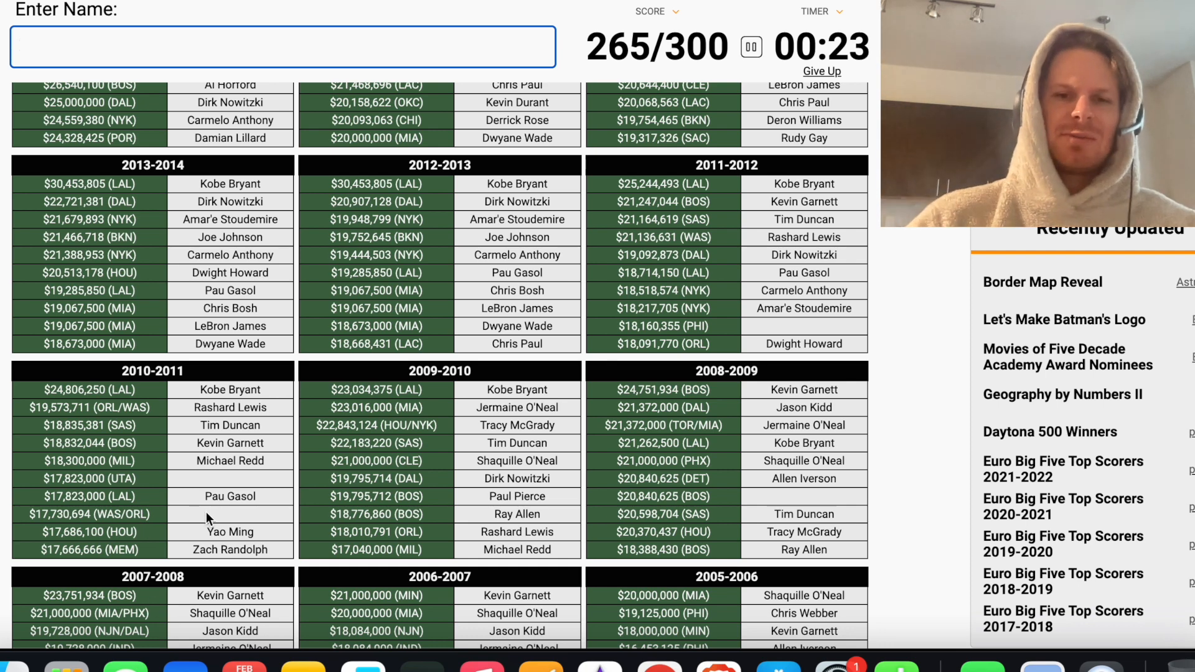
scroll(down, 3)
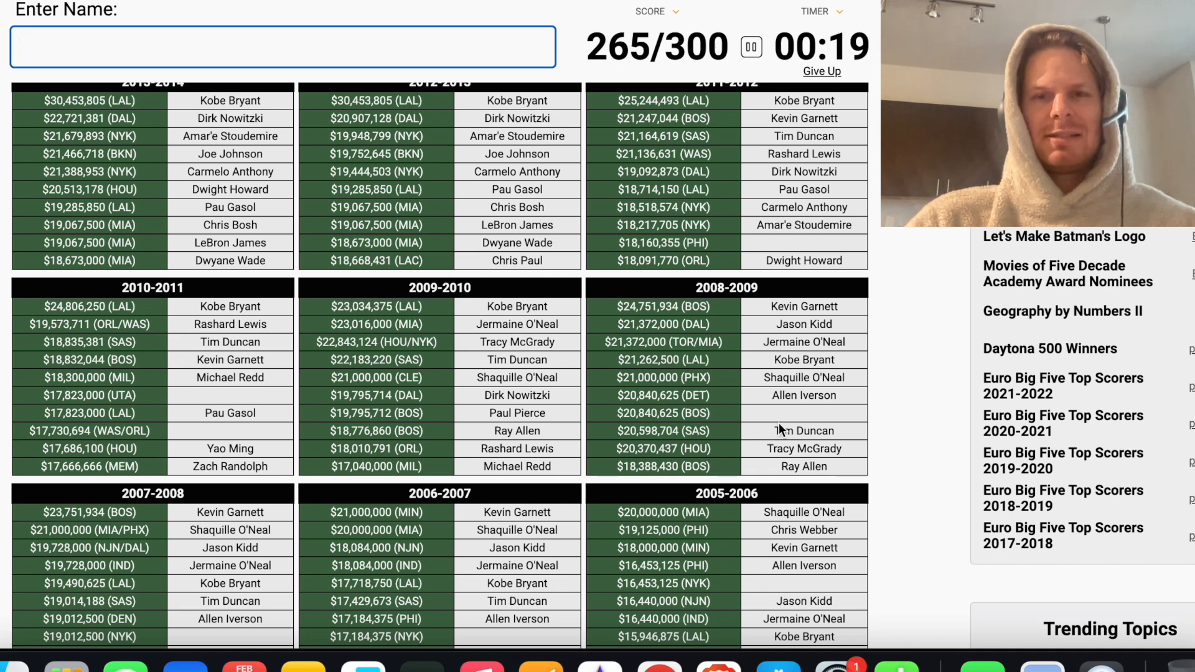
text(w)
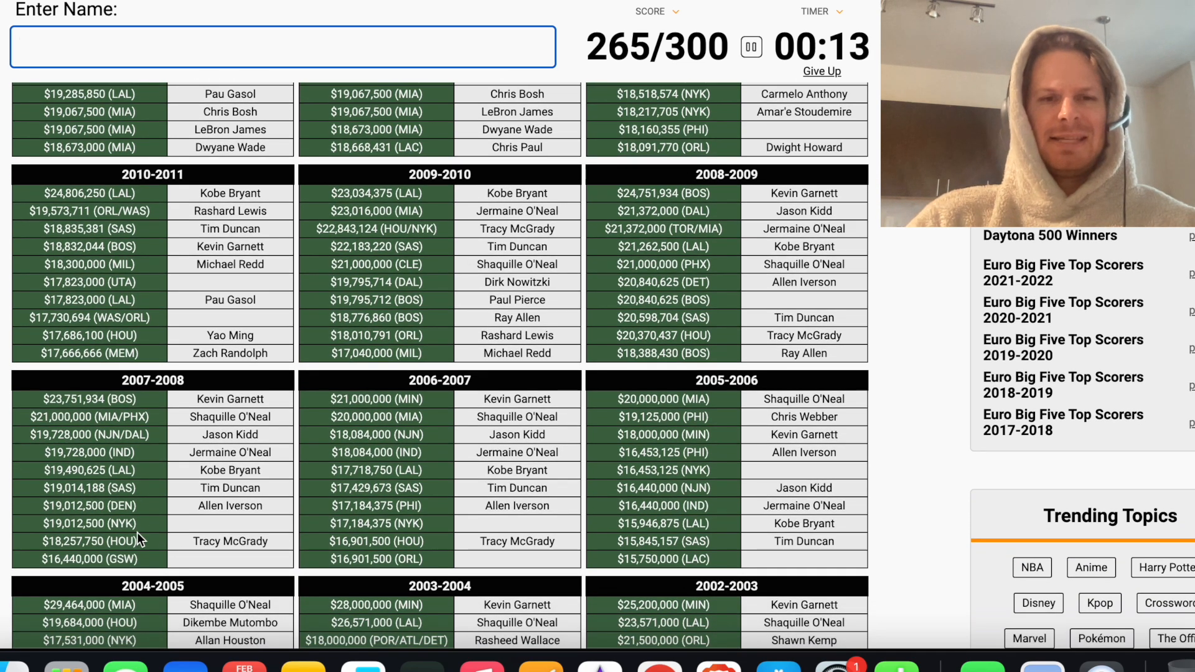
scroll(down, 3)
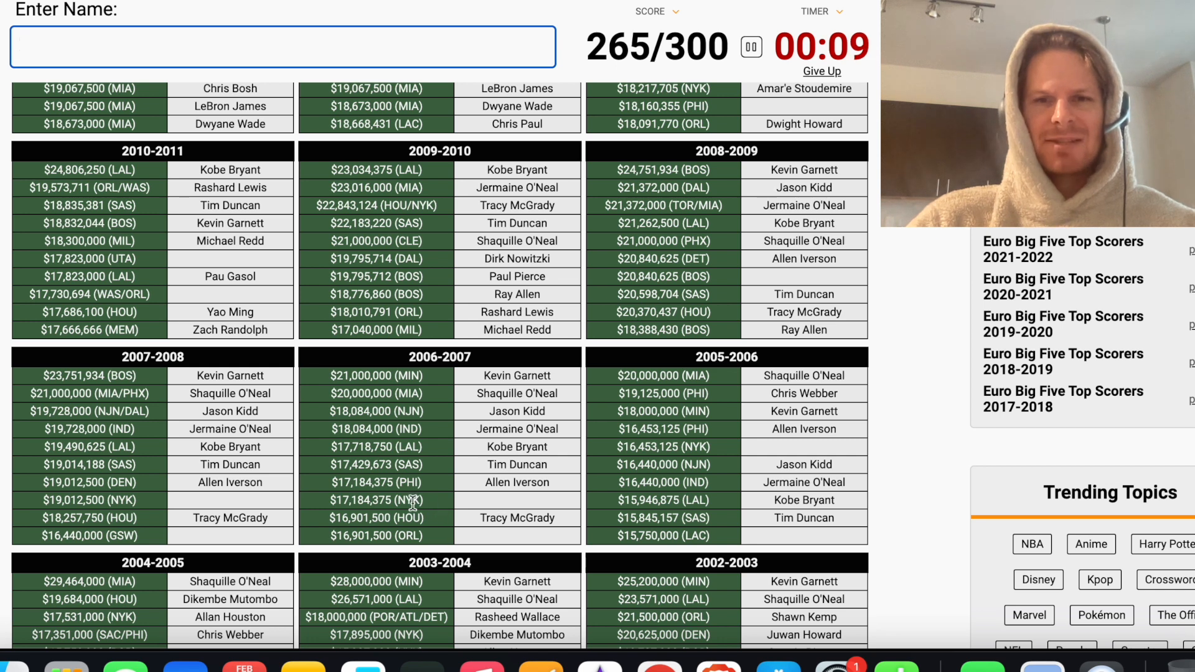
mouse_move(517, 501)
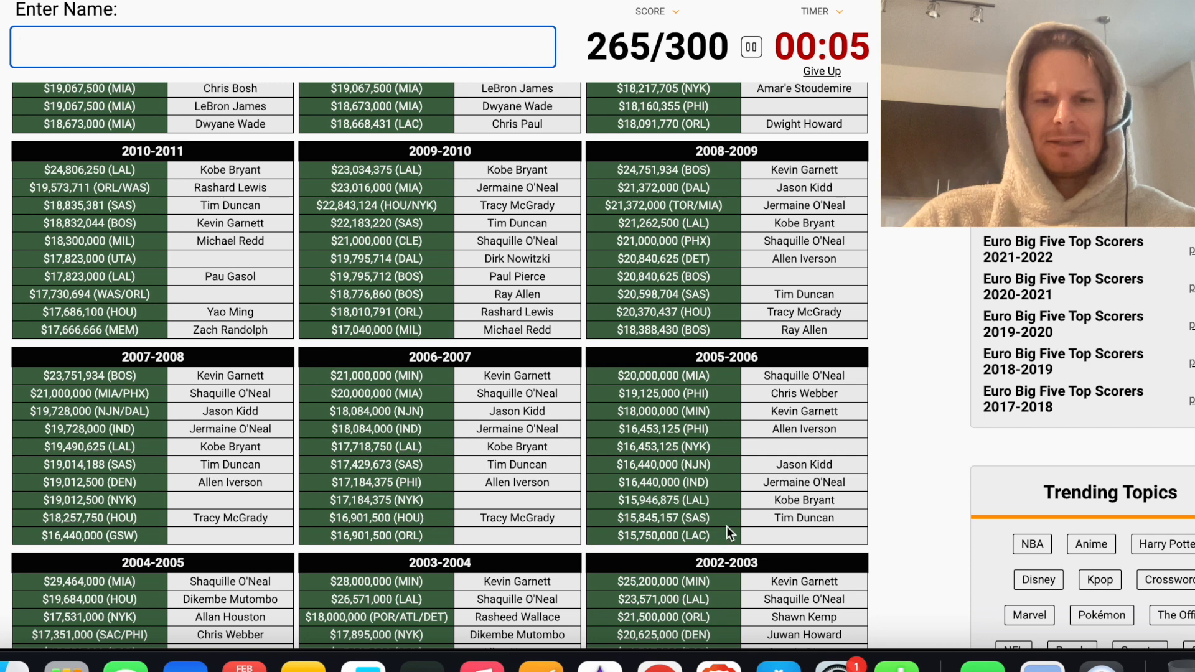
text(griffins)
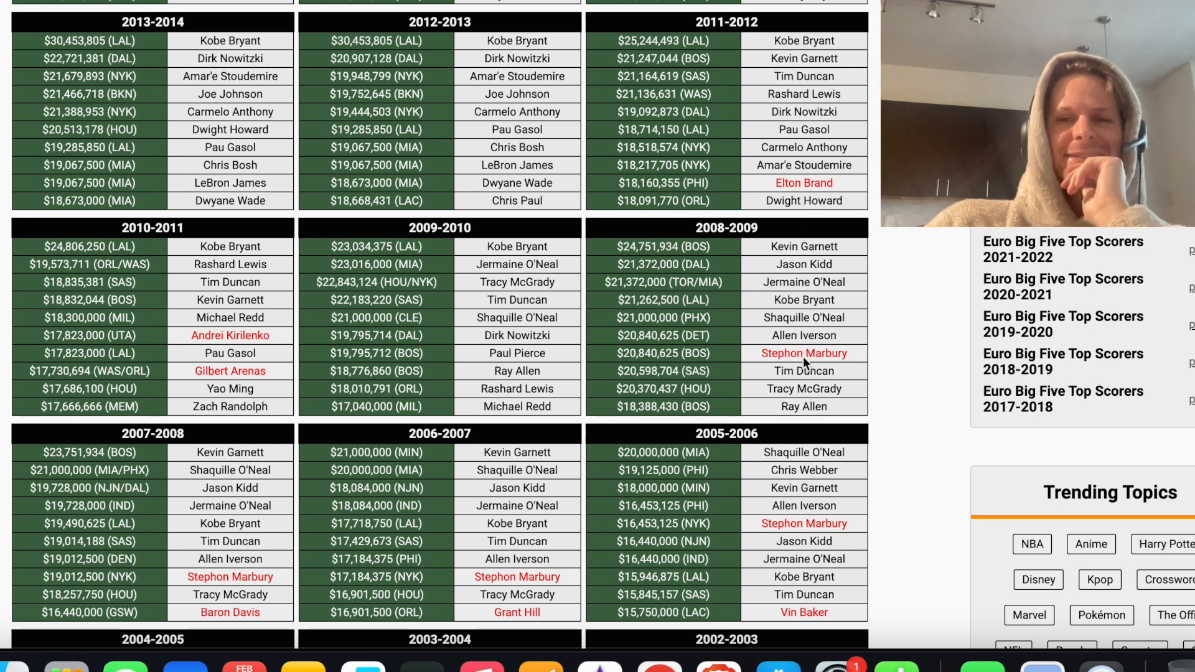
Scroll through the revealed answer key to read missed names like Paul Millsap and Elton Brand after finishing 265/300
scroll(down, 3)
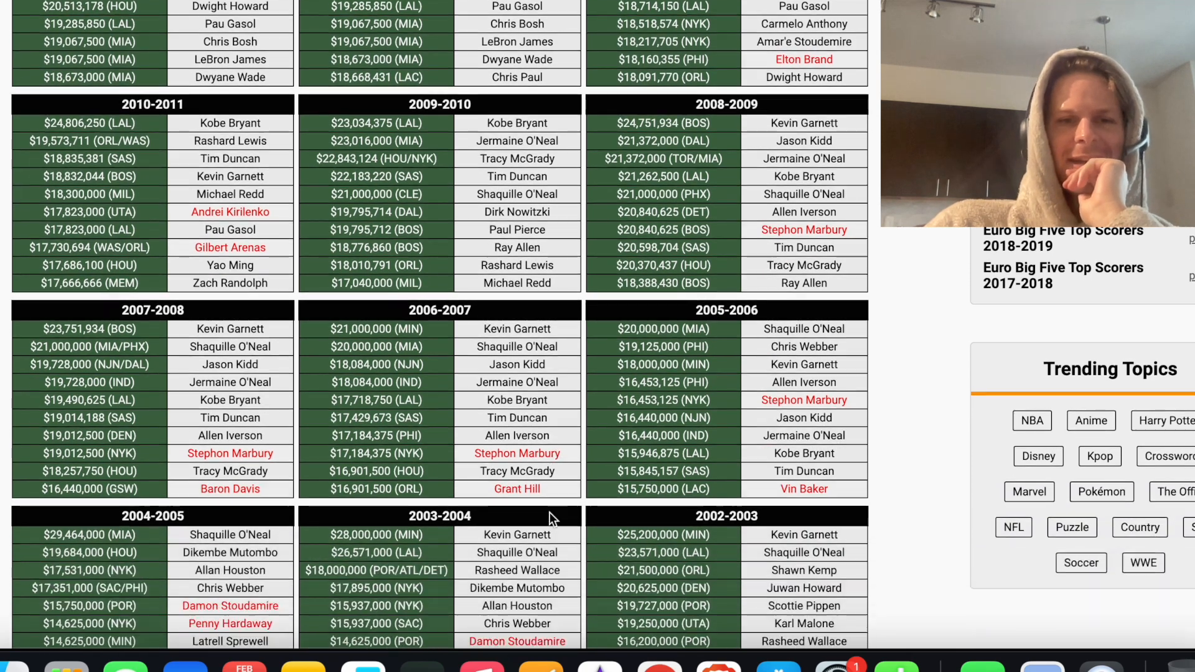
scroll(down, 3)
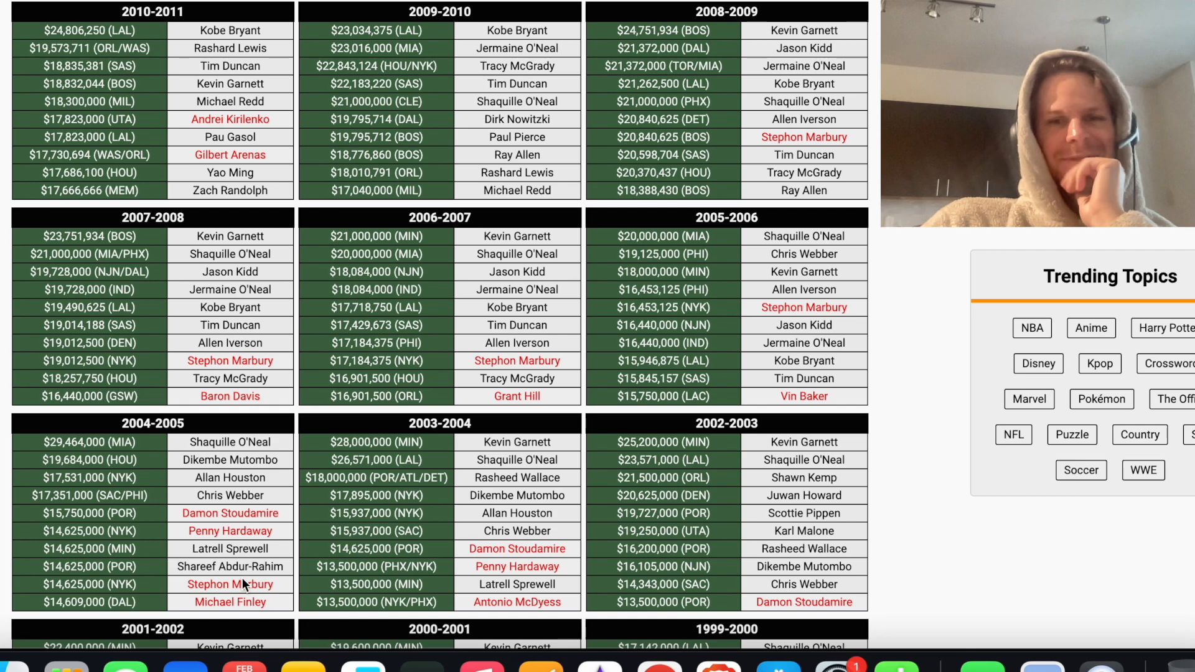
scroll(down, 3)
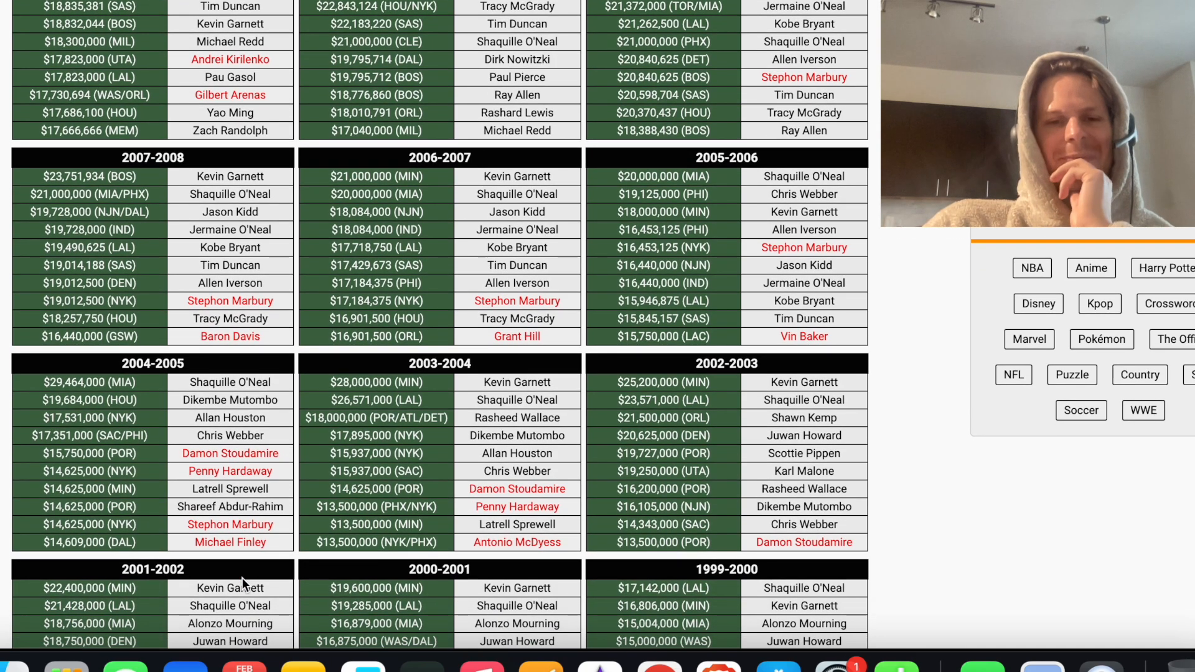
scroll(down, 3)
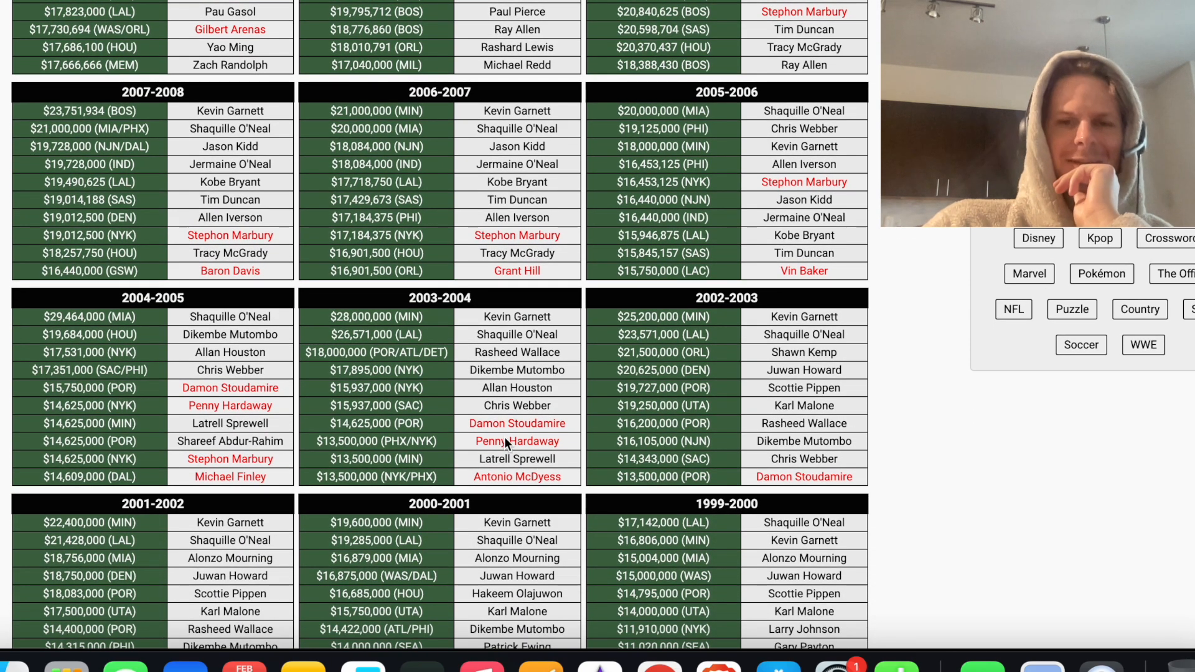
mouse_move(767, 485)
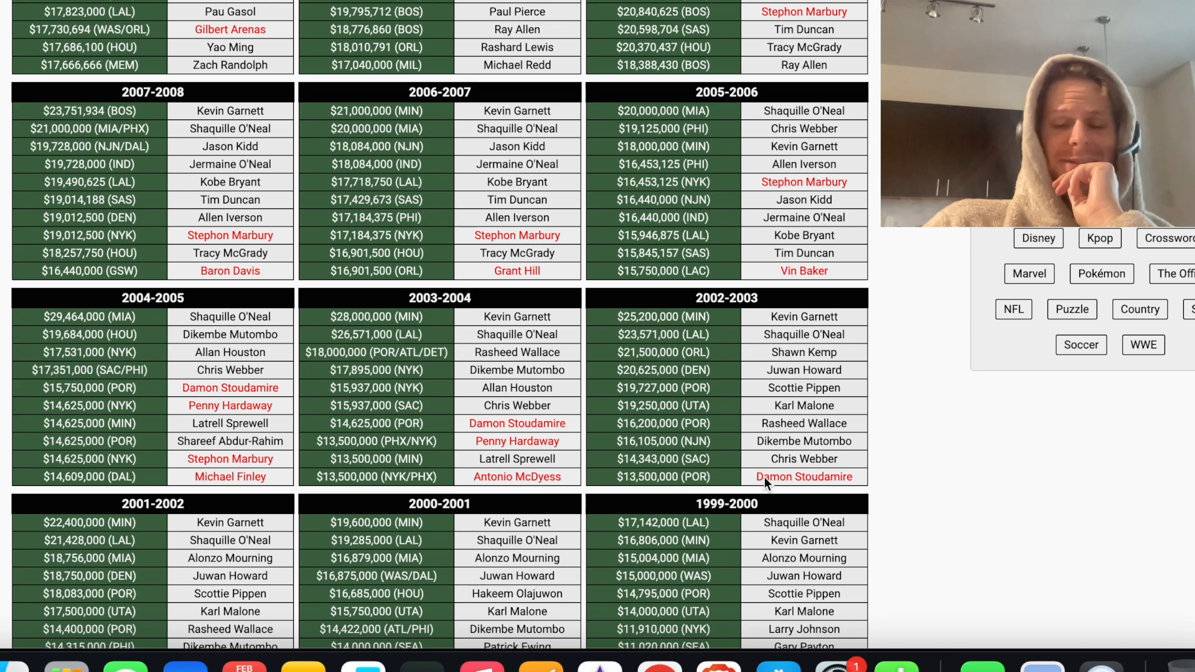
scroll(down, 3)
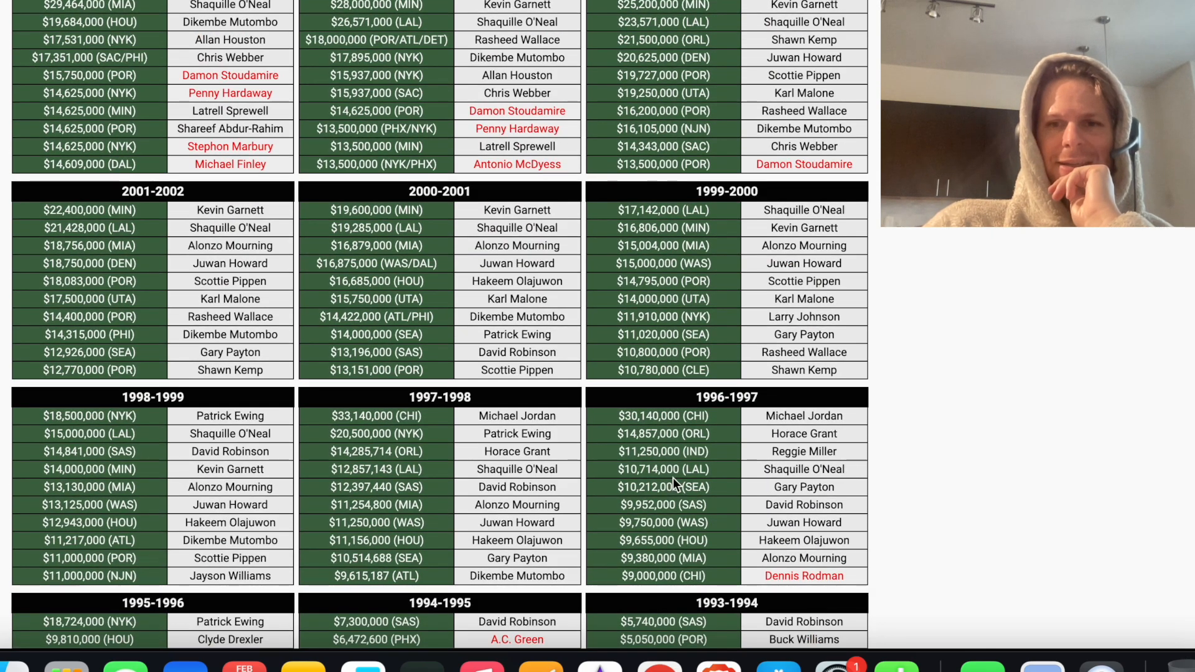
scroll(down, 3)
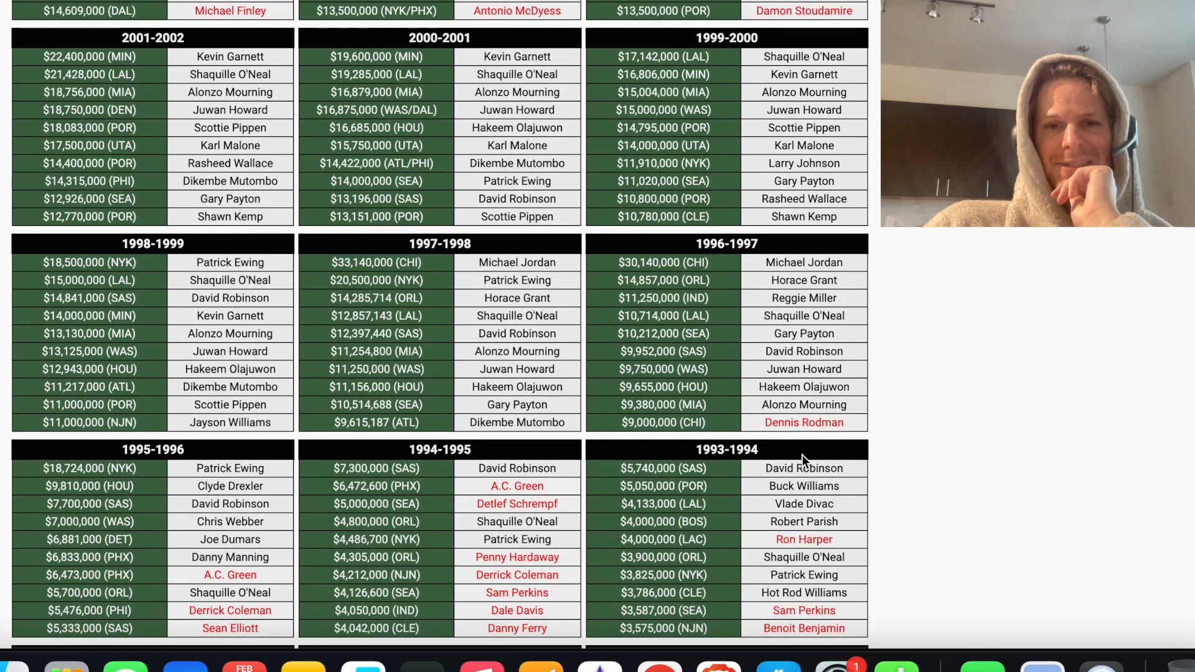
scroll(down, 3)
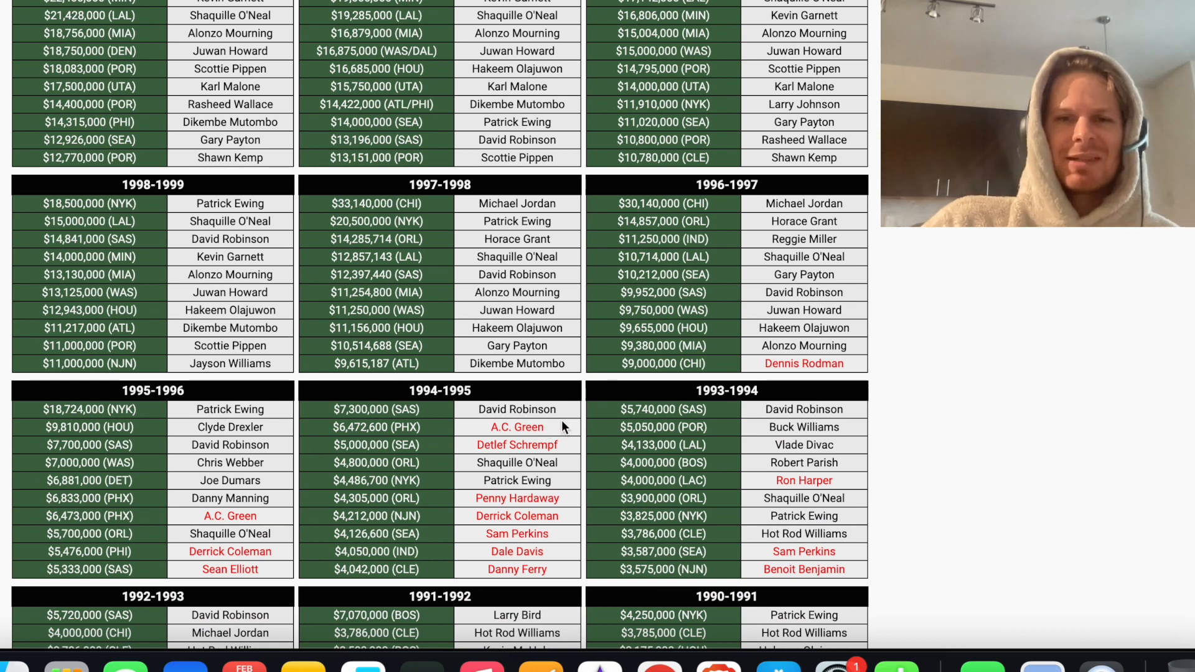
mouse_move(555, 453)
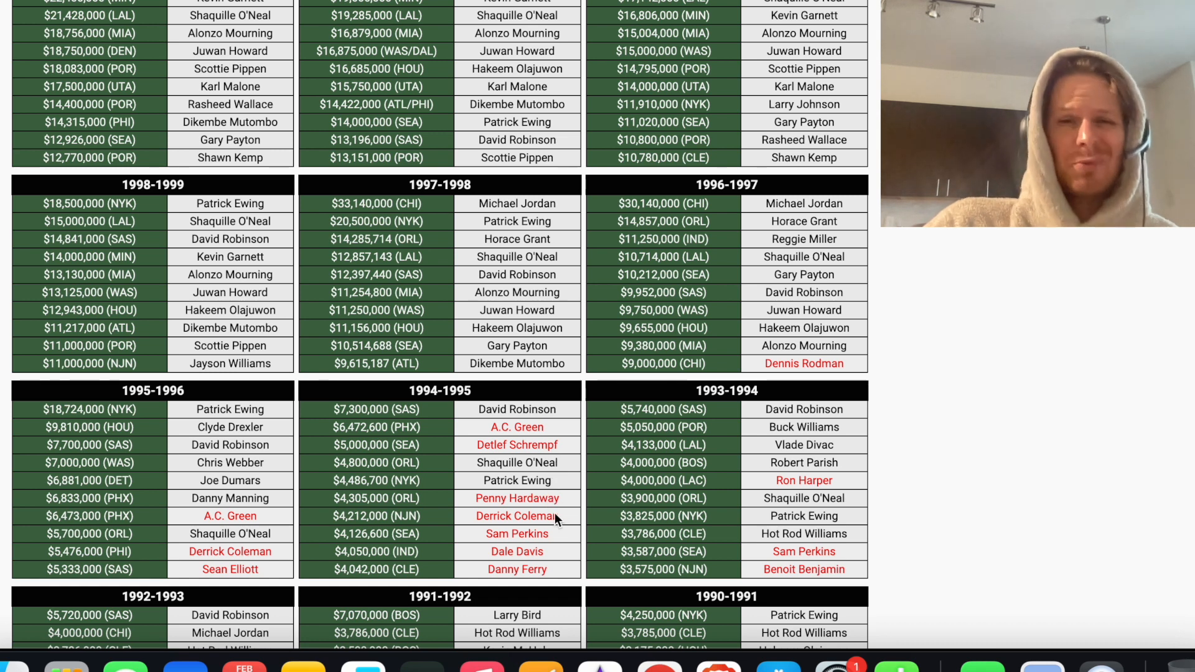
mouse_move(552, 560)
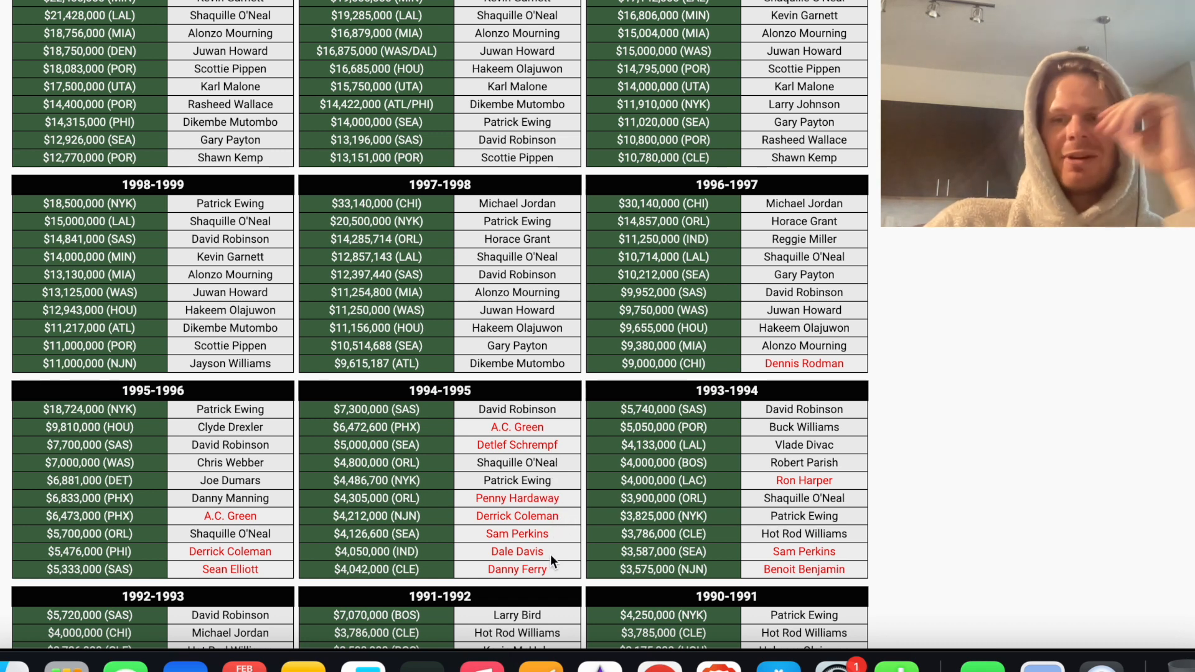
scroll(down, 3)
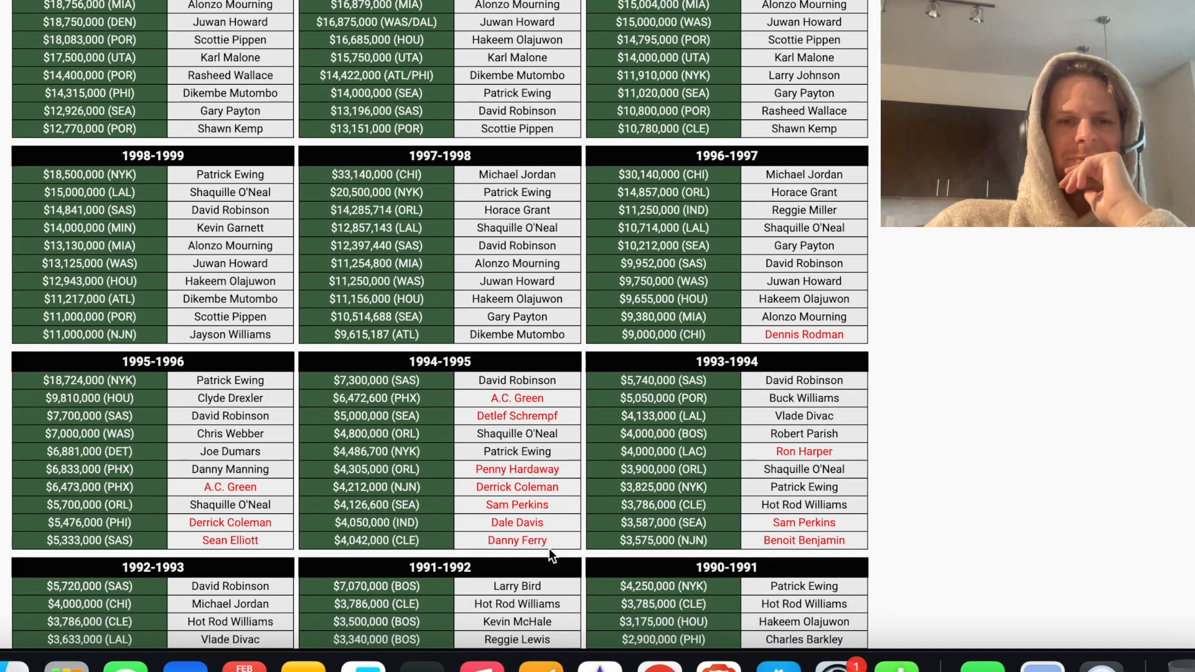
scroll(down, 3)
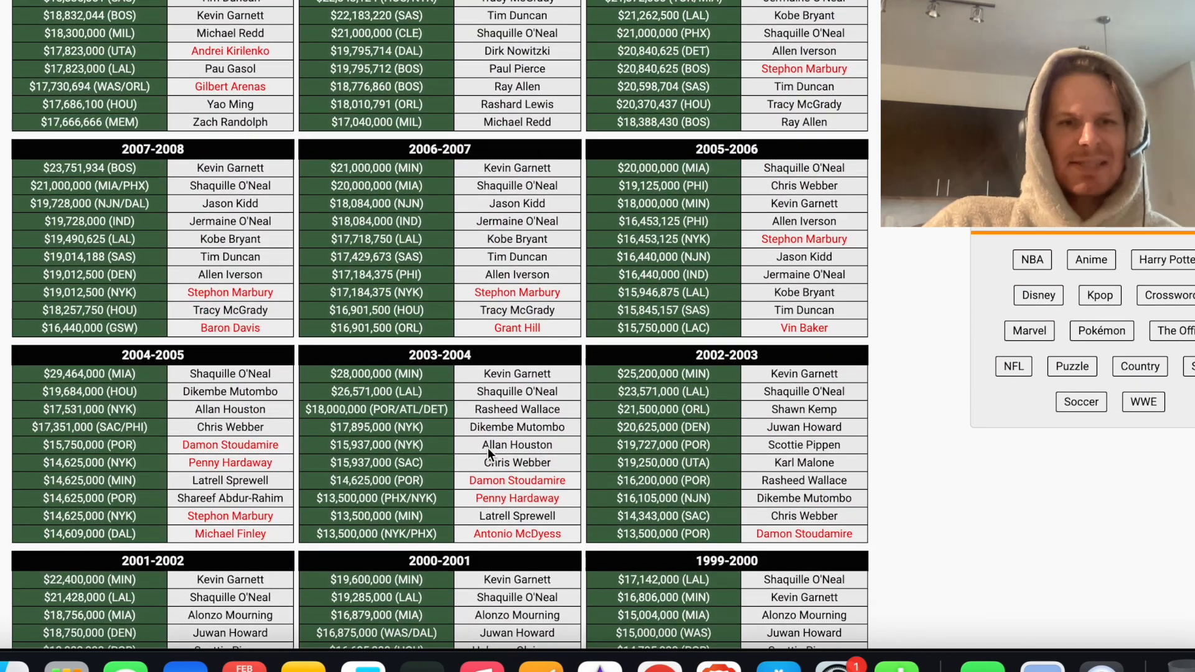
scroll(up, 3)
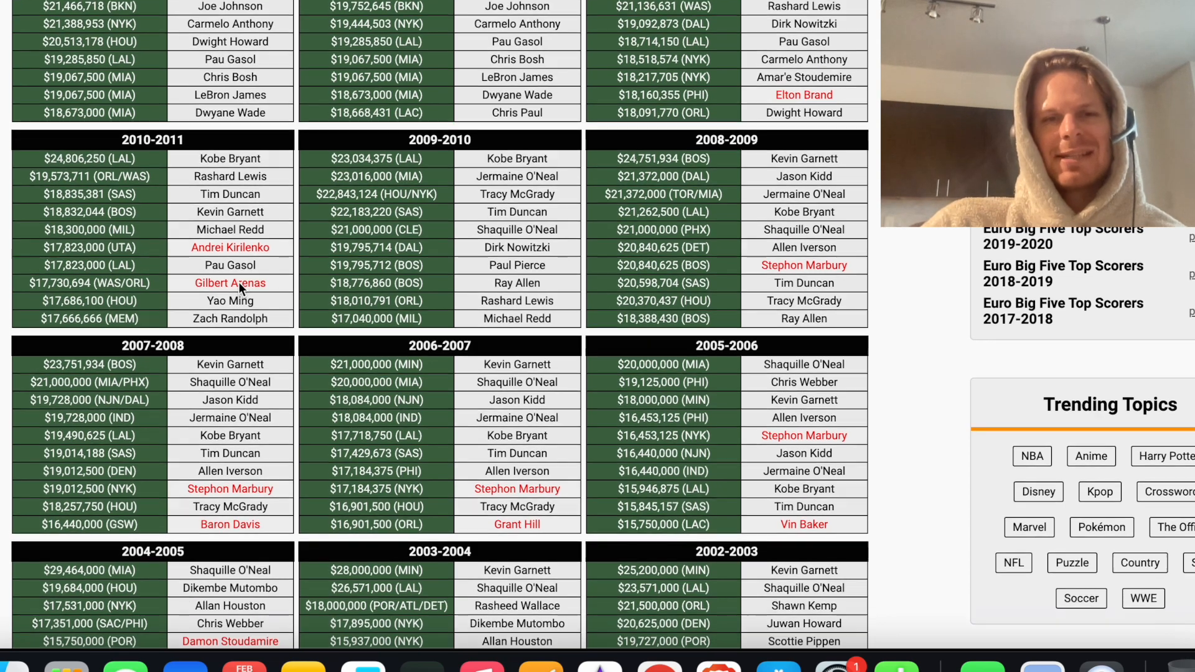
scroll(up, 3)
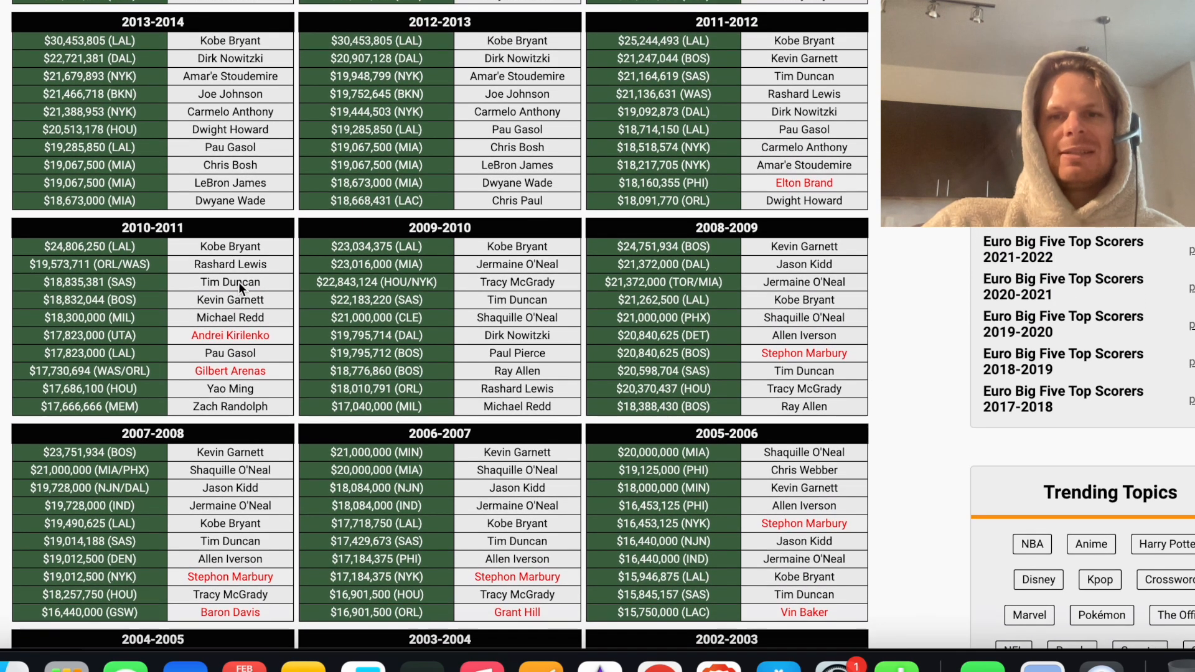
scroll(up, 3)
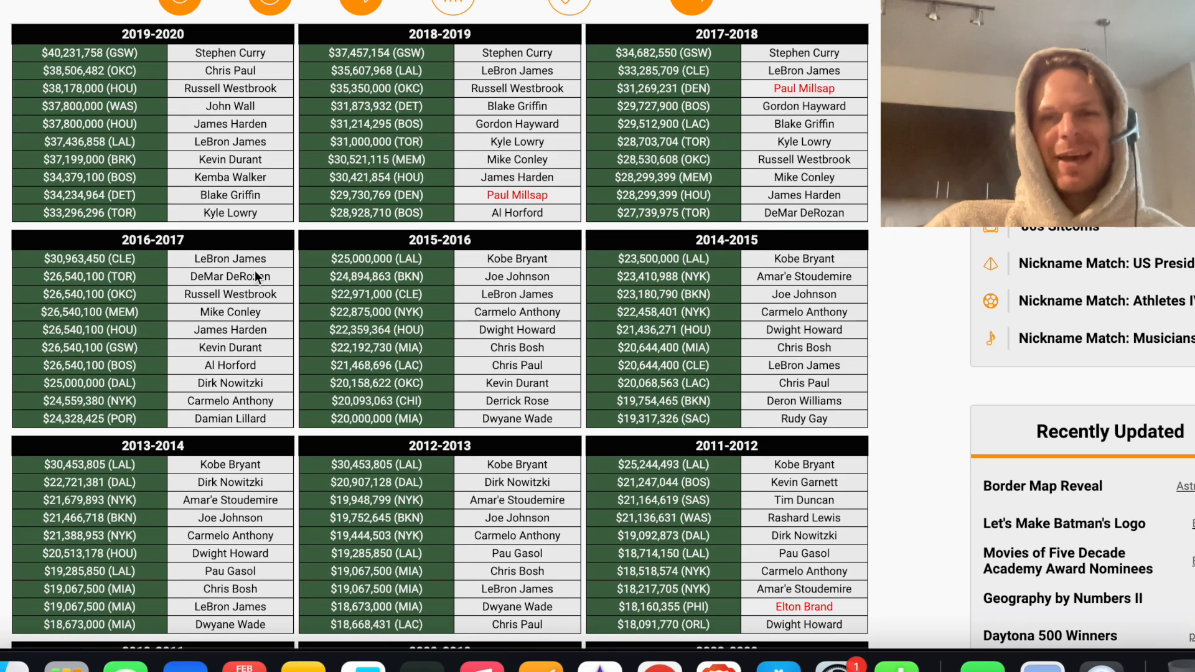